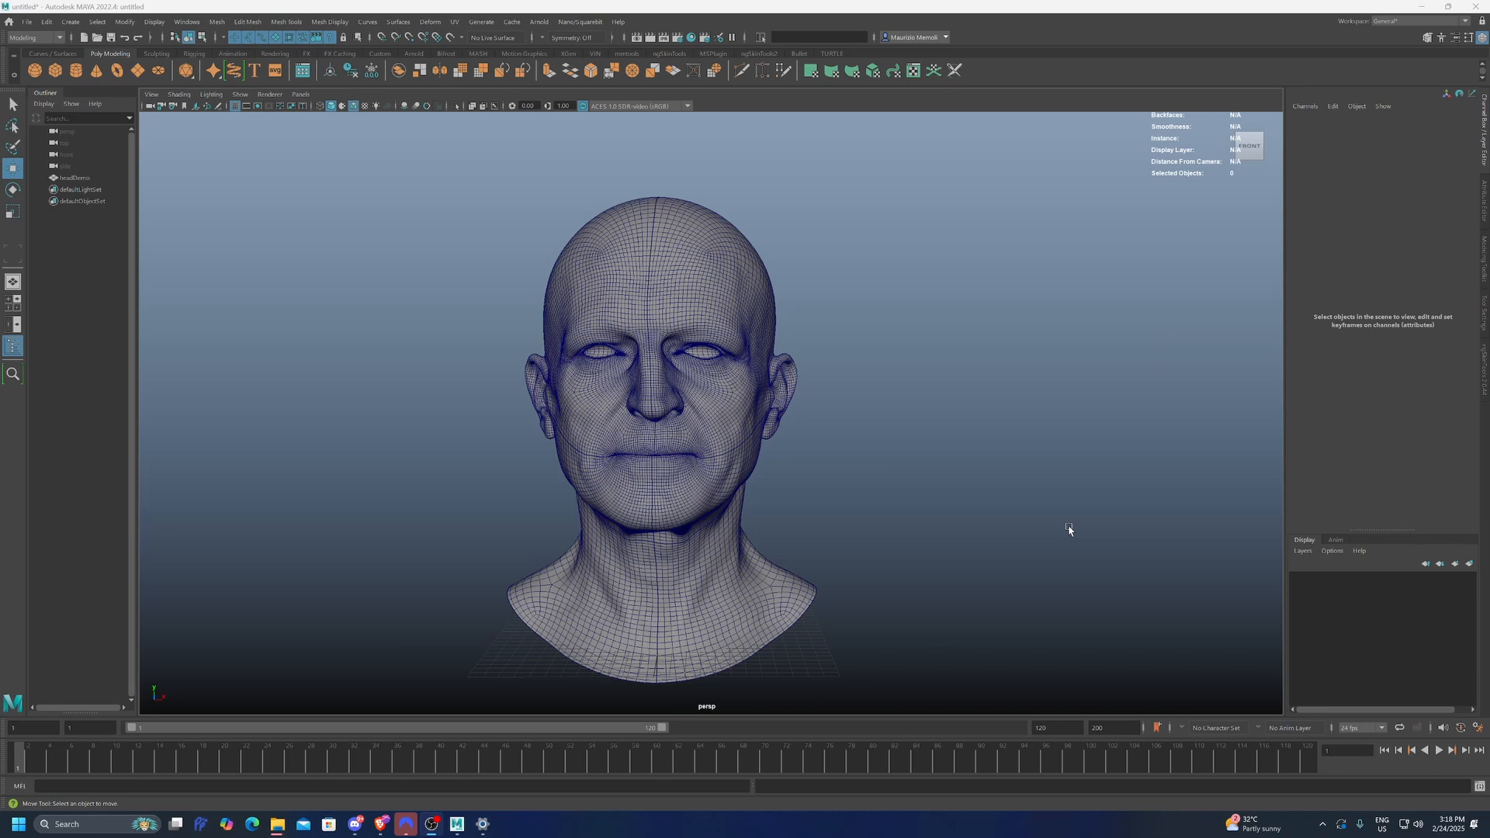
mouse_move(779, 295)
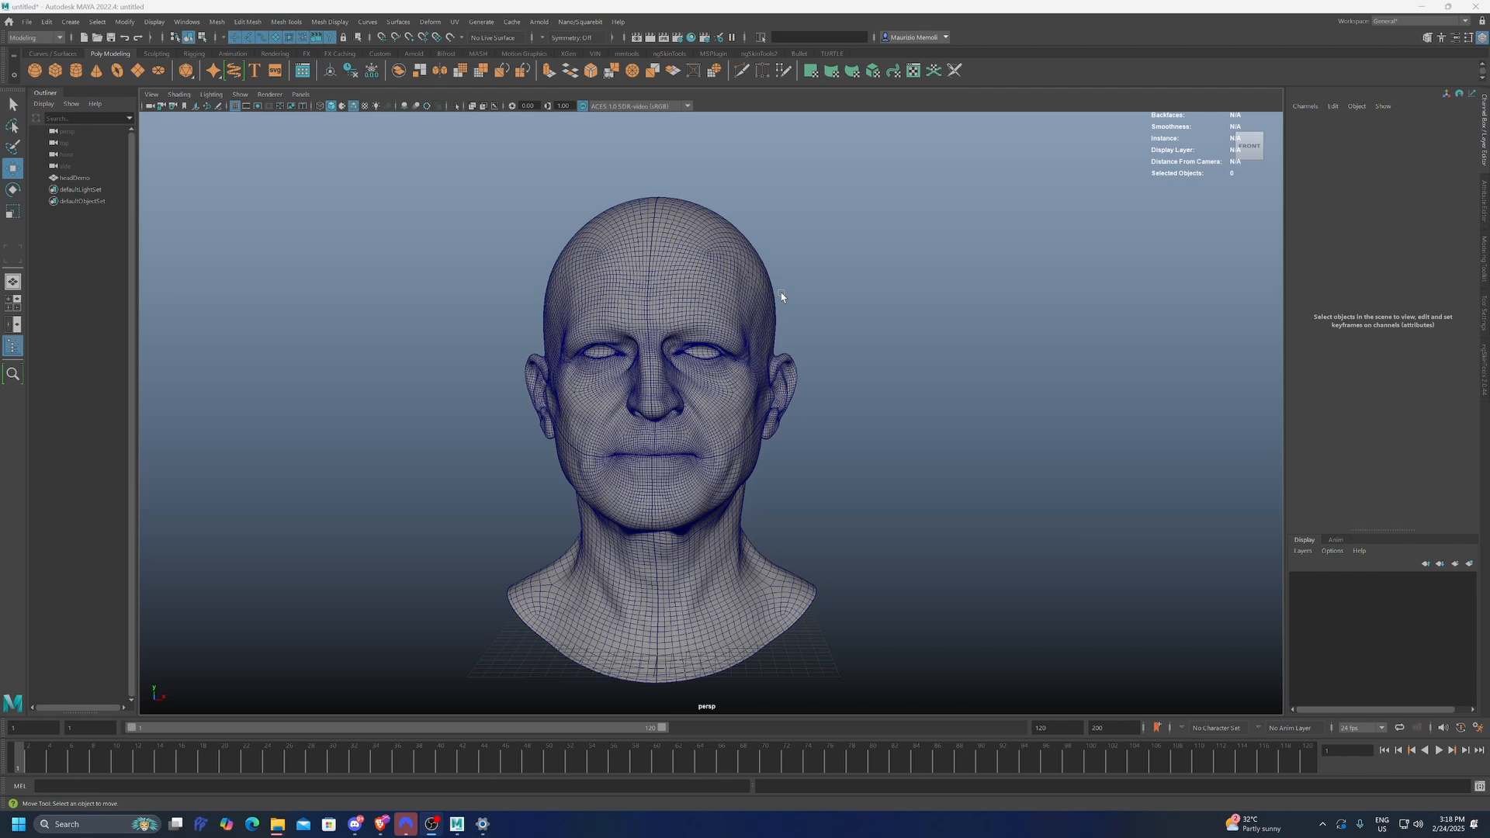
mouse_move(585, 284)
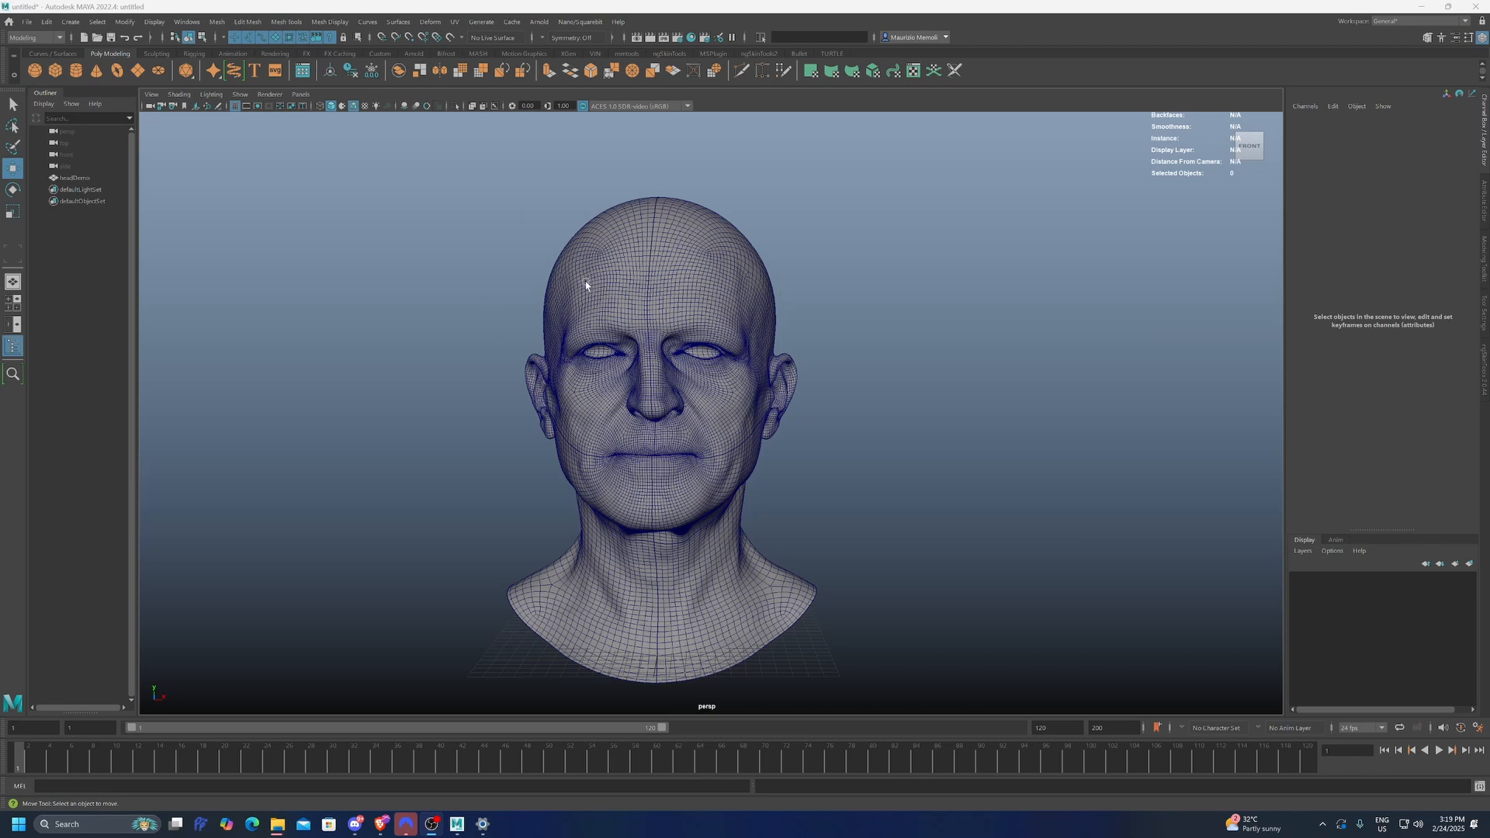
mouse_move(810, 340)
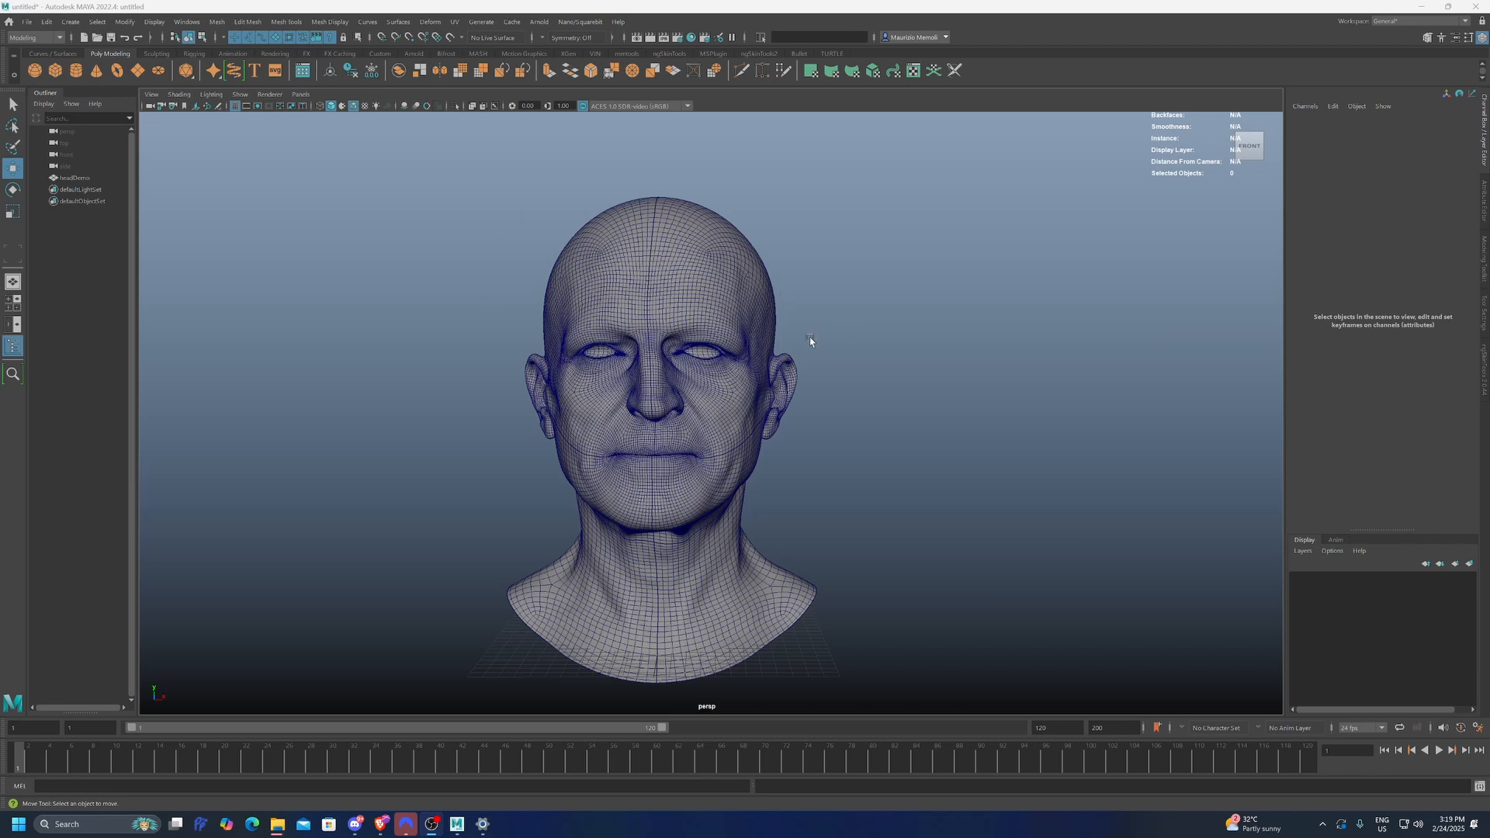
Step: Bring up the Edit Mesh commands for the headDemo mesh
left_click(246, 22)
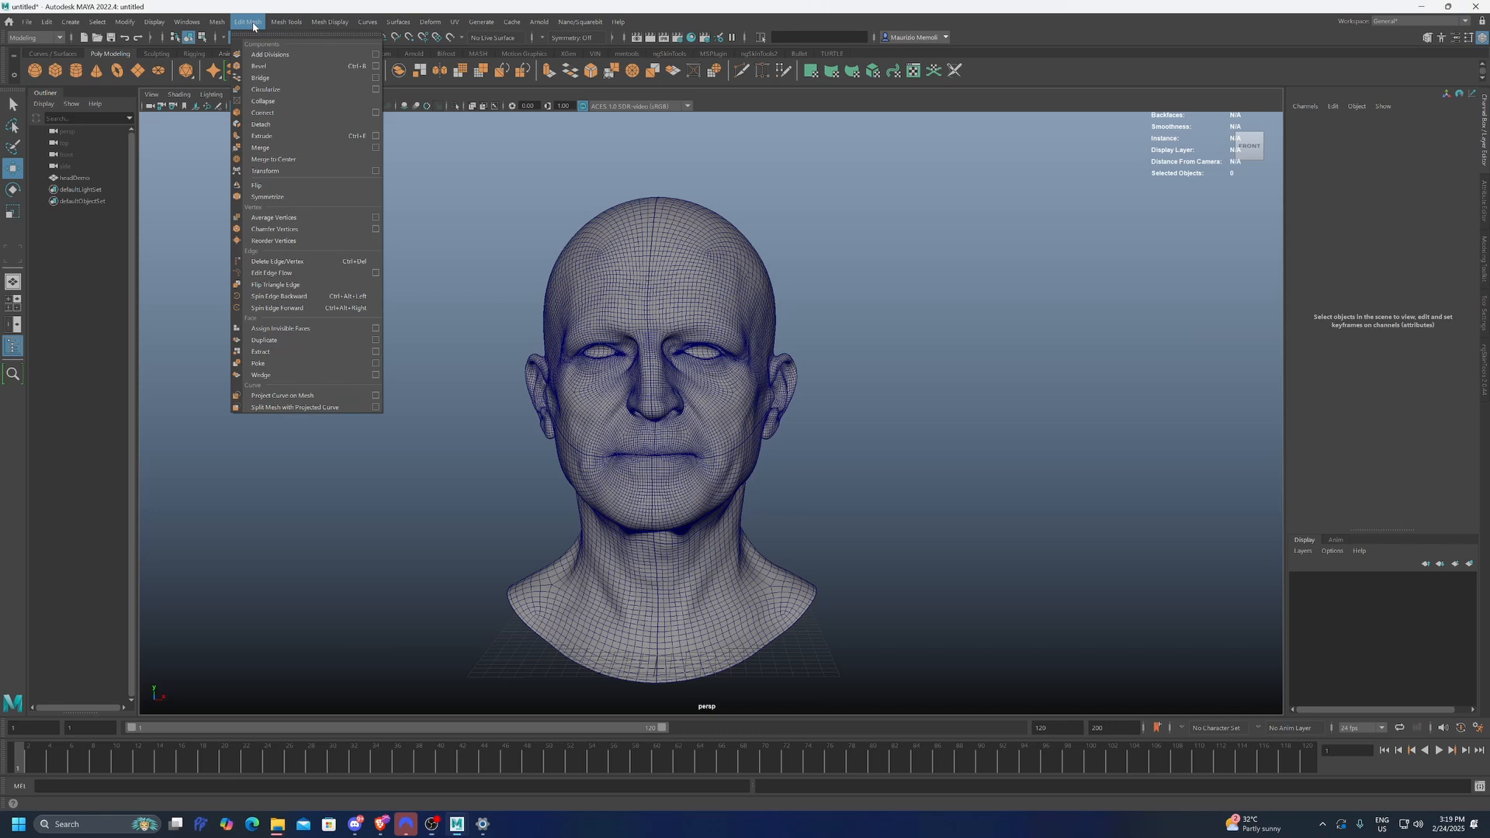
mouse_move(269, 197)
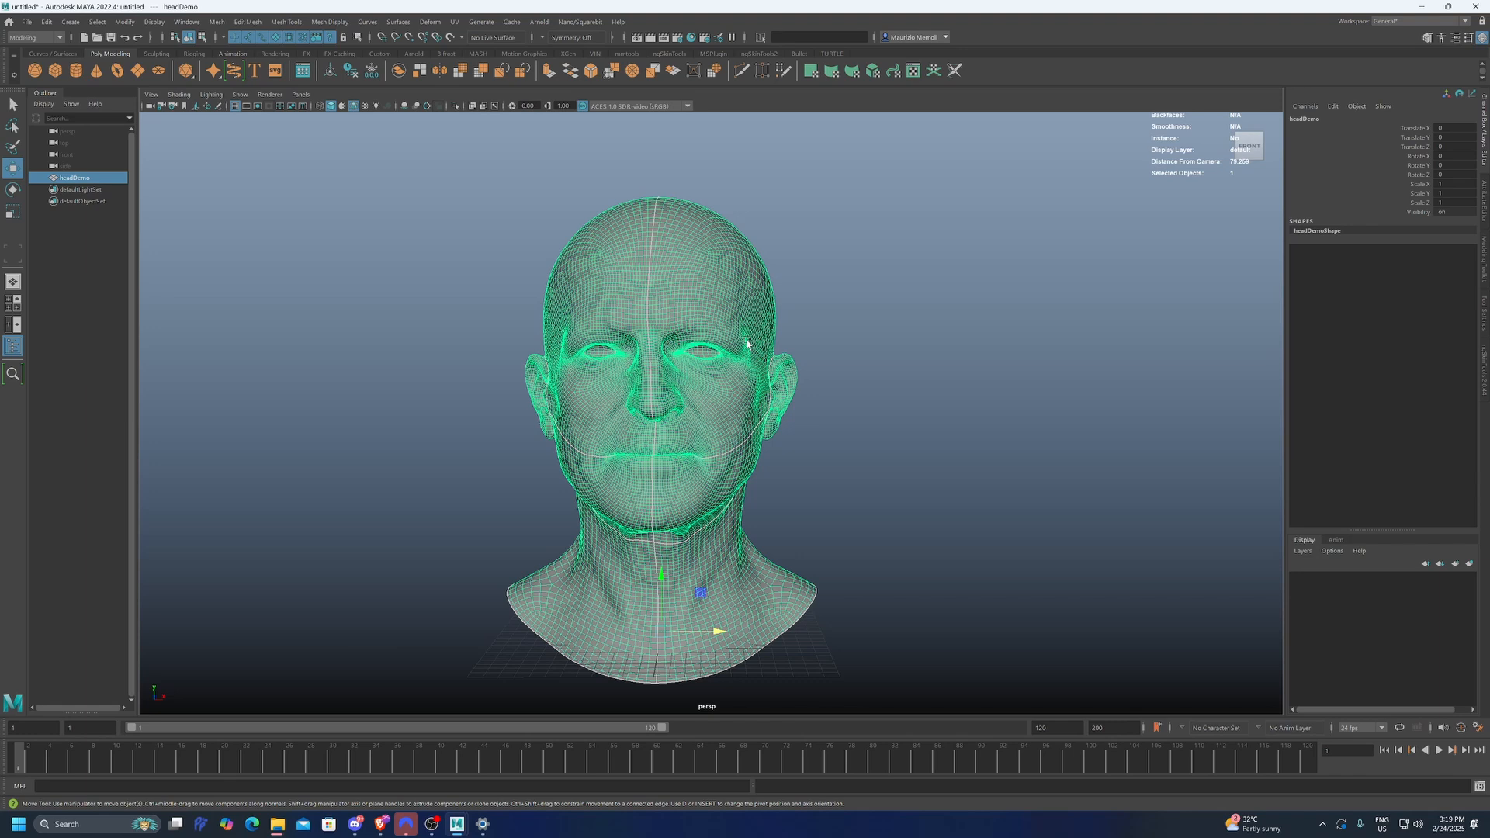
mouse_move(717, 328)
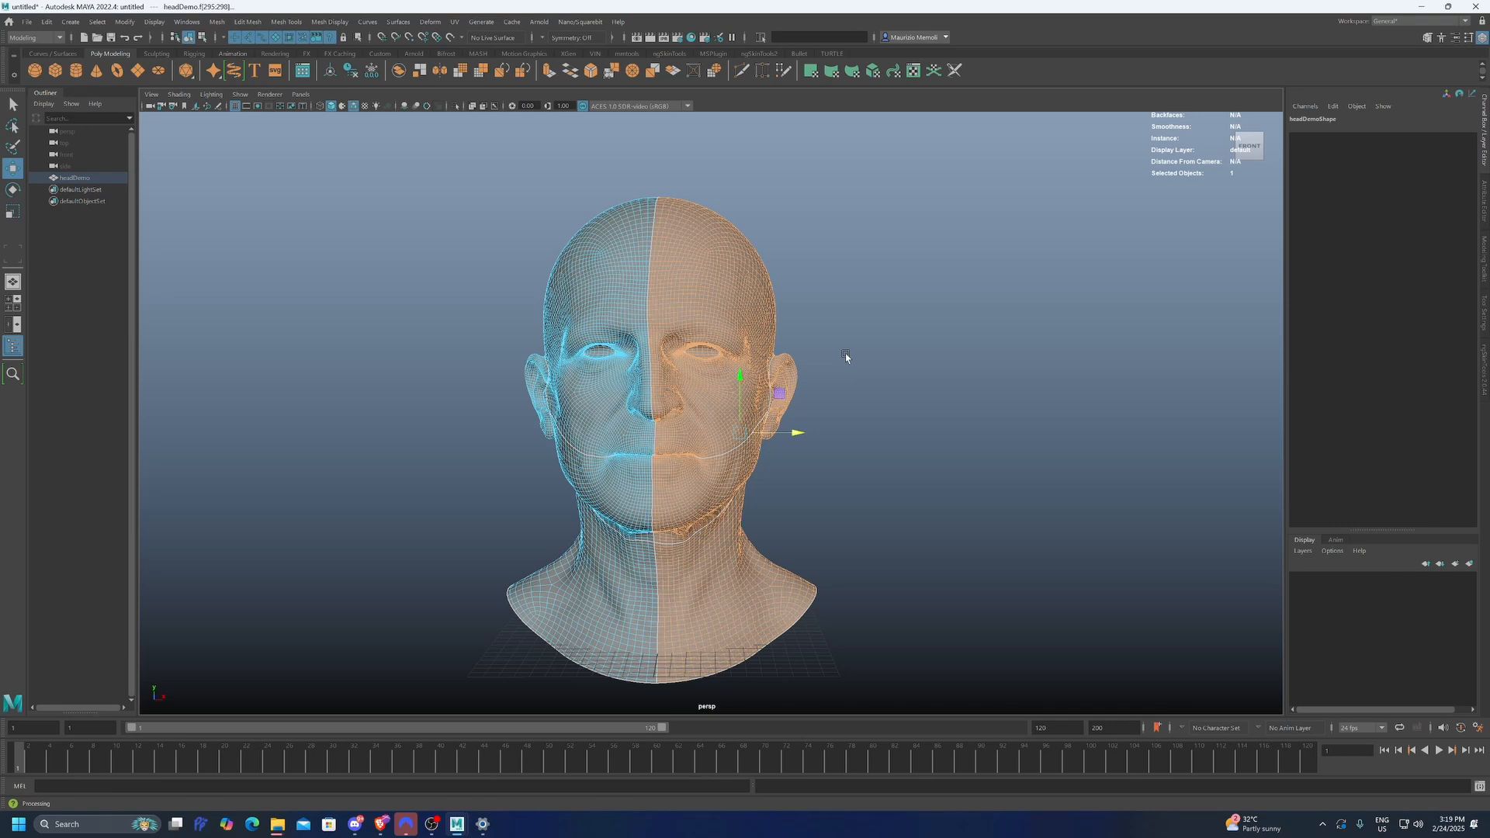
mouse_move(862, 328)
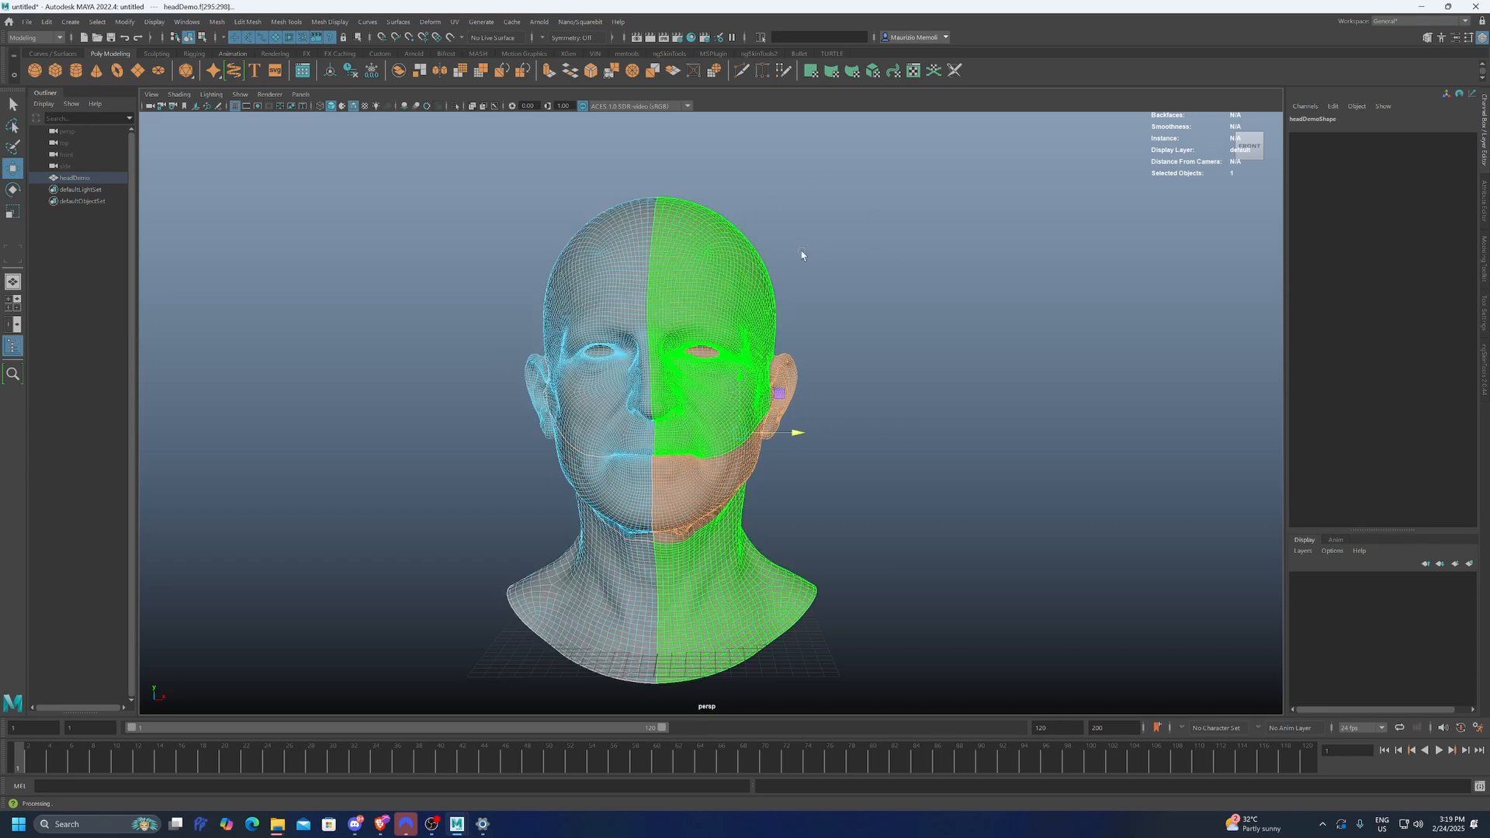
Step: Symmetrize the selected half of headDemo across the centre symmetry edge
left_click(217, 22)
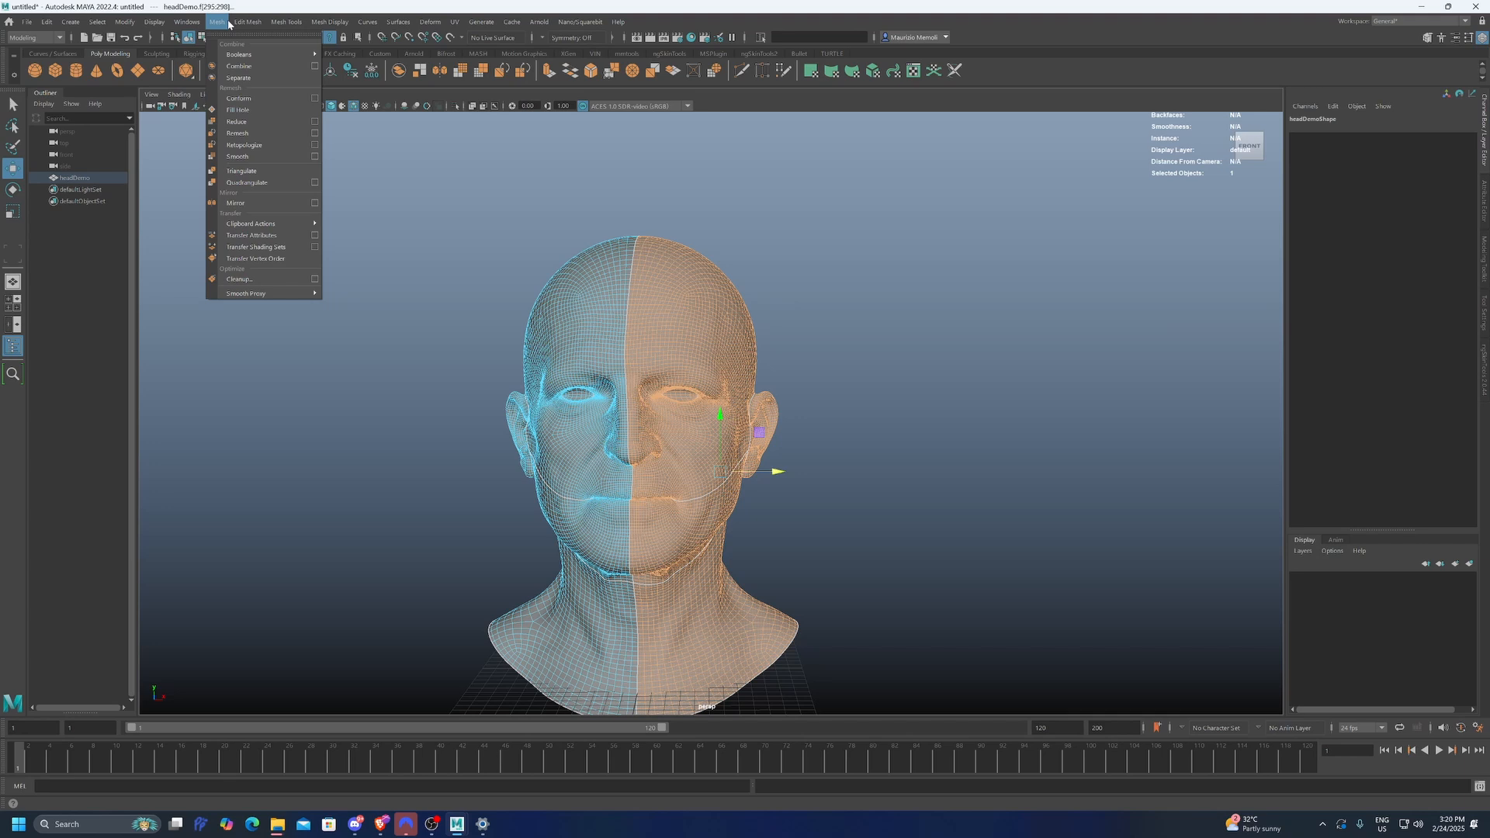
left_click(246, 22)
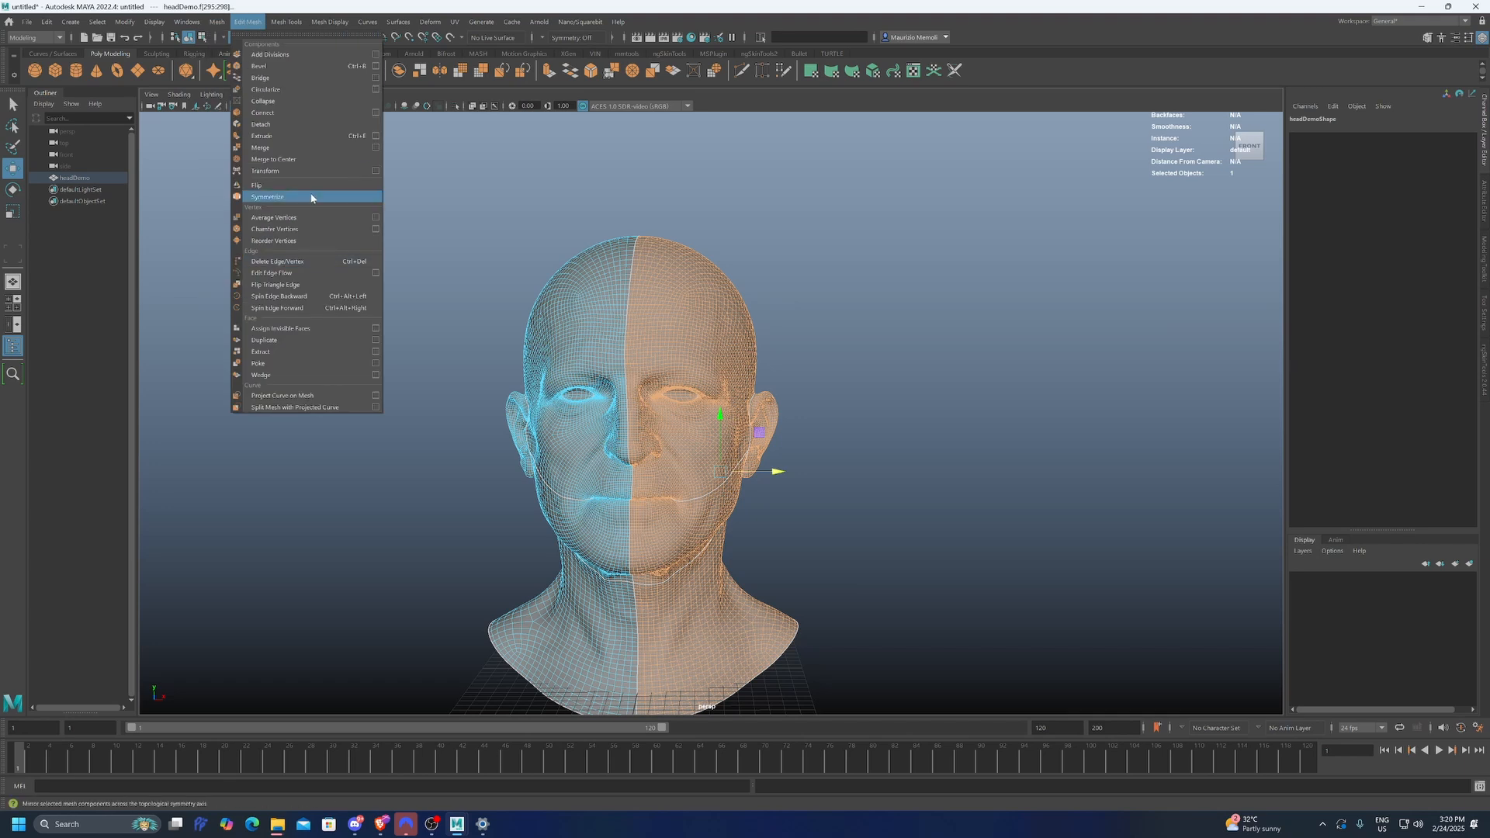
left_click(269, 197)
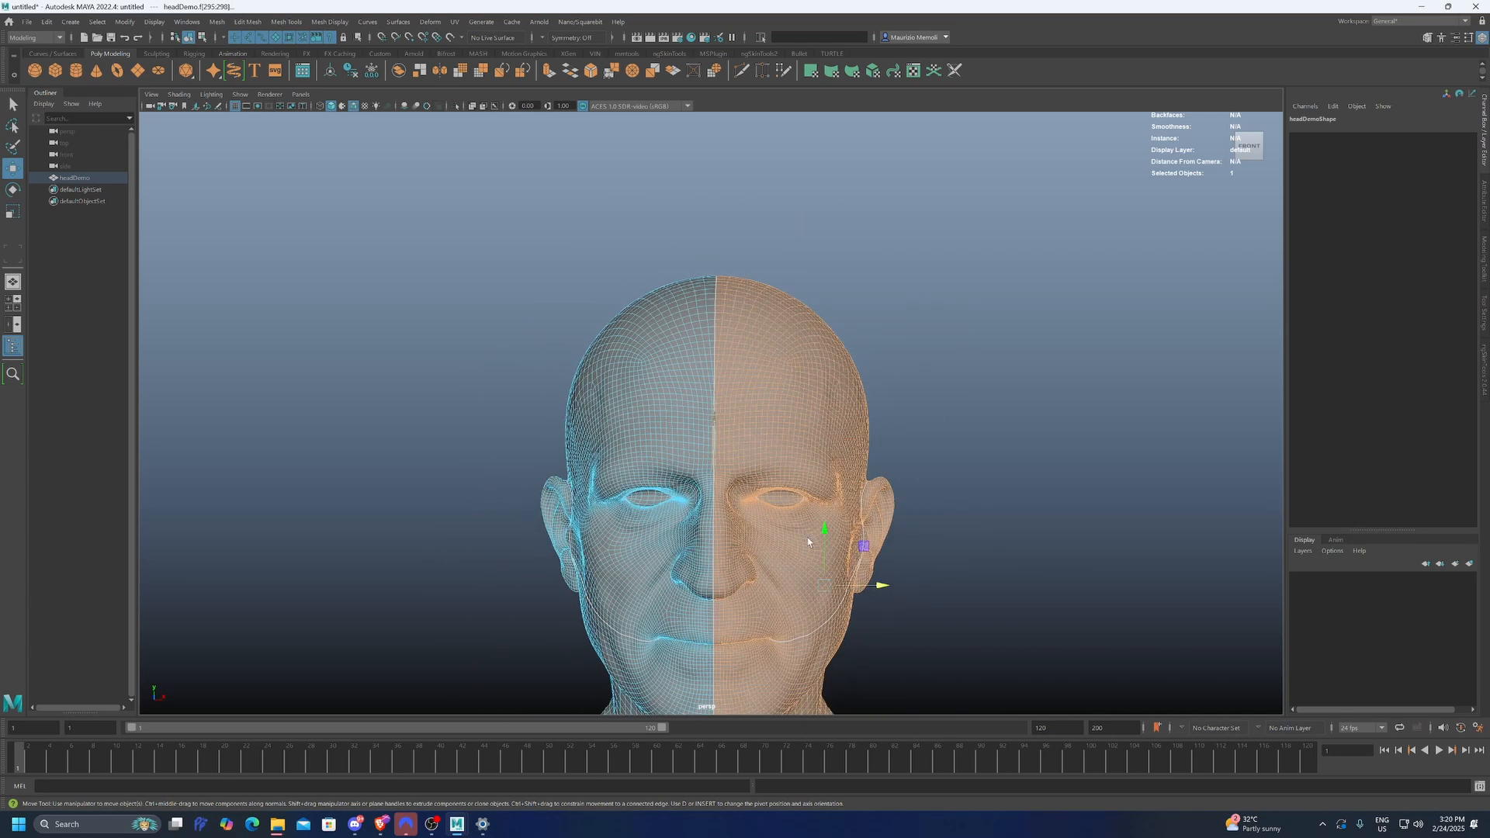
Step: Duplicate headDemo as headDemo1 and place the copy beside the original
scroll("down", 3)
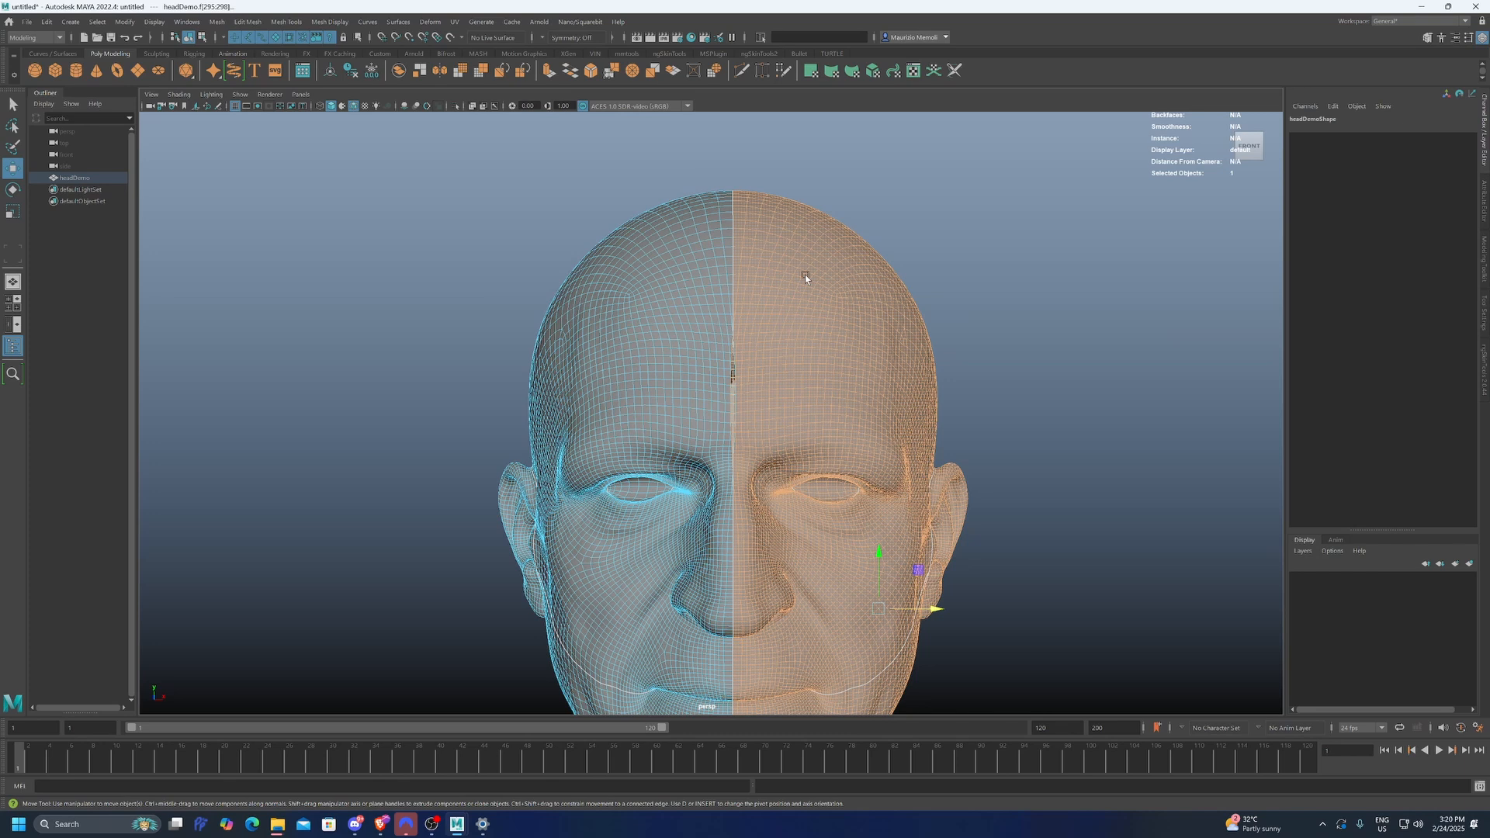
mouse_move(835, 321)
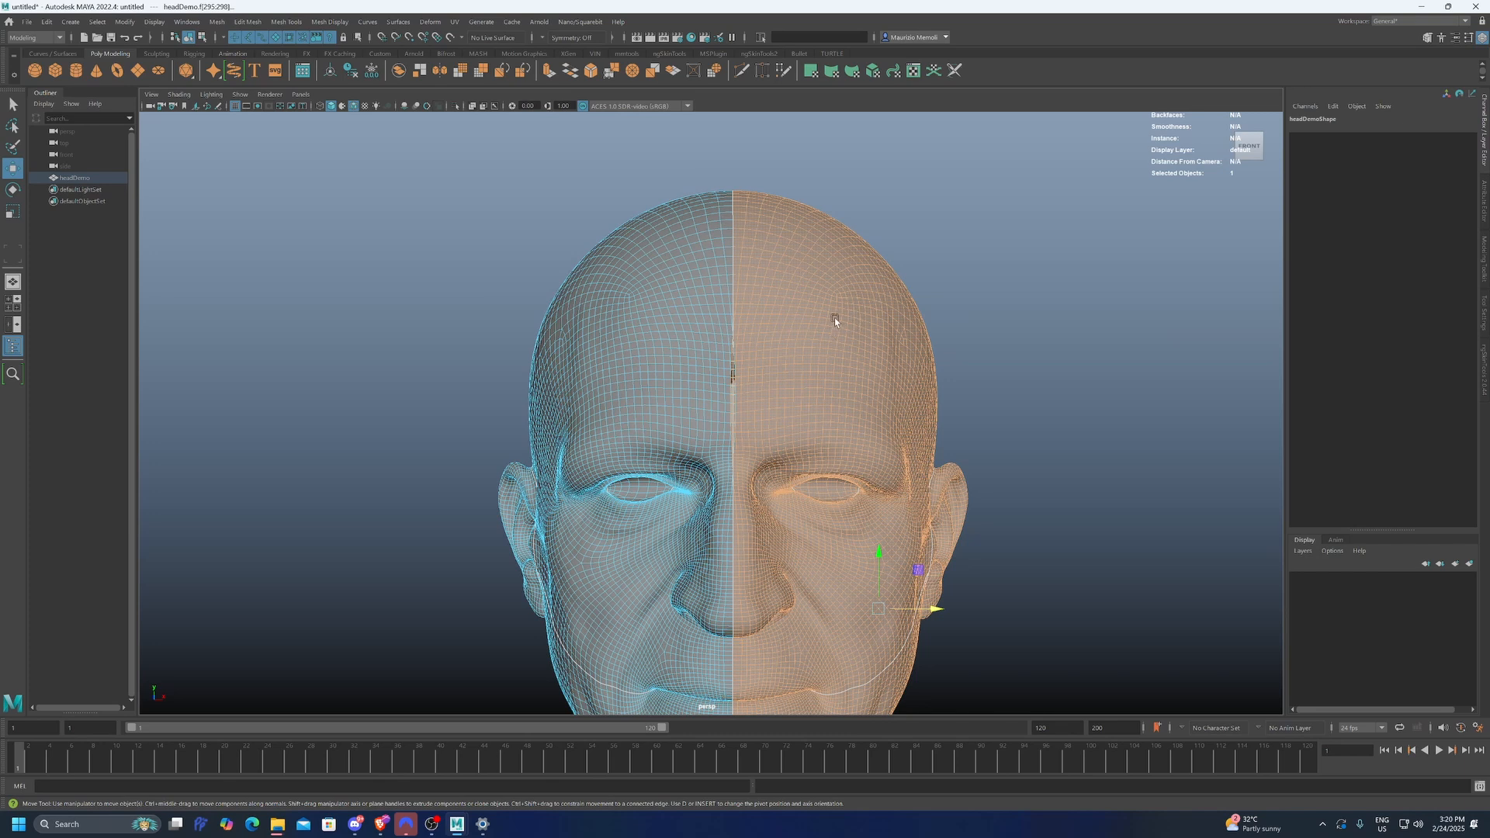
key("F8")
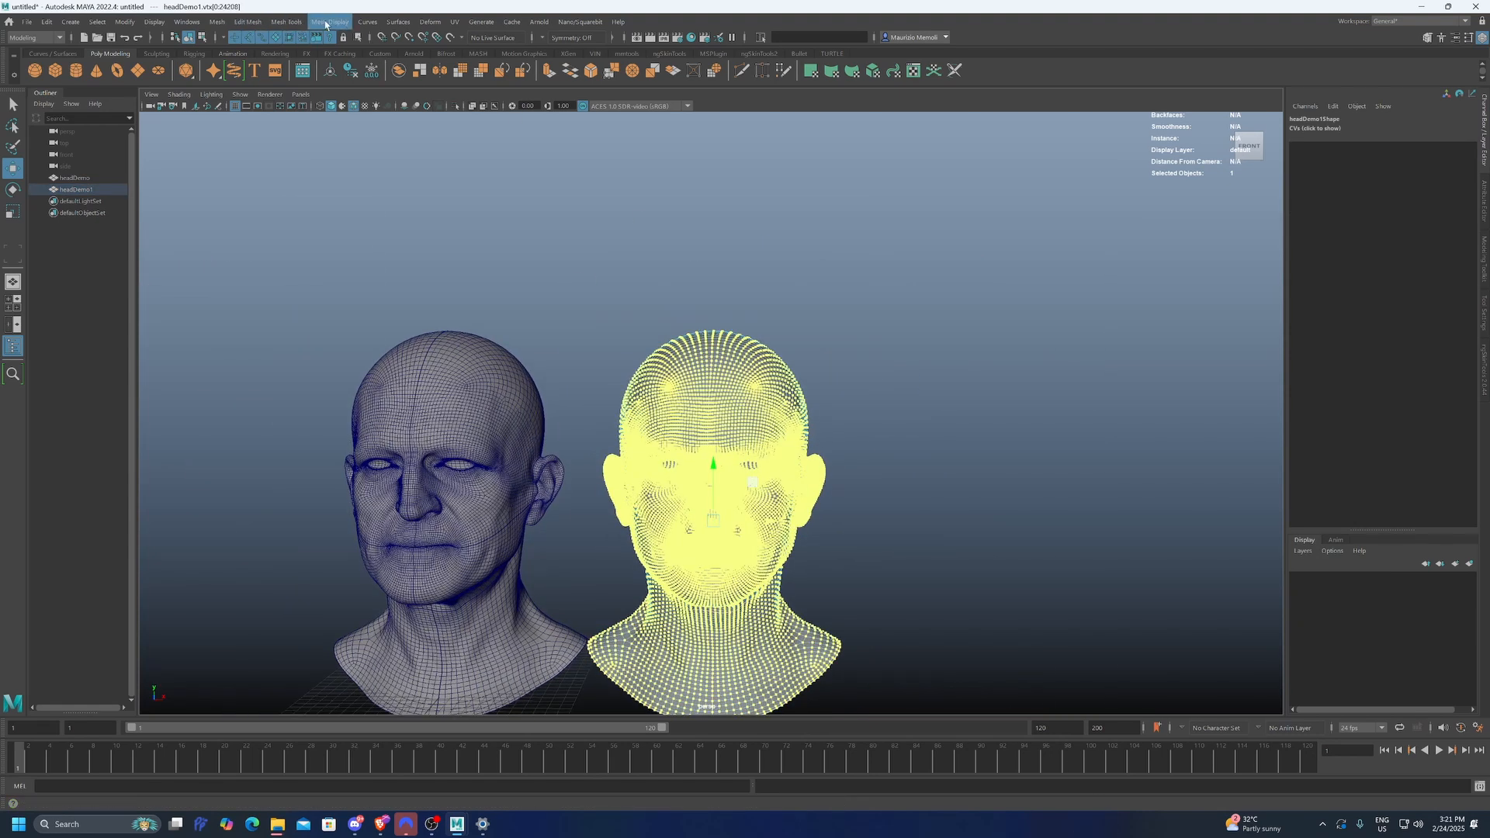
Step: Adjust headDemo1's mesh display and symmetry edge so both heads stand matched side by side
left_click(247, 20)
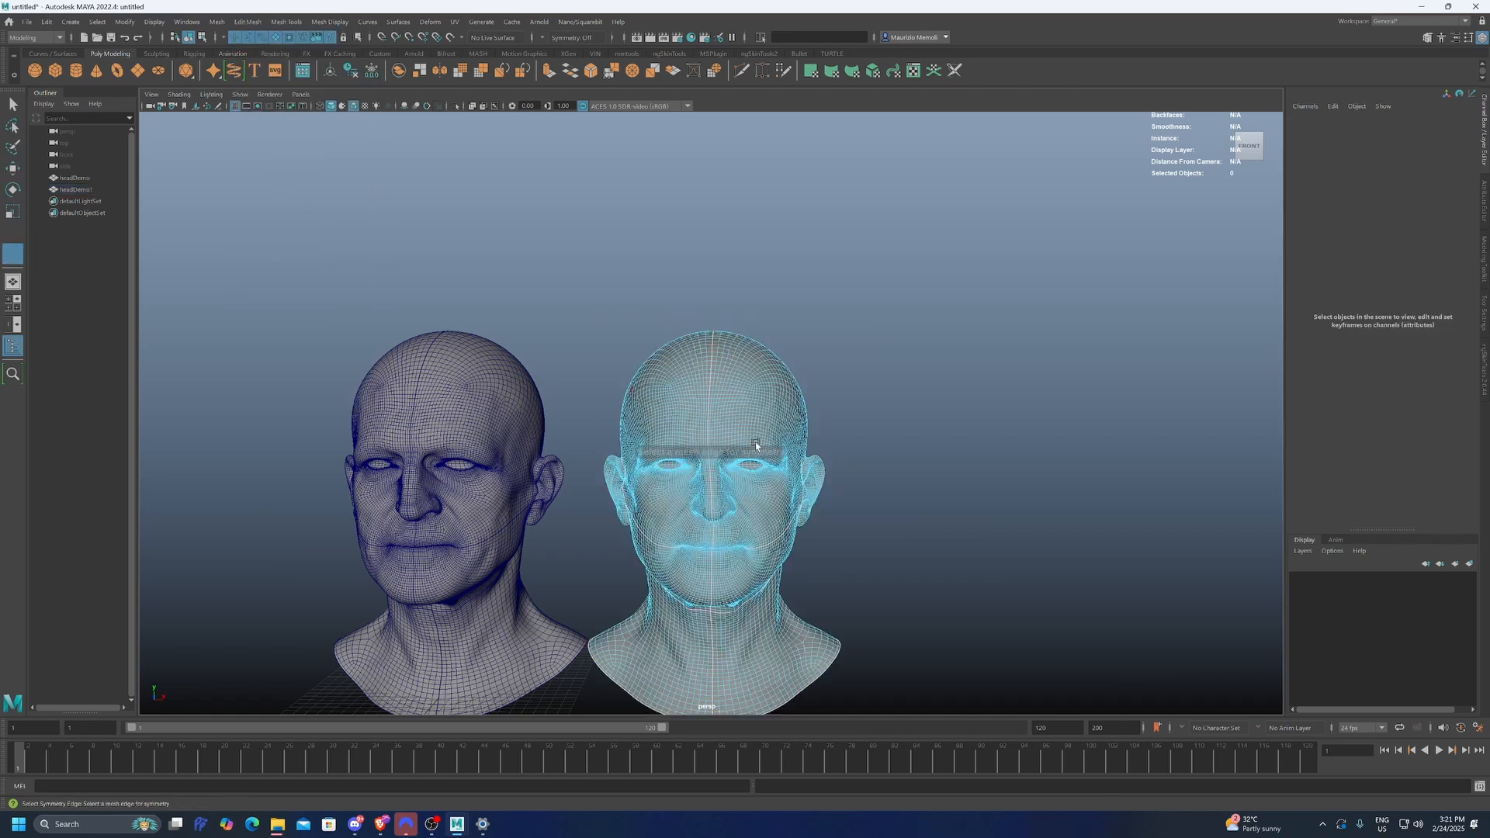
scroll("up", 3)
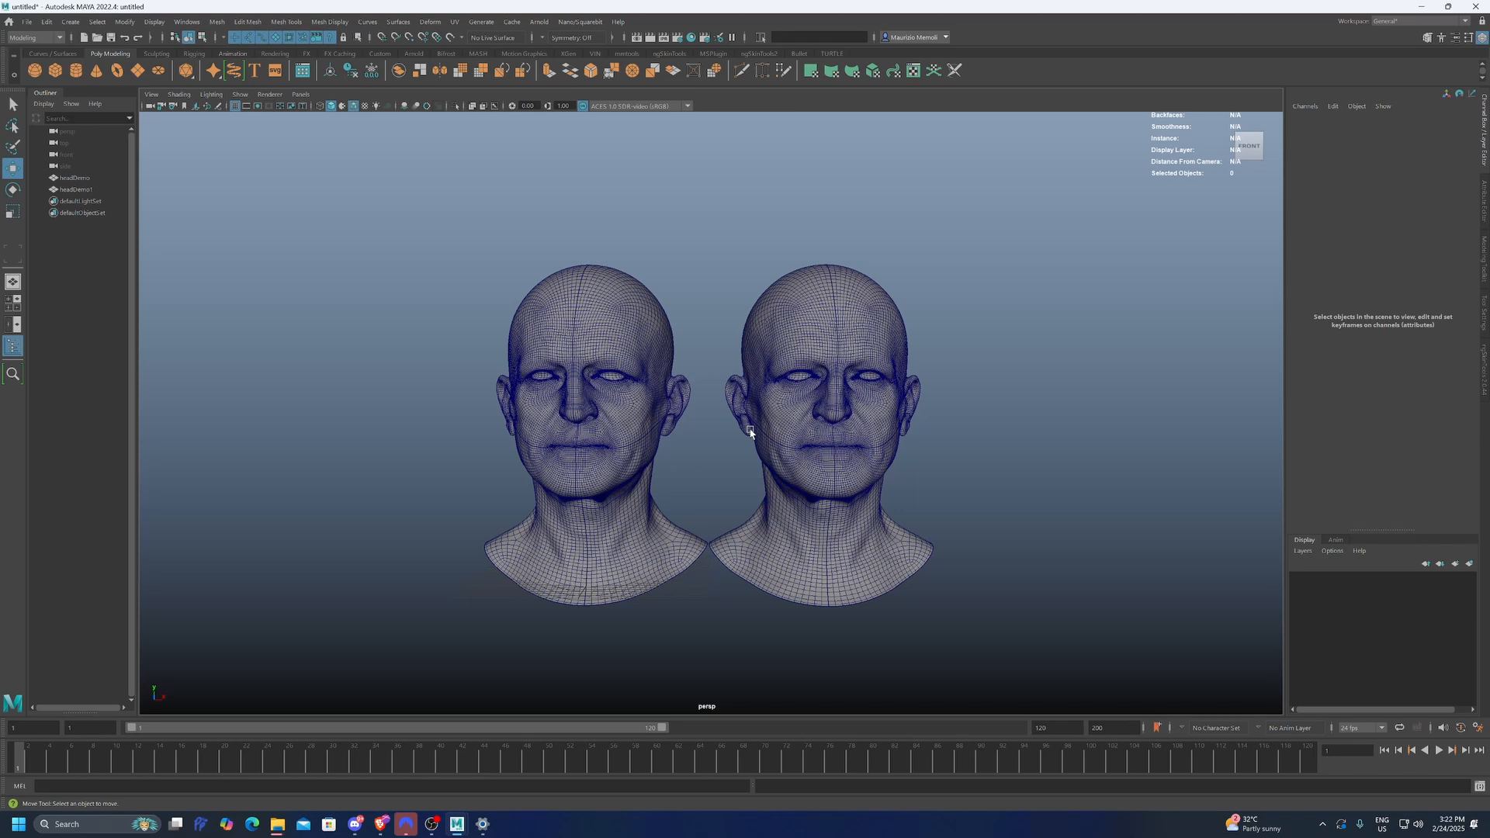
Step: Select headDemo and headDemo1 together and switch both to vertex editing
left_click(827, 429)
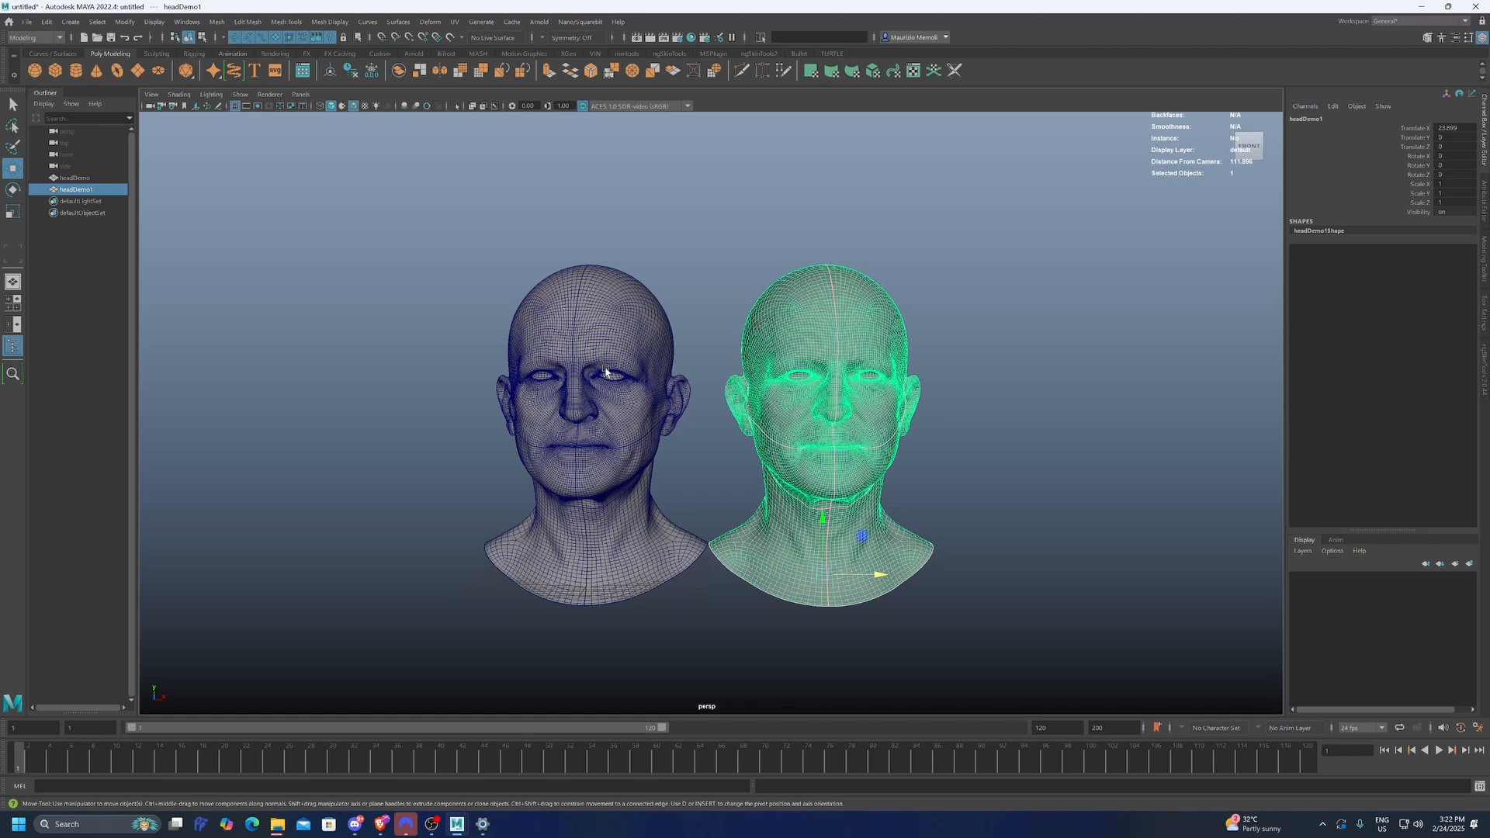
left_click(75, 177)
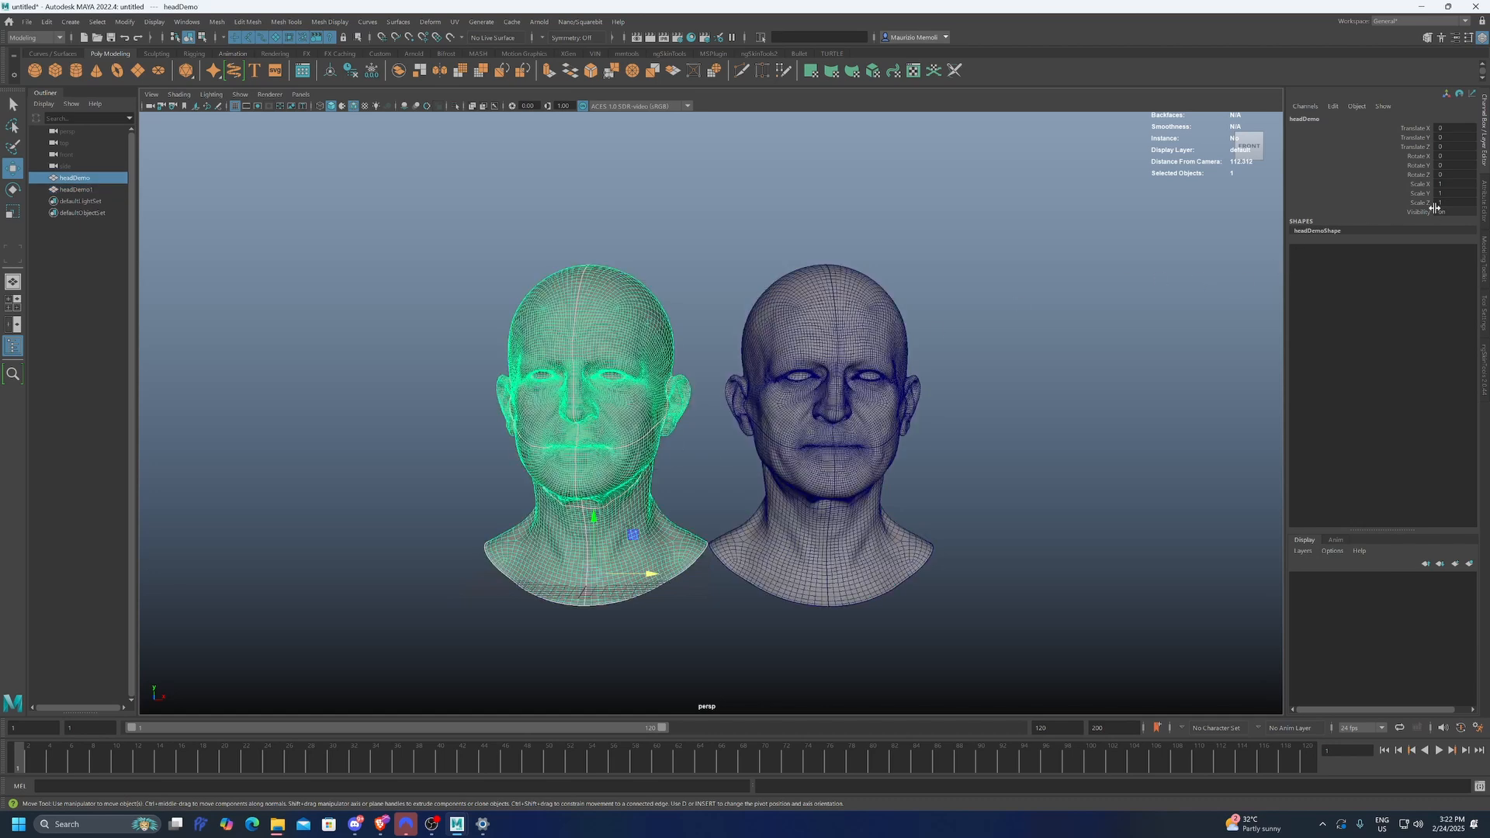
left_click(1454, 184)
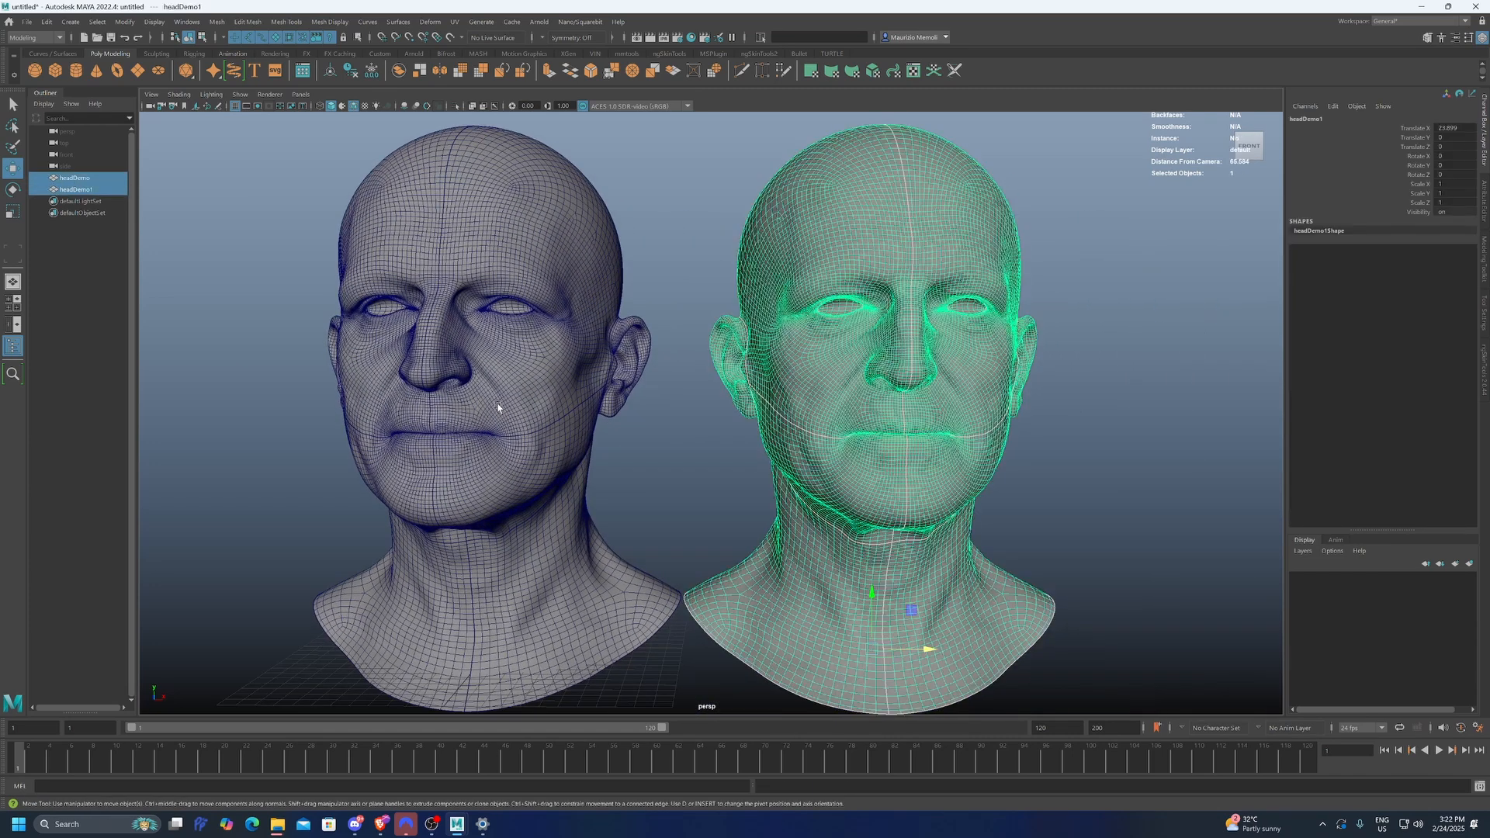
right_click(602, 437)
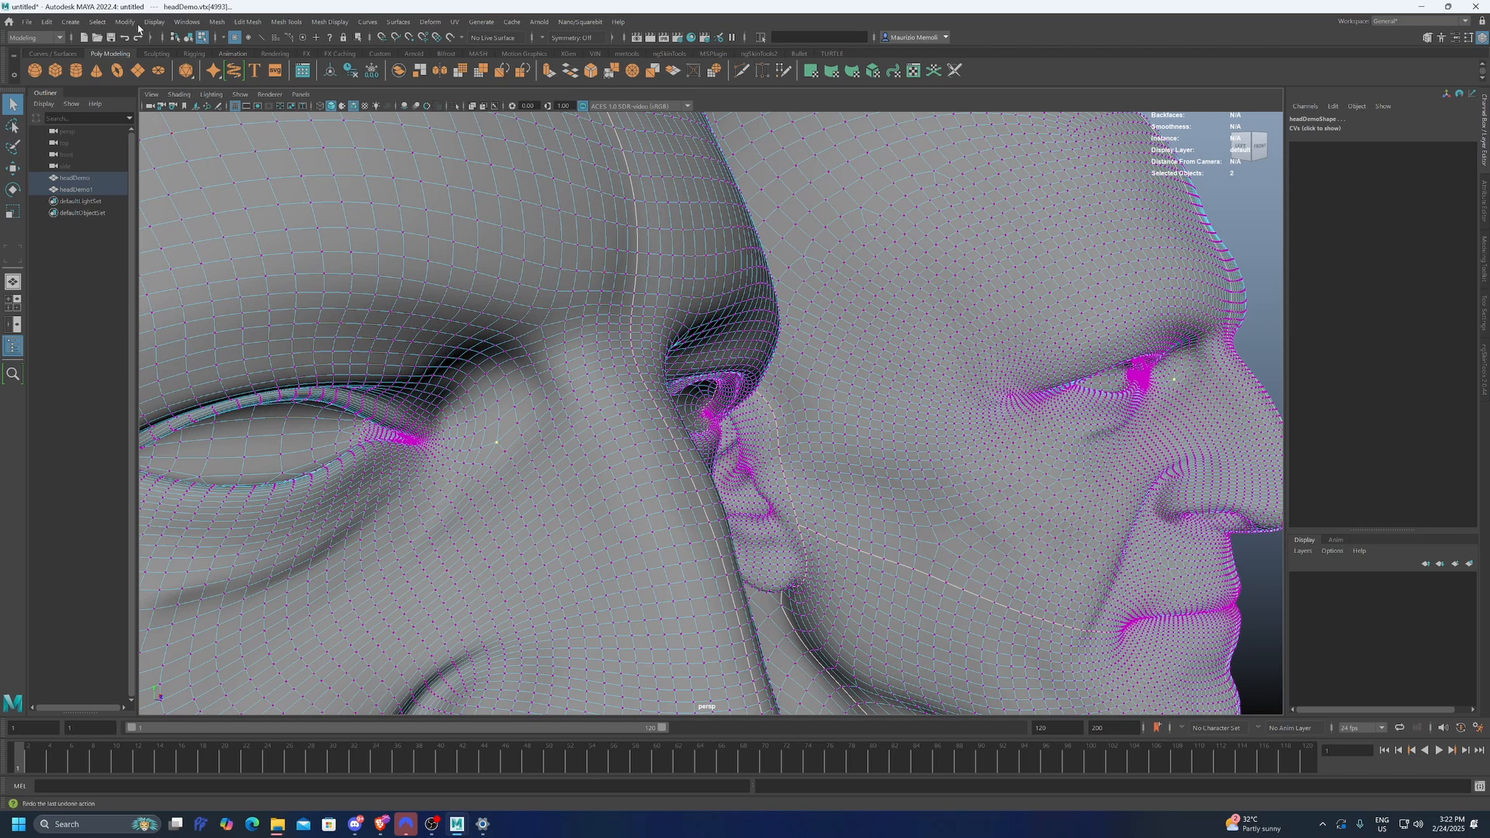
Step: Snap-align headDemo1 onto headDemo, then freeze headDemo1's transformations
left_click(124, 21)
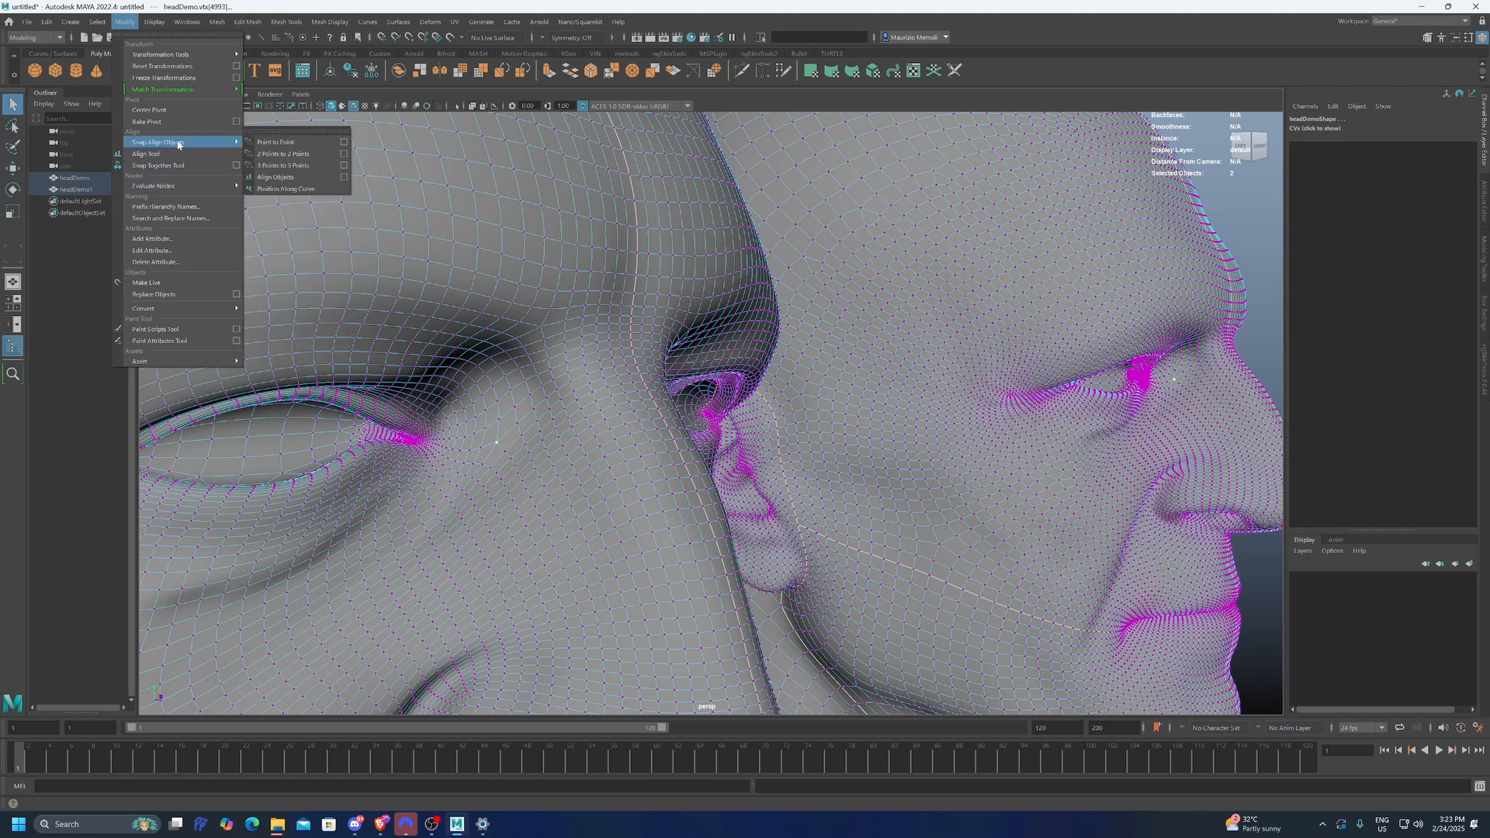
mouse_move(276, 141)
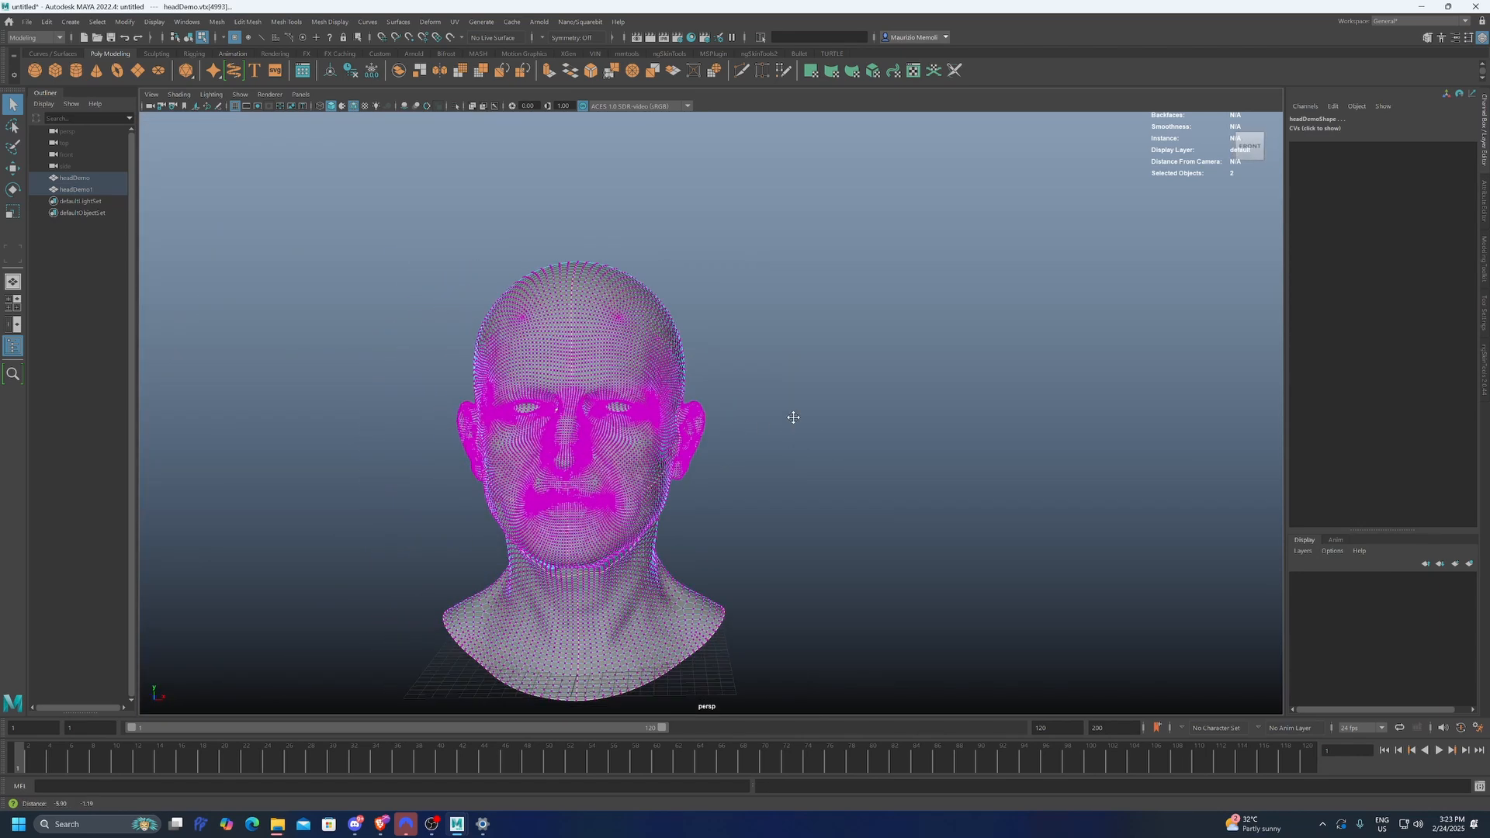
key("F8")
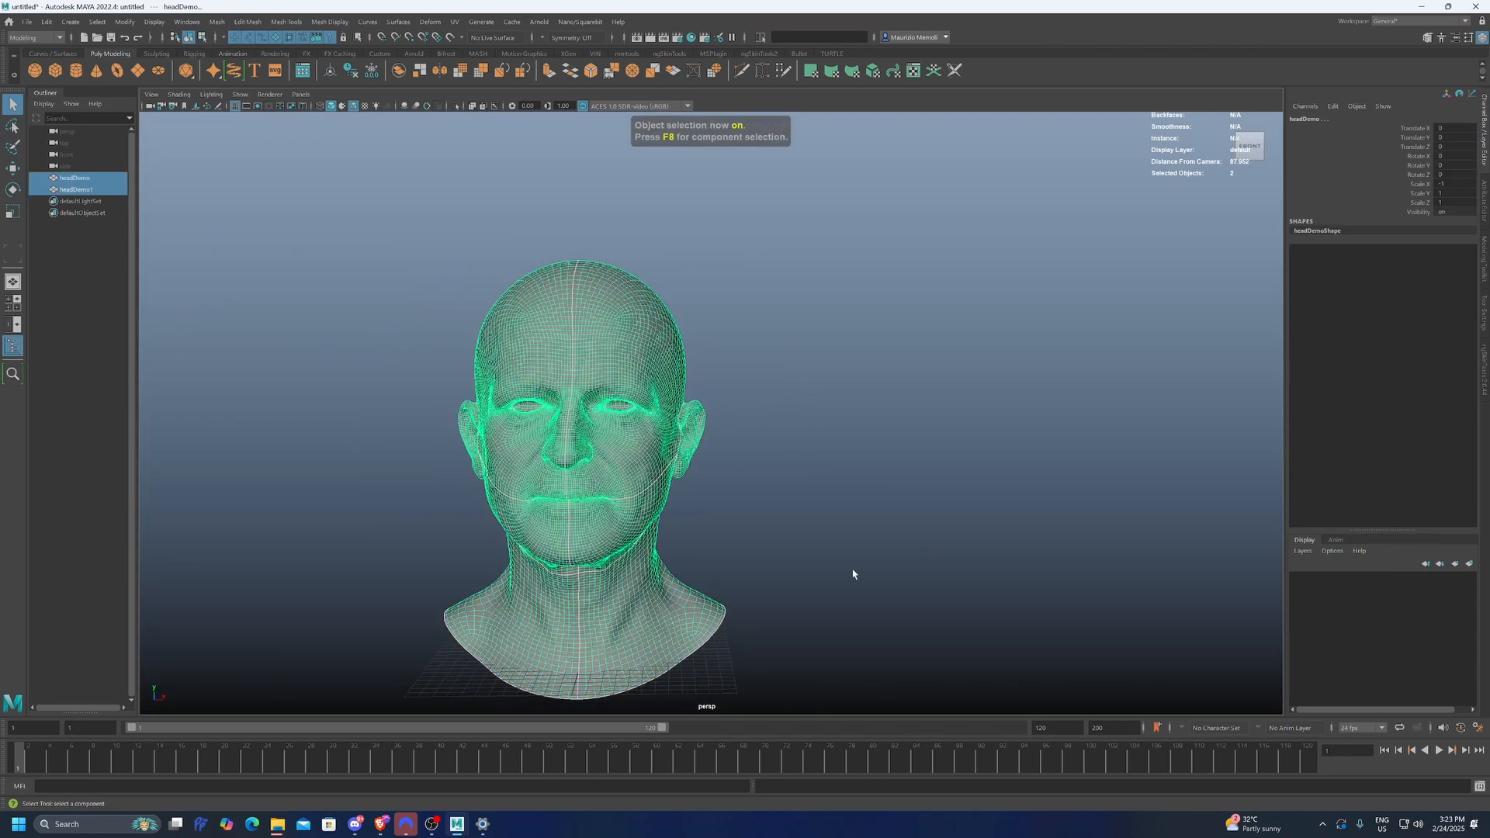
left_click(75, 189)
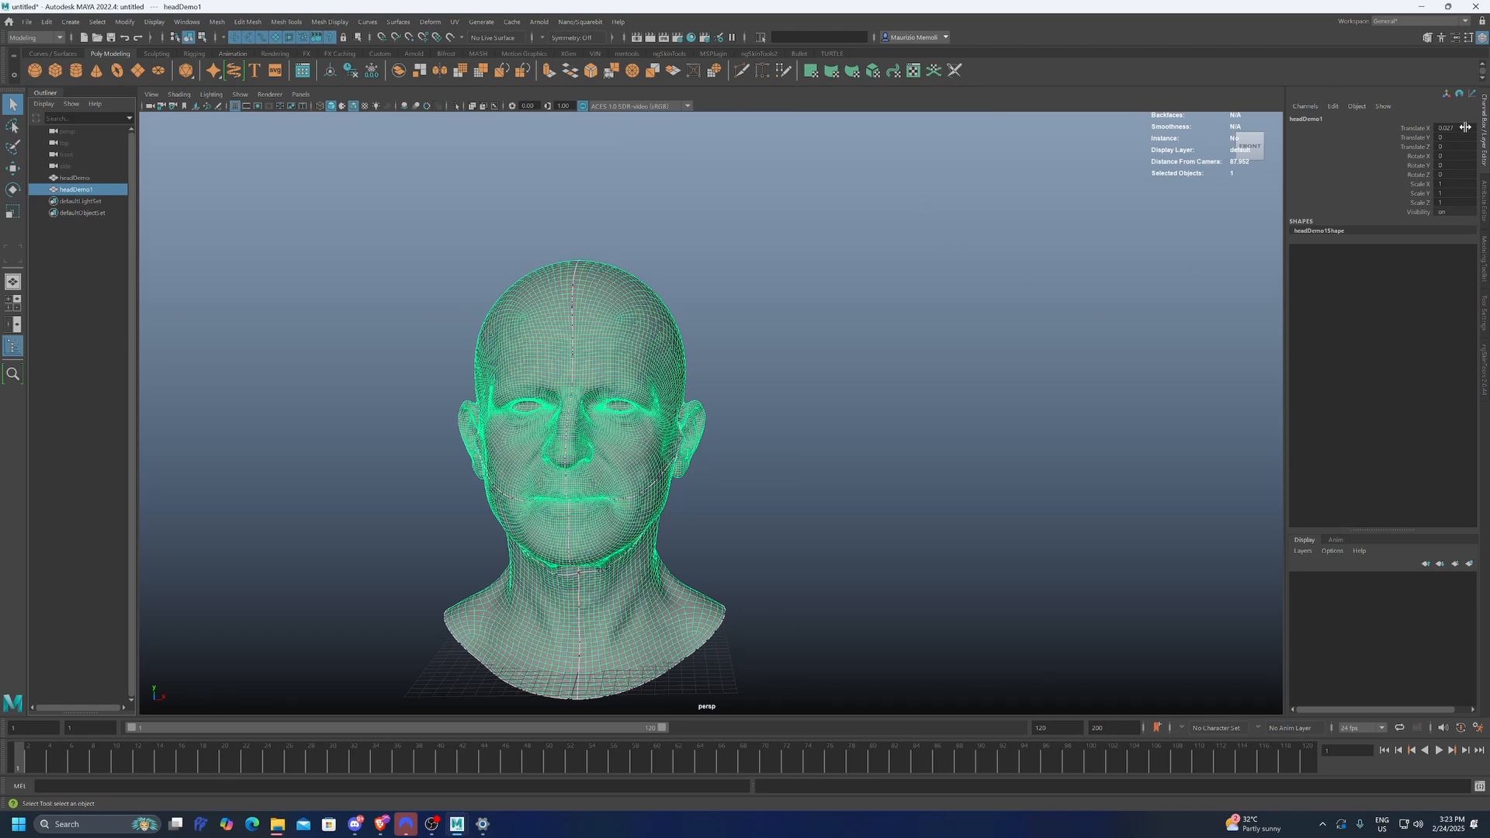
mouse_move(96, 22)
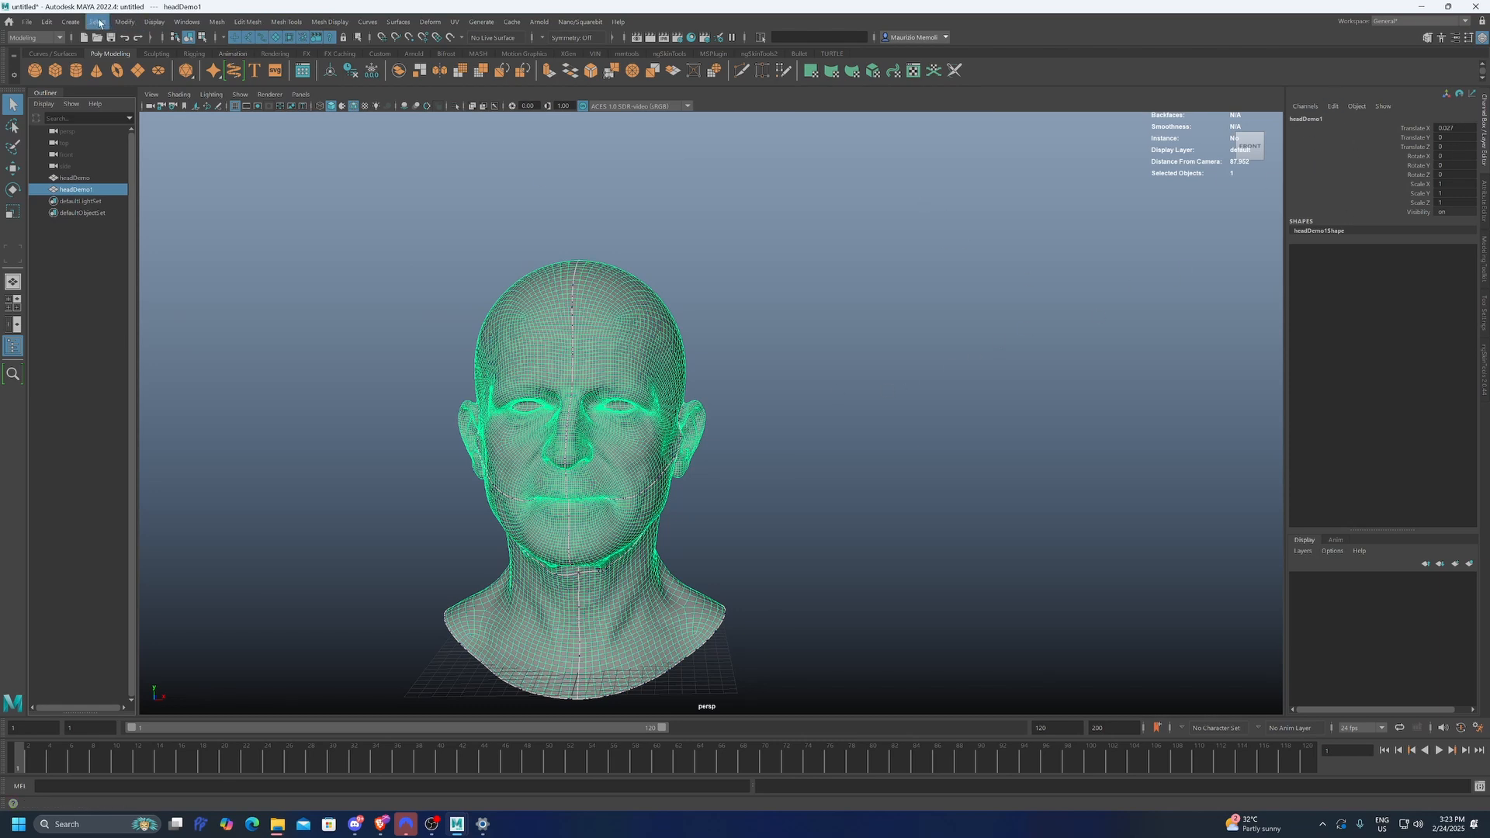
left_click(124, 20)
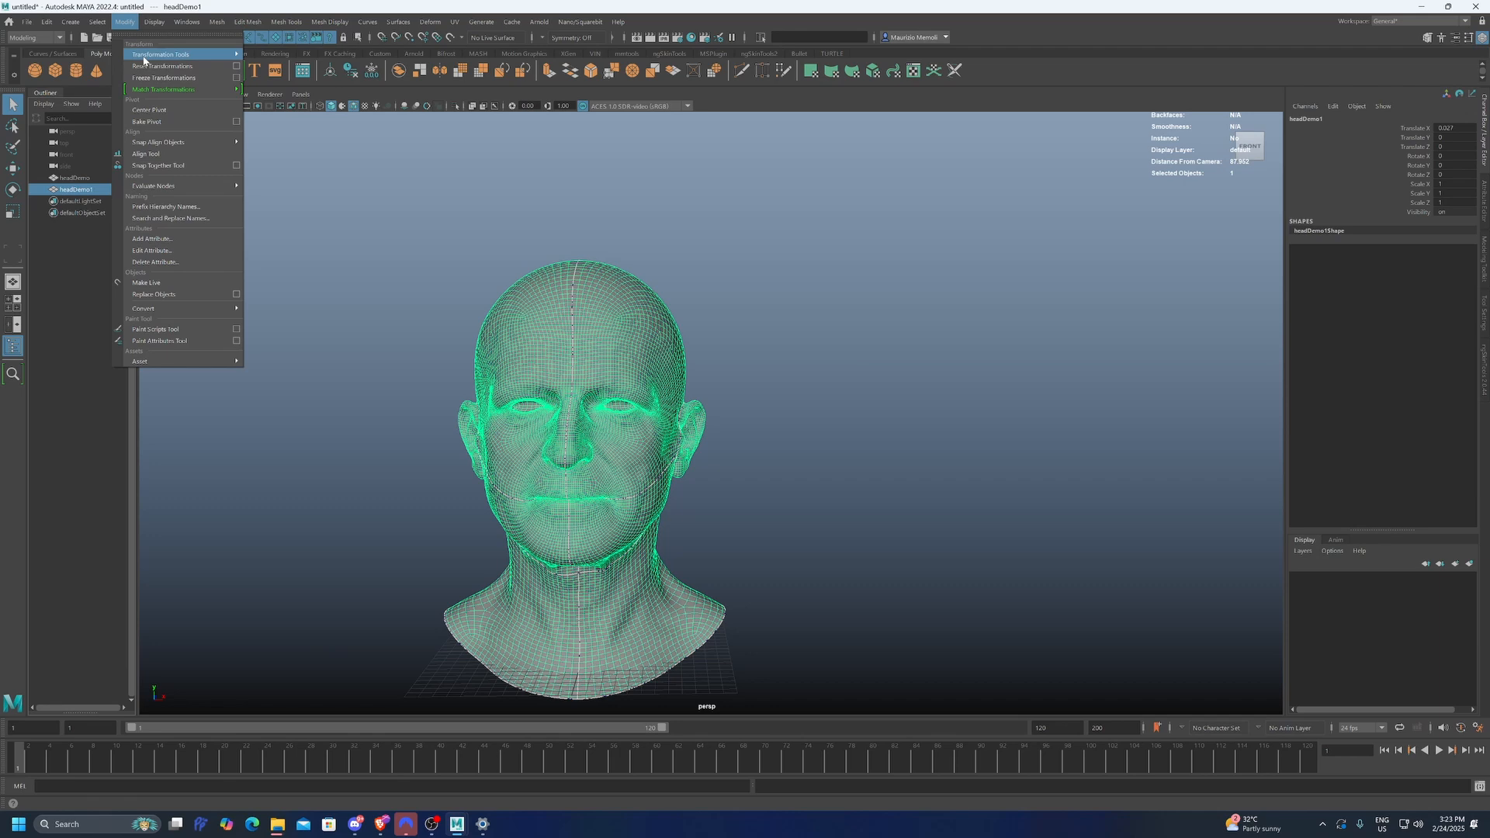
mouse_move(162, 77)
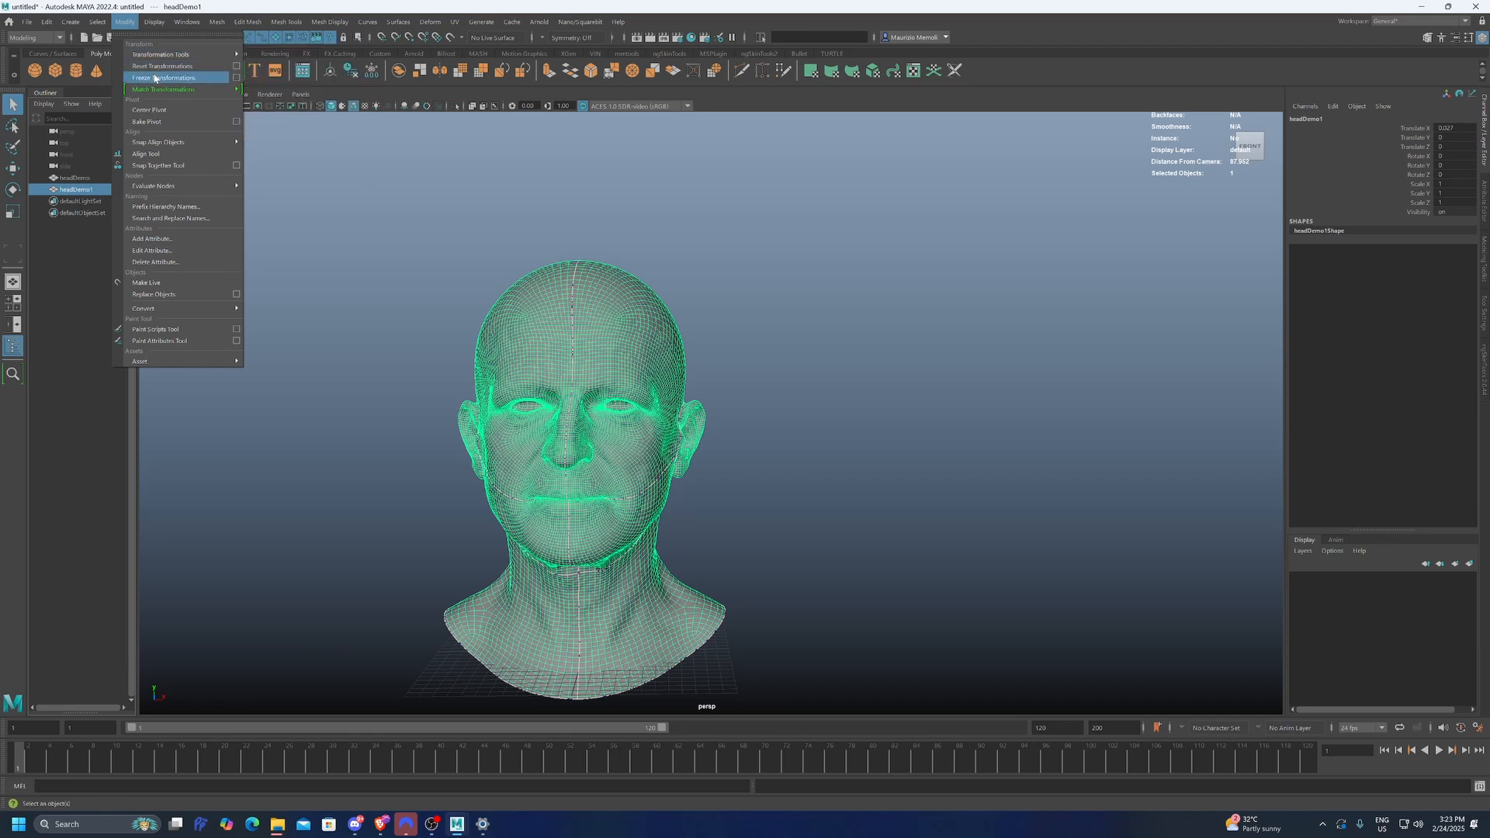
left_click(163, 77)
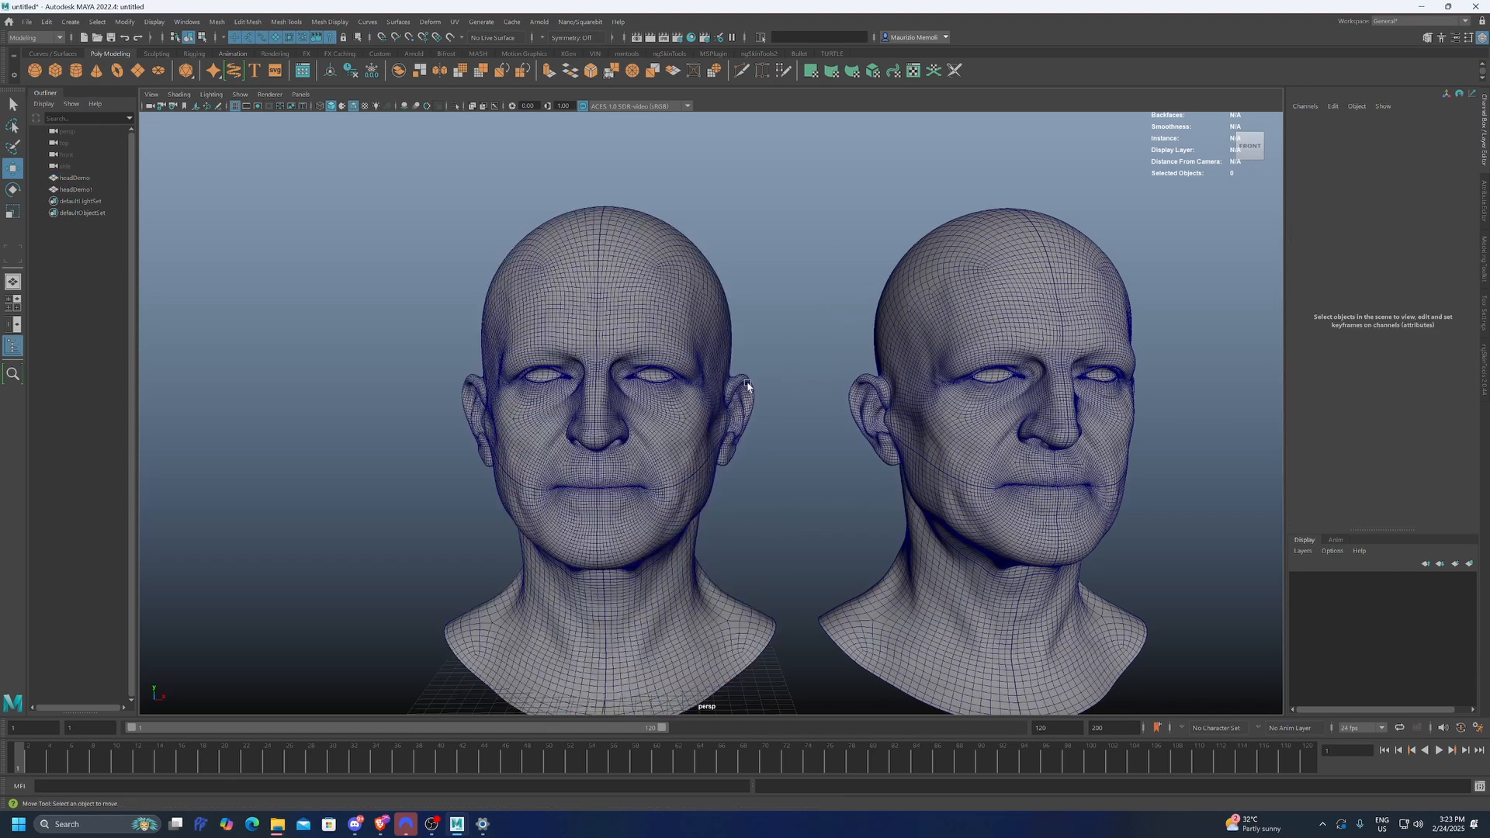
Step: Select the faces of one half of headDemo and bring up the selection conversion menu
left_click(617, 380)
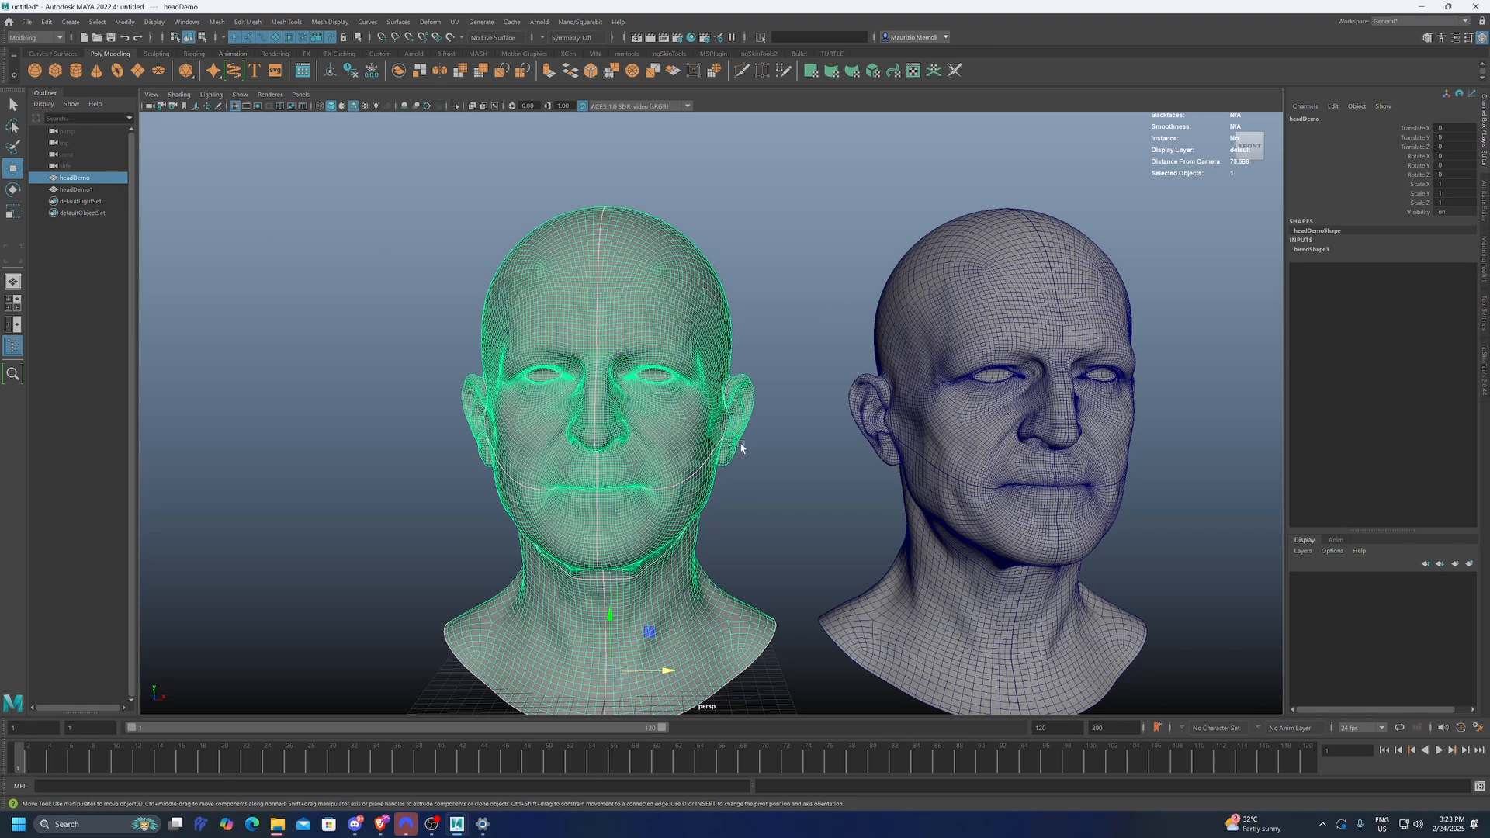
mouse_move(570, 307)
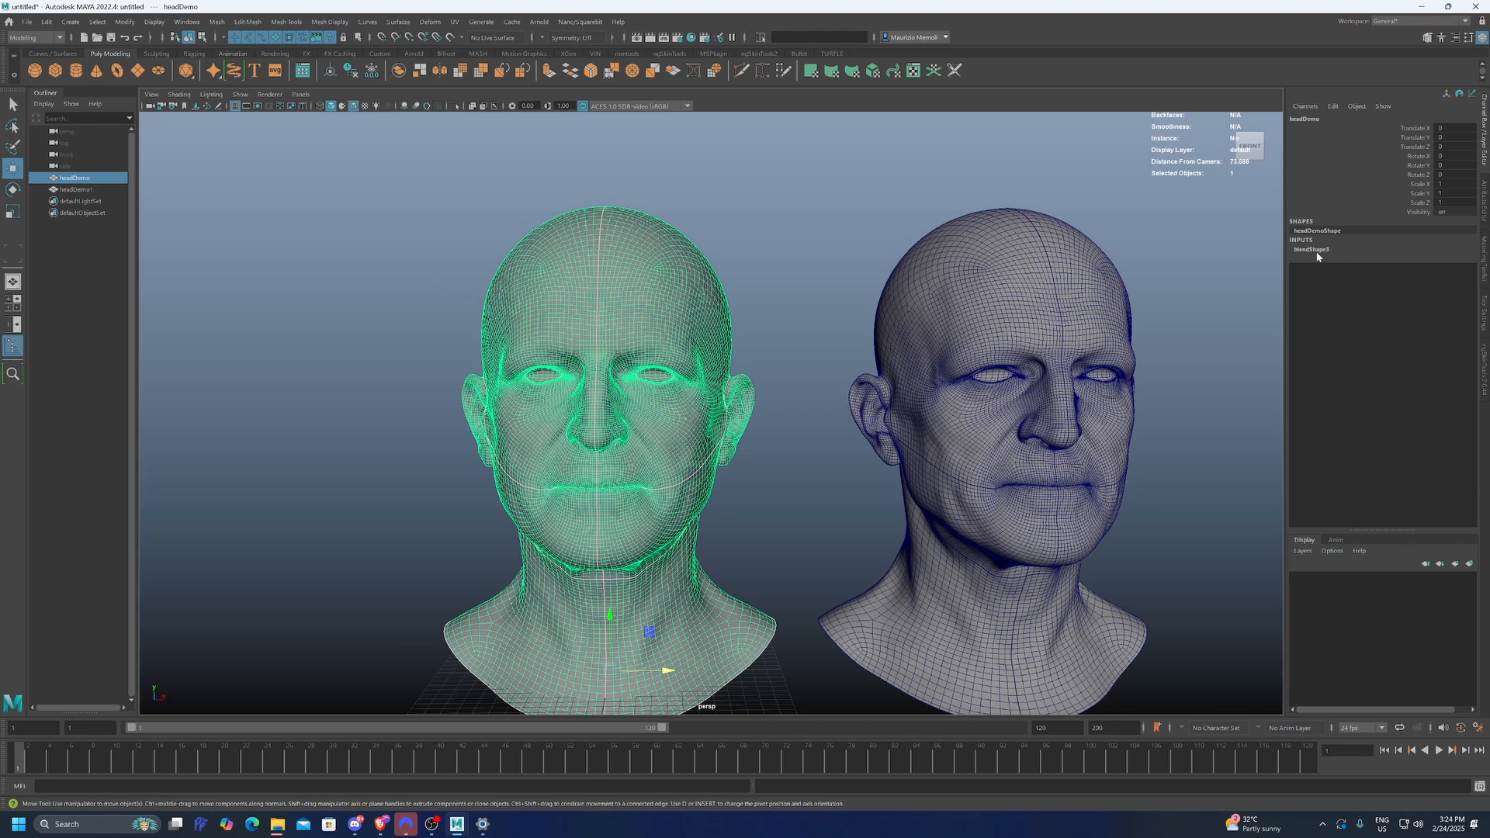
mouse_move(1313, 248)
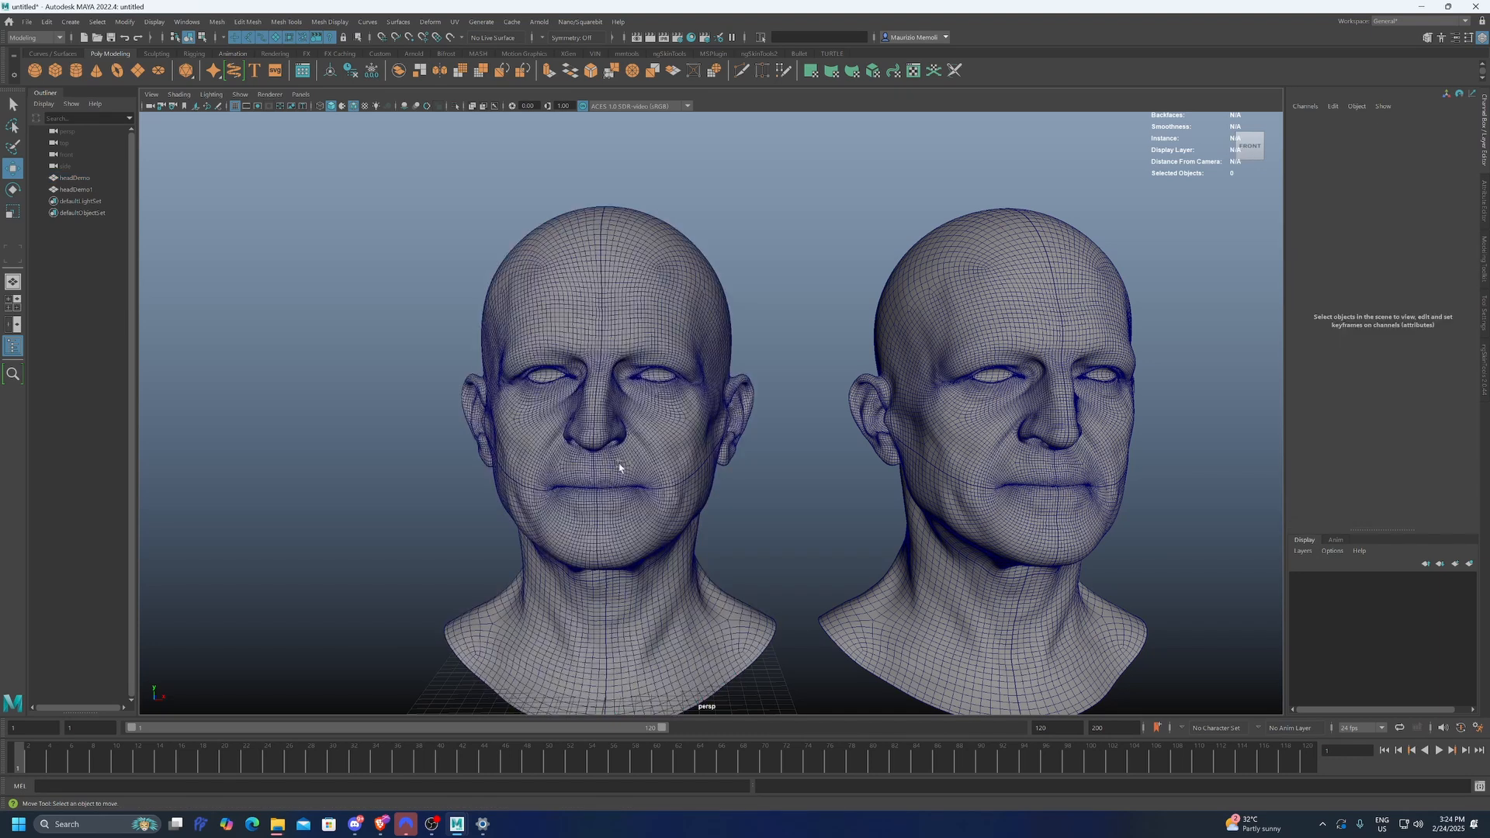
right_click(618, 466)
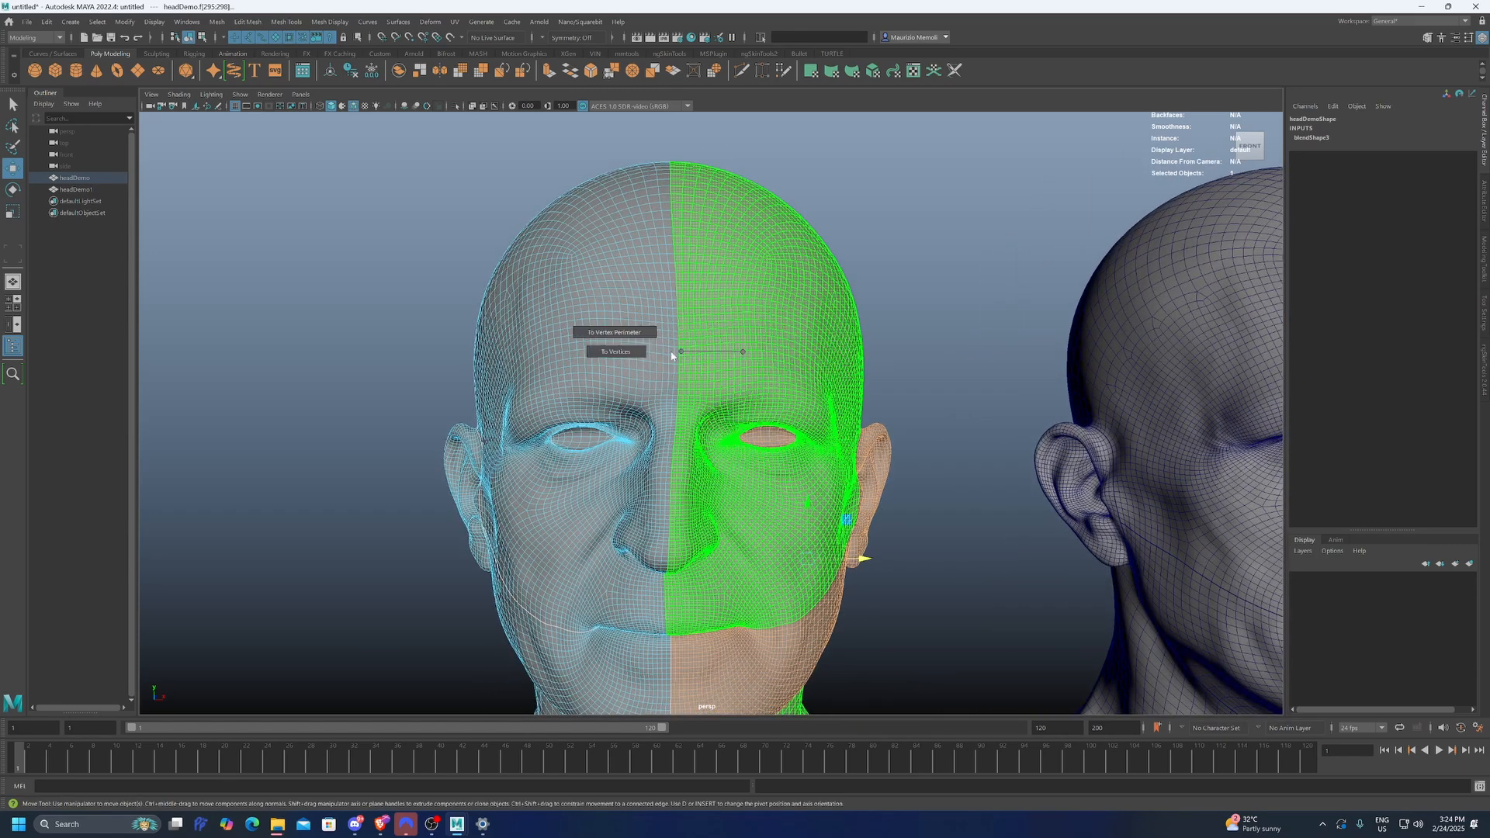
Step: Convert the half-head faces to vertices and start the Paint Blend Shape Weights tool with its settings
left_click(616, 352)
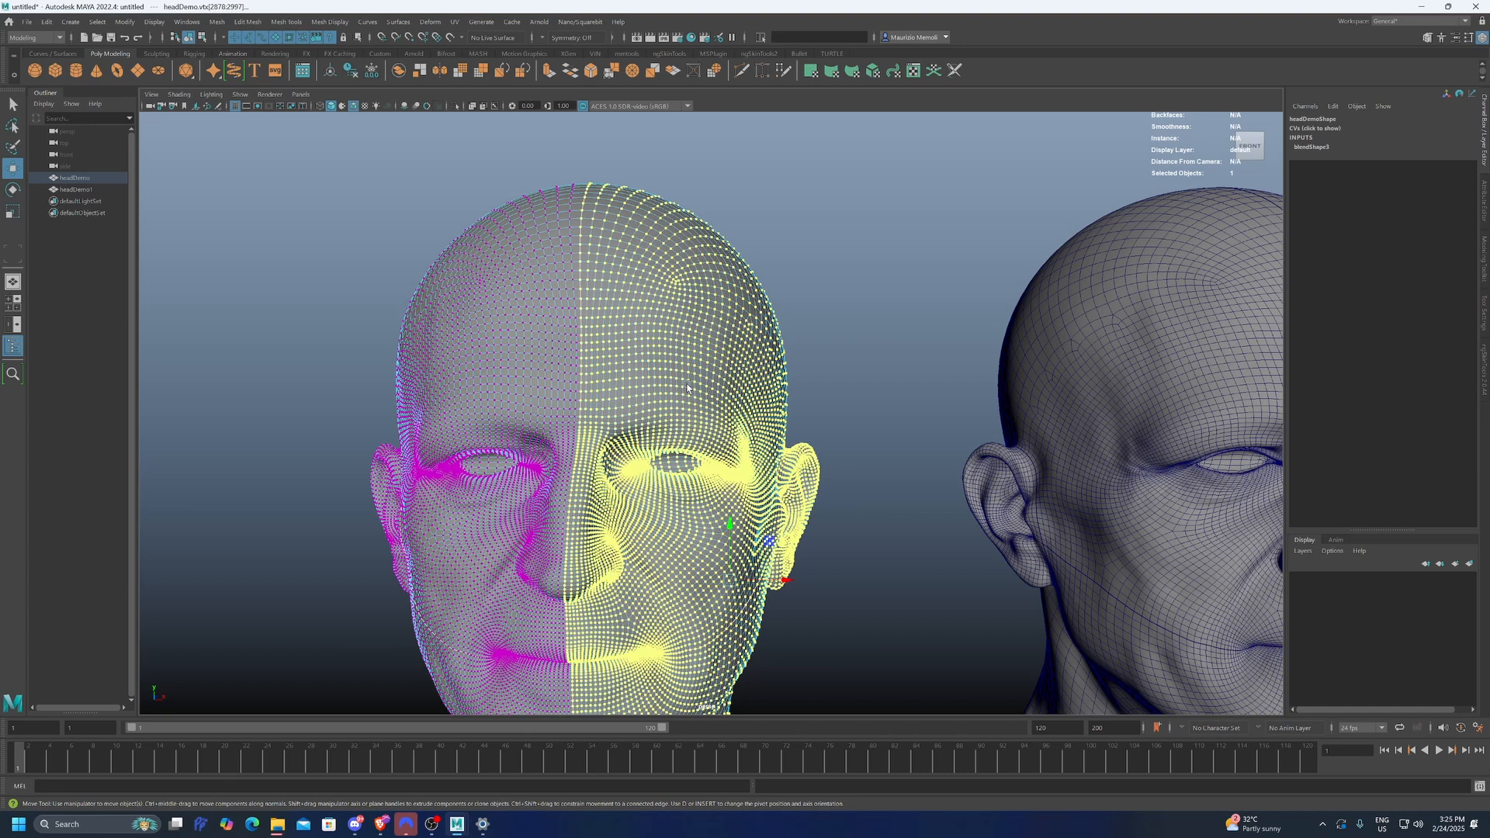
right_click(686, 387)
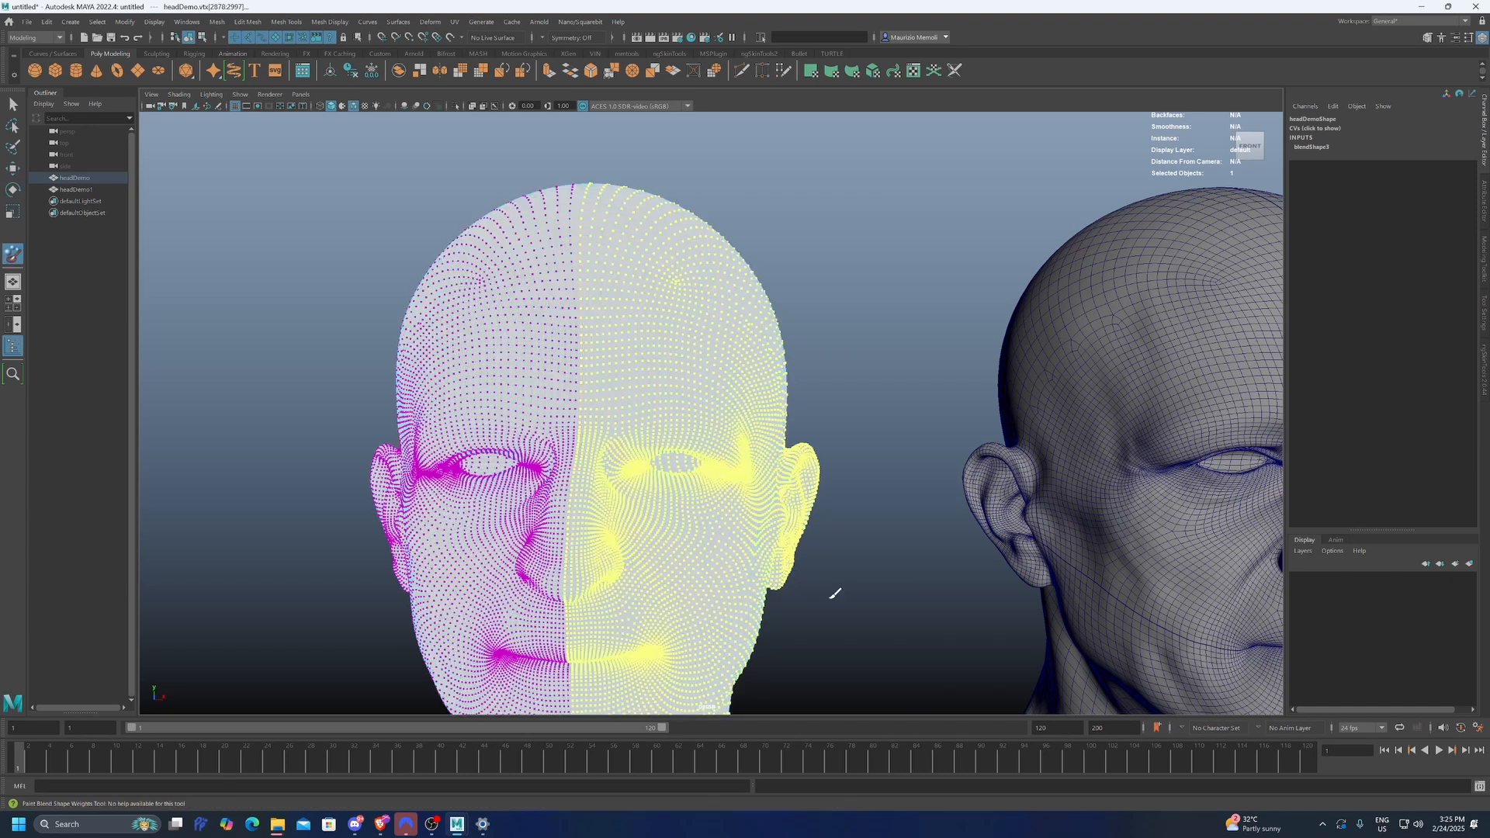
left_click(14, 253)
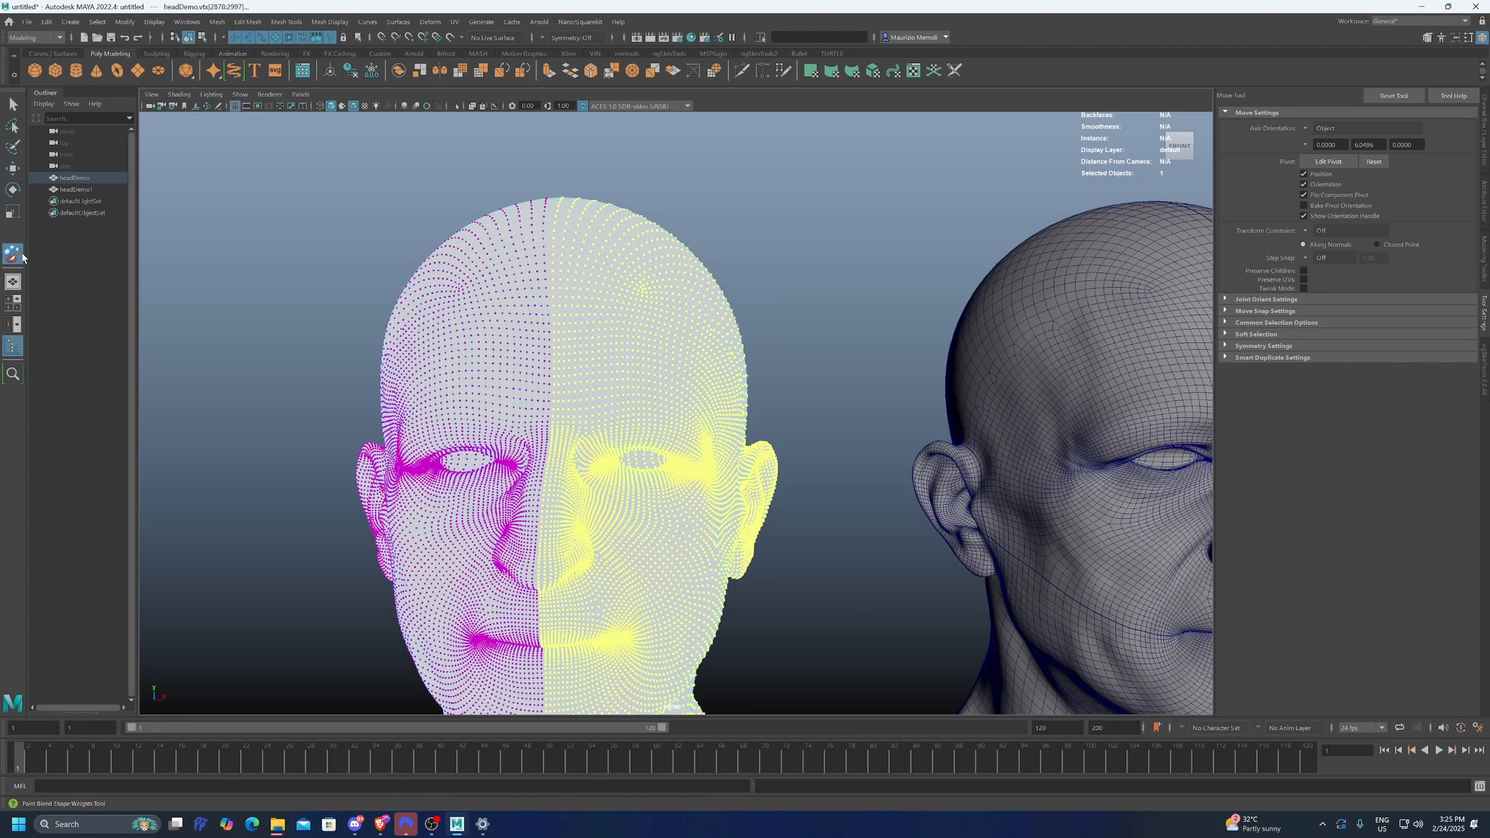
left_click(14, 253)
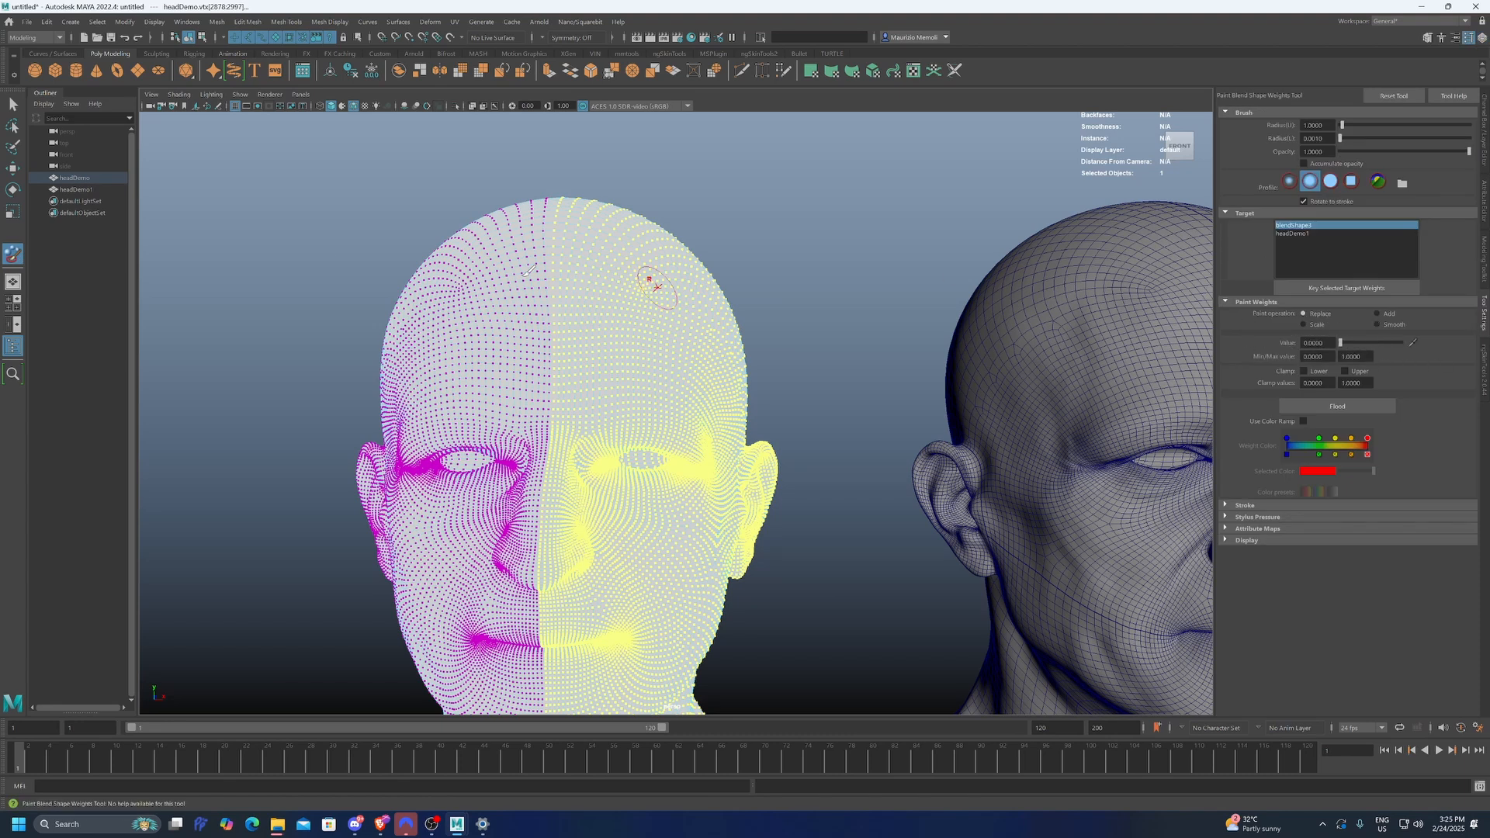
left_click(1336, 405)
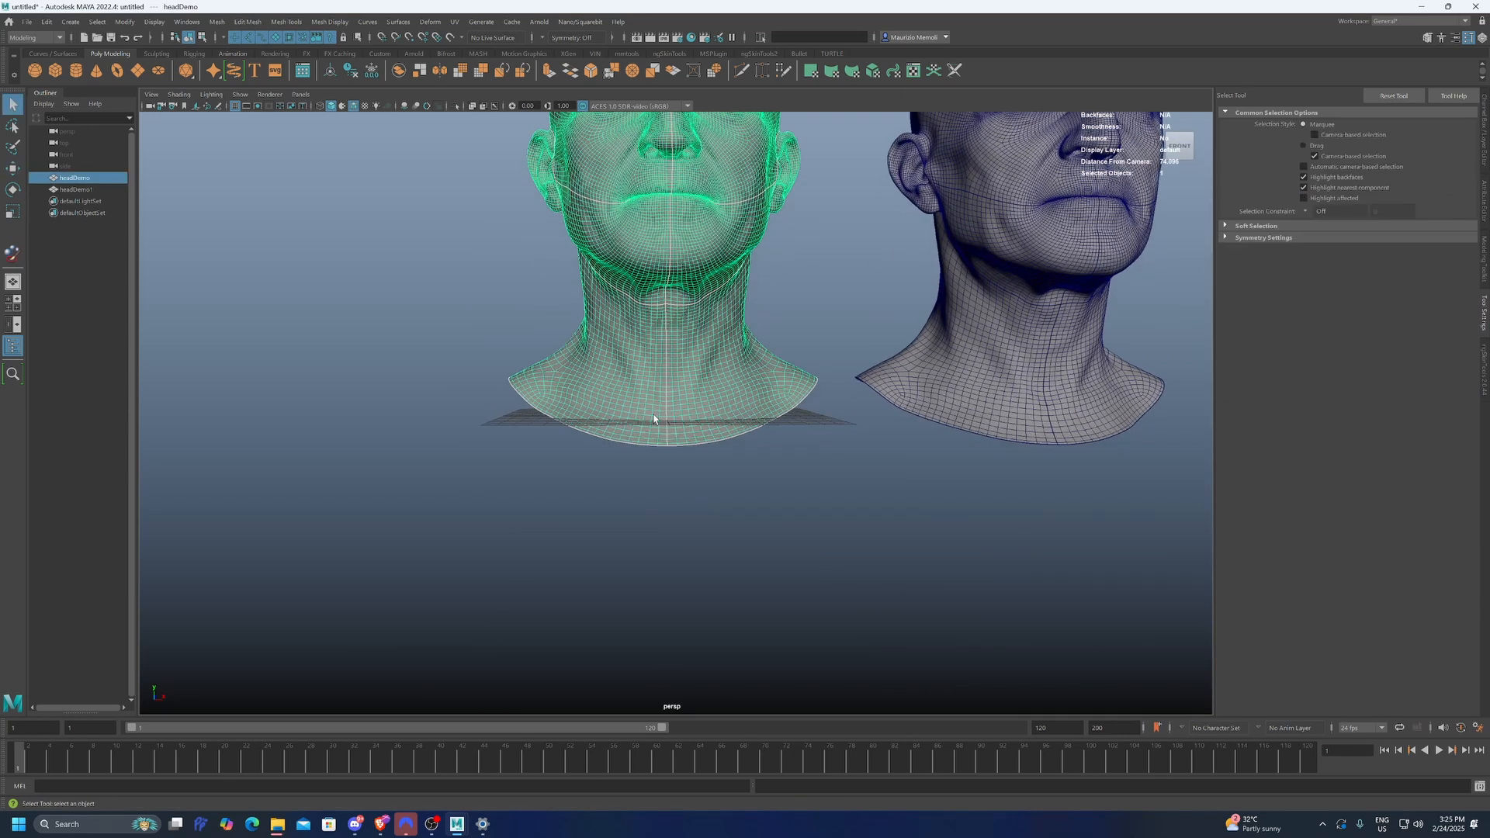
Step: Flood blendShape1 weights of the selected half to value 0 with the centre seam vertices selected
scroll("down", 3)
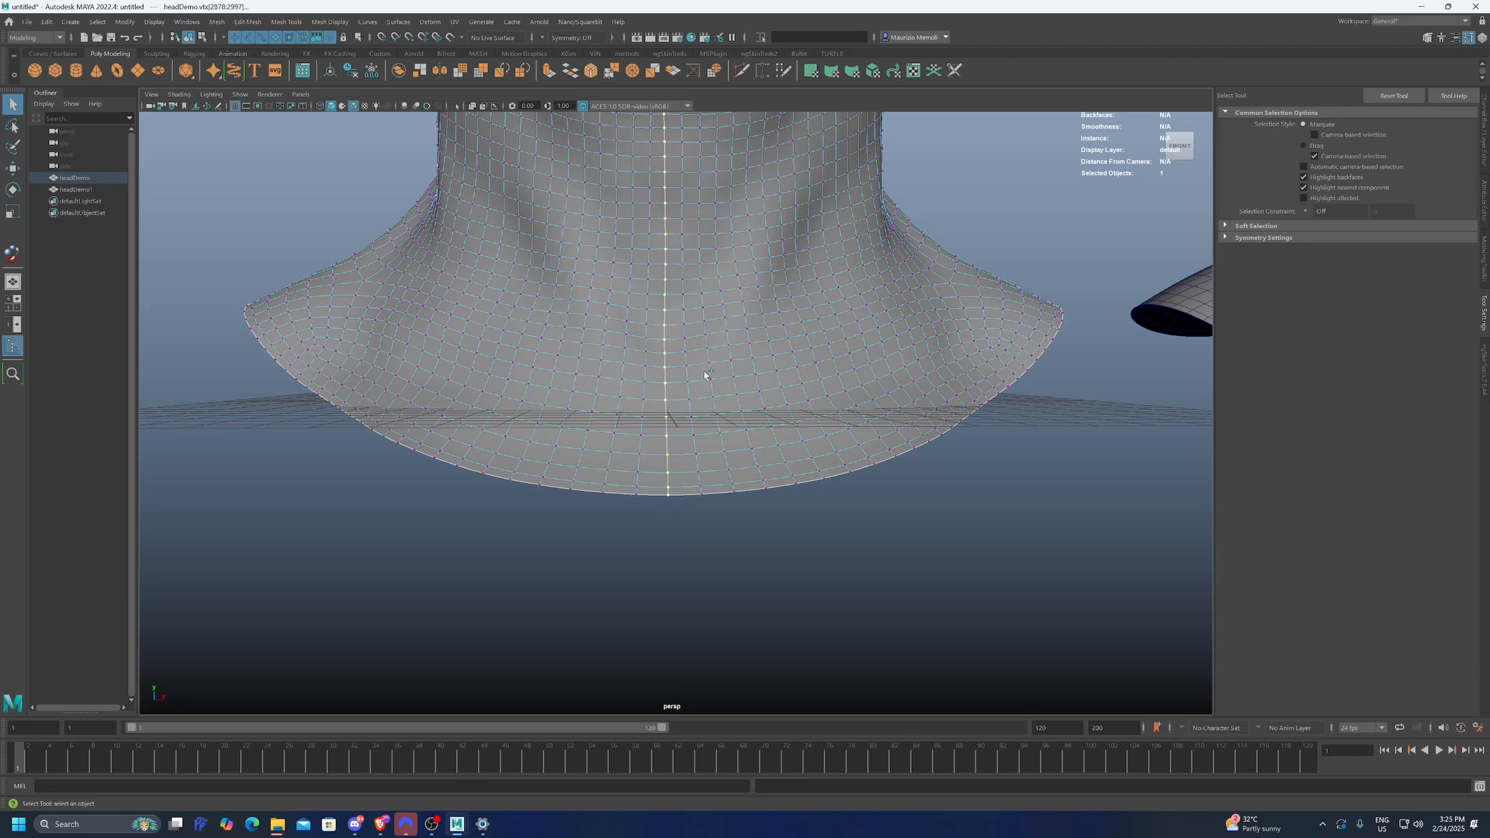
scroll("down", 3)
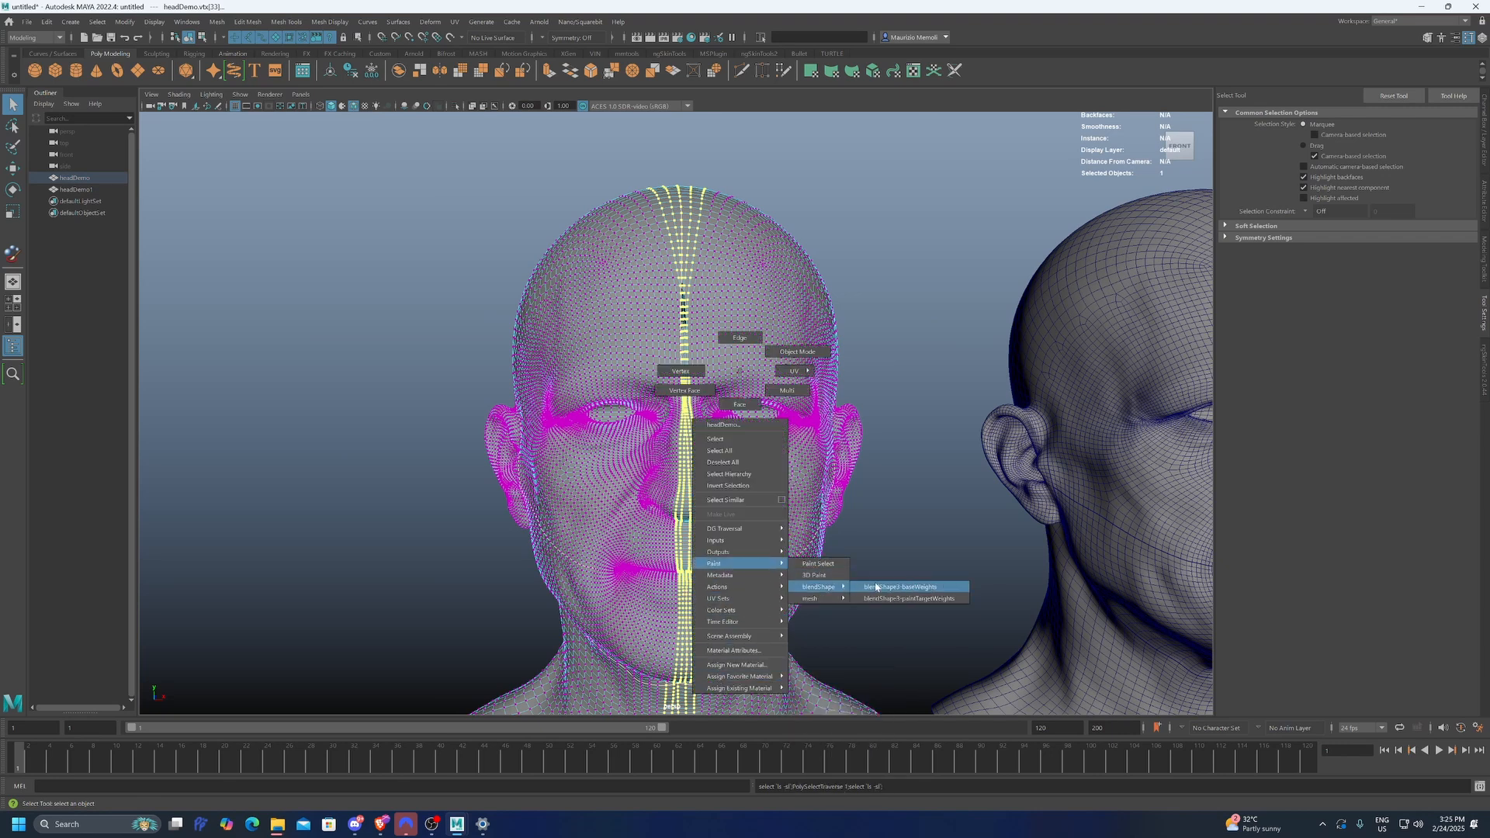
left_click(899, 586)
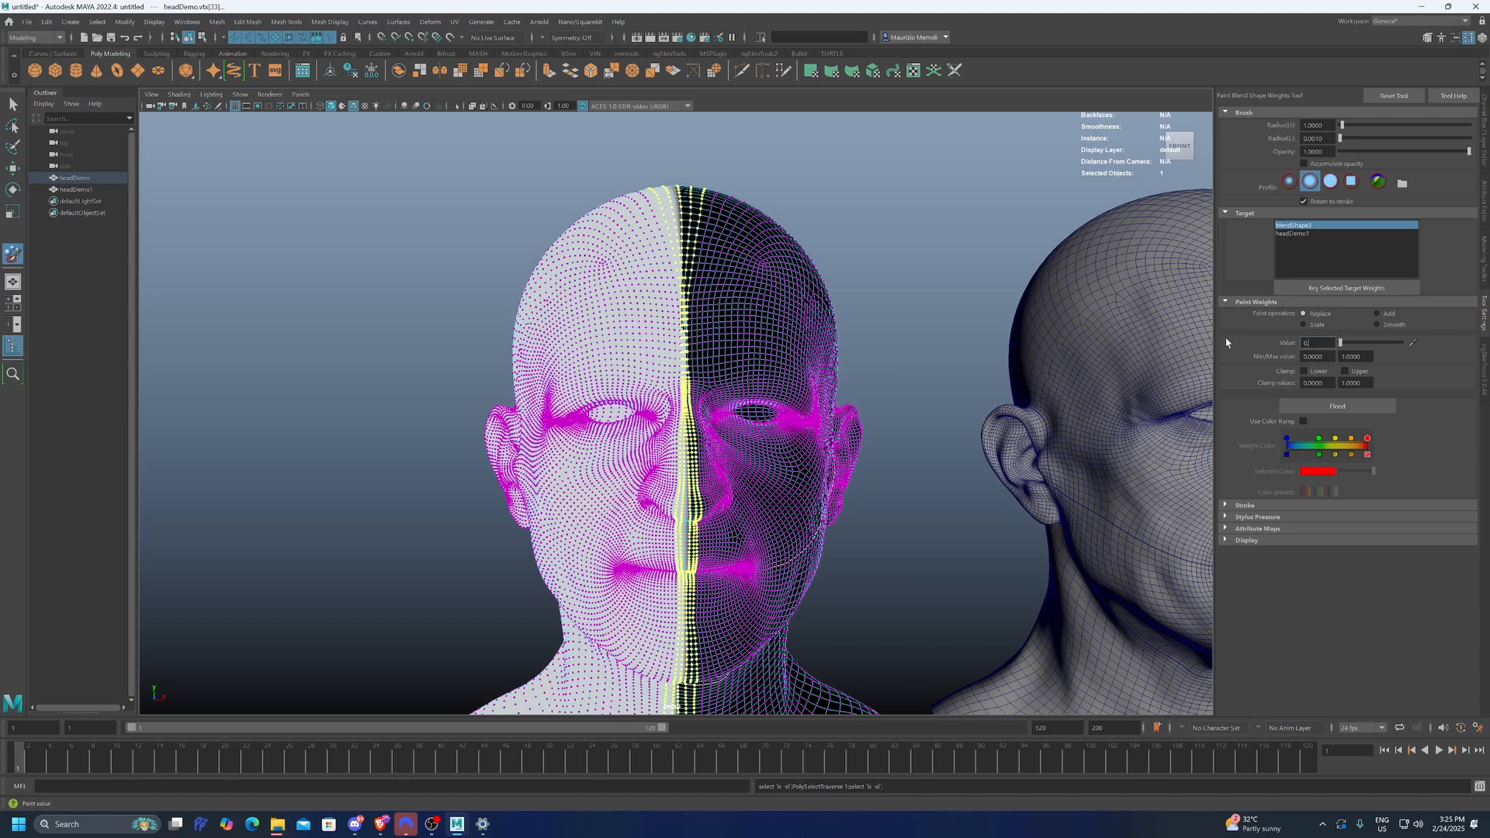
left_click(1336, 405)
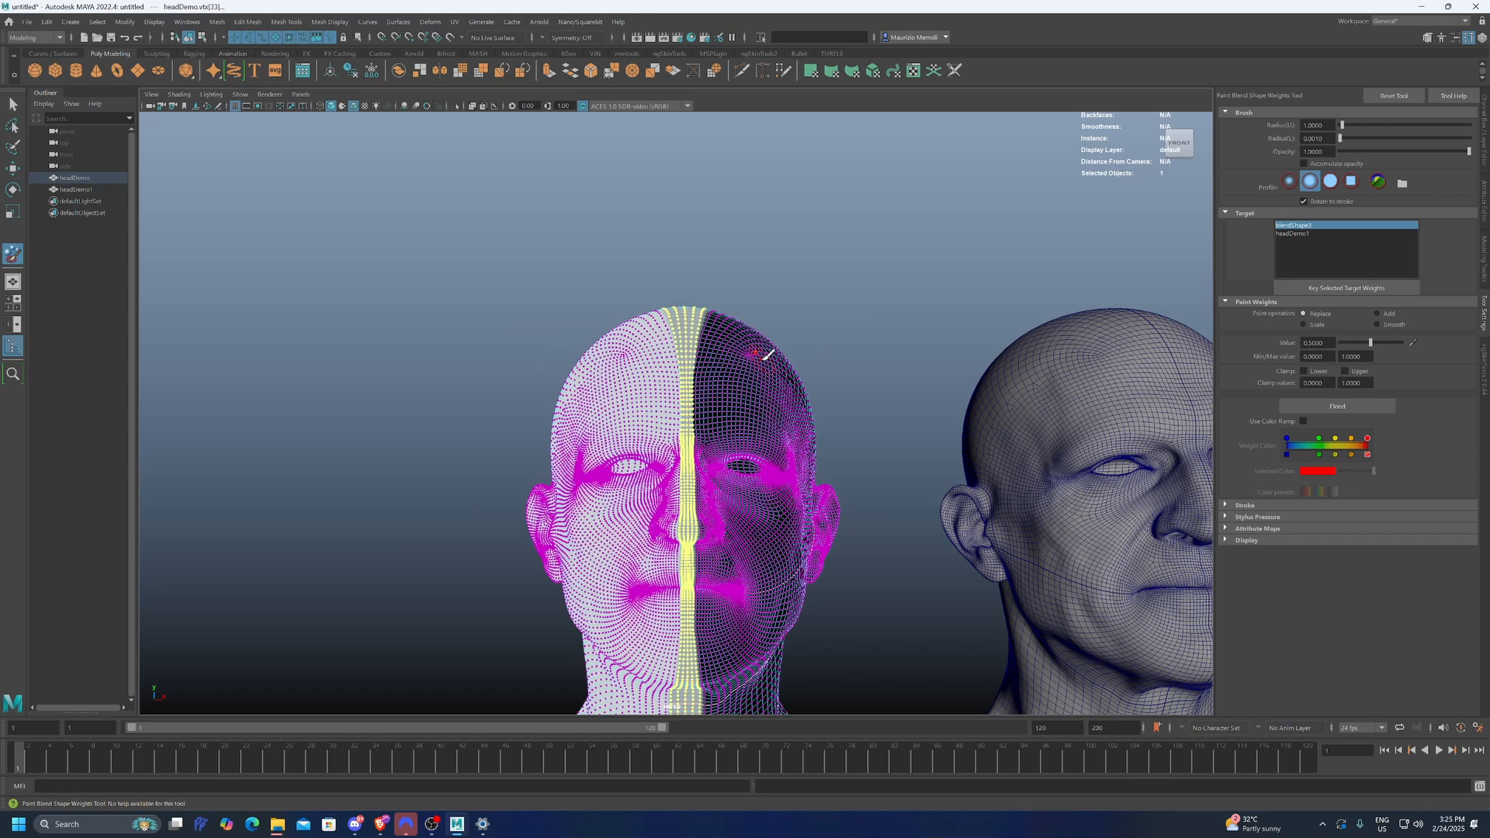
left_click(45, 22)
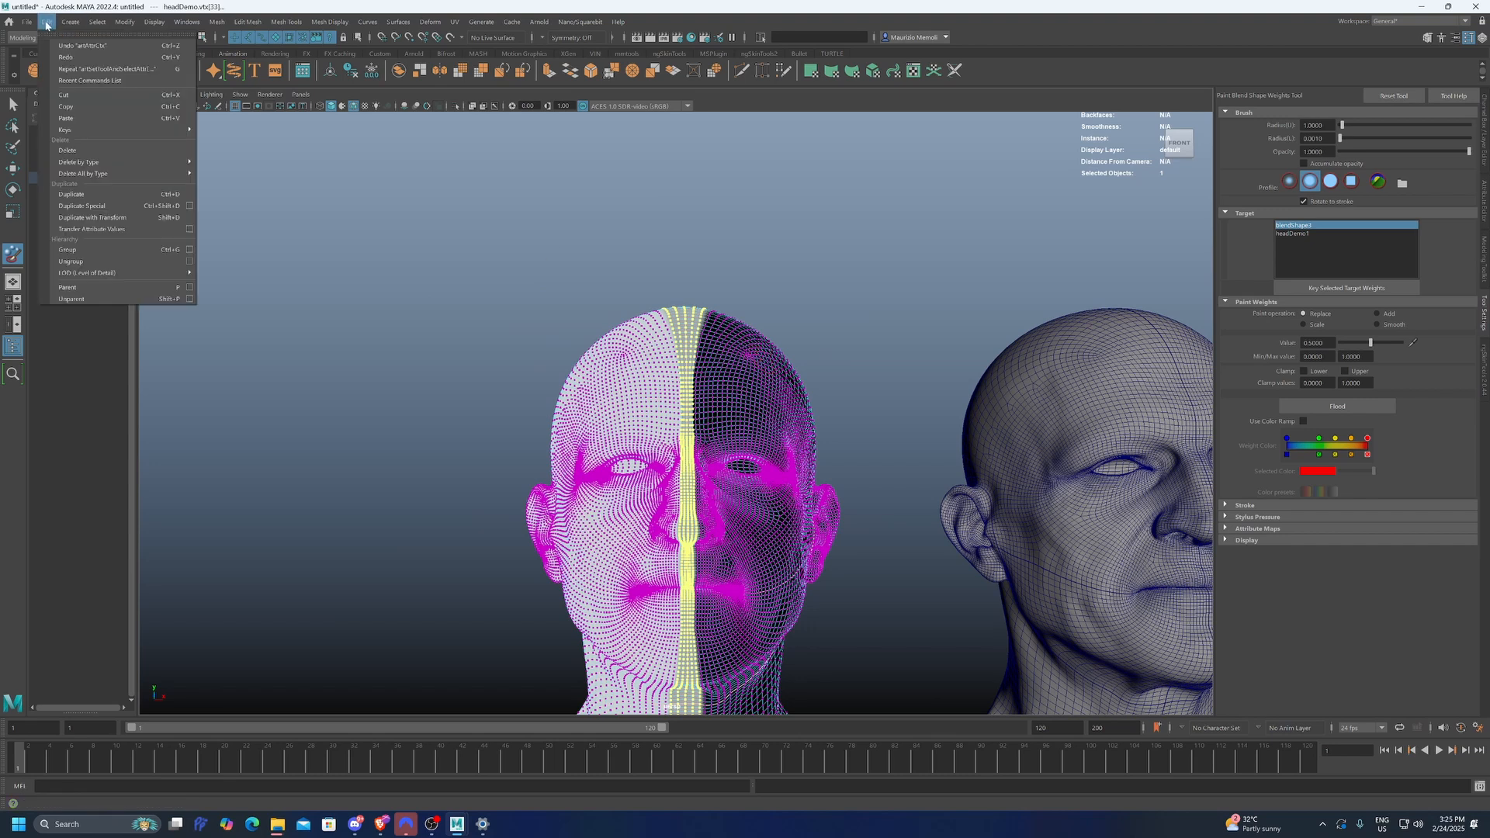
left_click(97, 21)
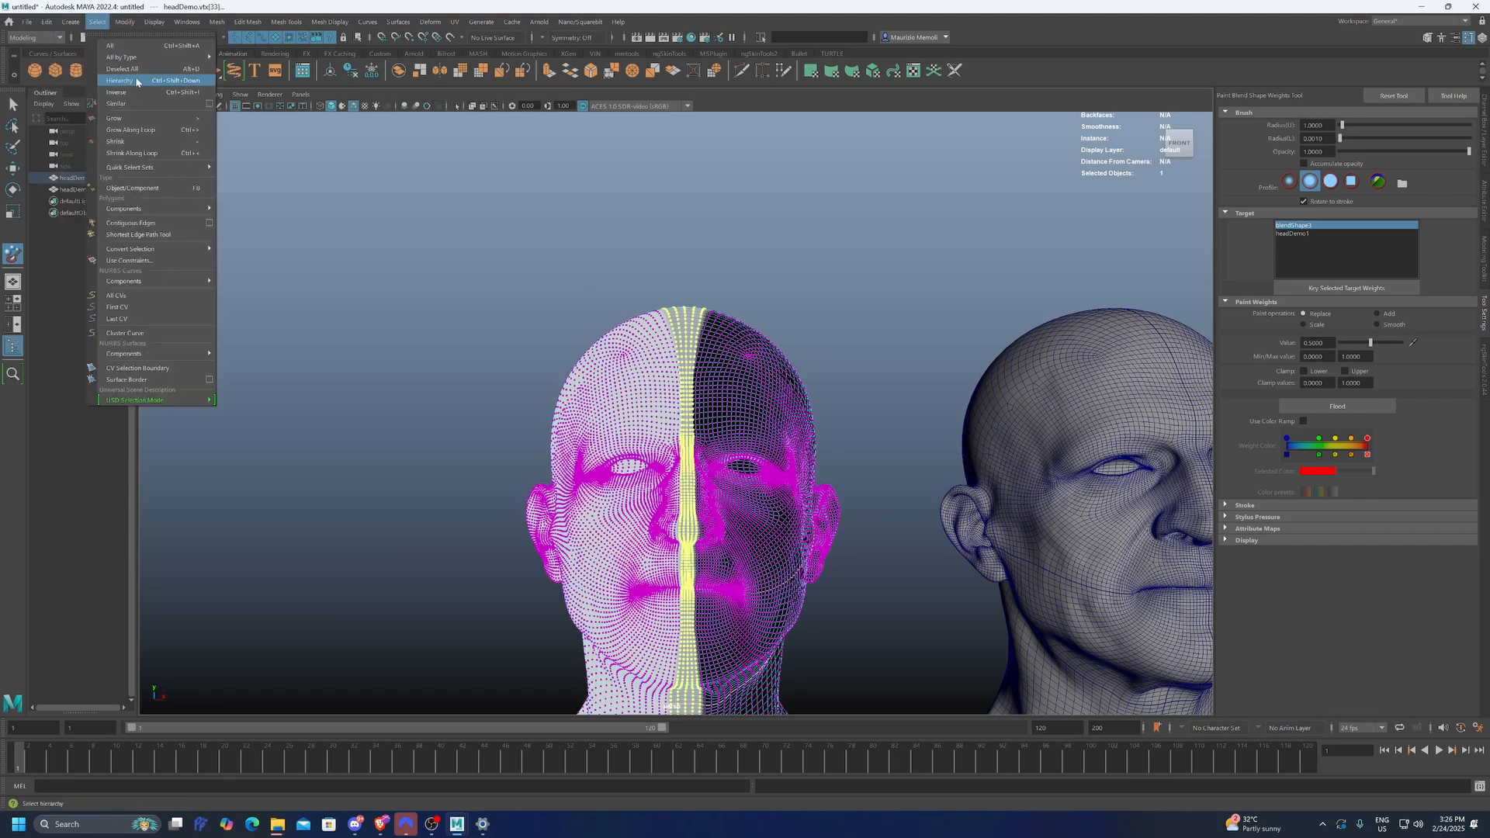
mouse_move(117, 91)
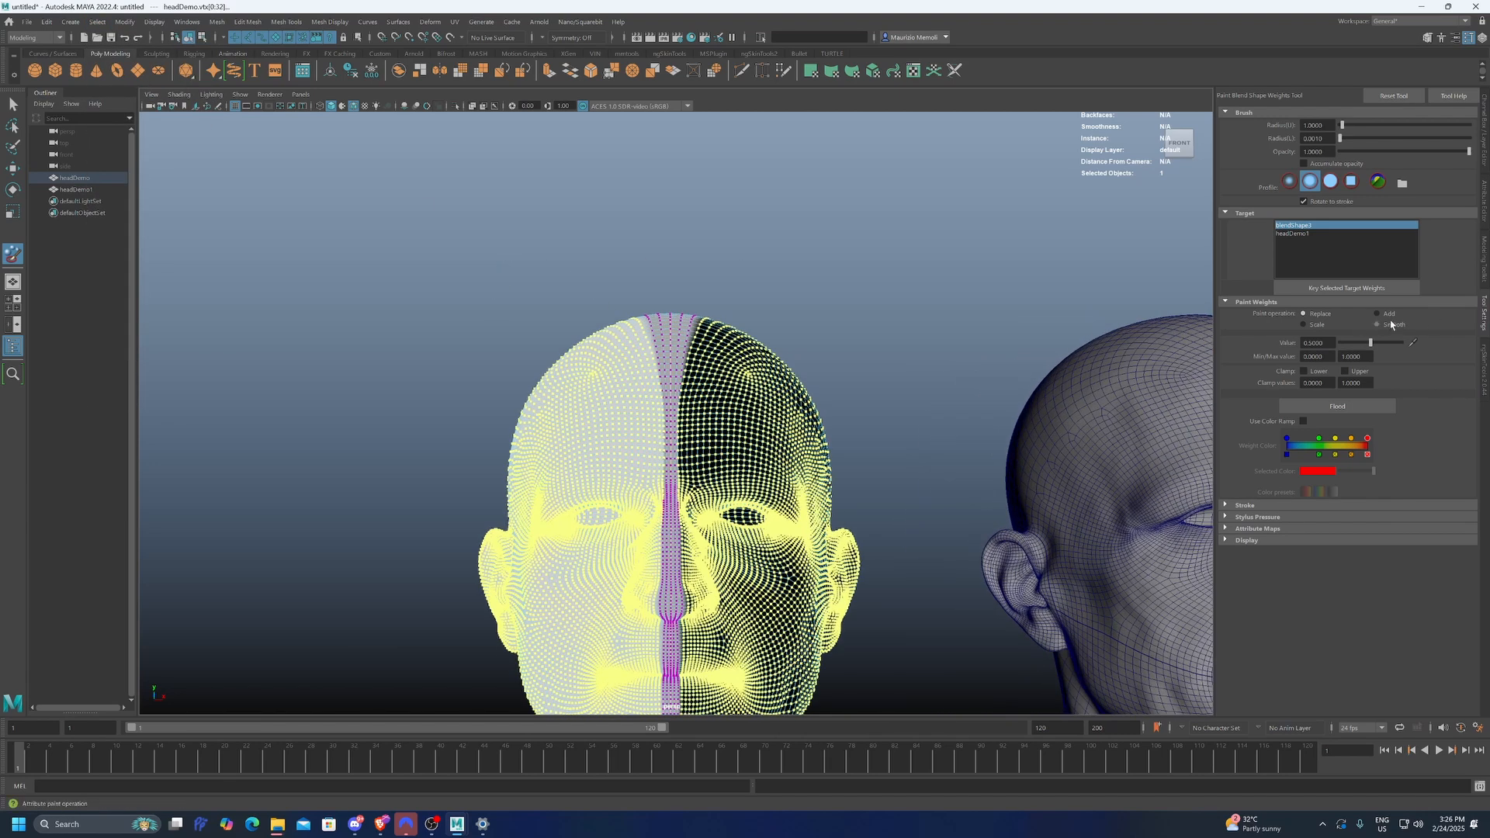
Step: Smooth-flood the blend shape weights over the inverted selection, leaving the seam untouched
left_click(1376, 325)
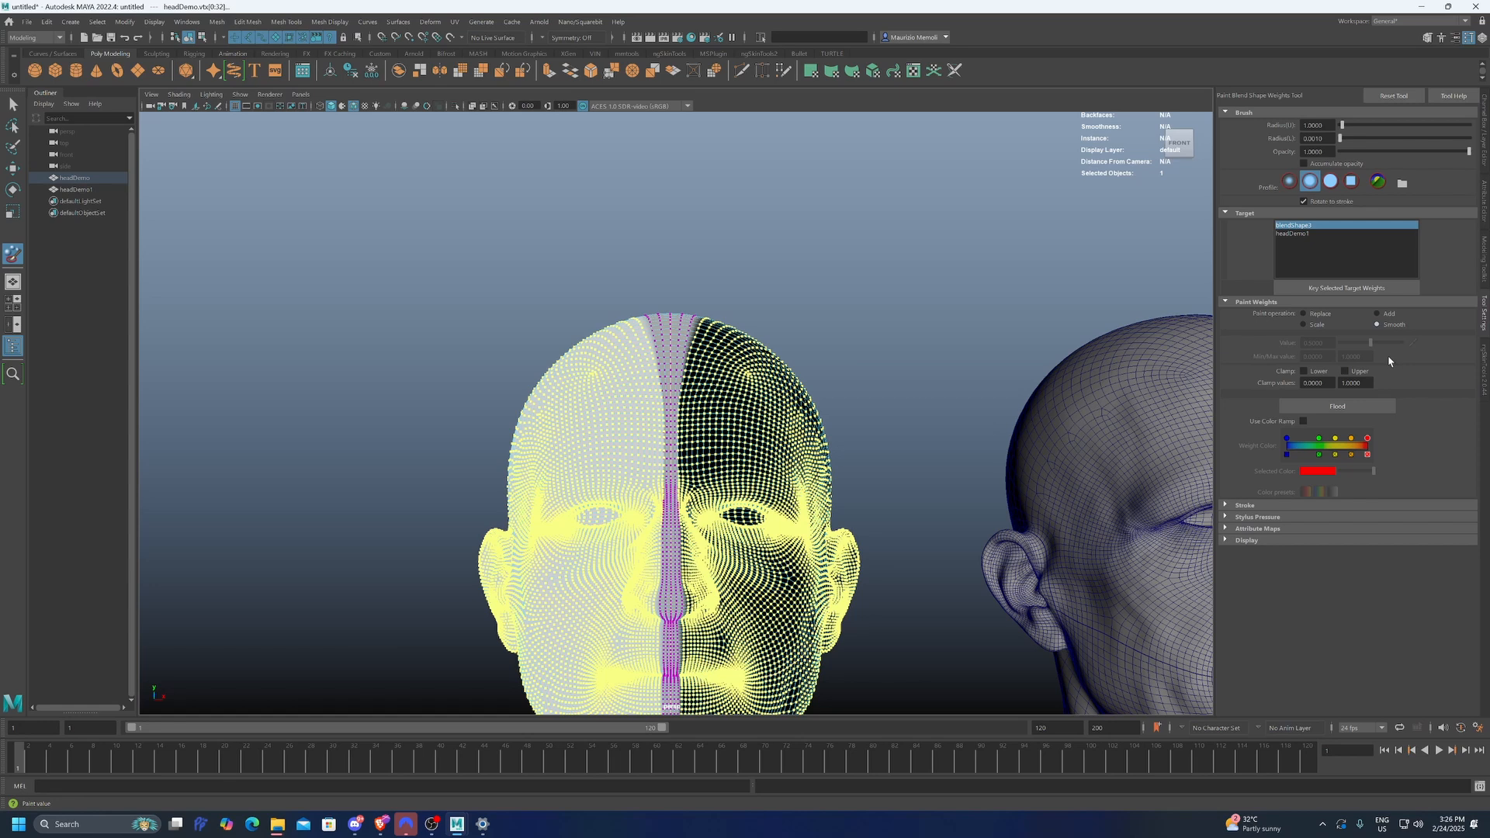
left_click(1336, 405)
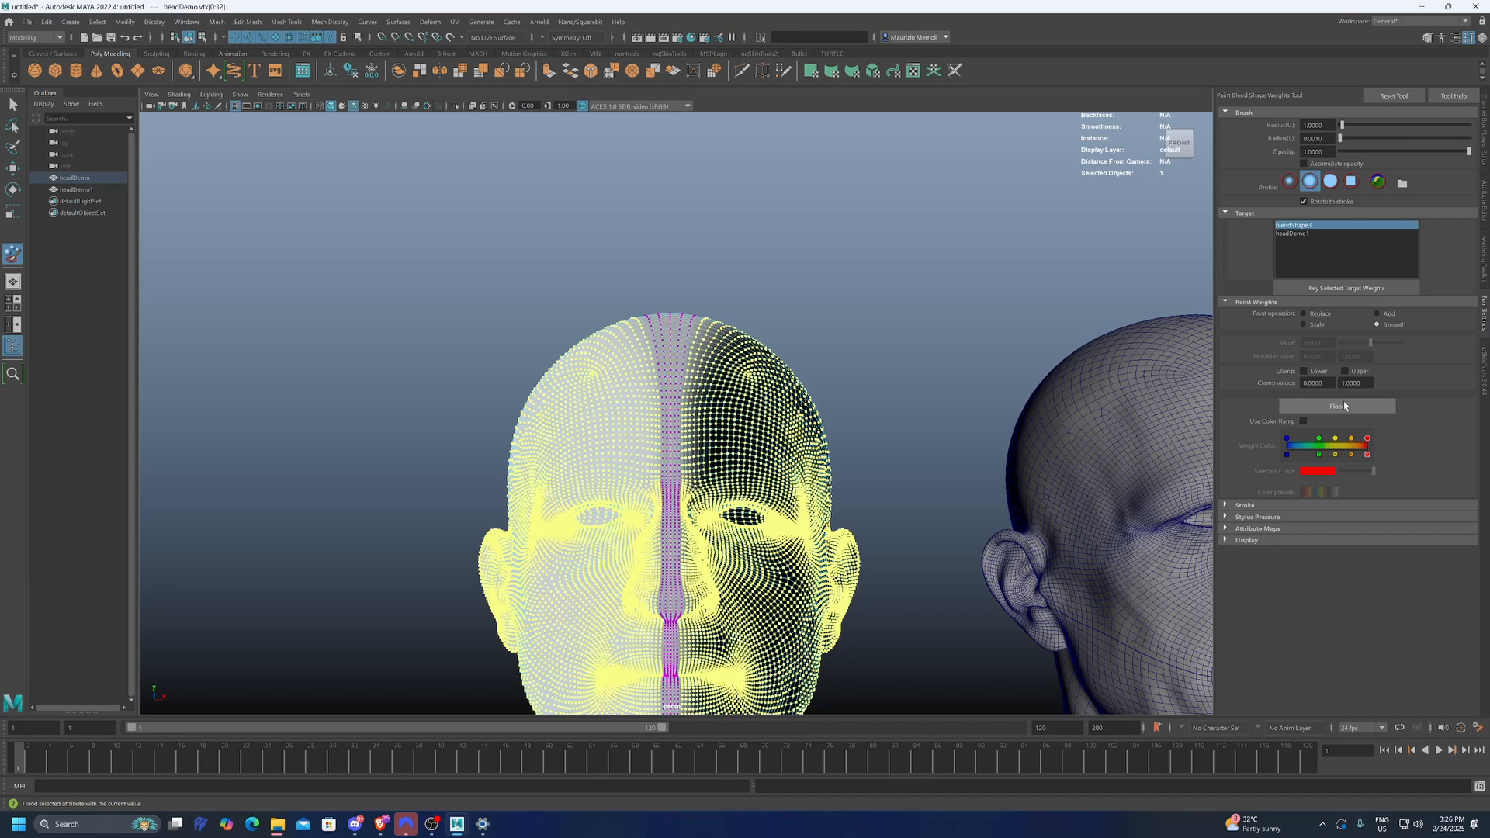
left_click(1334, 405)
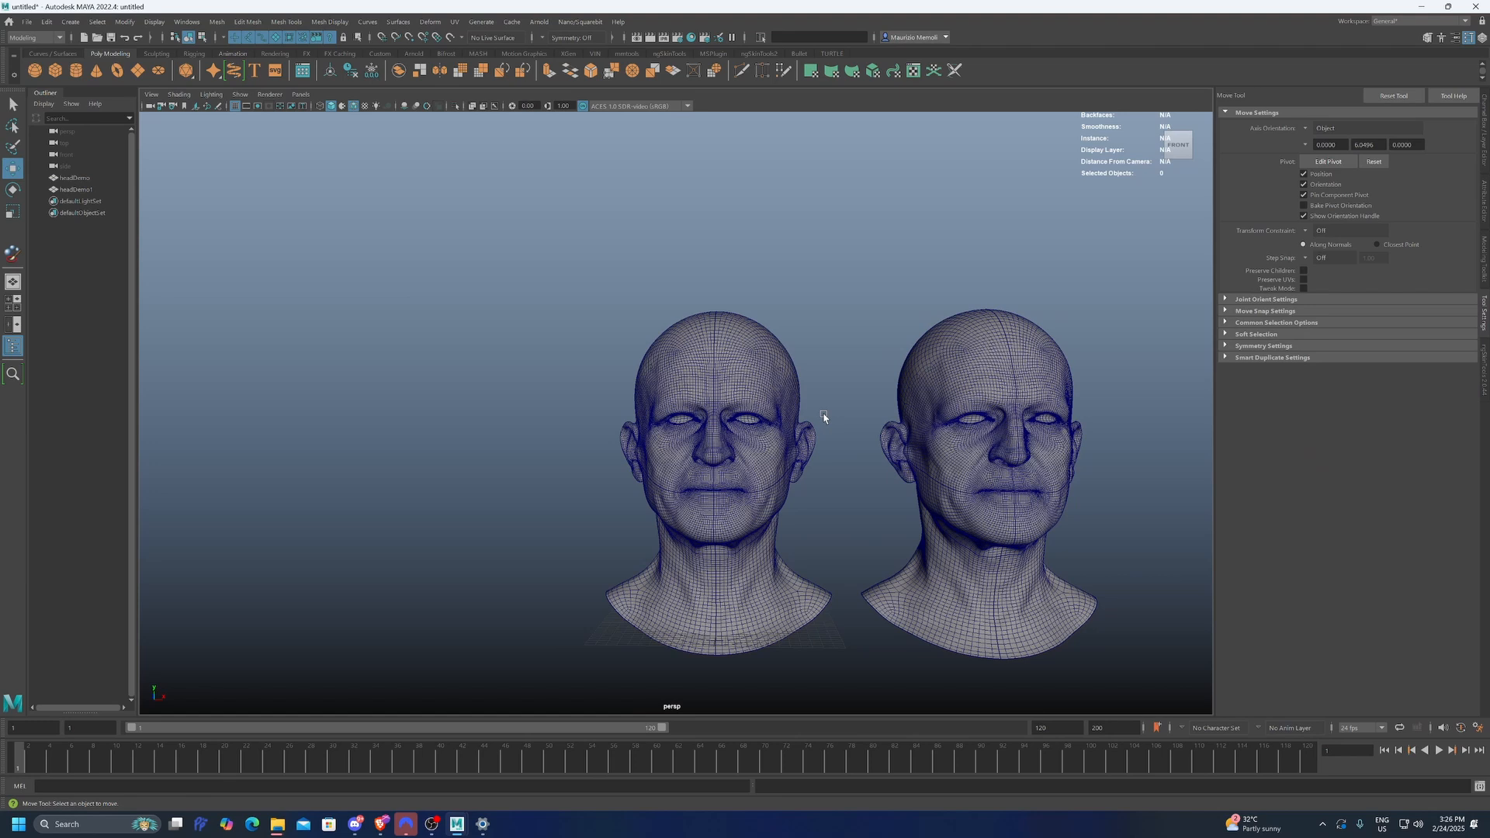
Step: Duplicate headDemo as headDemo2 and adjust its Channel Box transform value
scroll("down", 3)
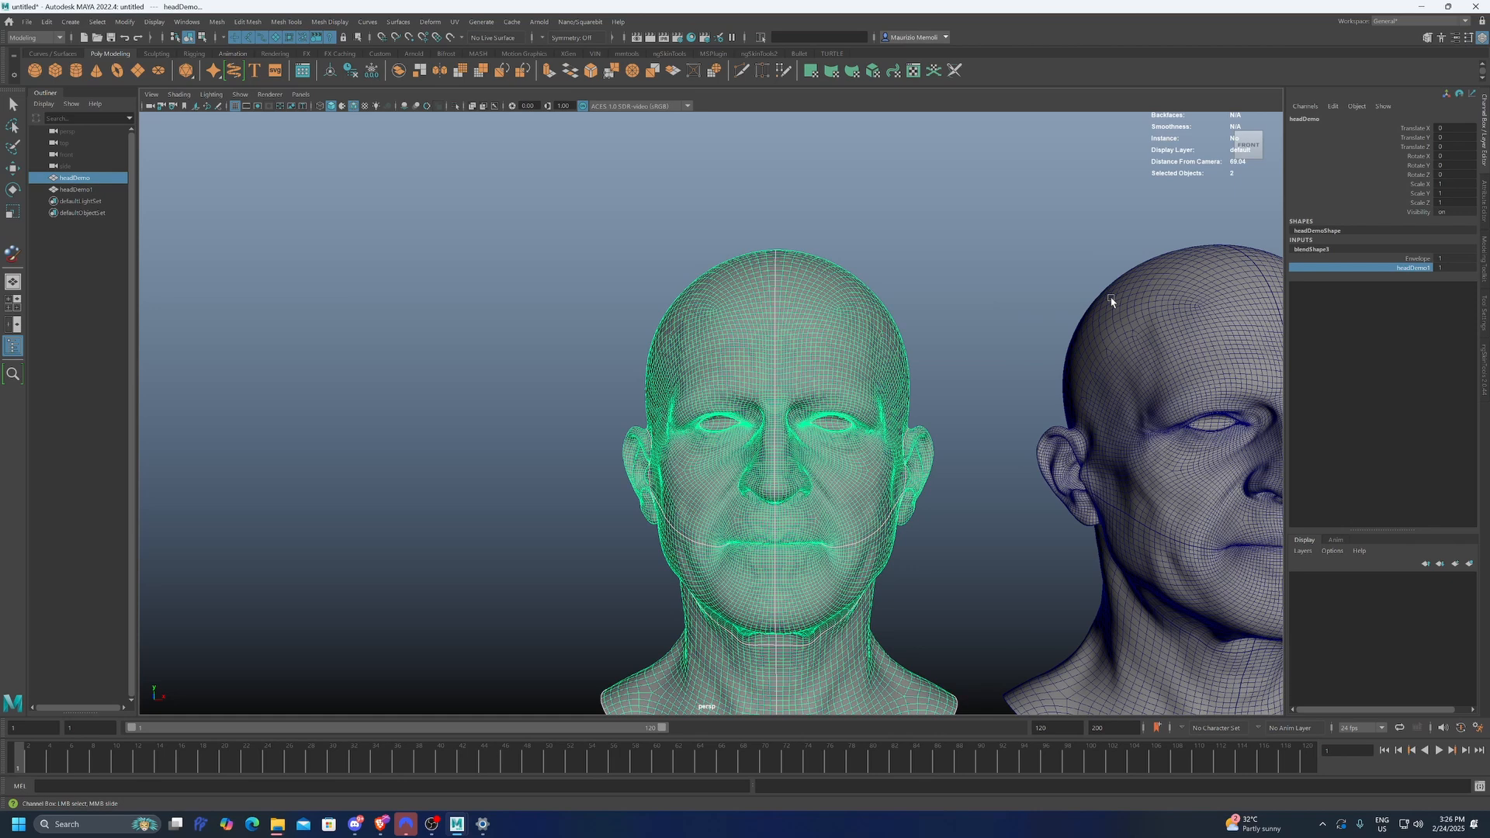
mouse_move(1212, 297)
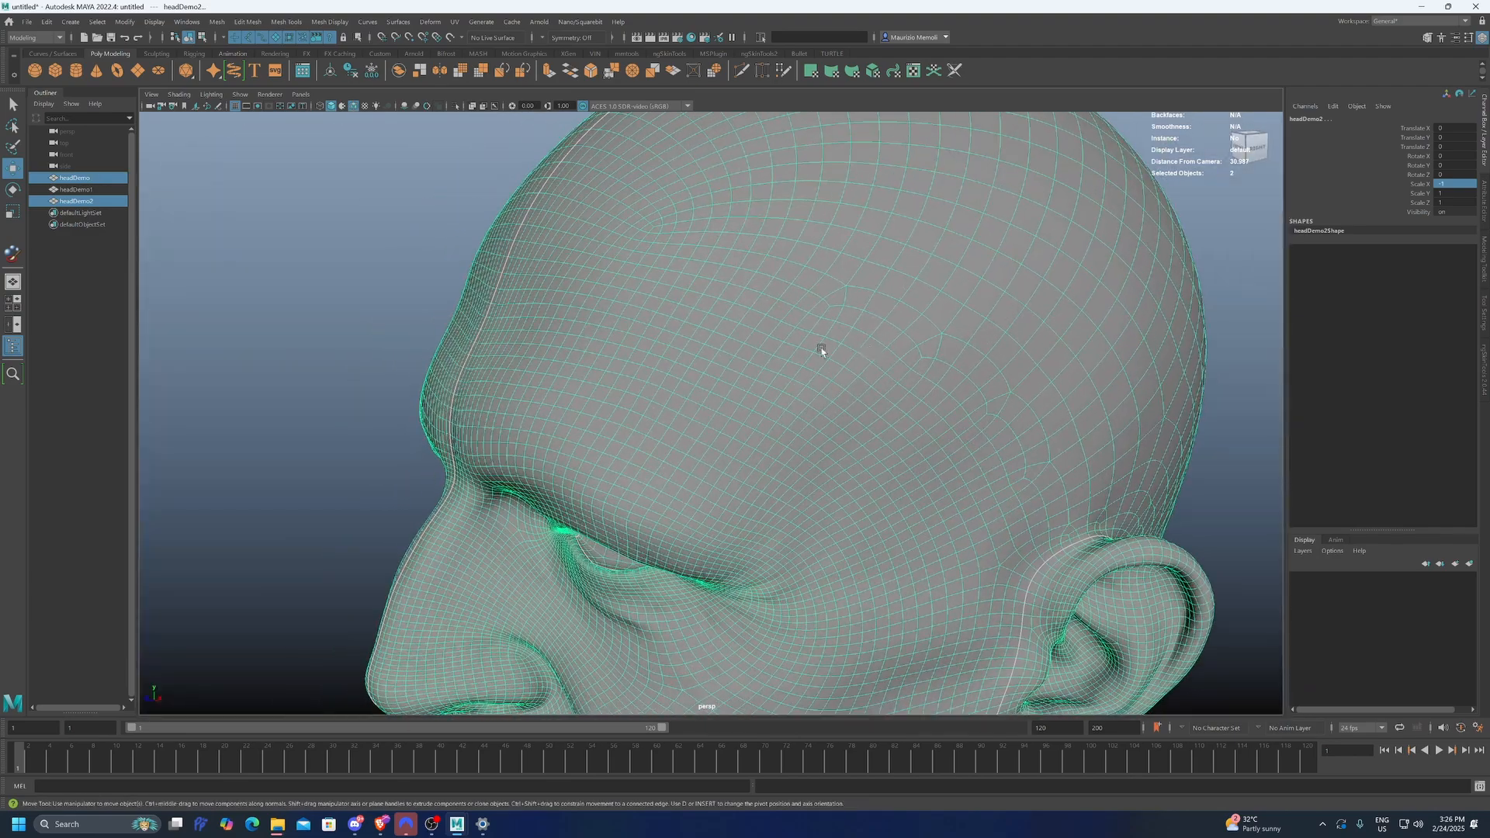
key("4")
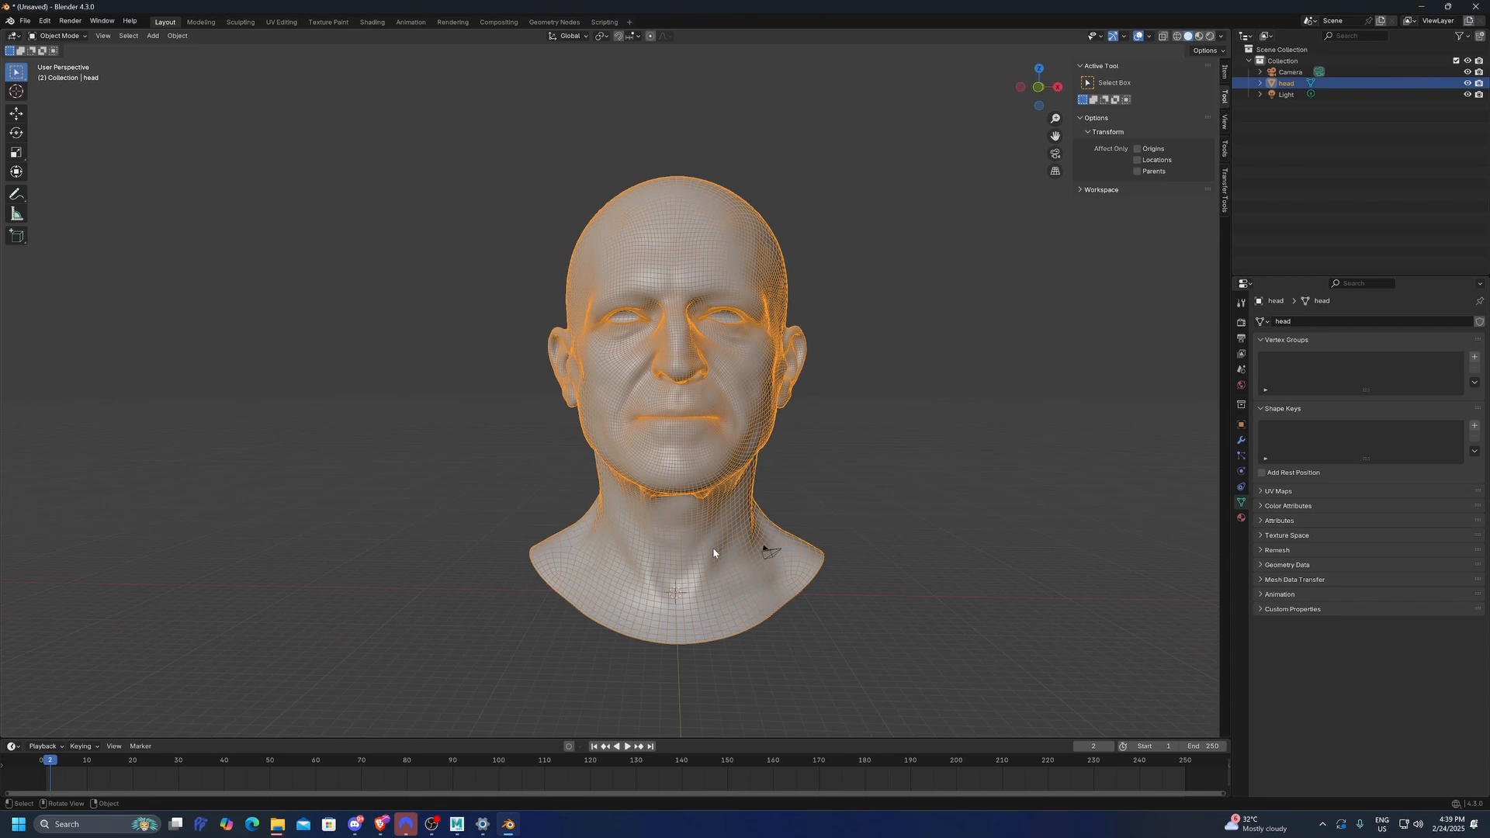
Step: Duplicate the head as head.001, move it along X beside the original and show its transform
key("shift+d")
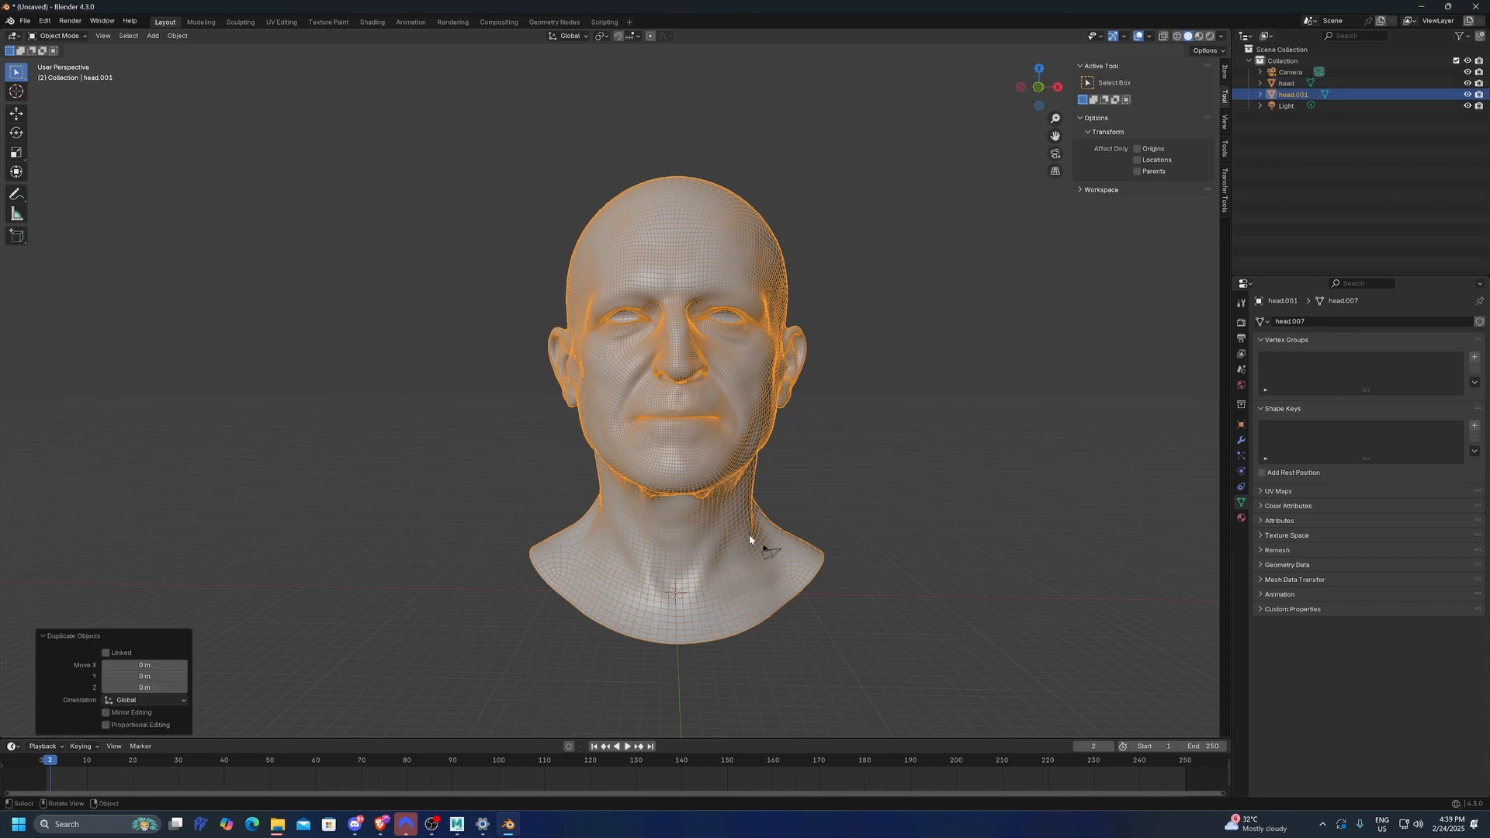
left_click_drag(665, 380, 950, 380)
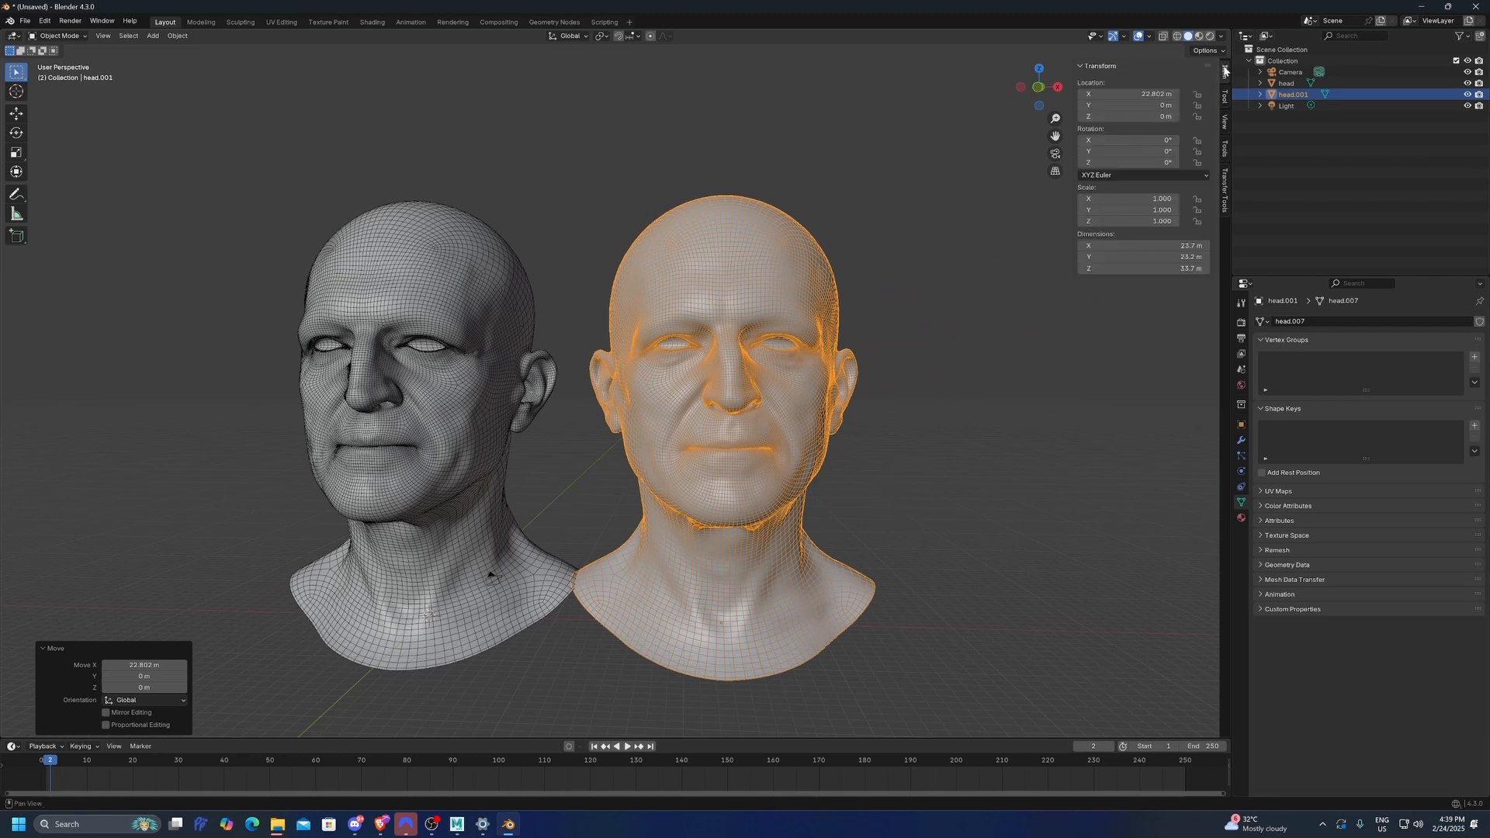
left_click(1128, 198)
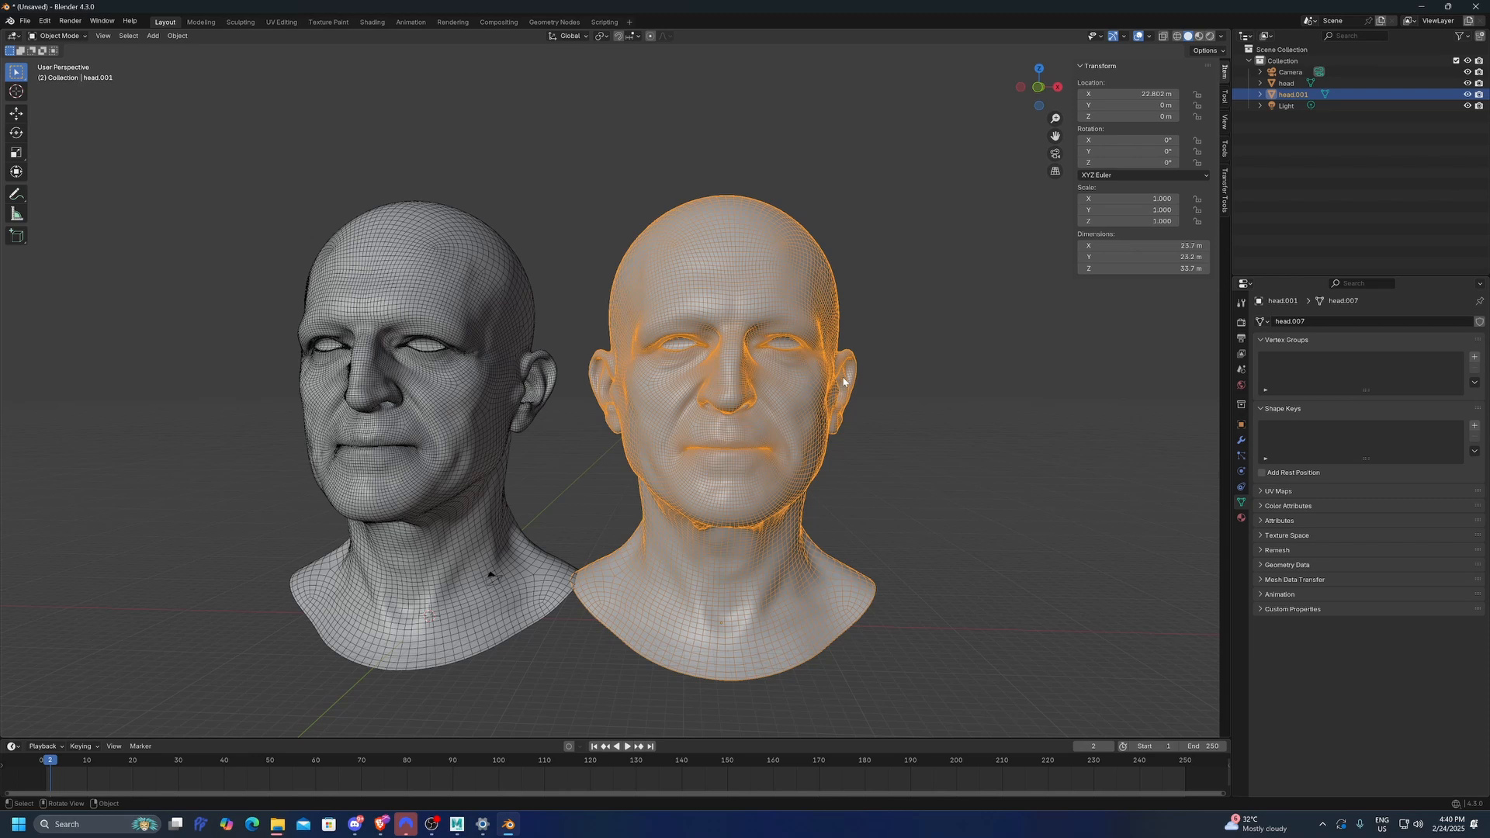
mouse_move(863, 389)
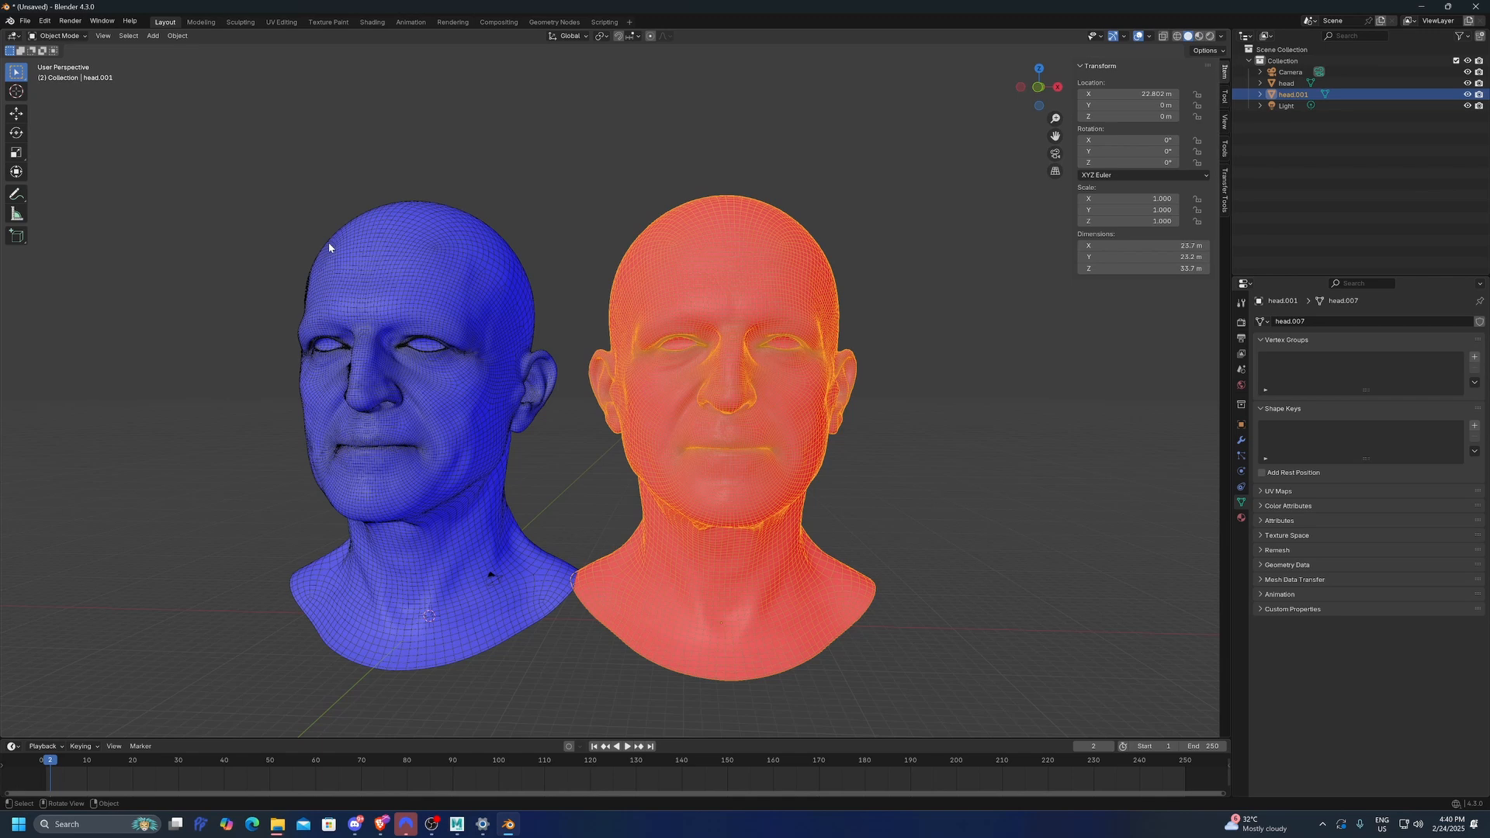
mouse_move(706, 294)
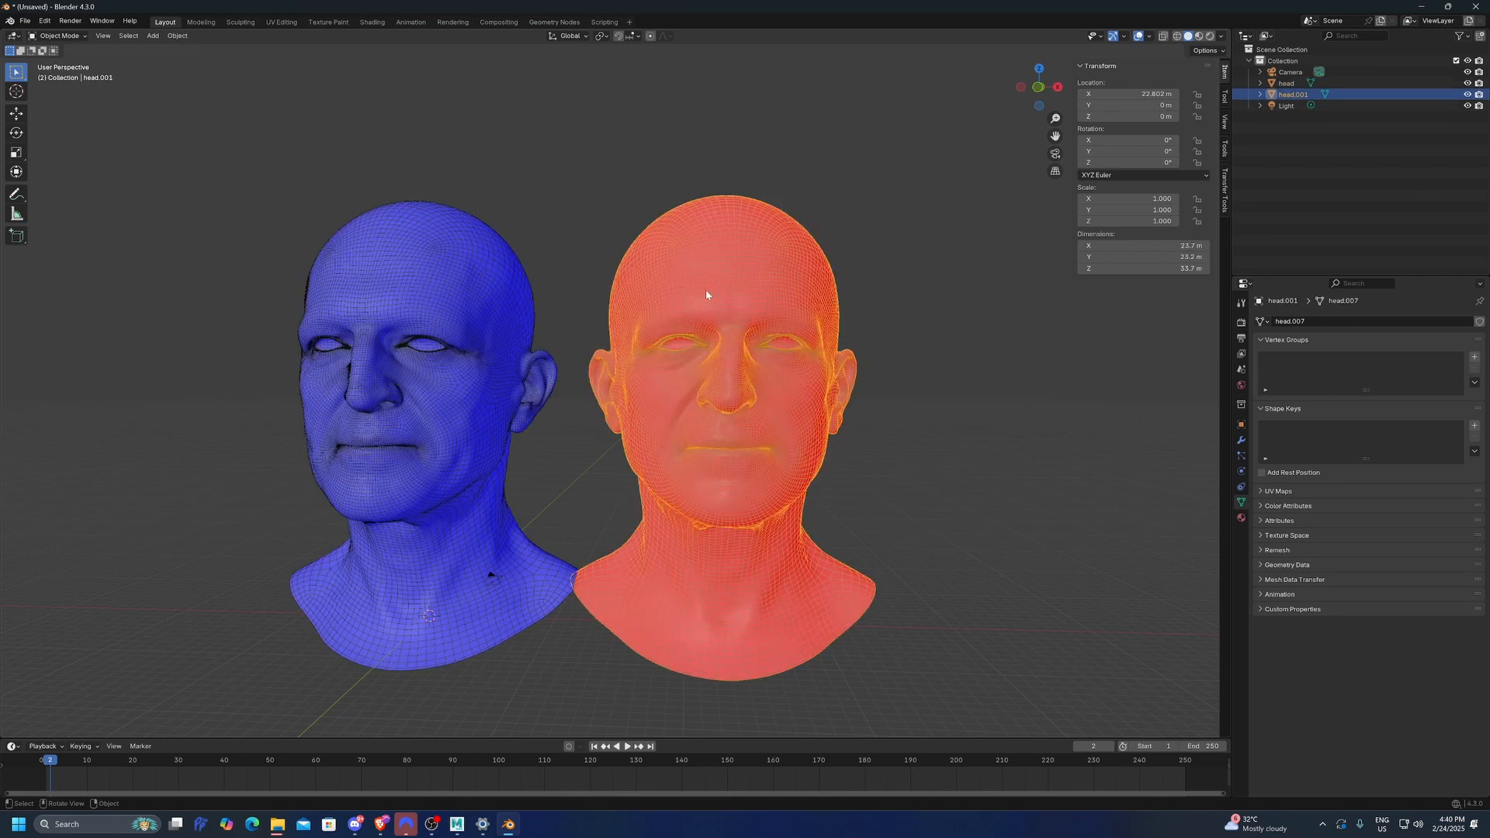
mouse_move(857, 308)
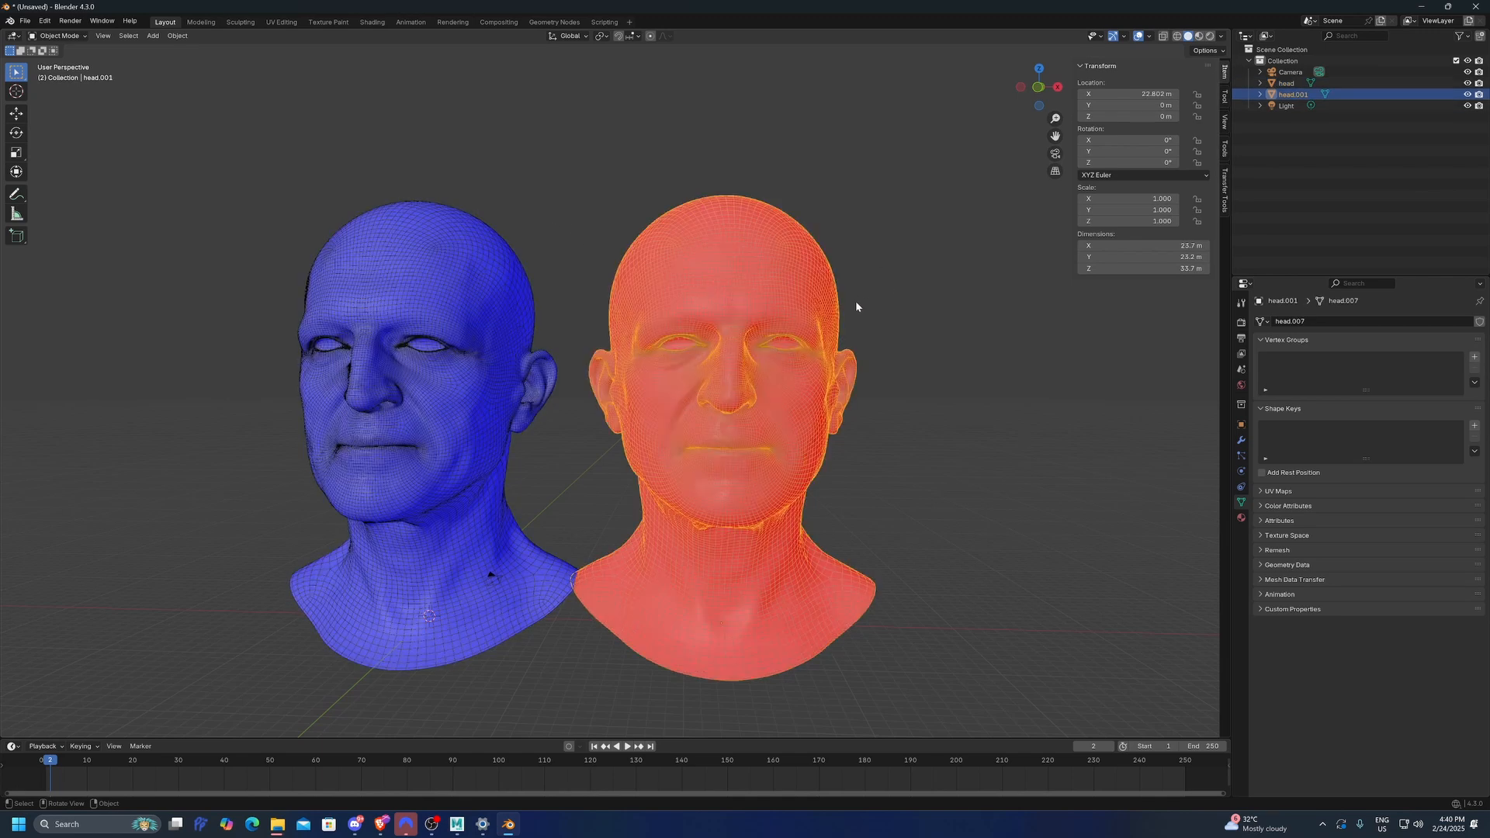
Step: With both heads side by side, join head.001 into the head as a shape key
key("Tab")
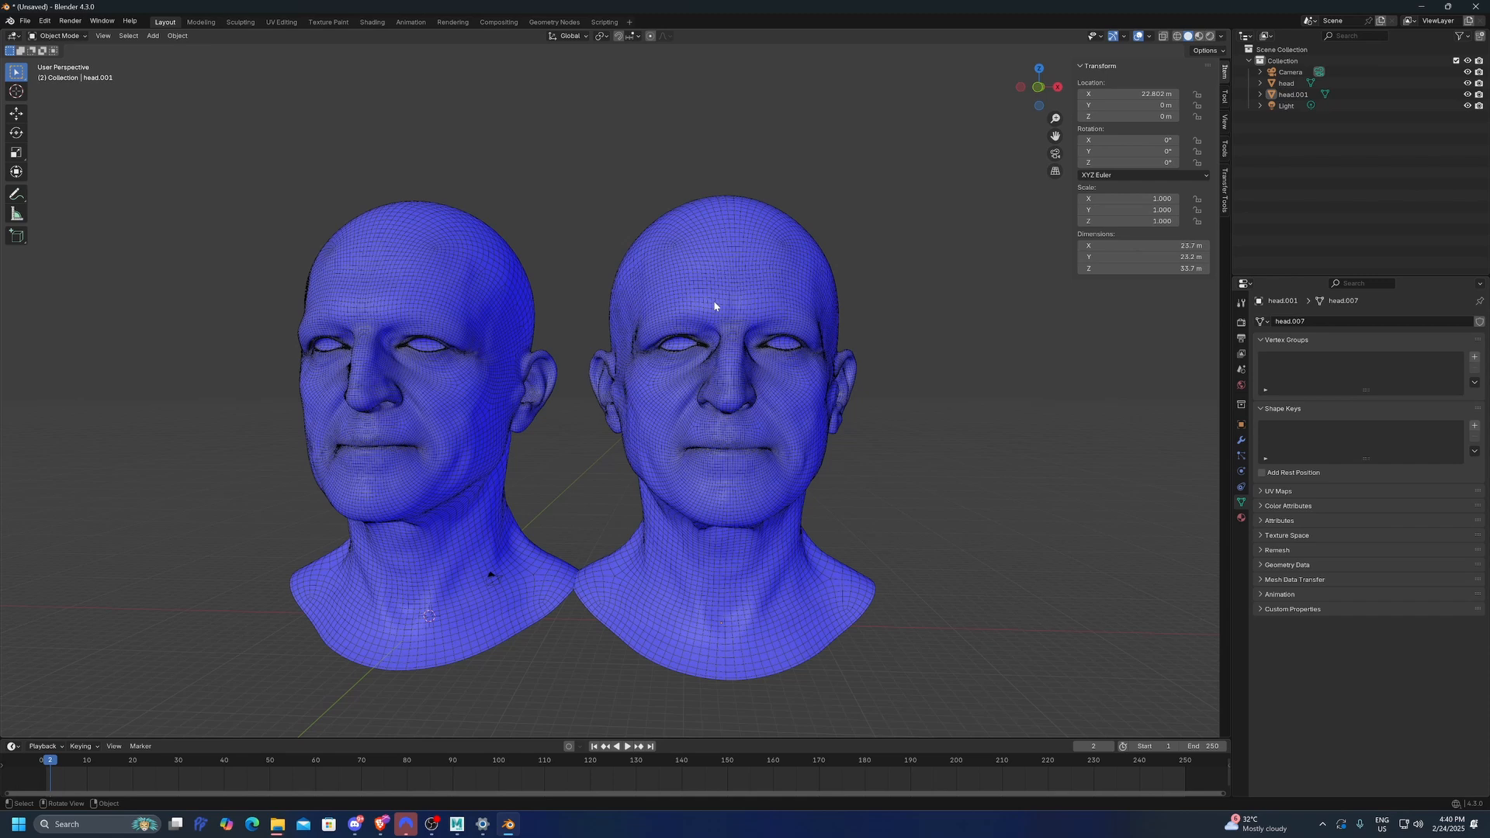
mouse_move(650, 384)
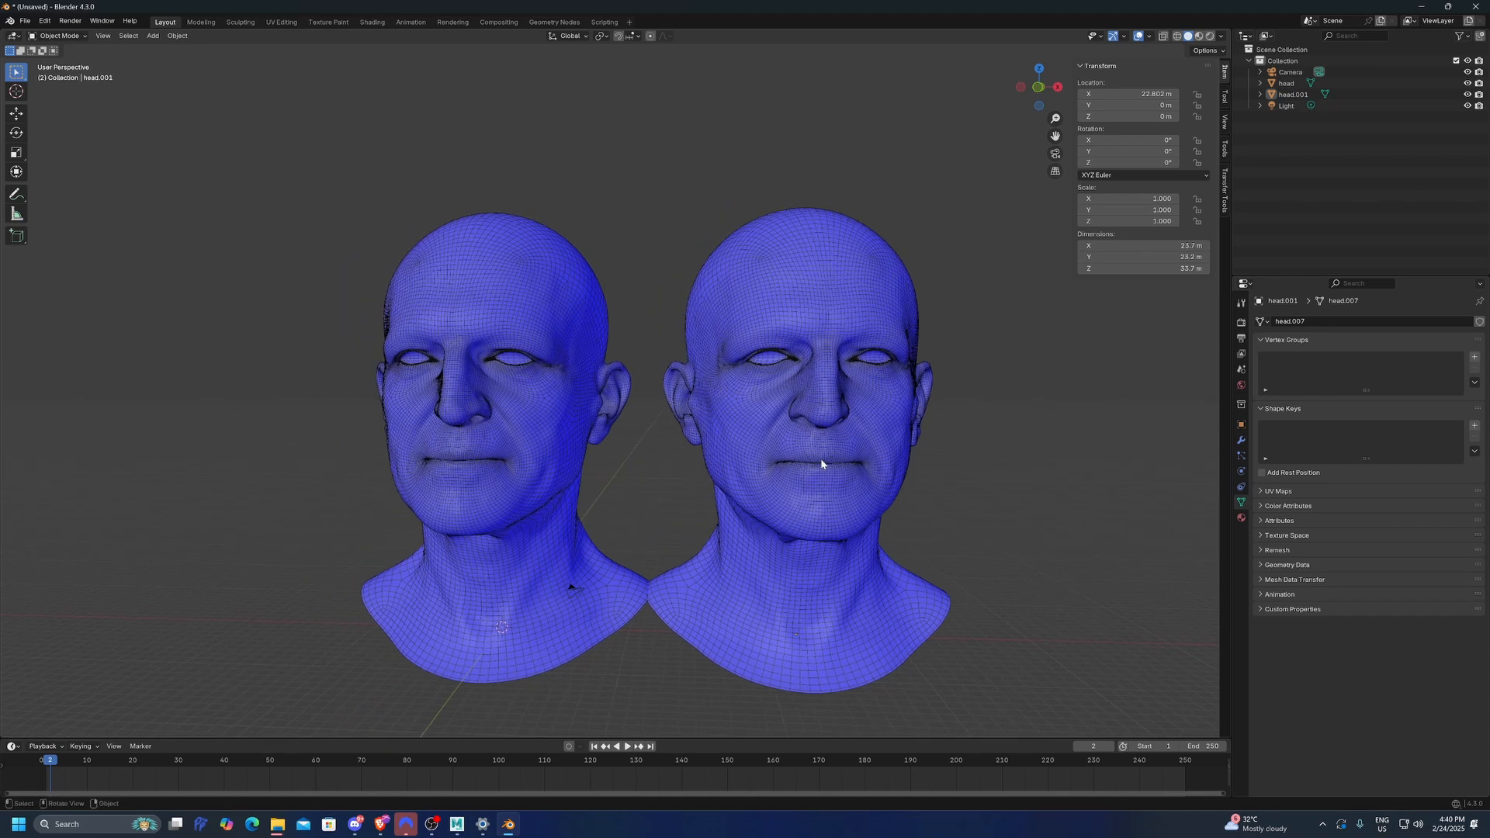
mouse_move(836, 456)
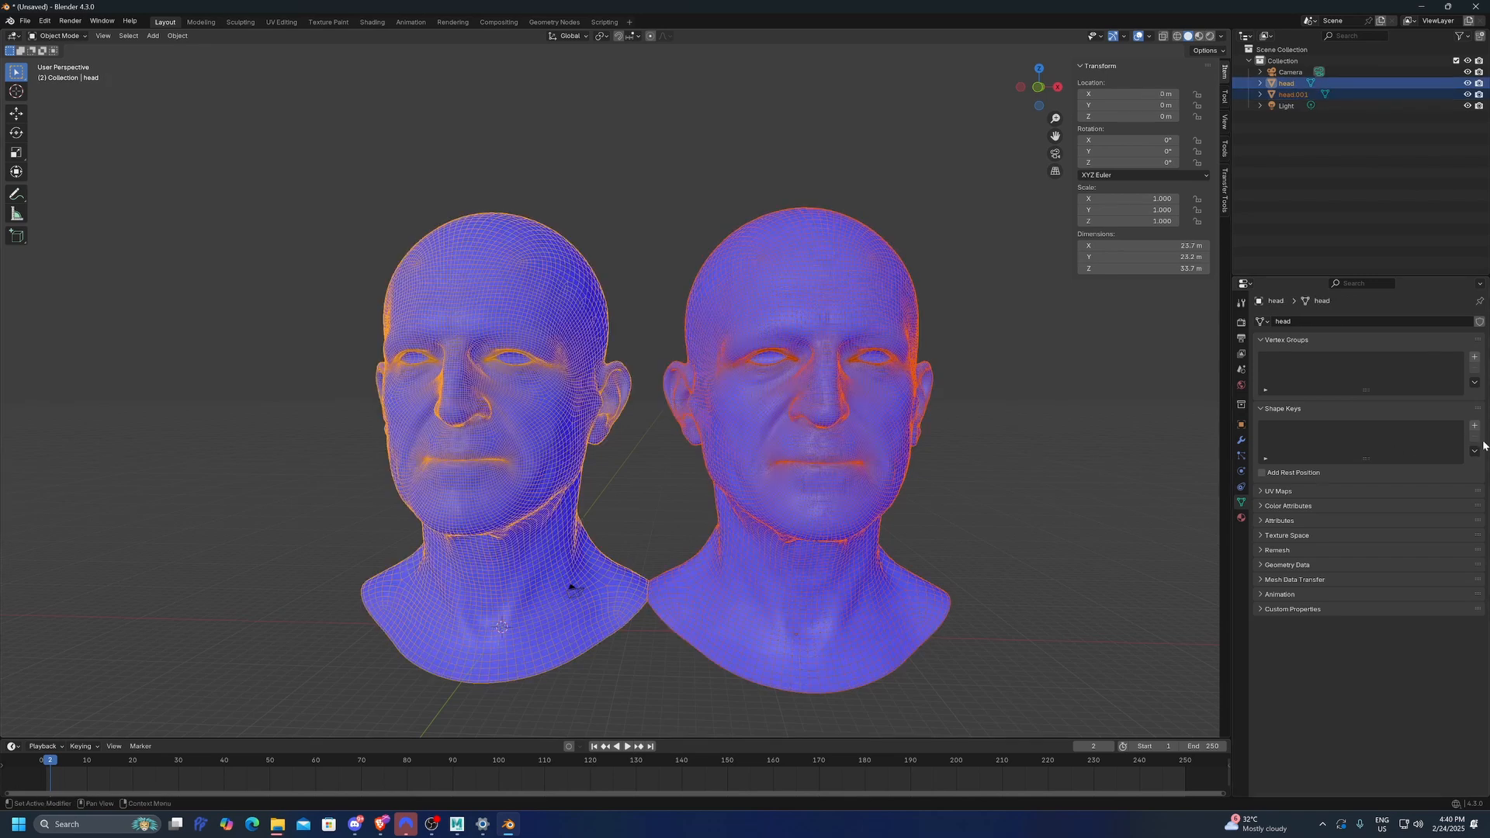
left_click(1474, 452)
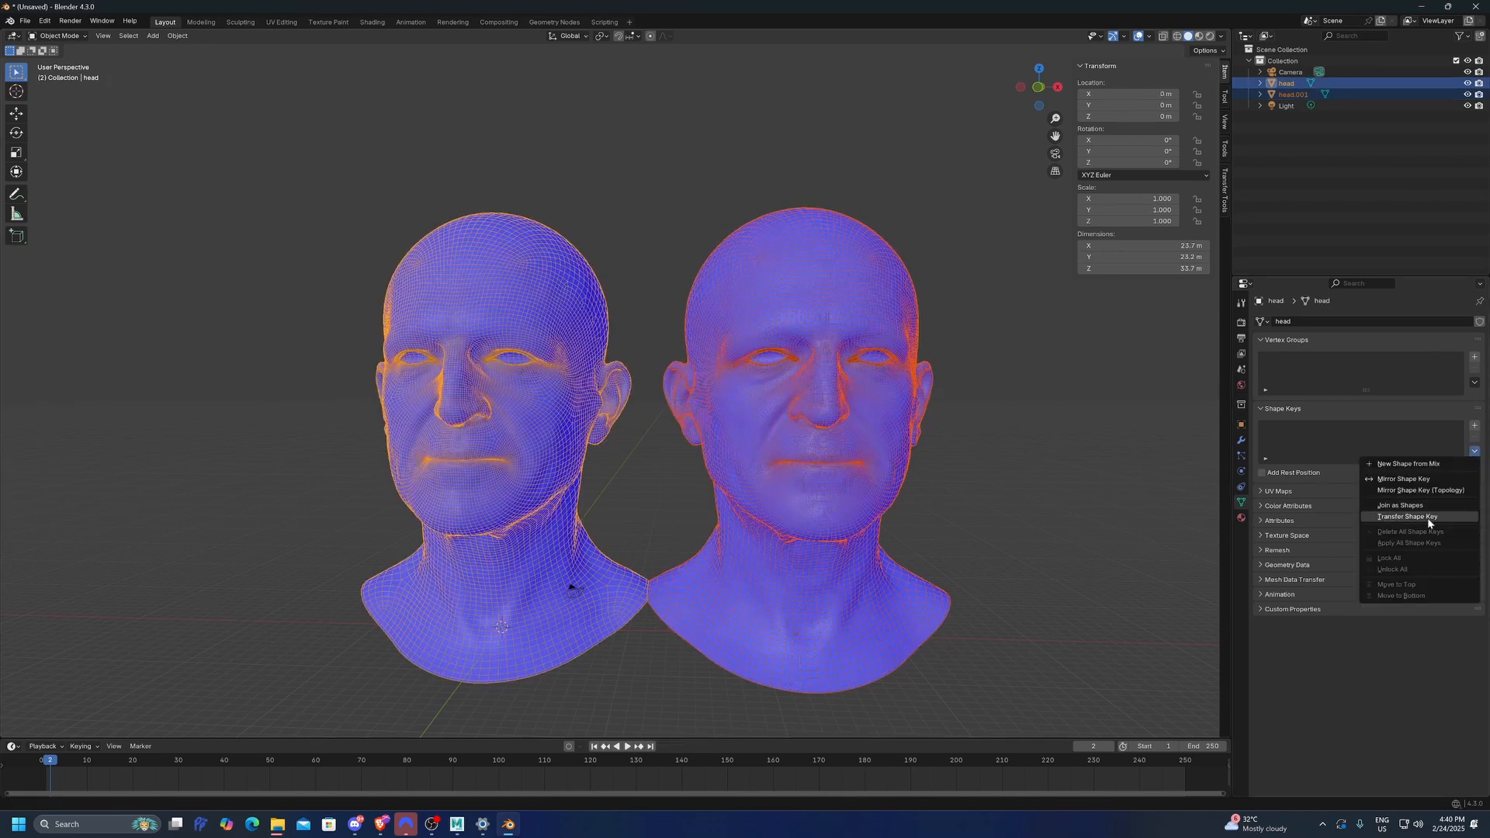
mouse_move(1406, 515)
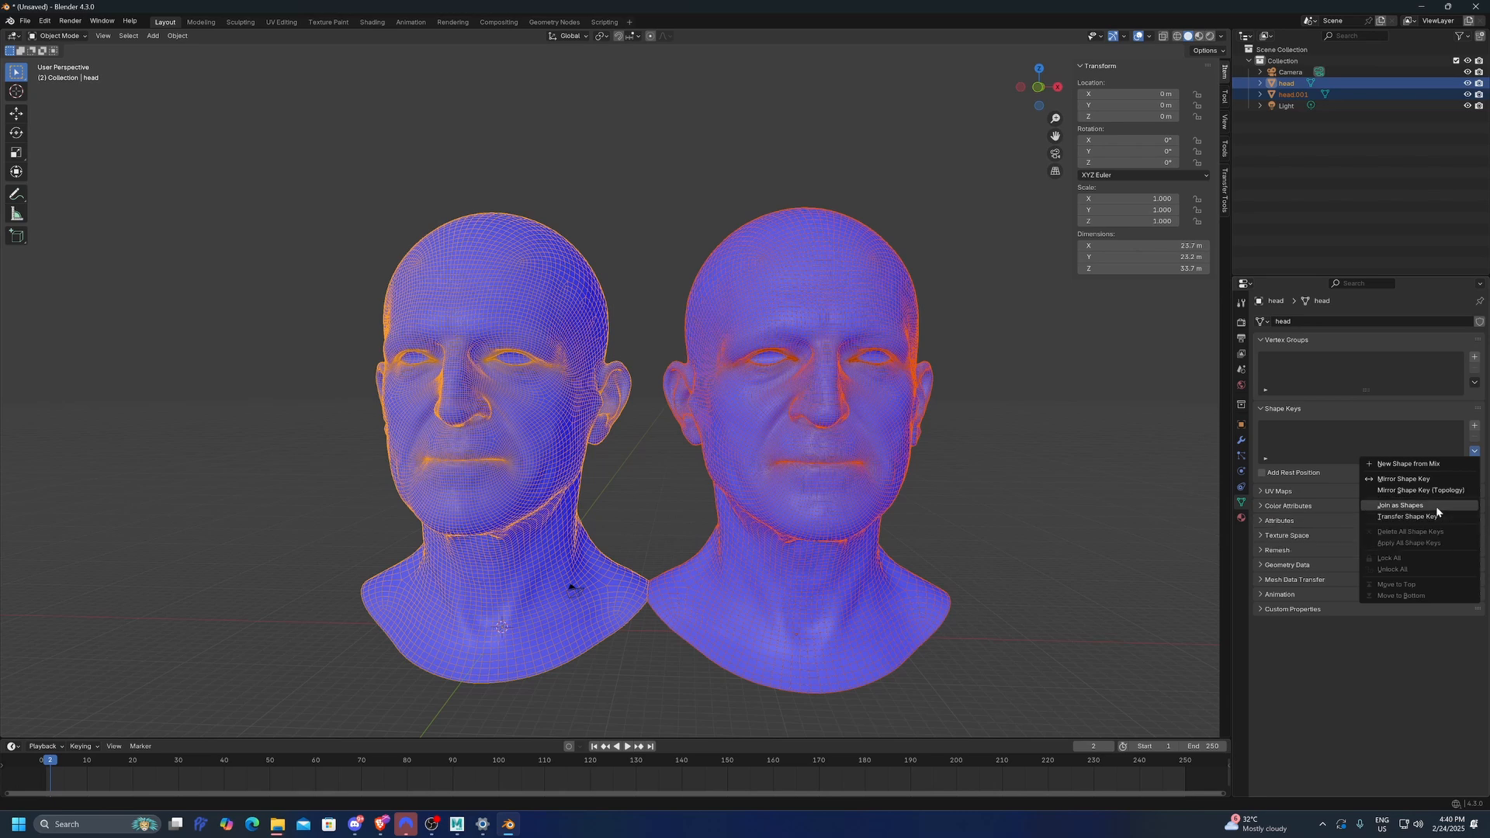
left_click(1398, 505)
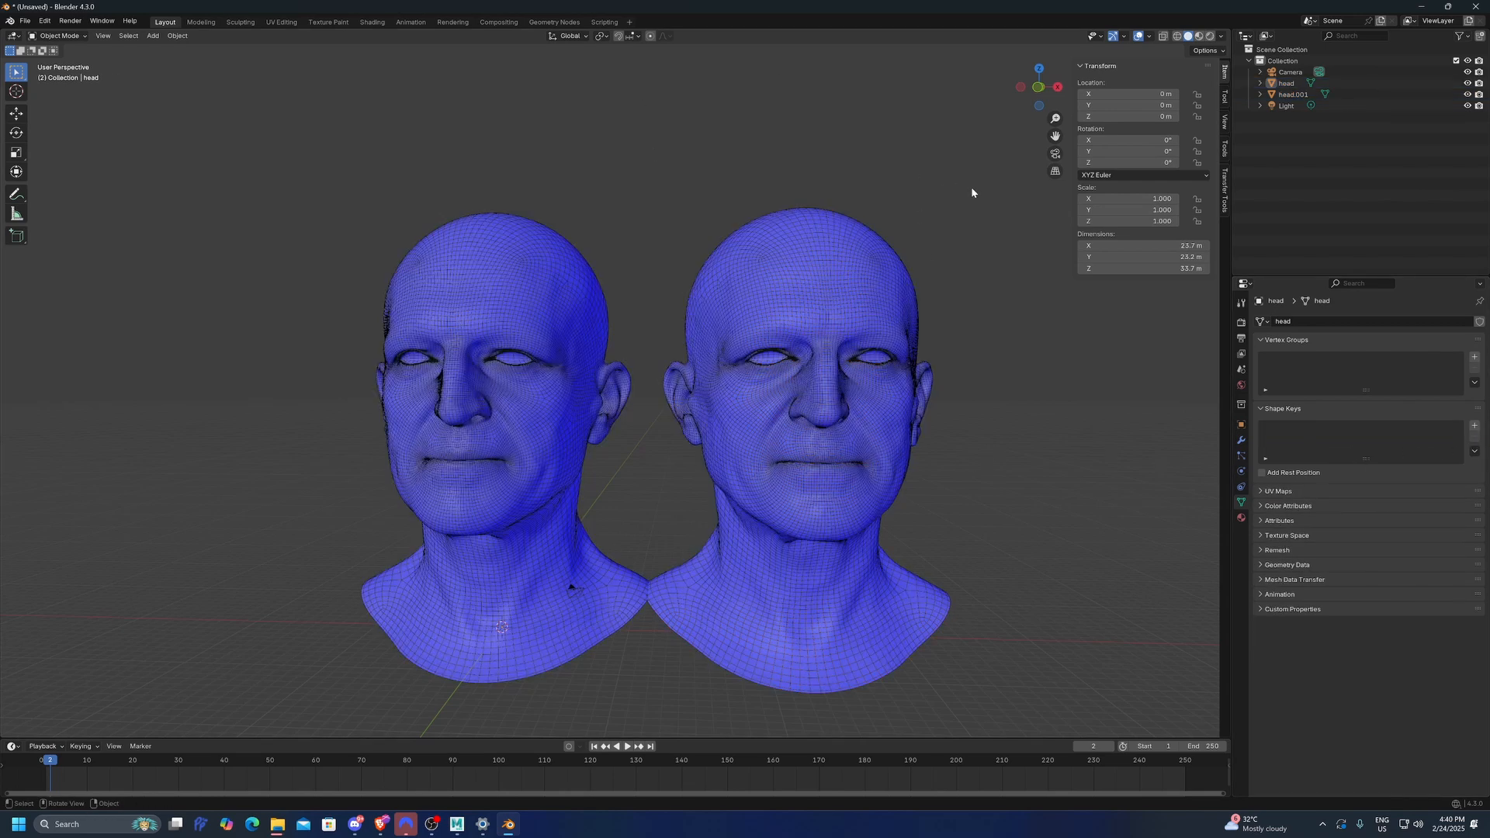
mouse_move(949, 219)
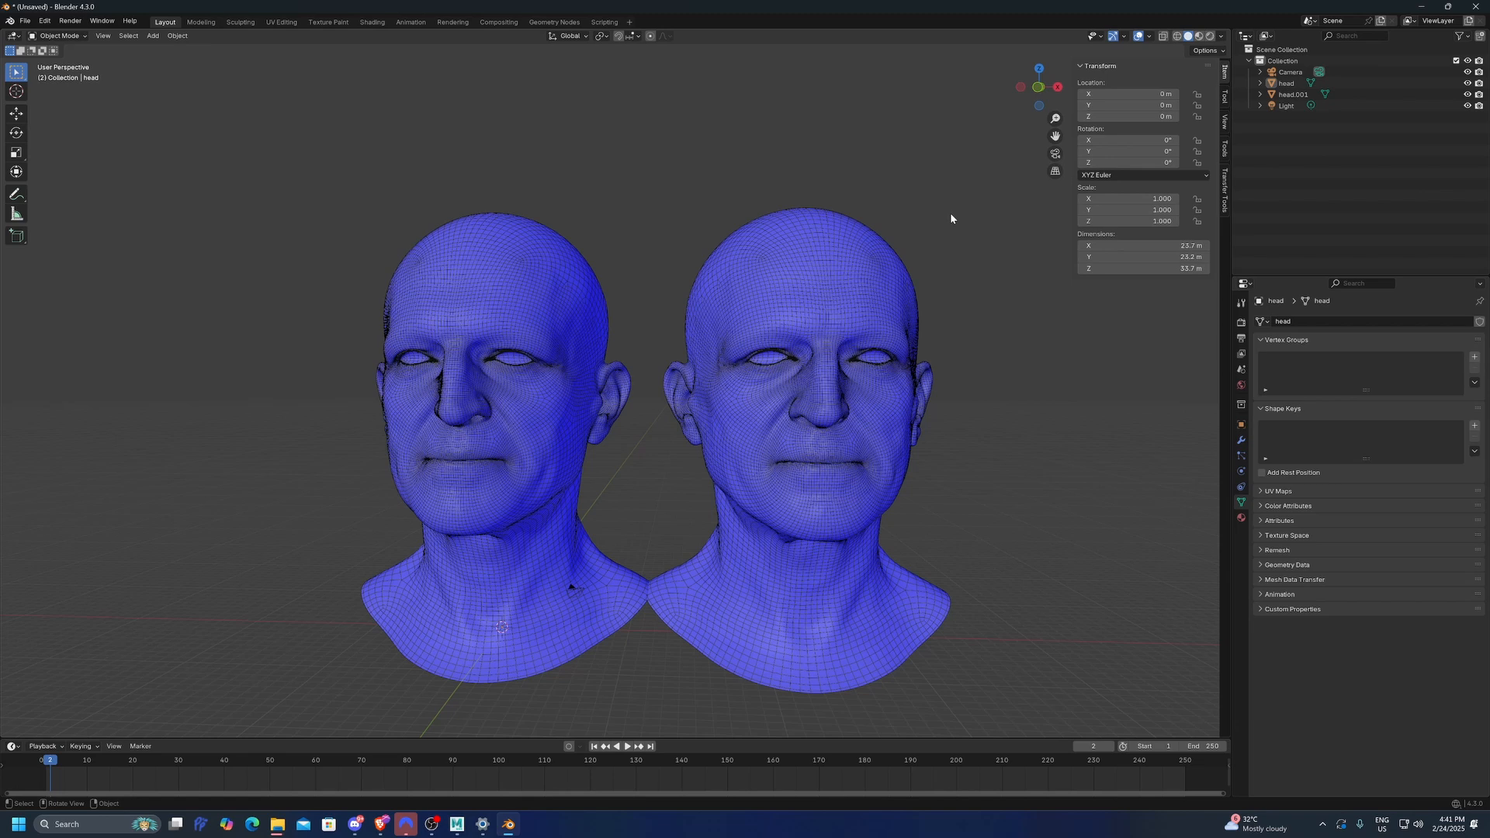
mouse_move(1229, 185)
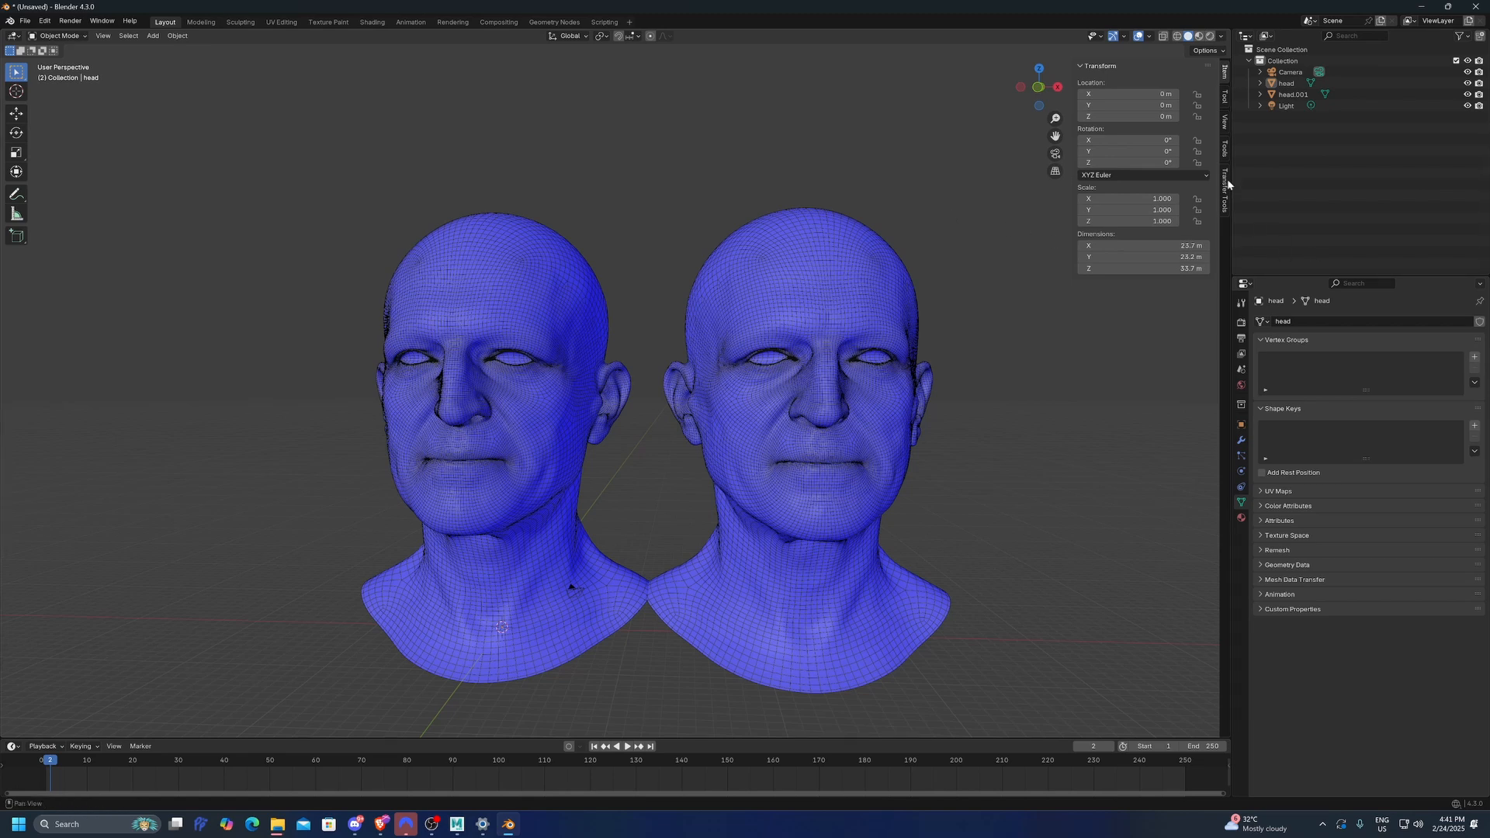
Step: Show the vertex order Transfer Tools in the N sidebar for the head
left_click(1224, 200)
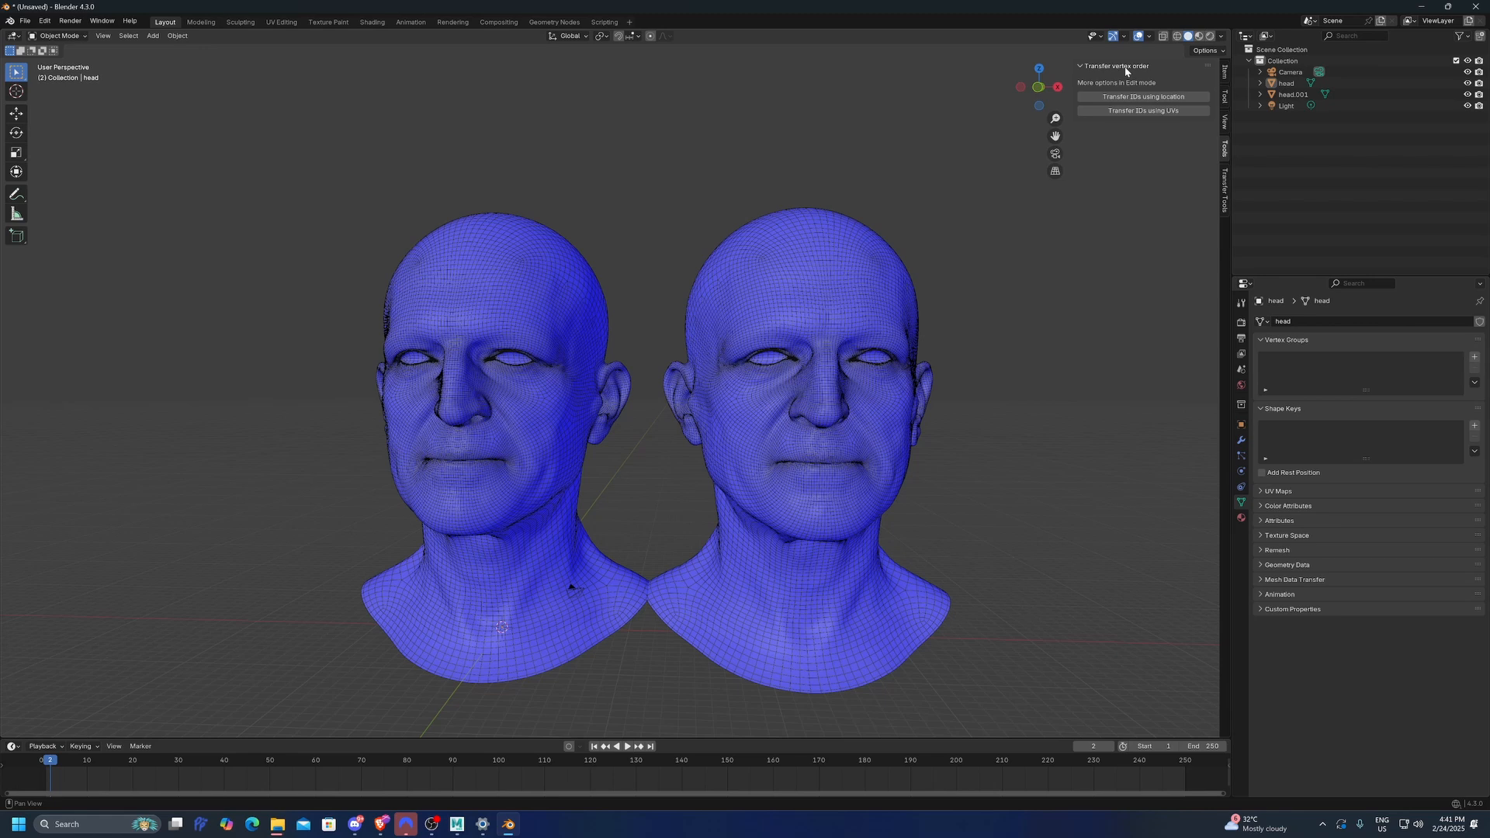
mouse_move(561, 417)
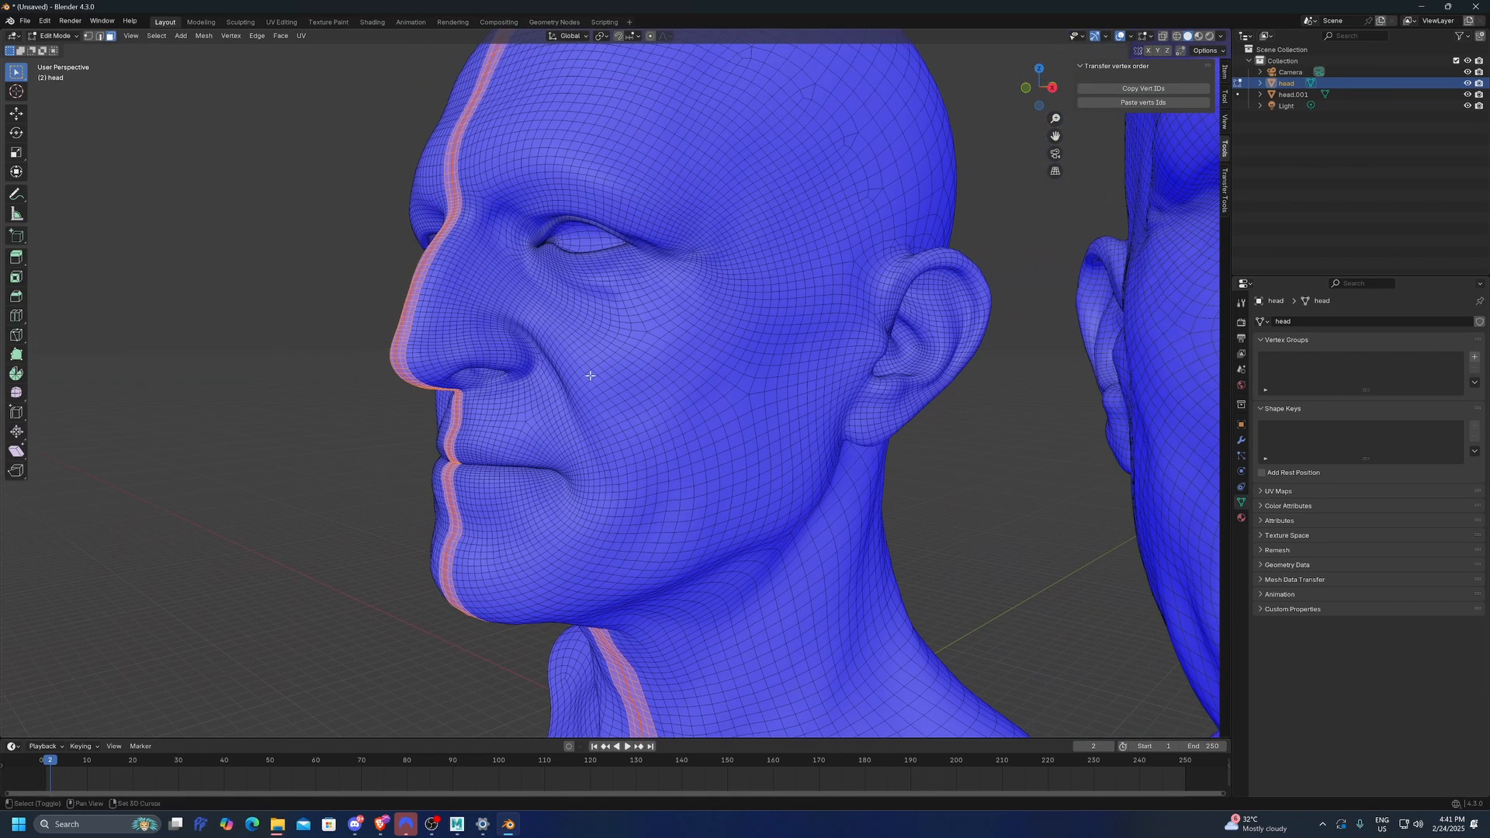
Step: Select the reference faces beside the nose for the vertex ID transfer
scroll("up", 3)
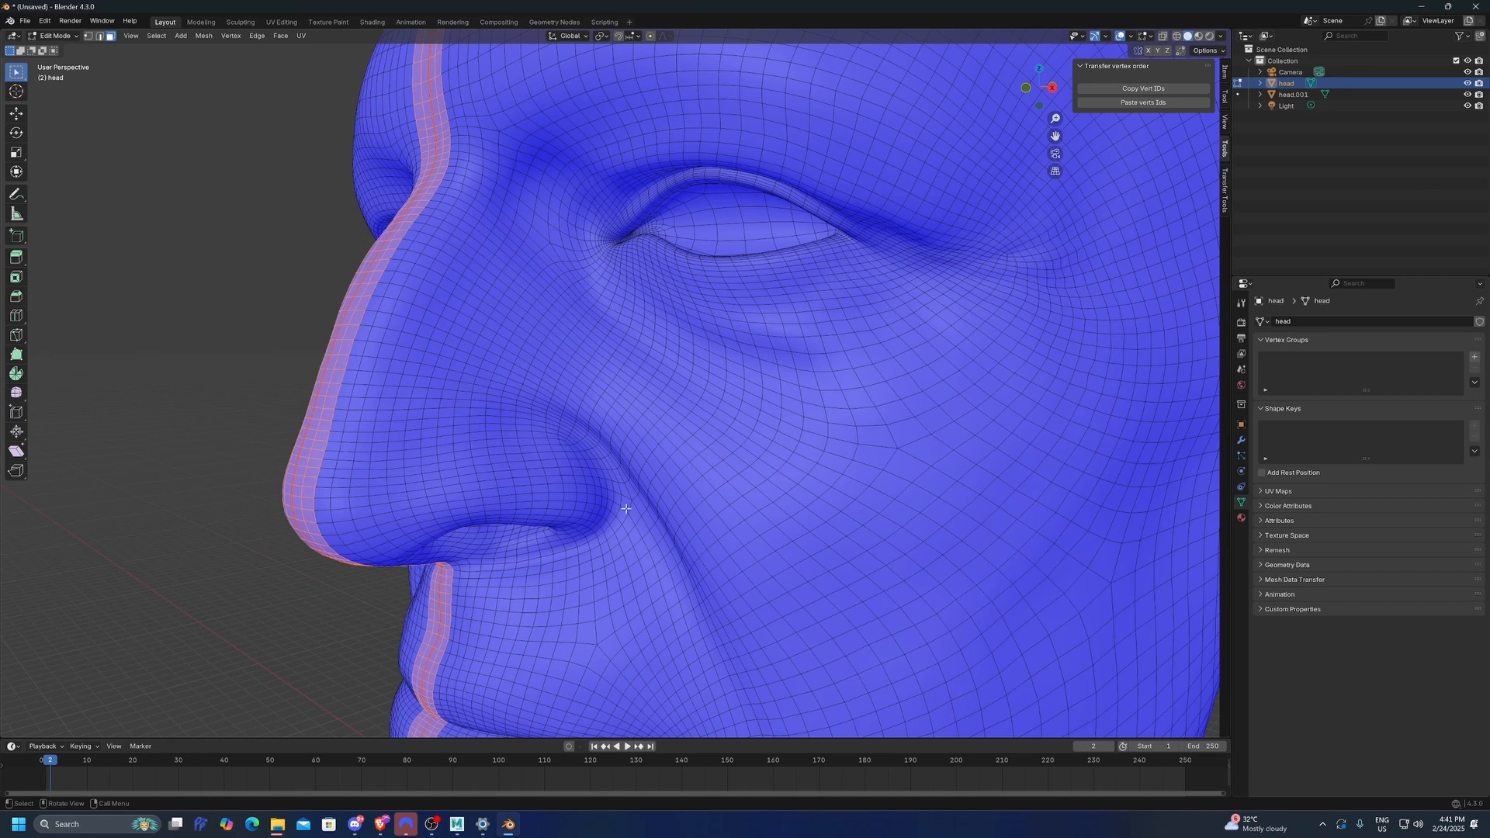
mouse_move(547, 238)
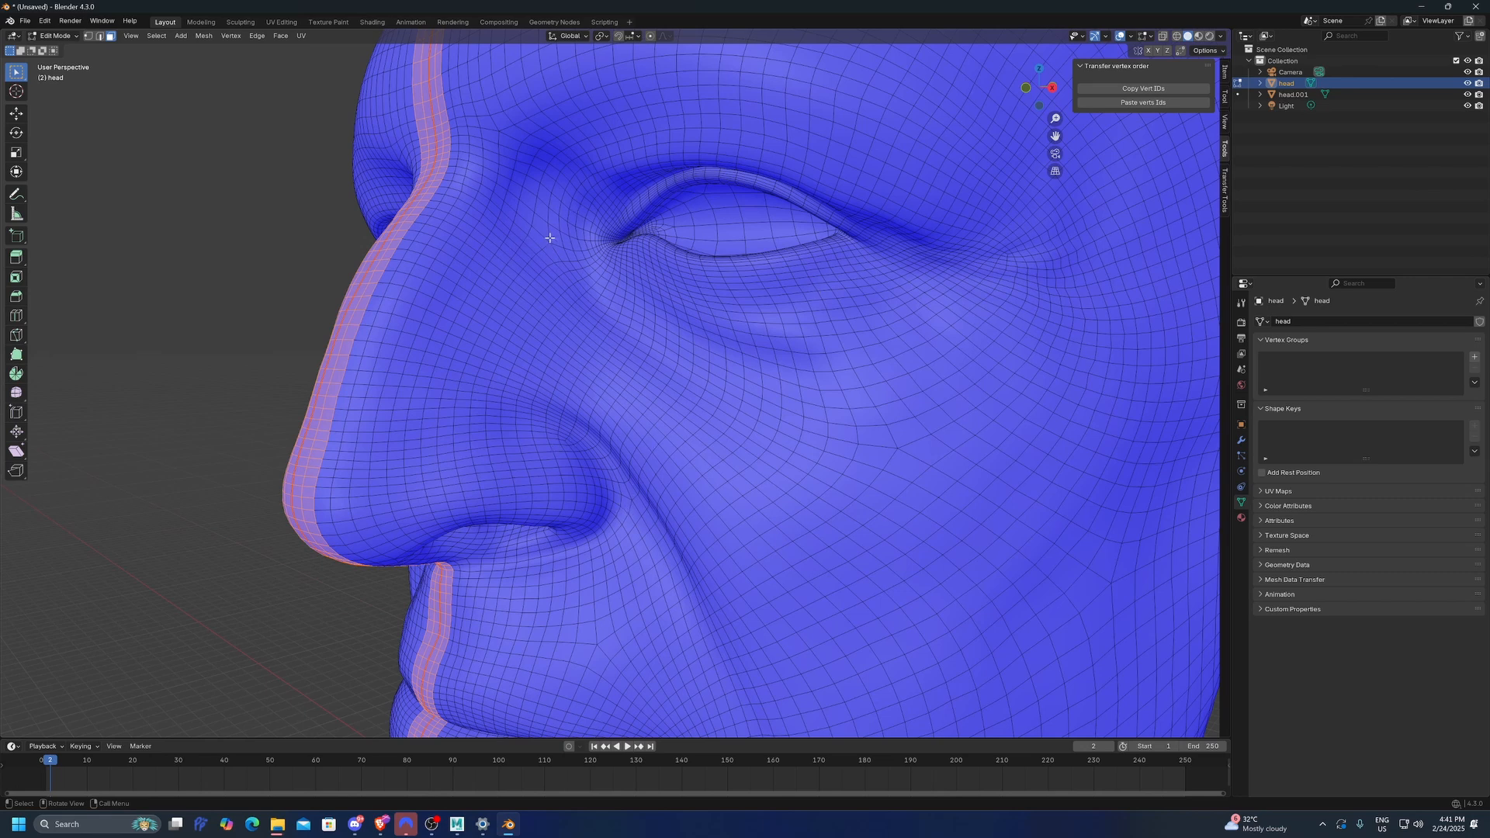
mouse_move(657, 563)
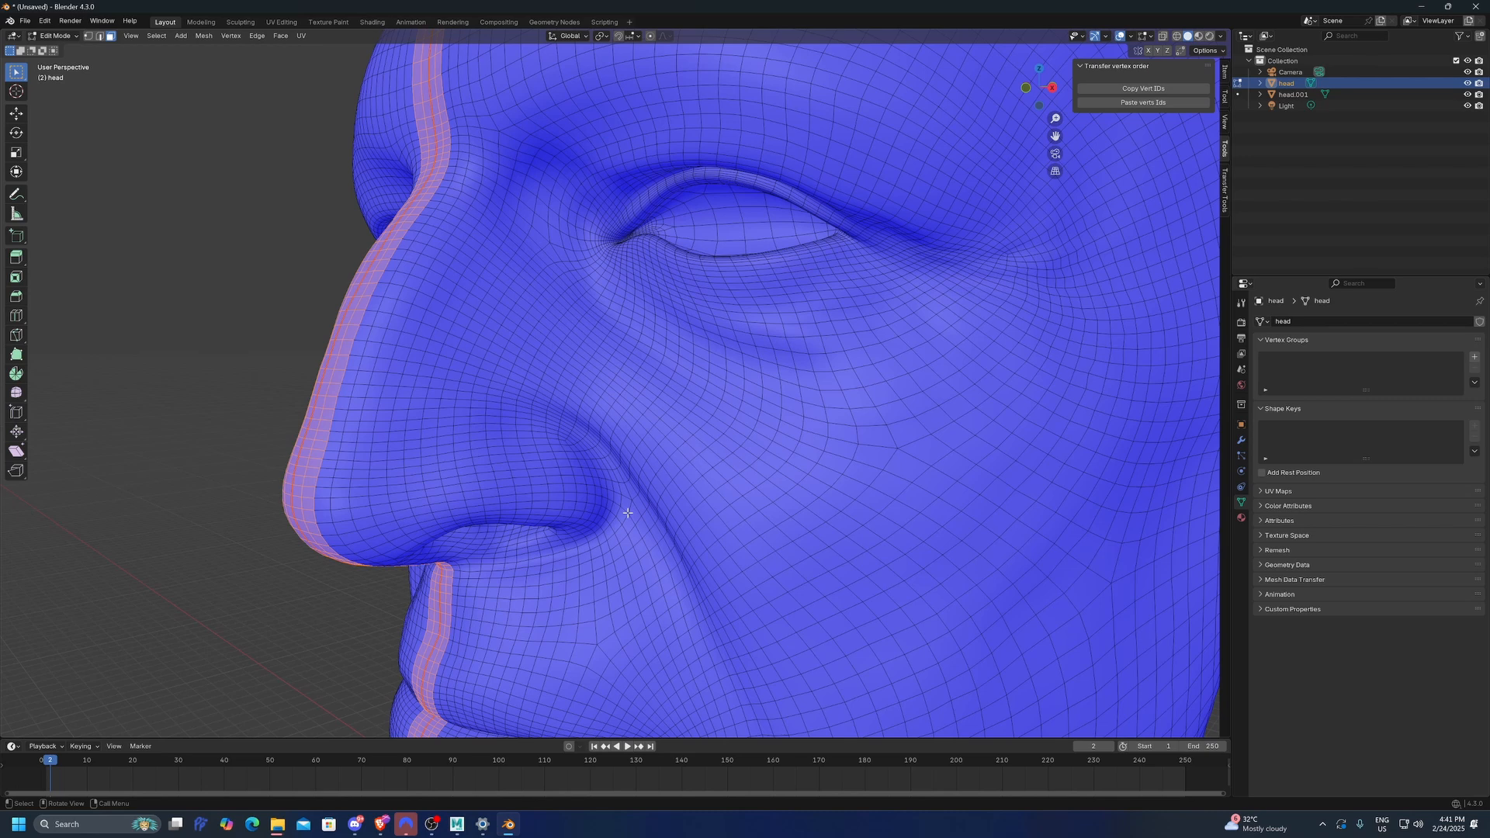
mouse_move(623, 506)
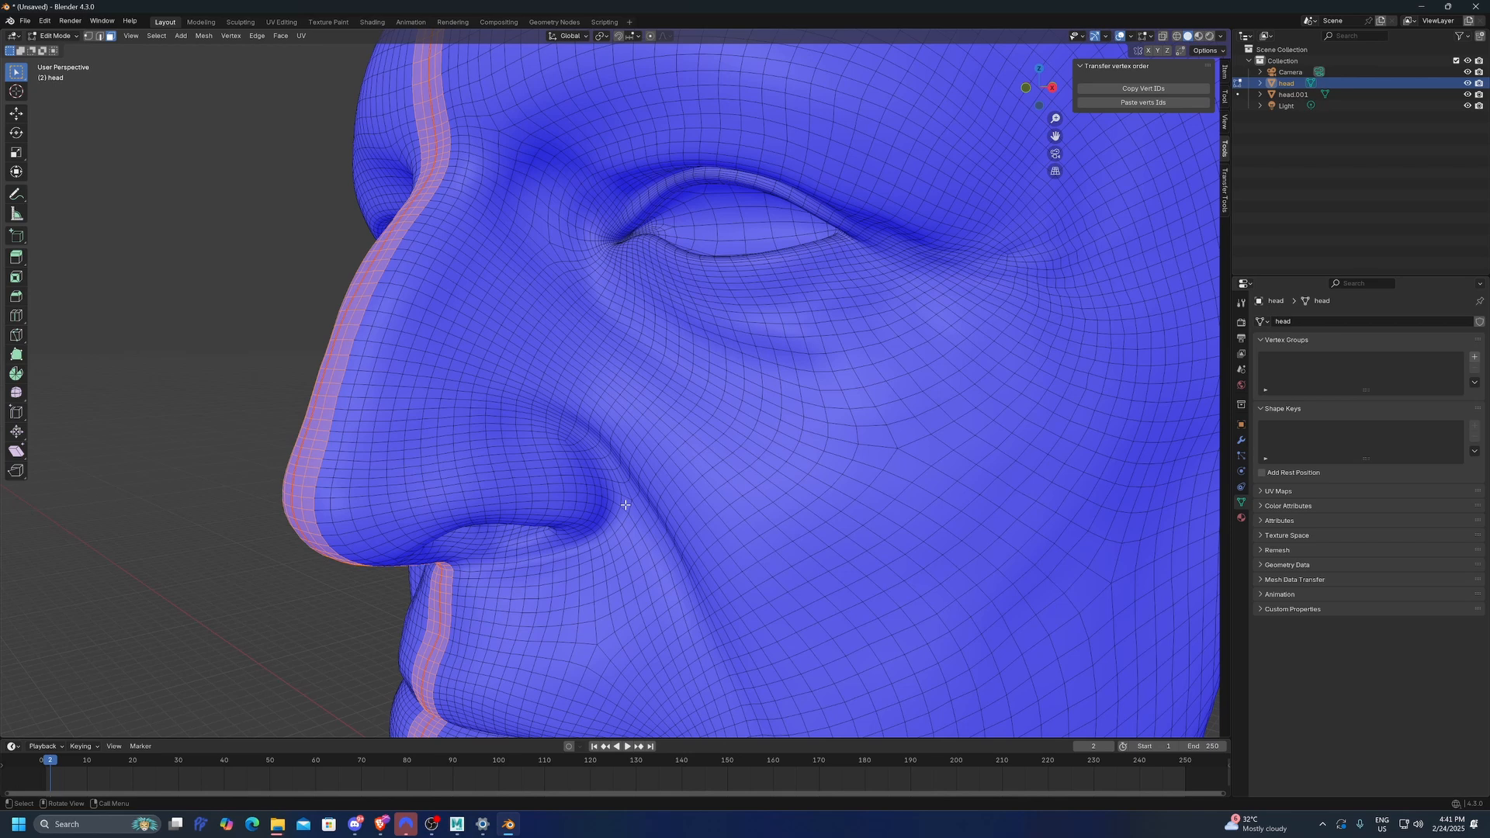
left_click(624, 498)
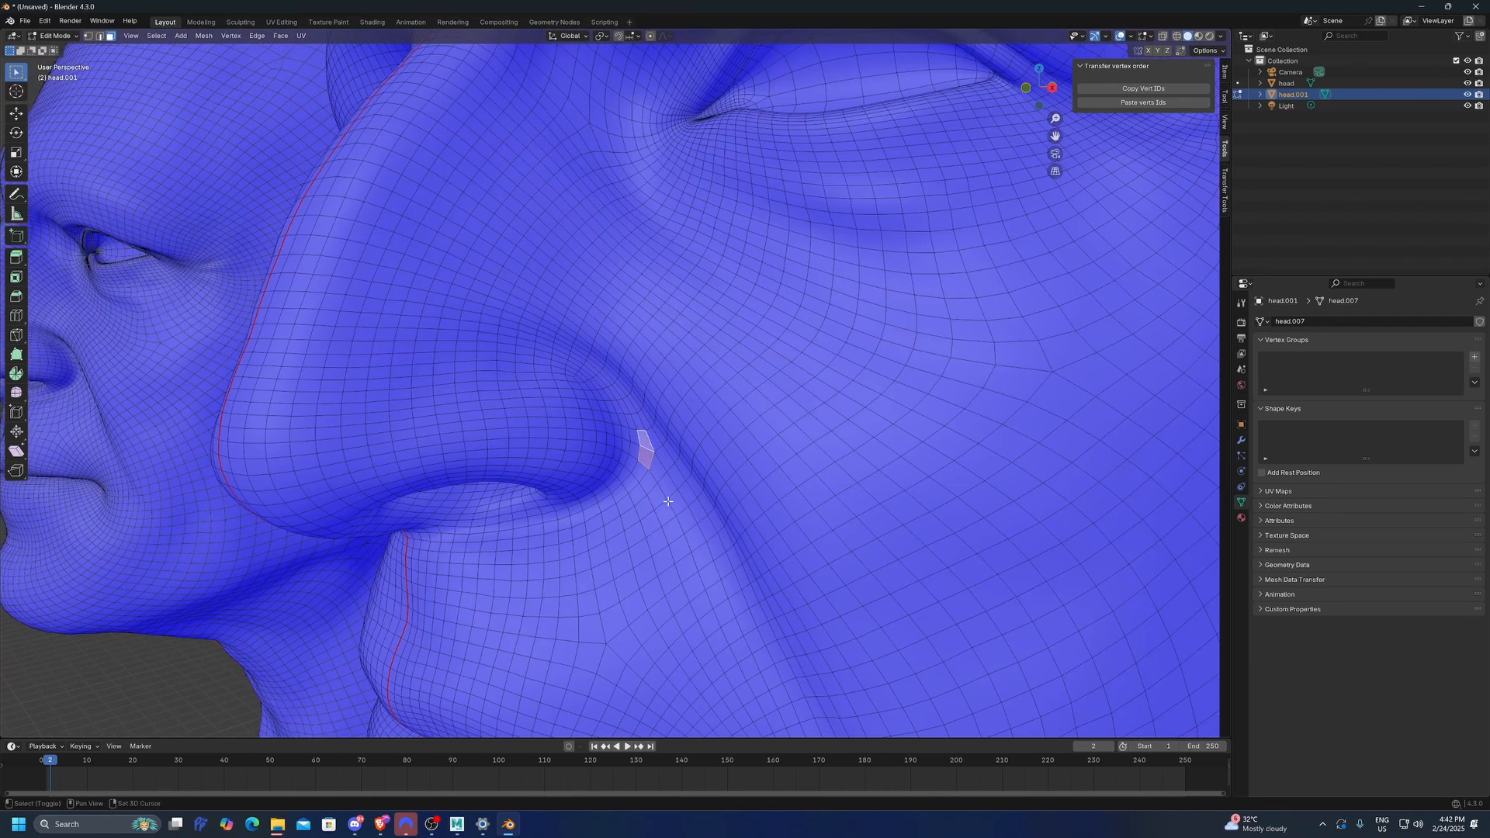
mouse_move(1141, 103)
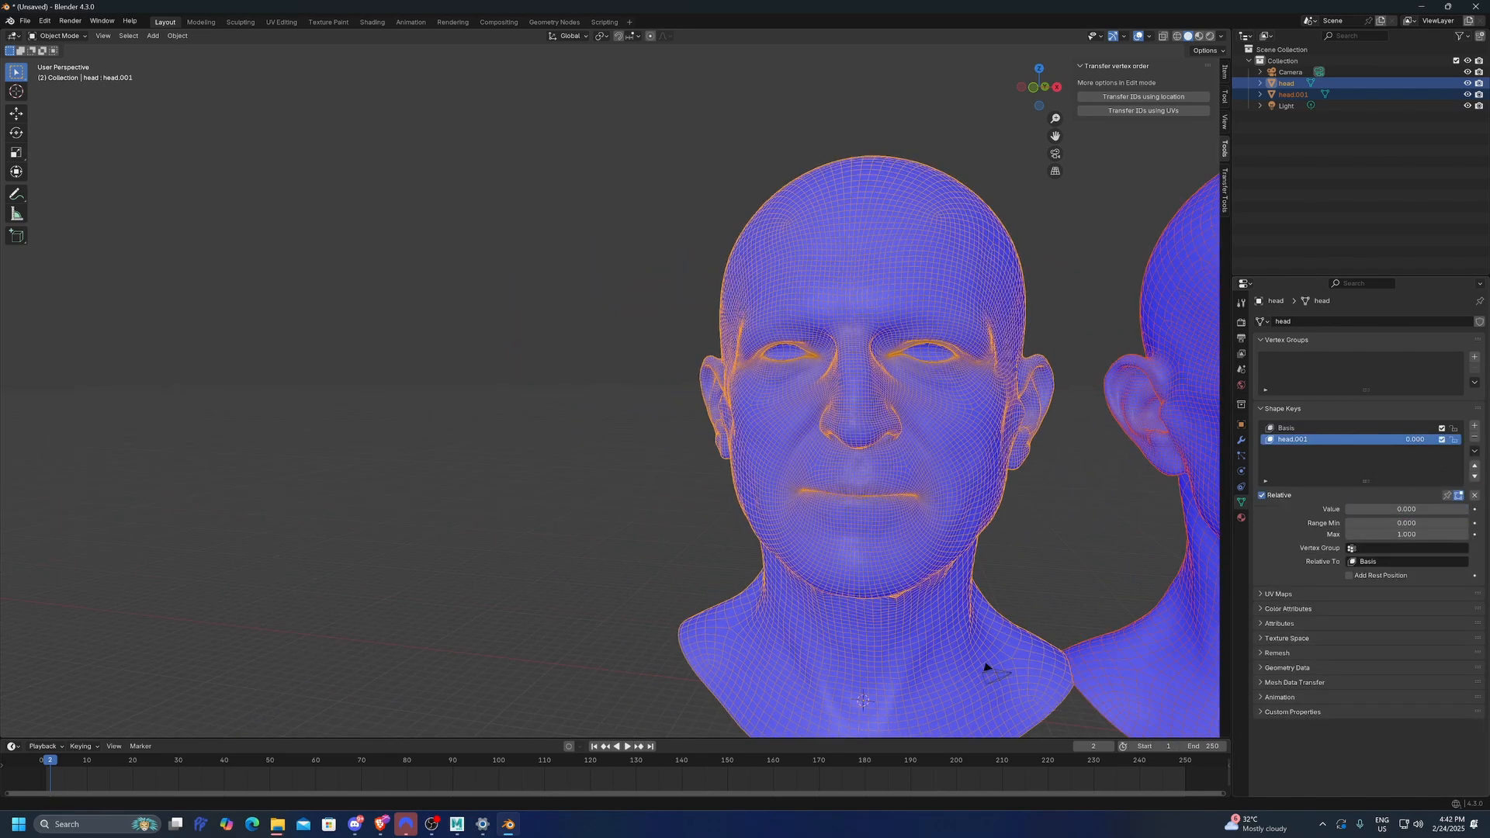
Step: Set the head.001 shape key Value to 1.000
double_click(1410, 440)
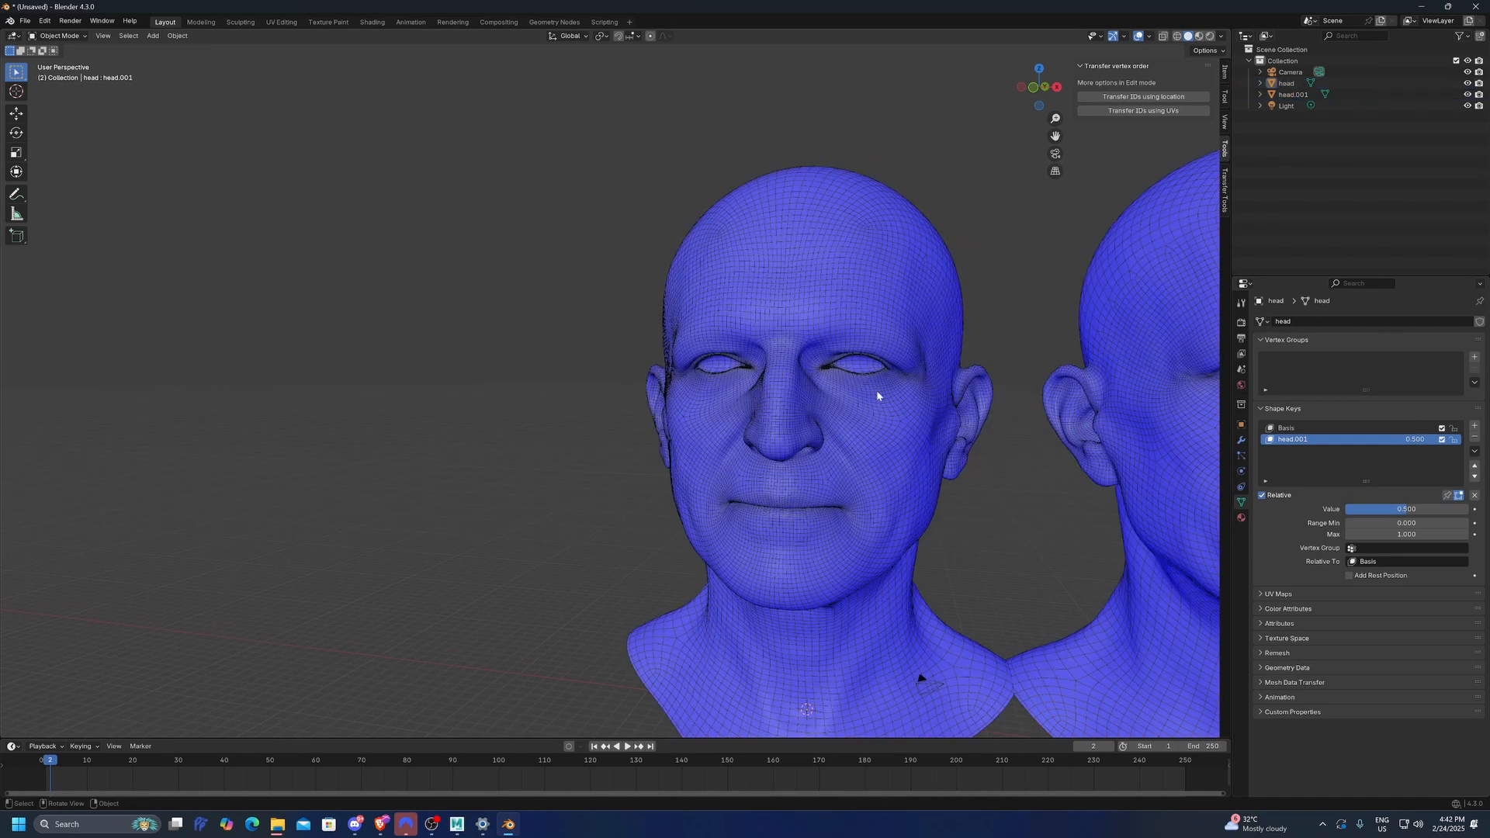
mouse_move(625, 144)
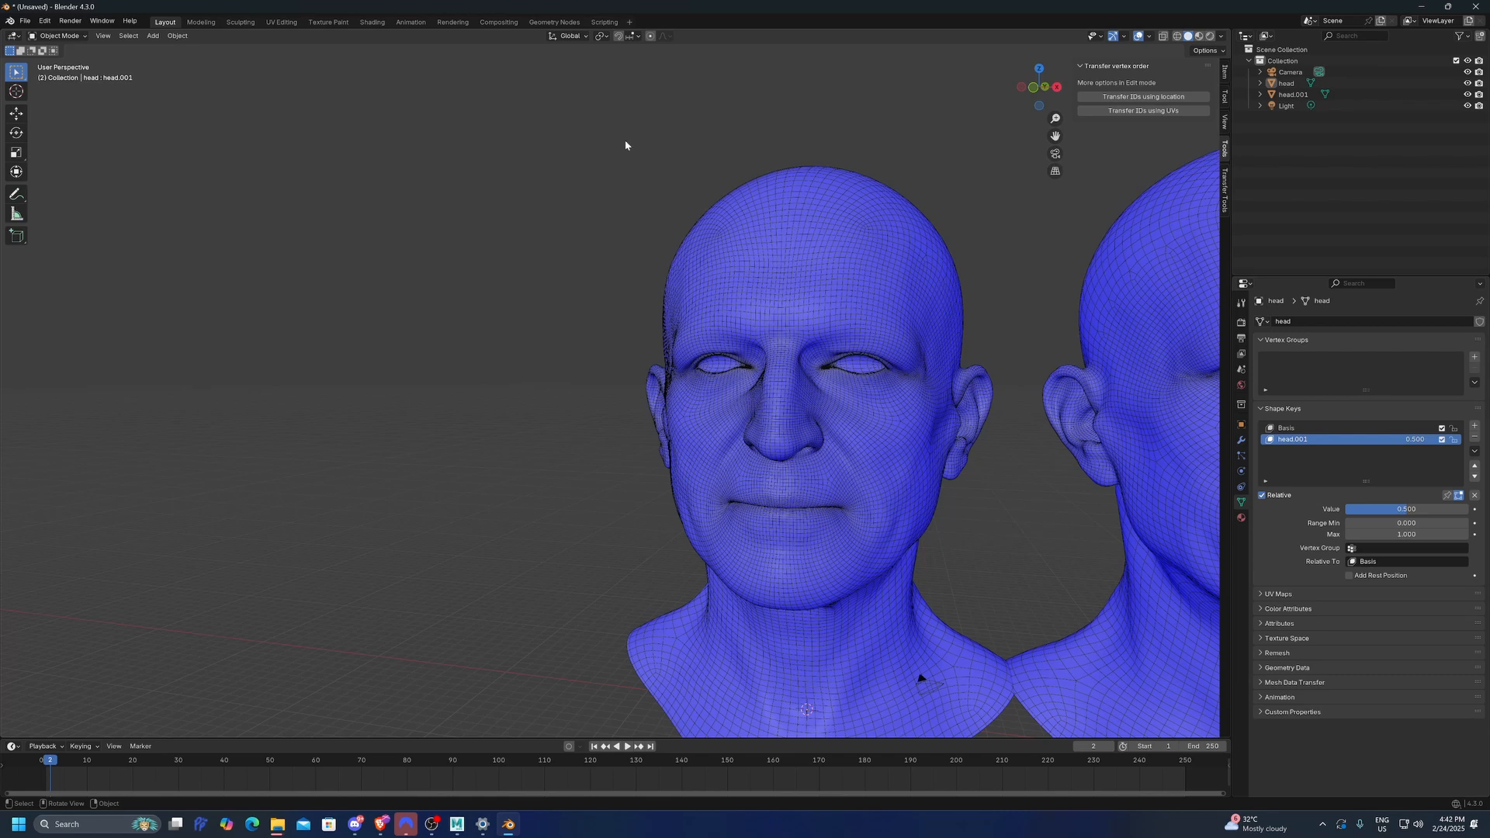
mouse_move(735, 389)
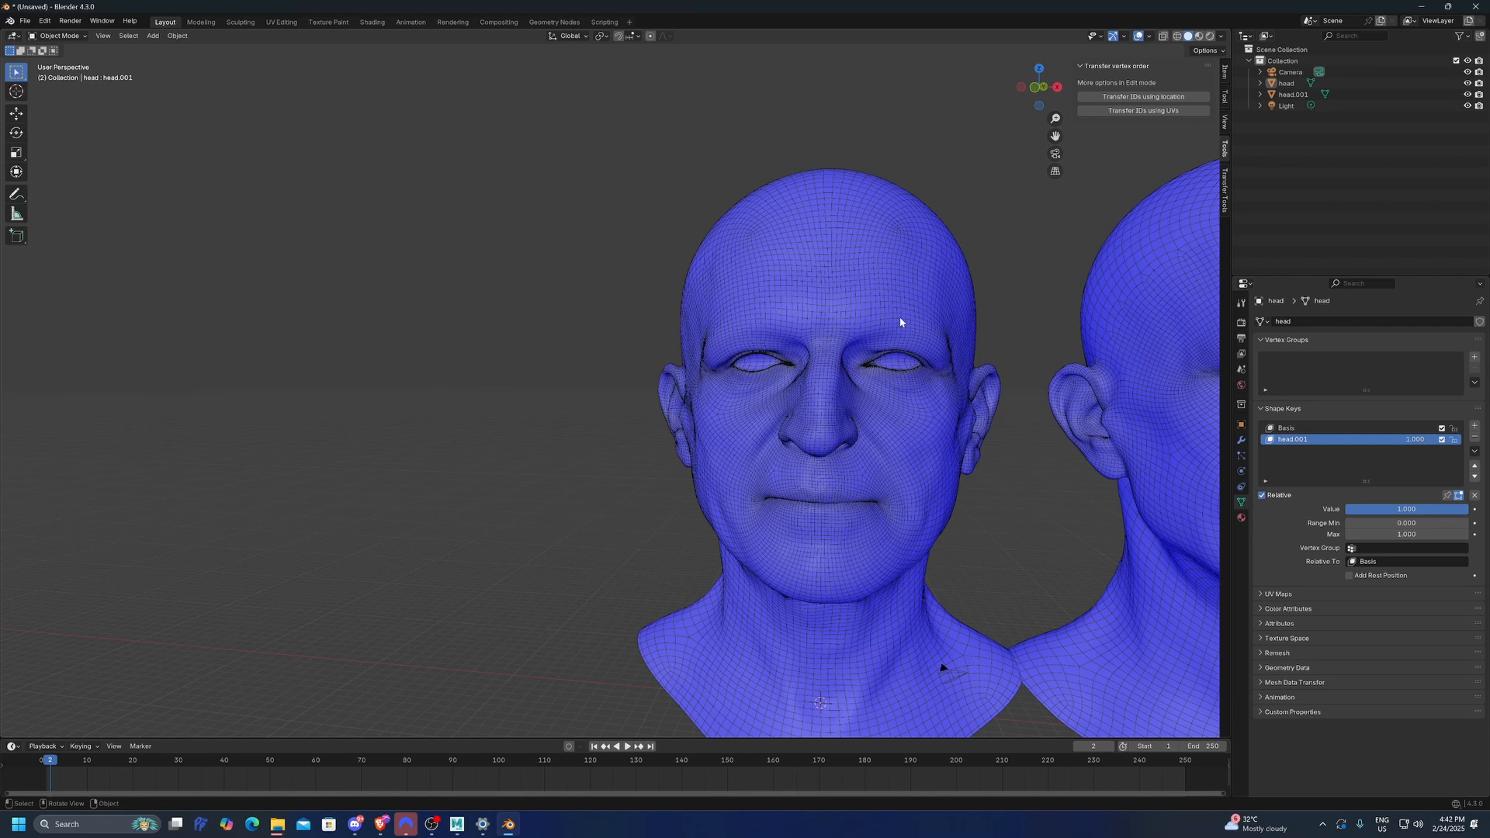
mouse_move(920, 323)
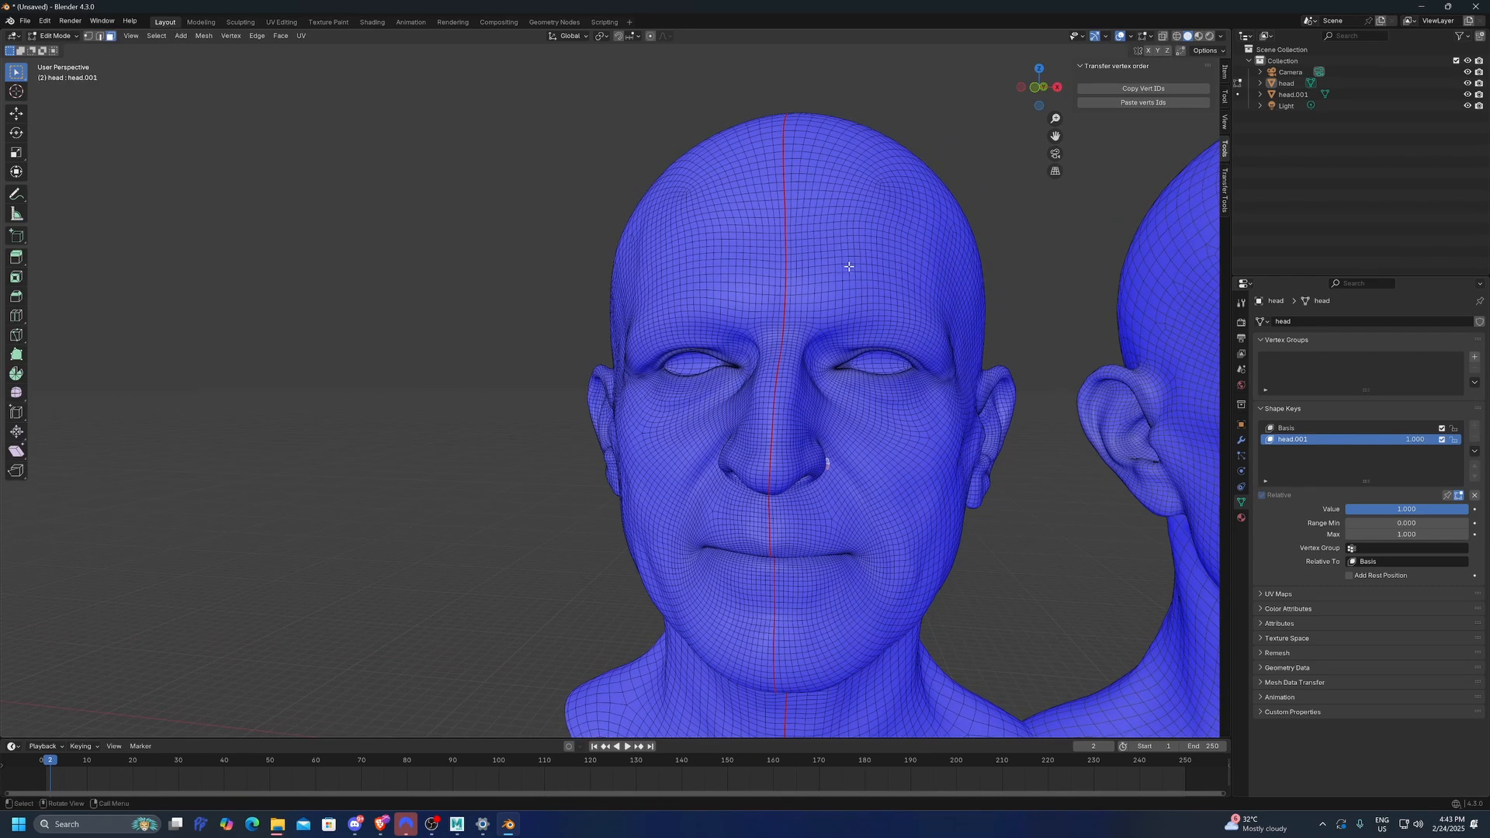
mouse_move(767, 248)
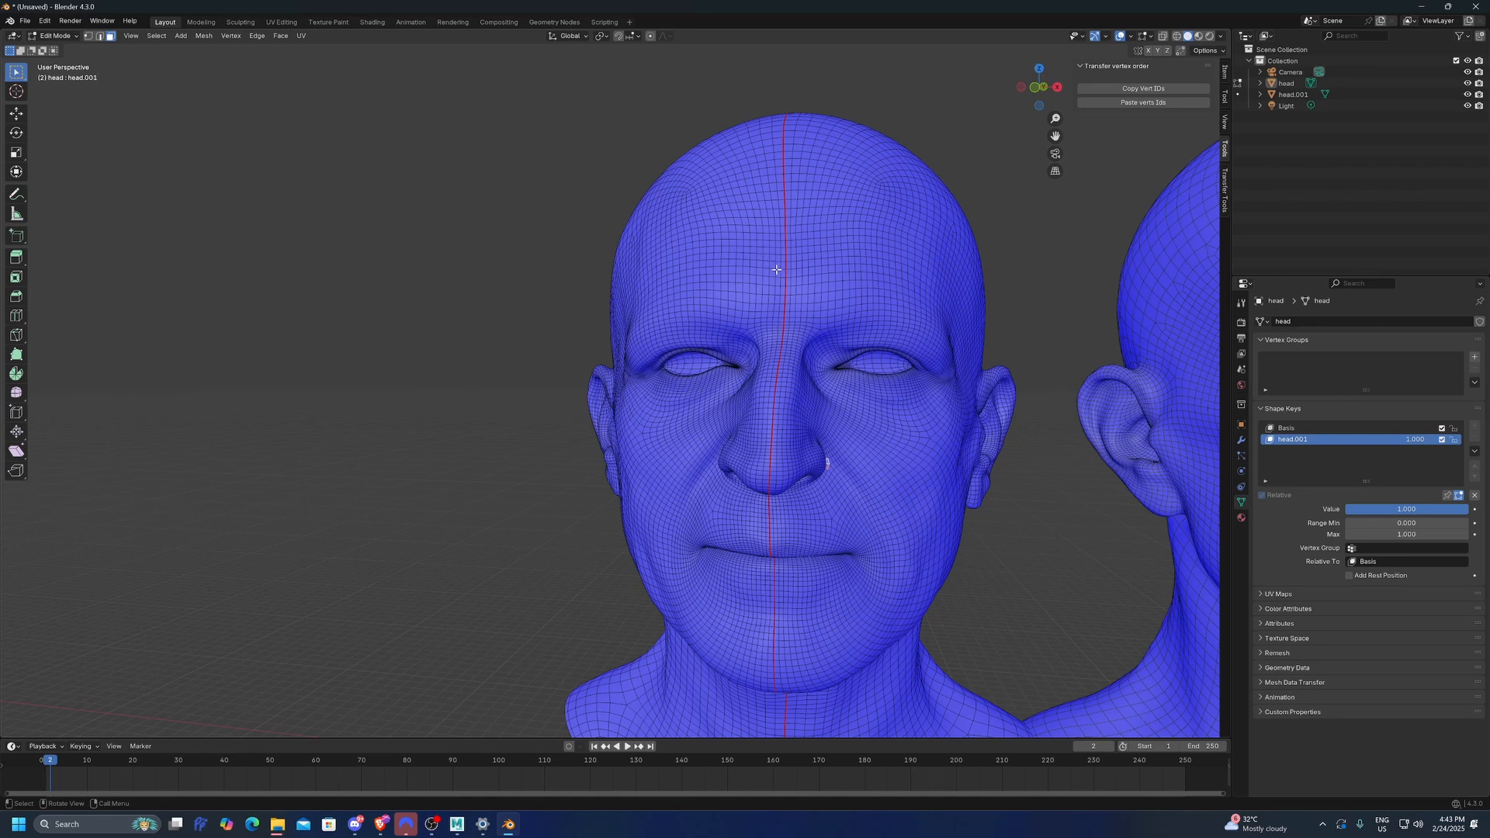
mouse_move(910, 315)
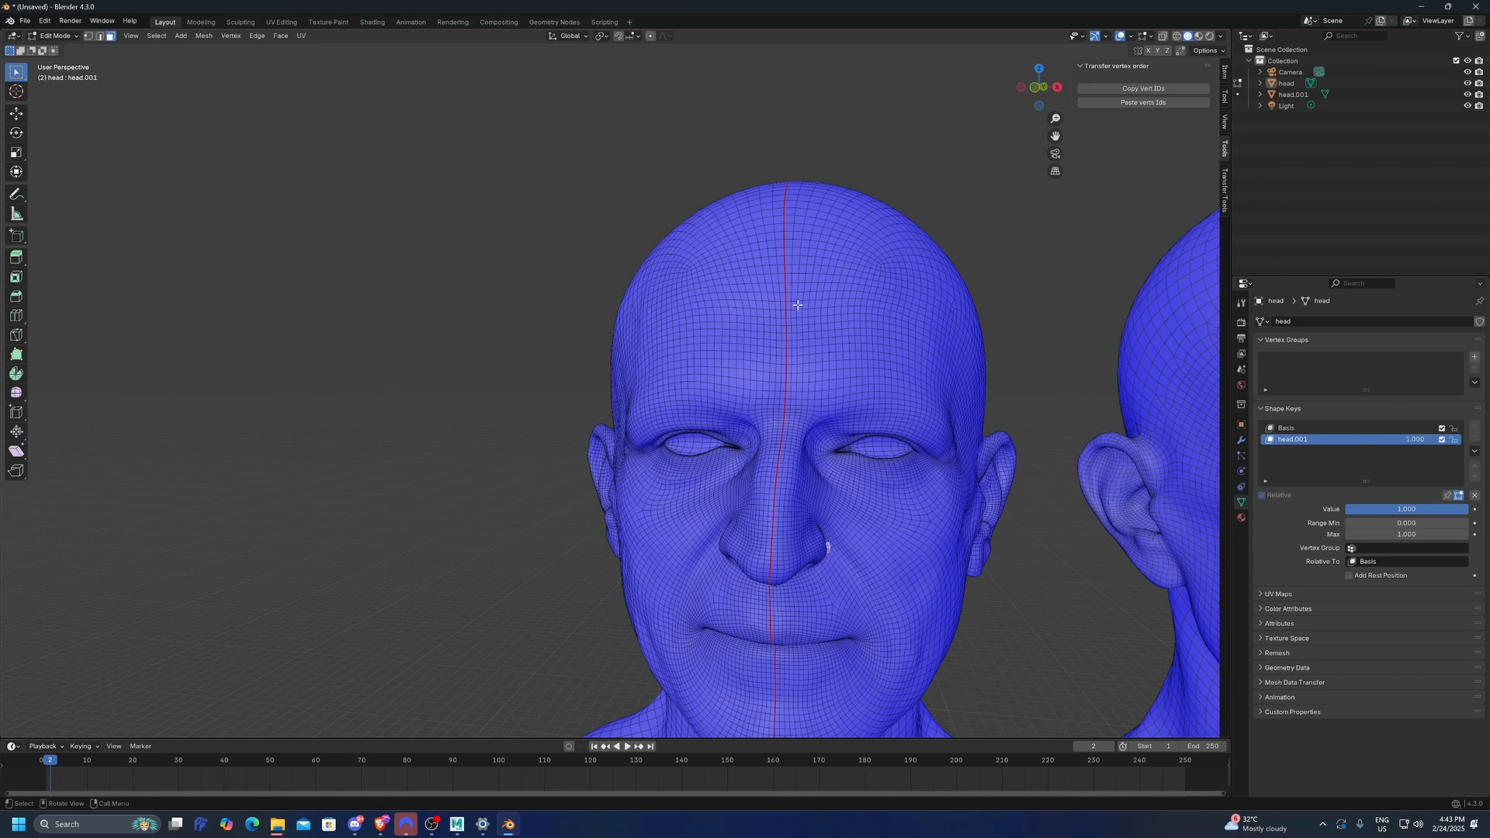
mouse_move(837, 311)
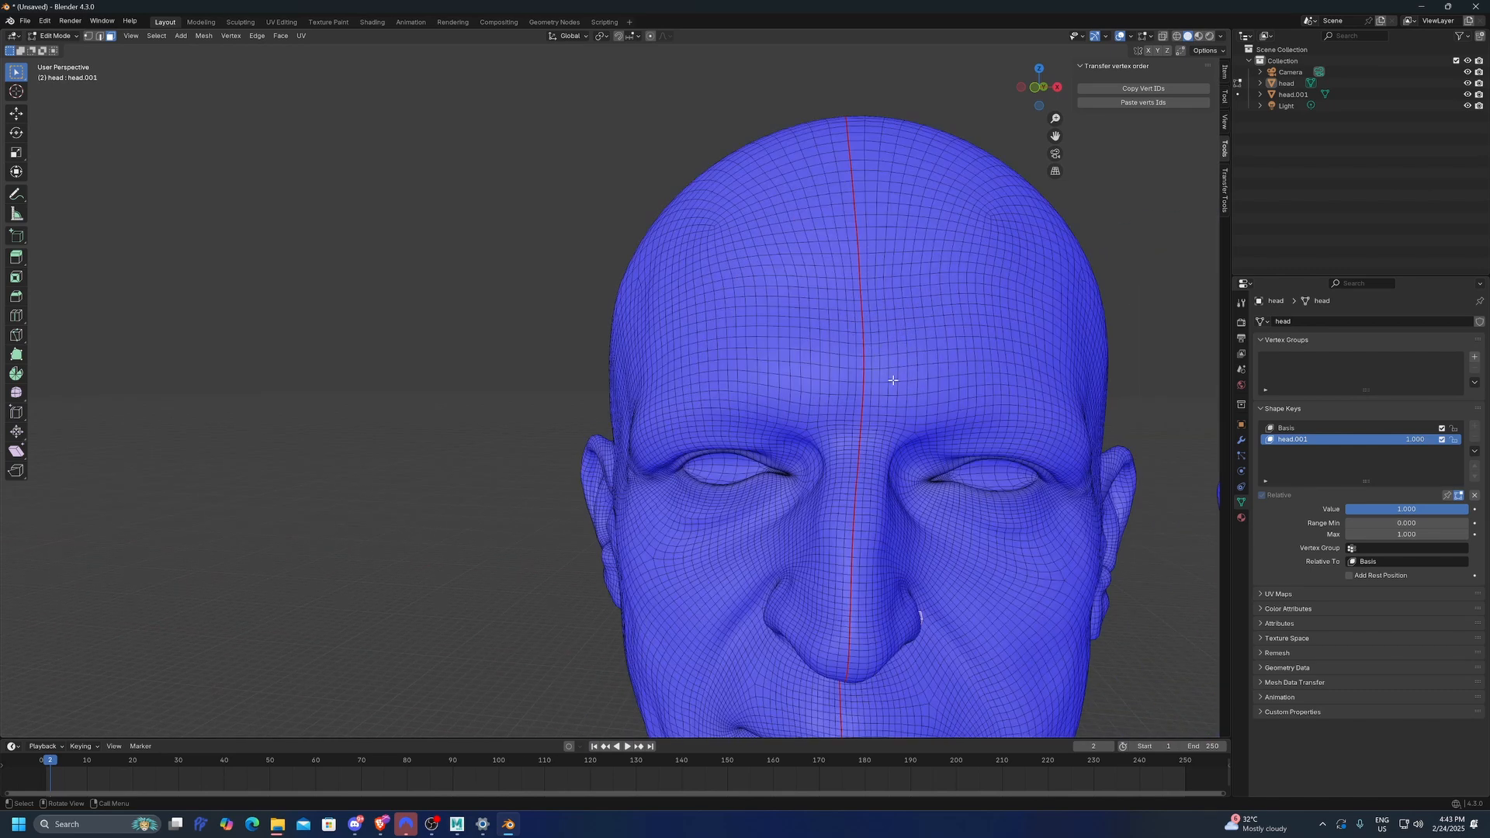
mouse_move(865, 350)
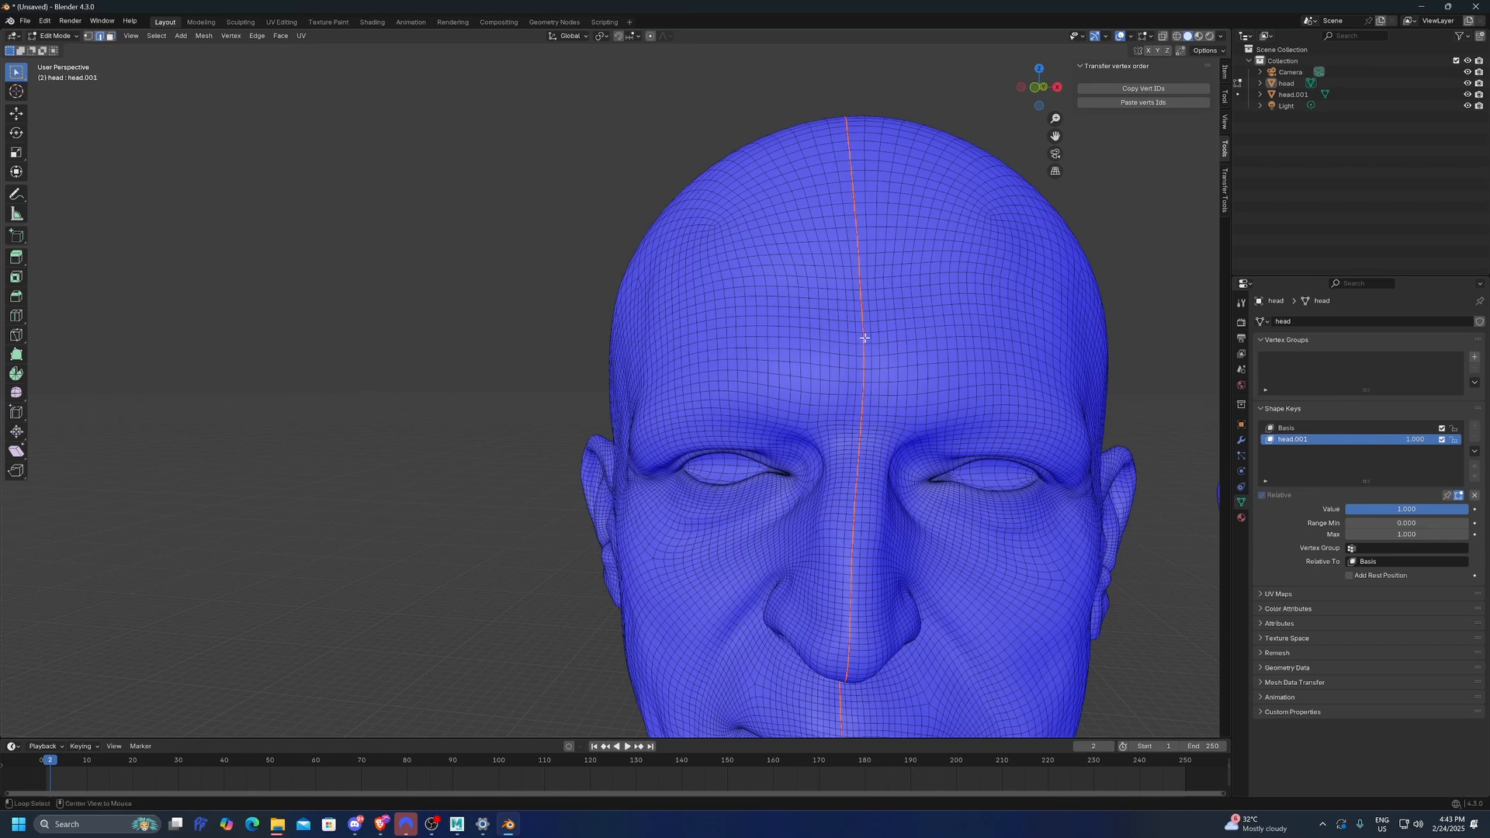
mouse_move(862, 351)
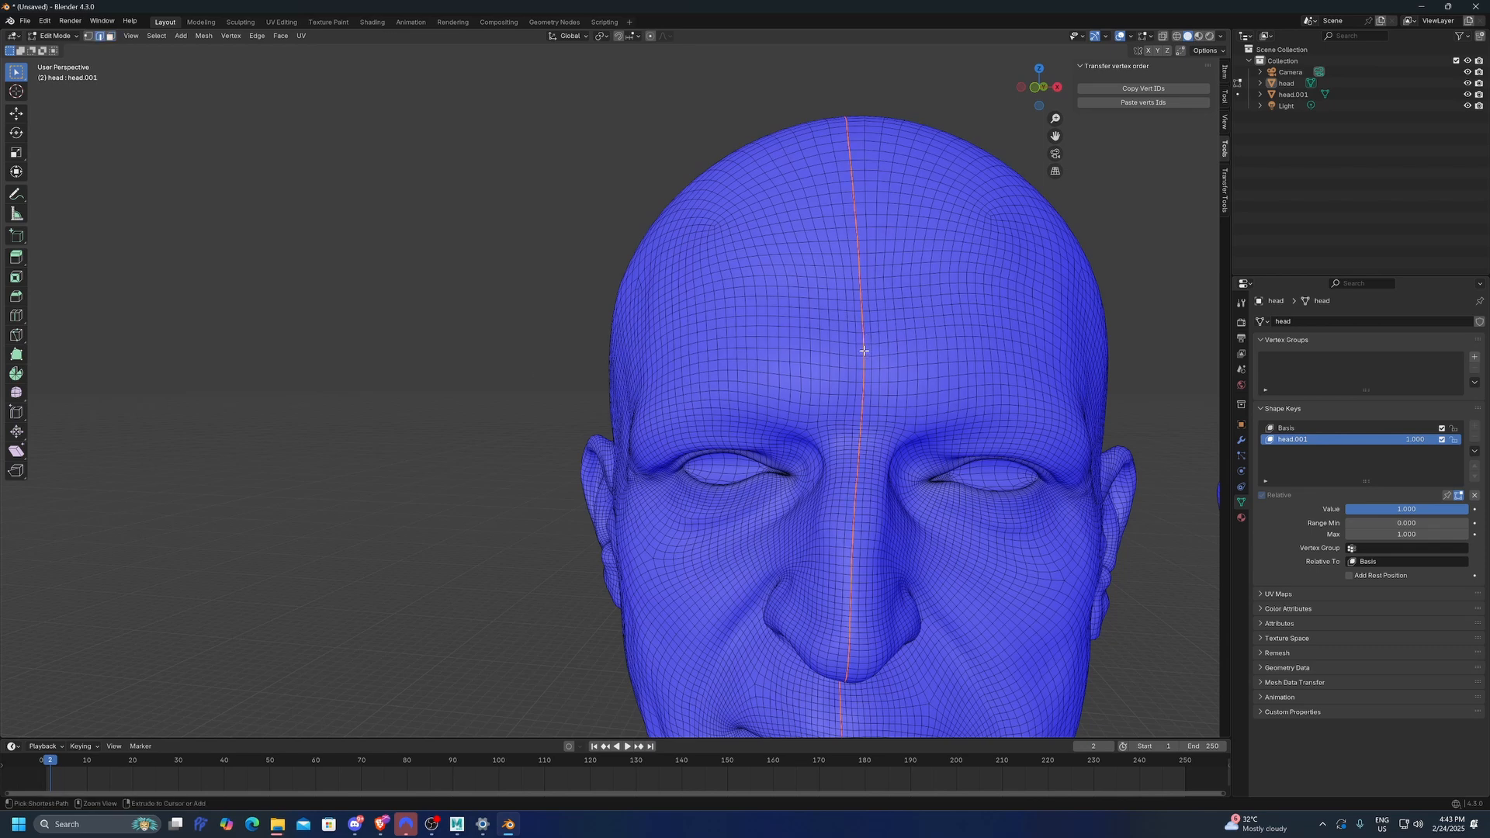
mouse_move(915, 360)
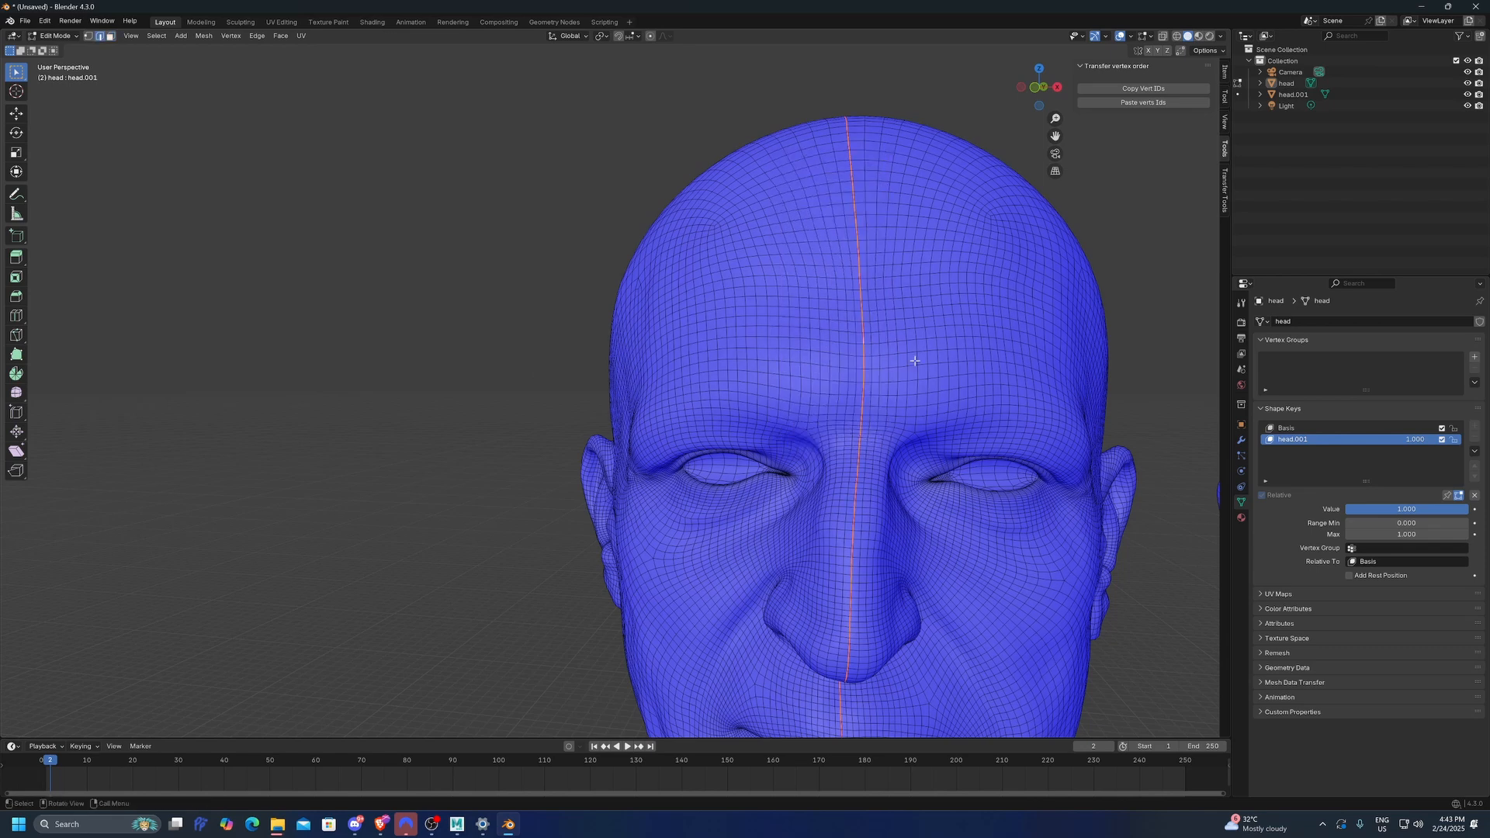
Step: Select one half of the head up to the centre seam for the new vertex group
left_click(112, 36)
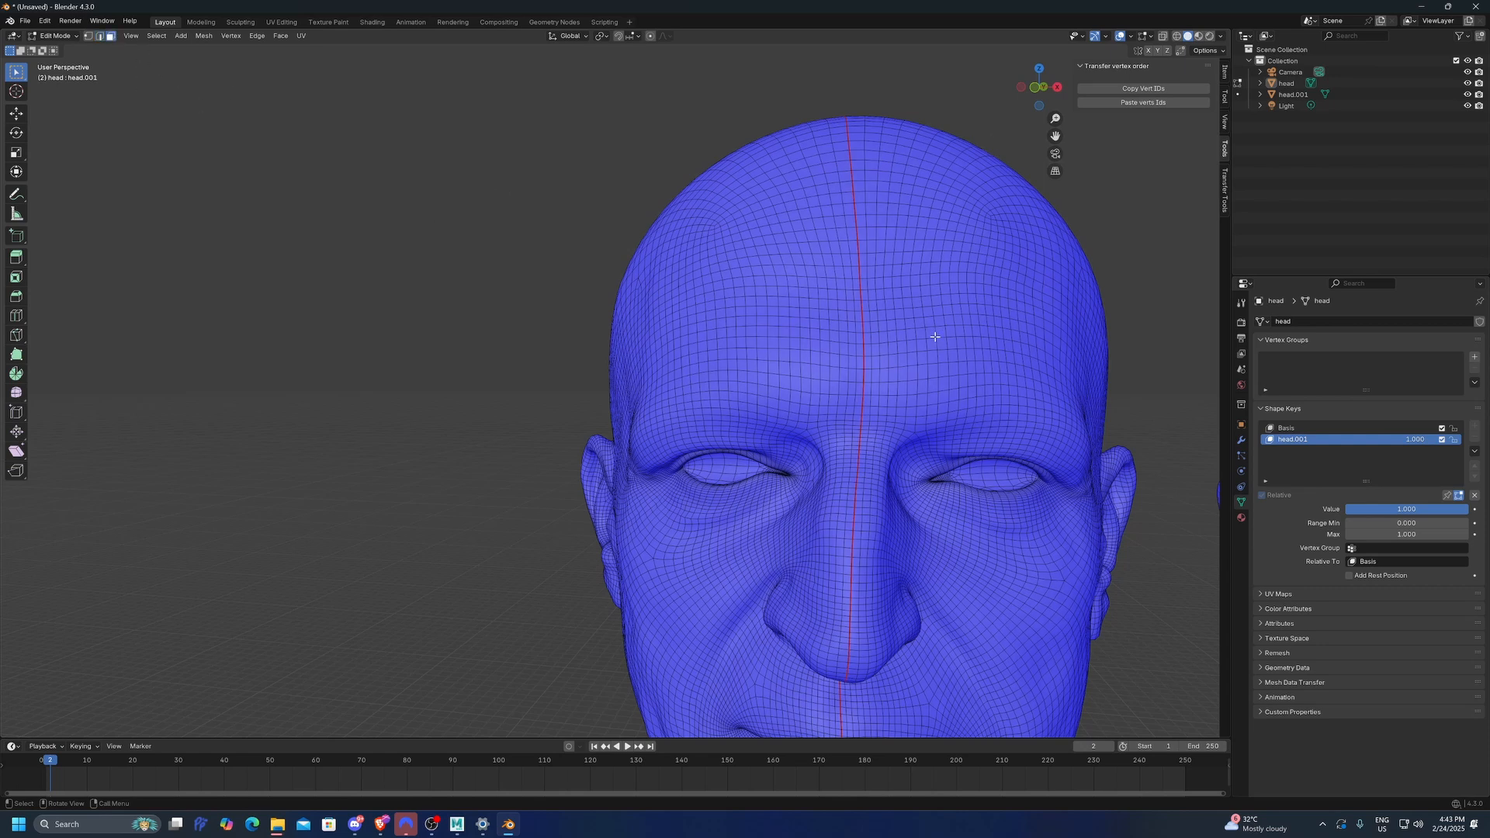
mouse_move(1004, 278)
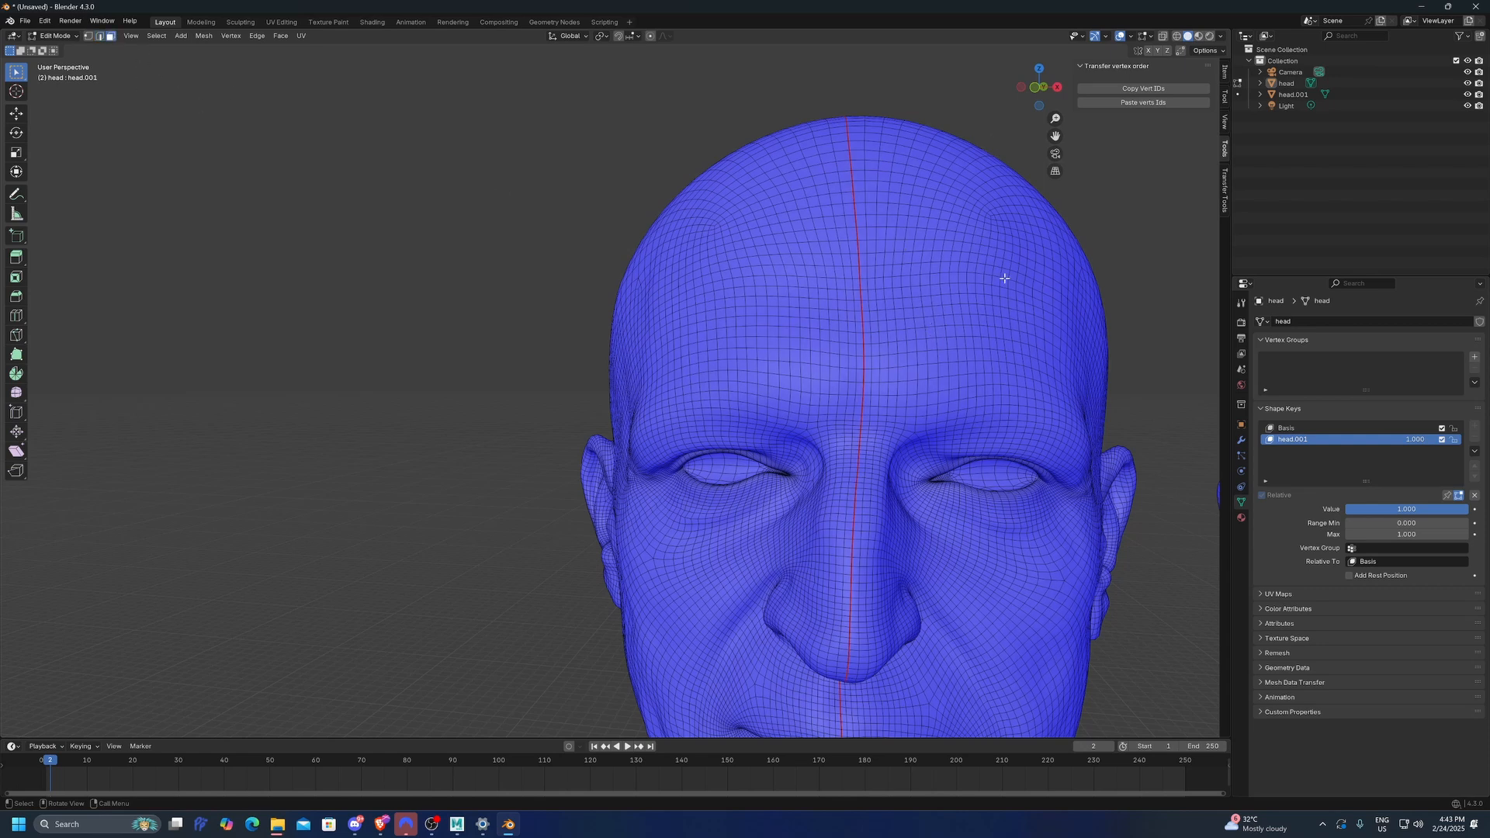
mouse_move(934, 324)
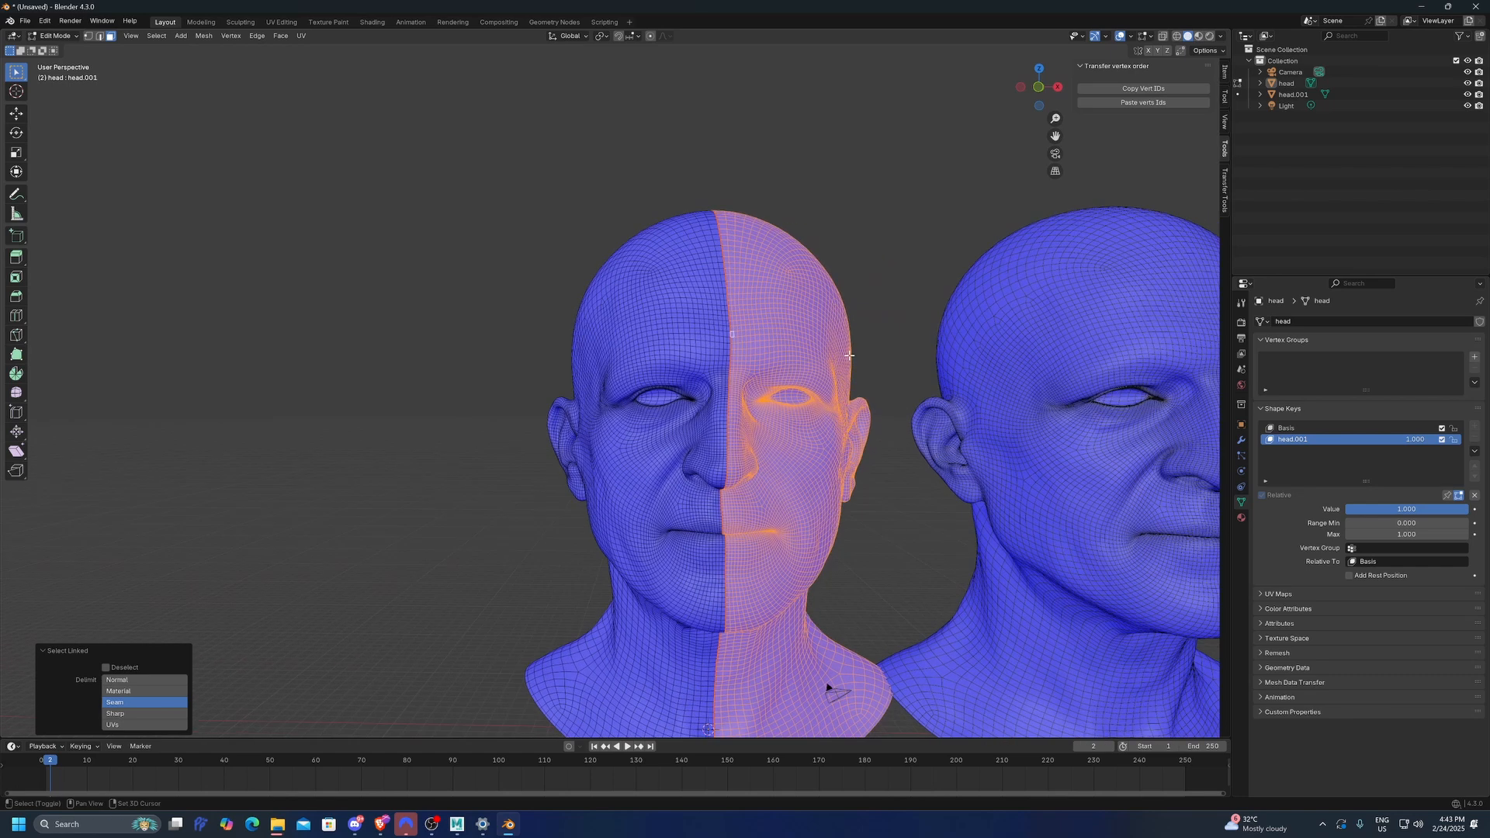
mouse_move(679, 346)
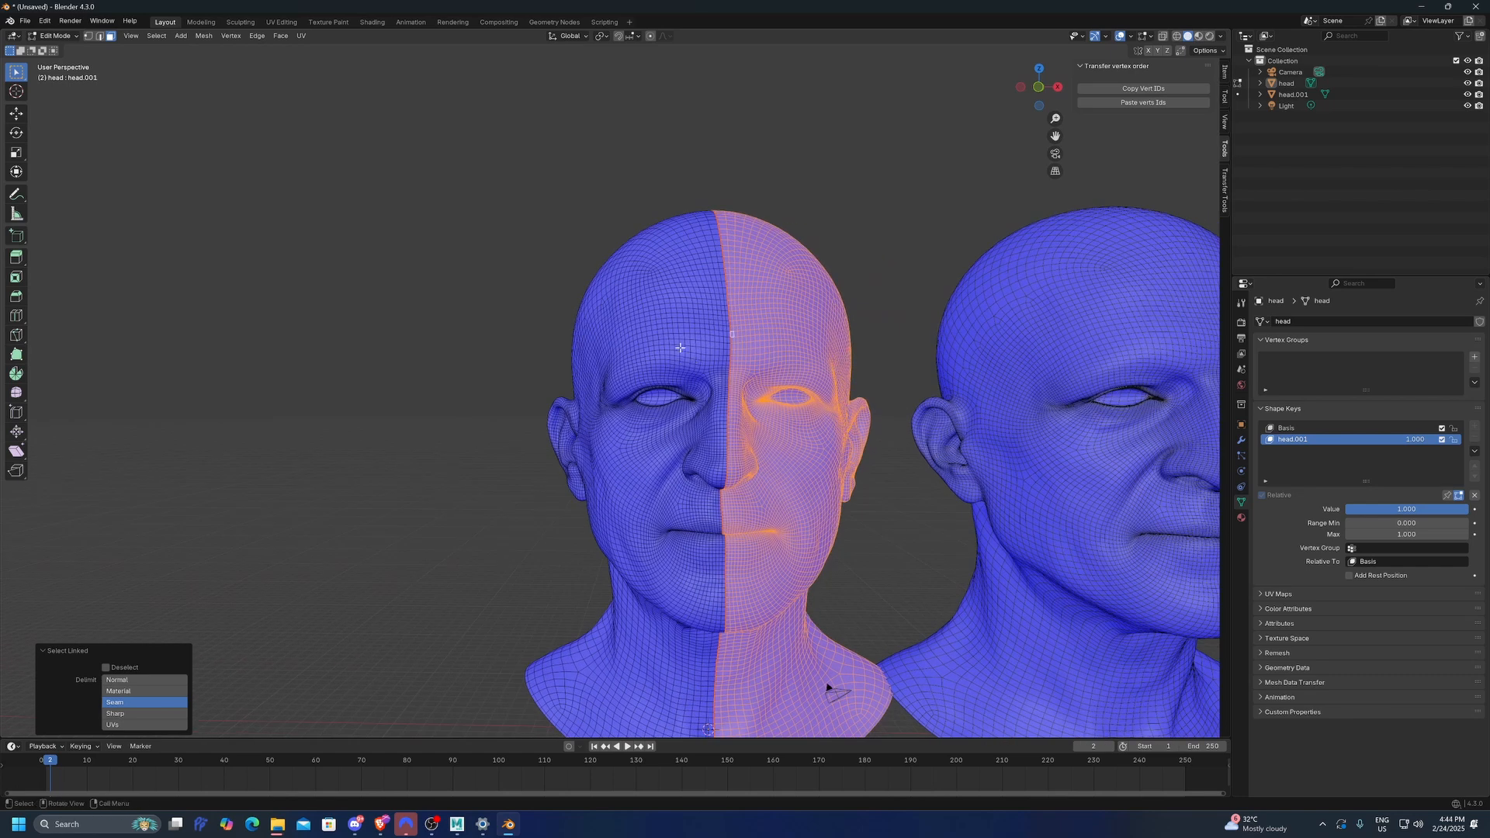
scroll("up", 3)
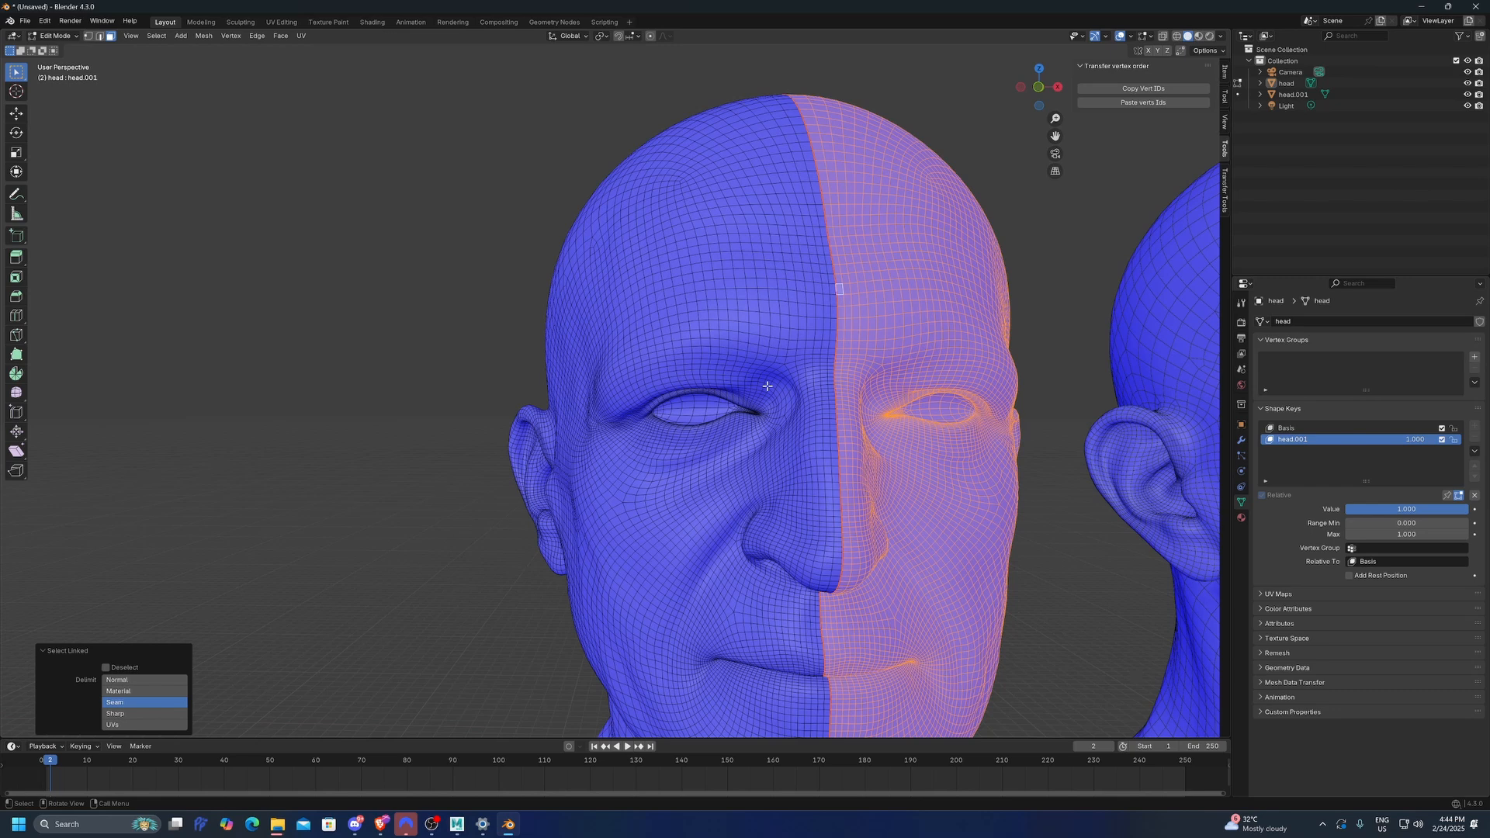
mouse_move(767, 354)
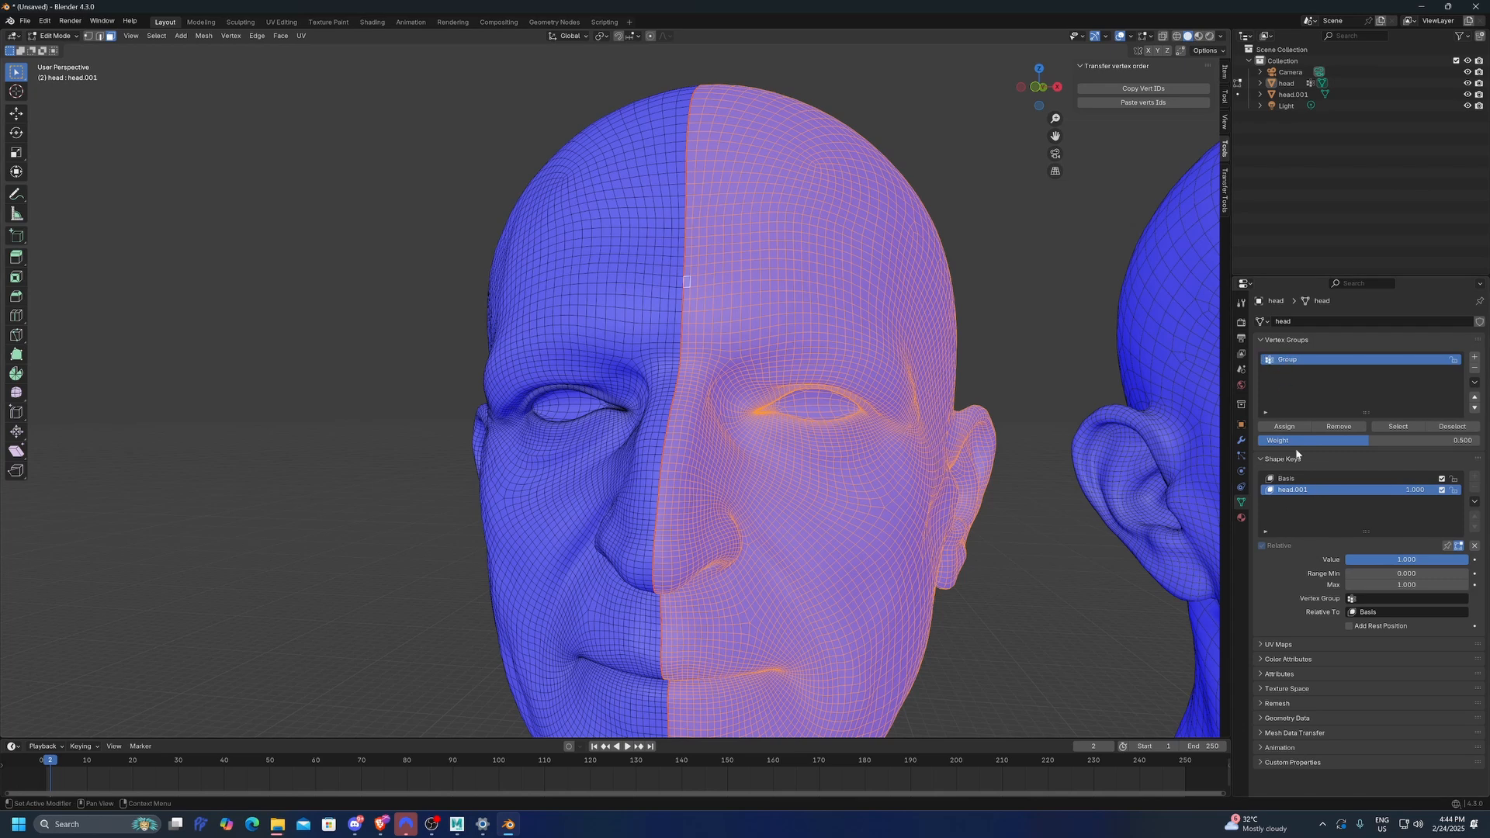
mouse_move(1294, 668)
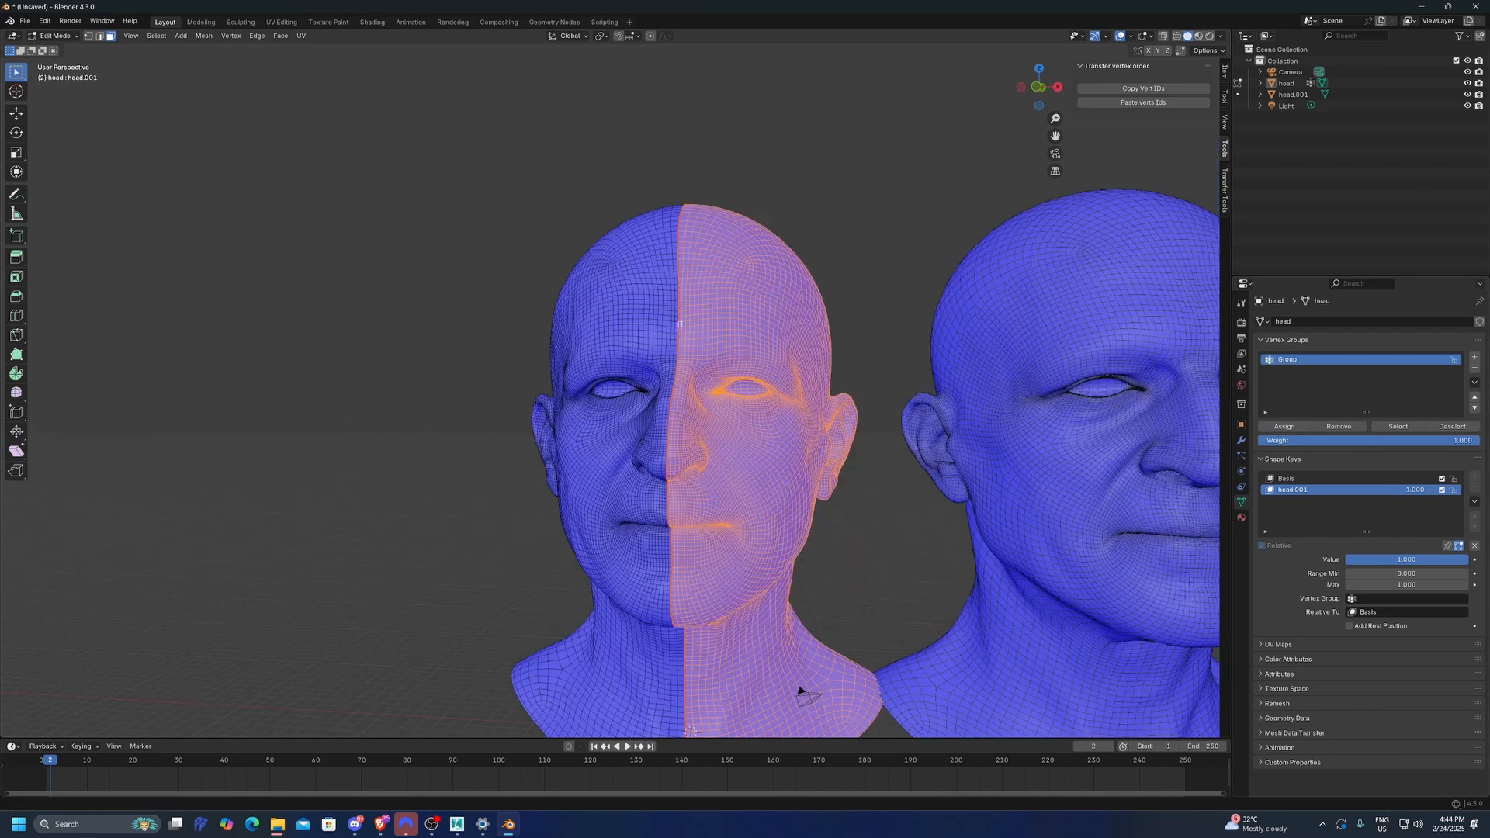
mouse_move(1319, 435)
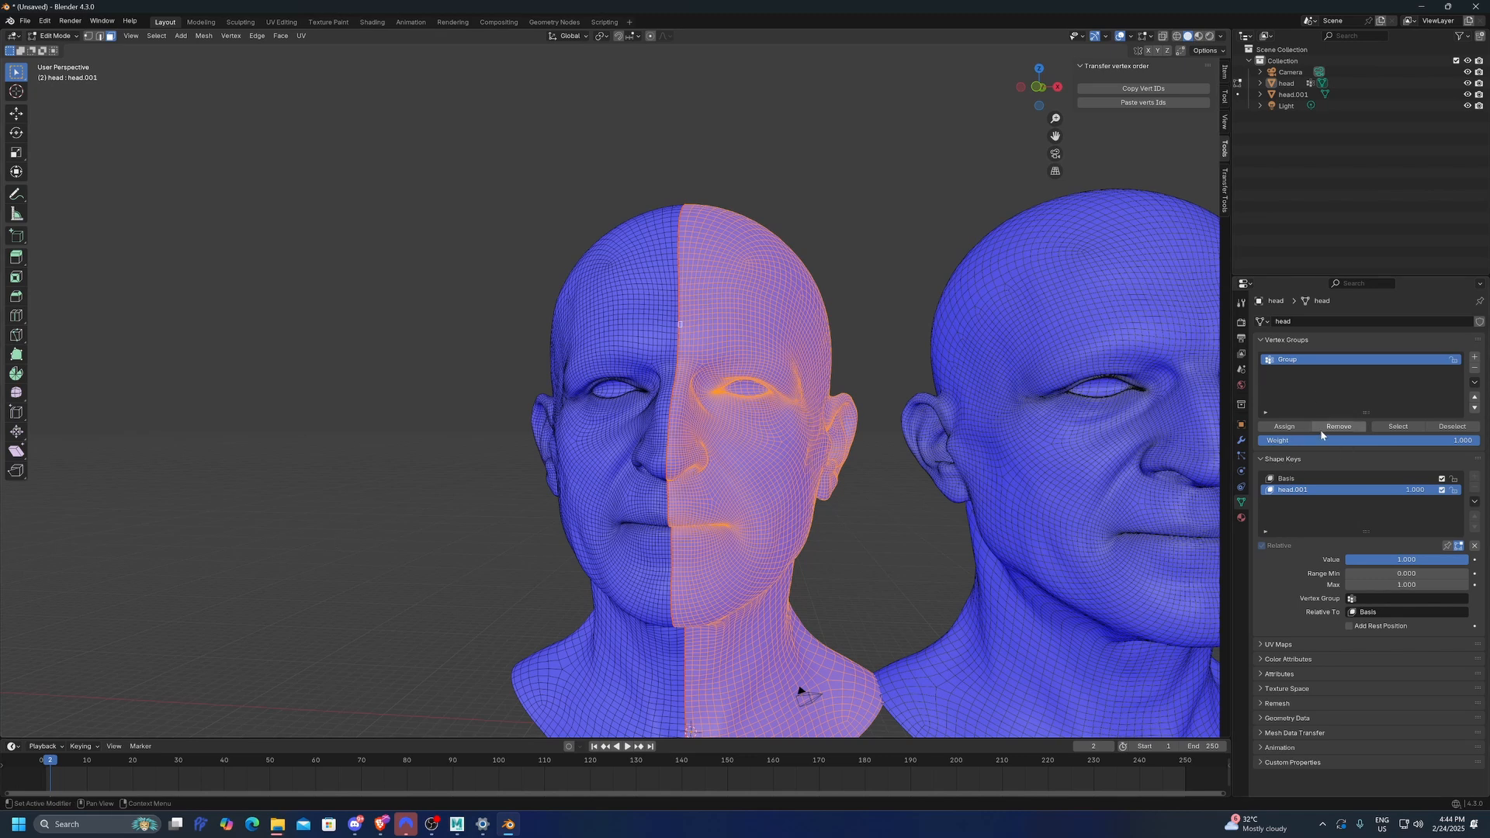
mouse_move(970, 170)
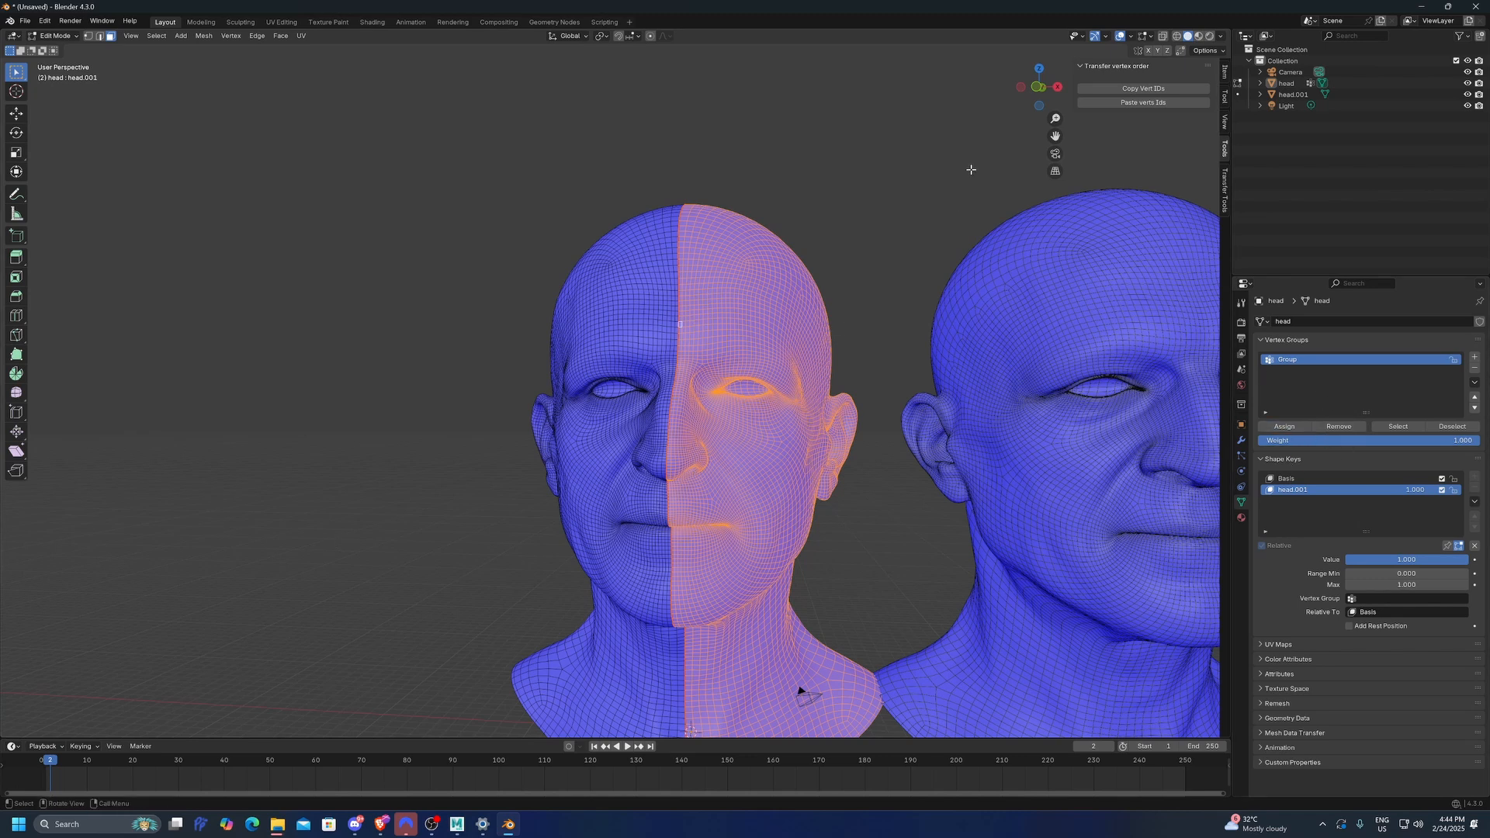
left_click(1150, 36)
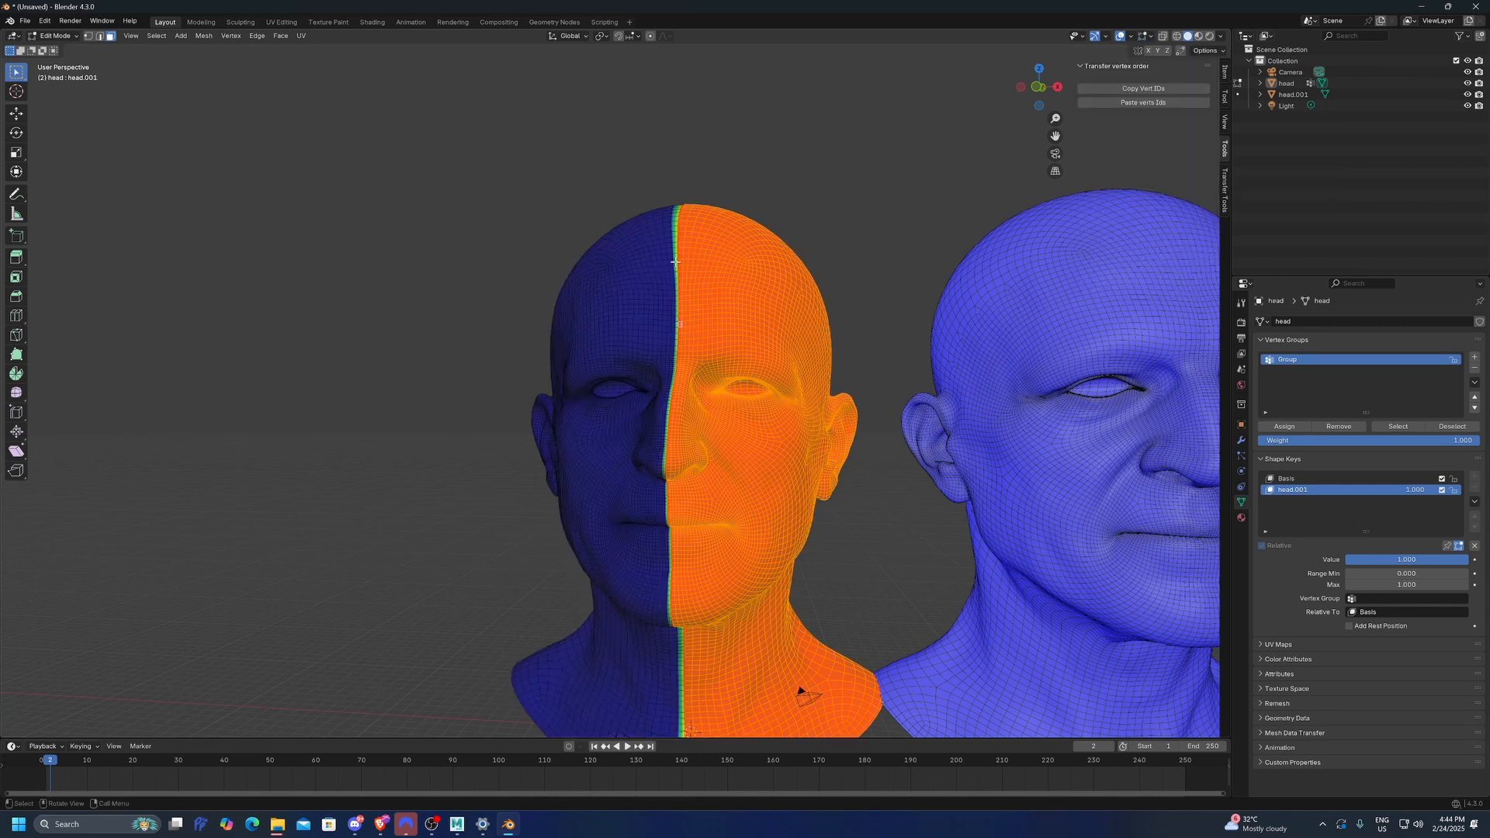
mouse_move(1183, 174)
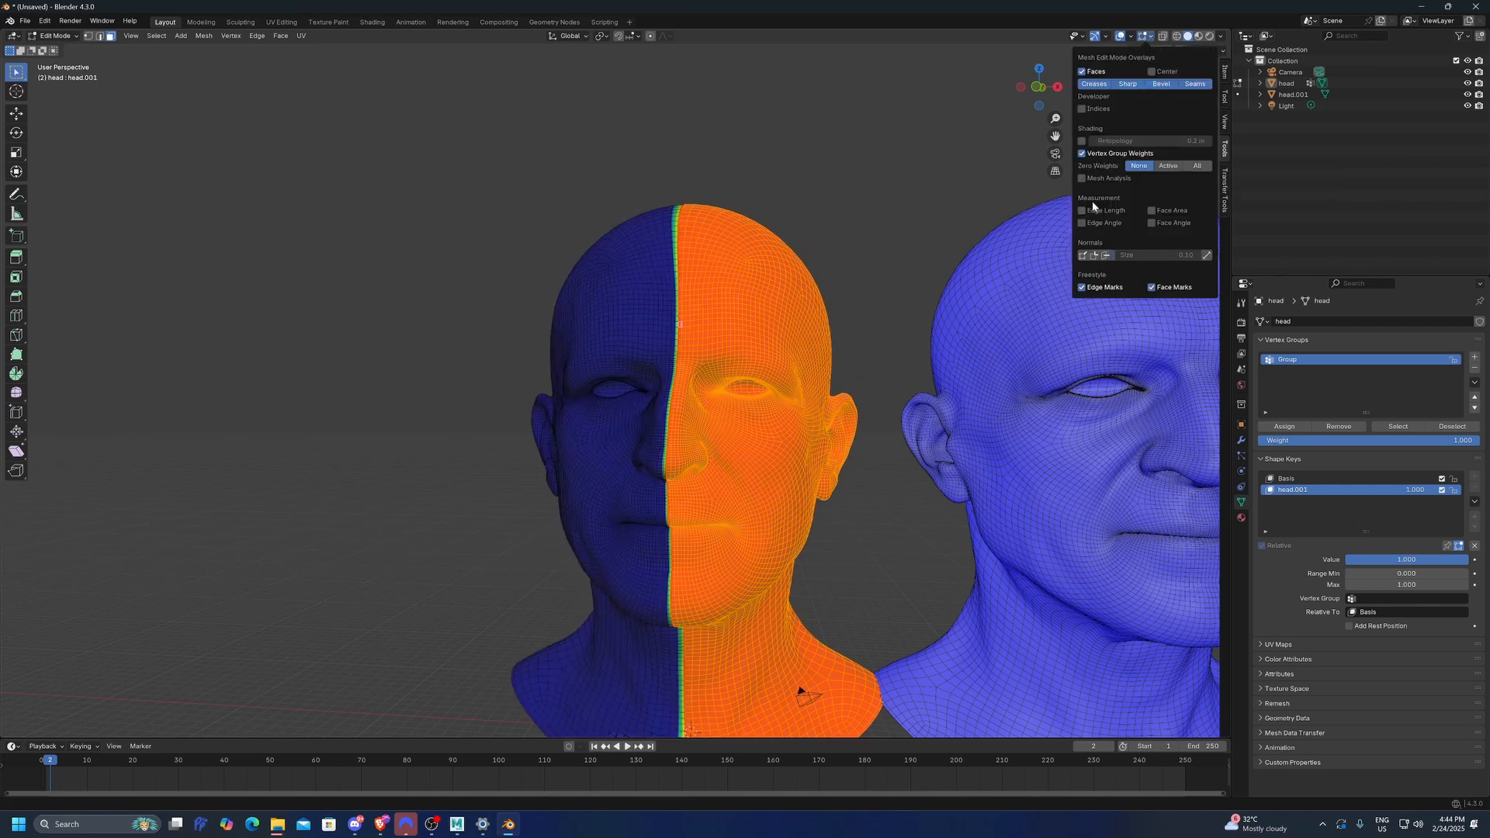
mouse_move(1100, 154)
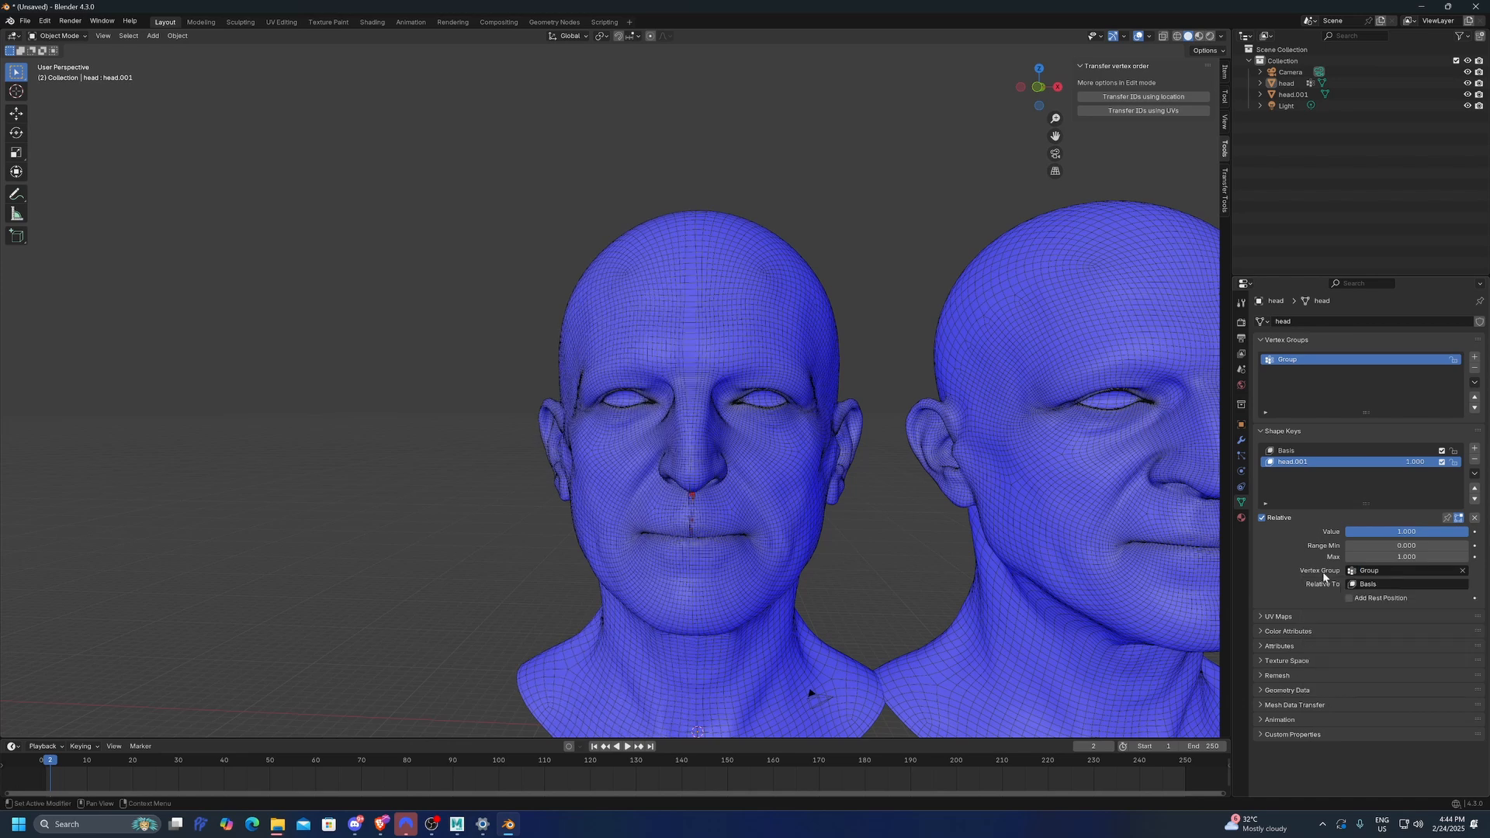
mouse_move(768, 388)
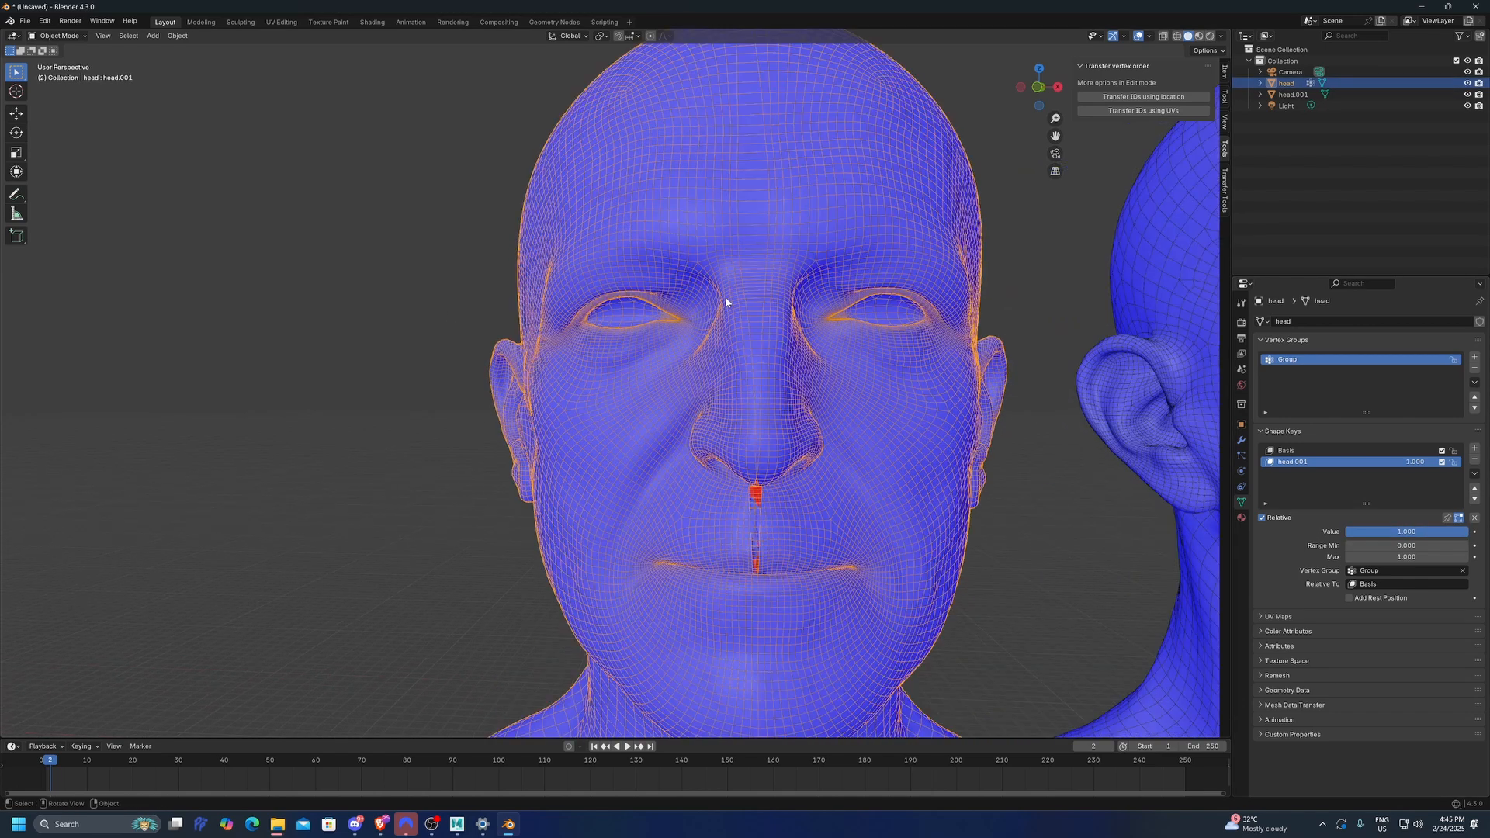
scroll("down", 3)
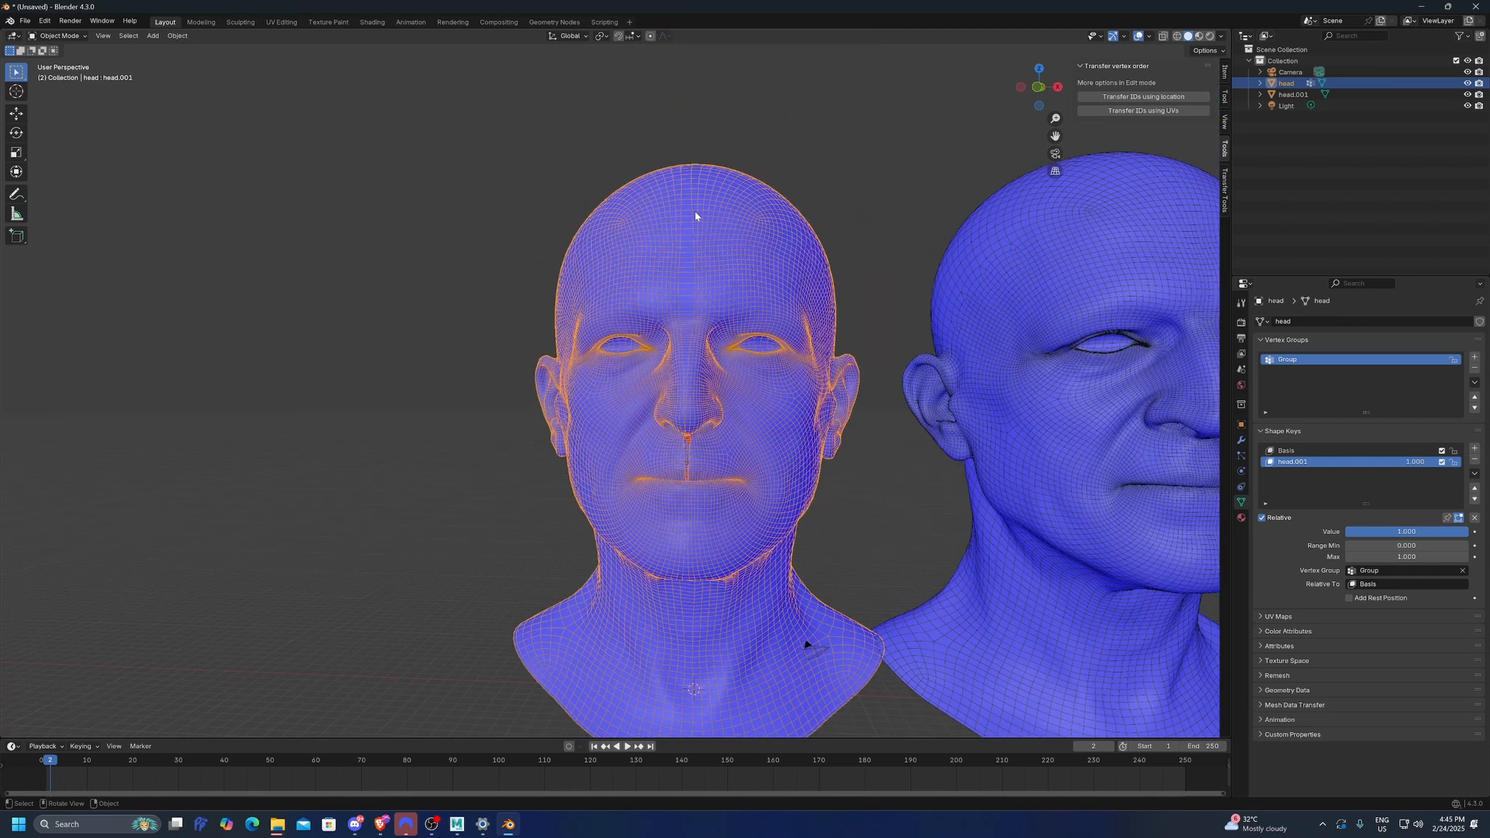
mouse_move(722, 532)
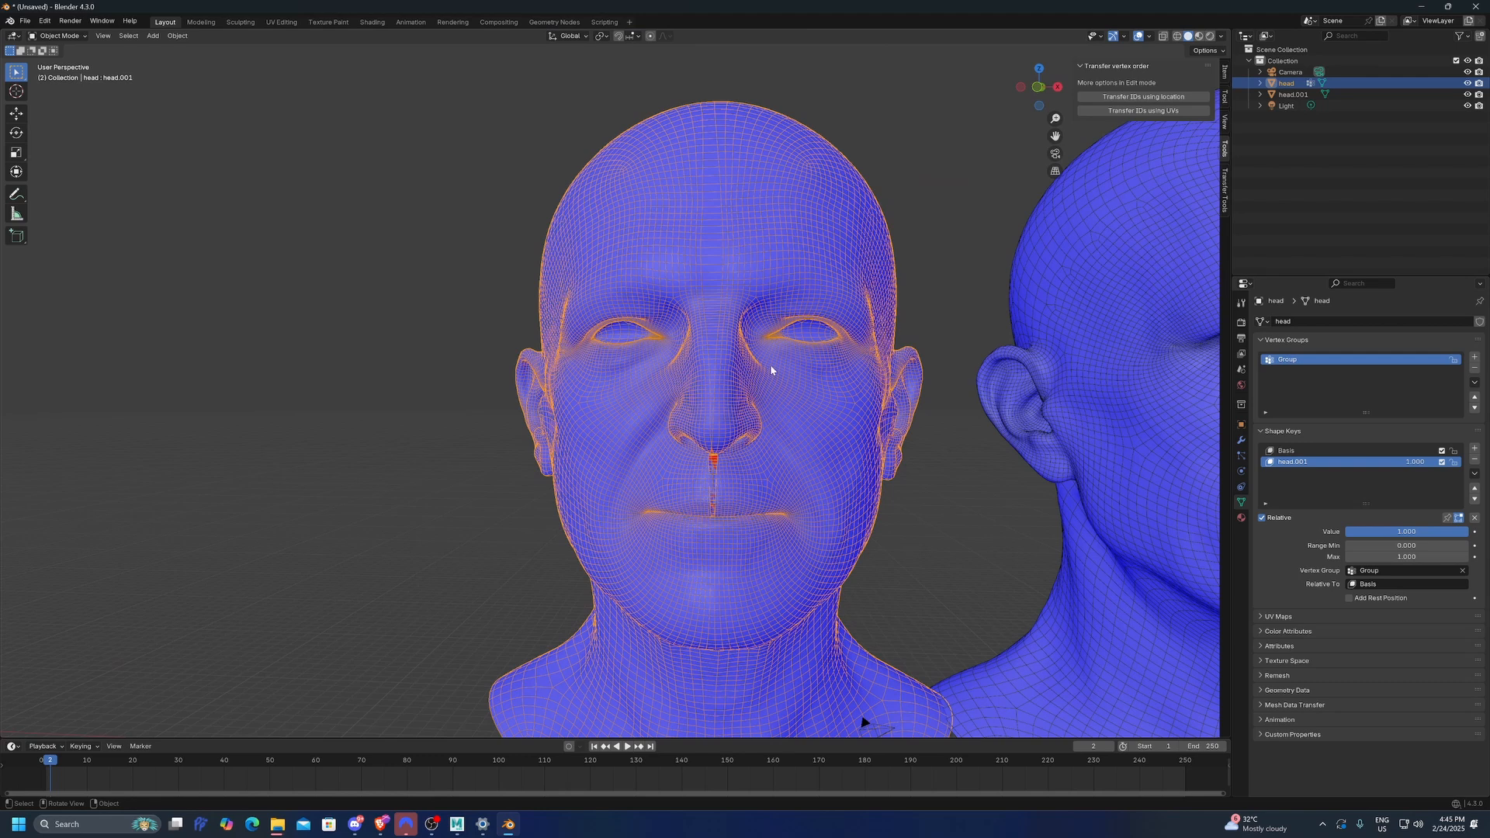
mouse_move(848, 374)
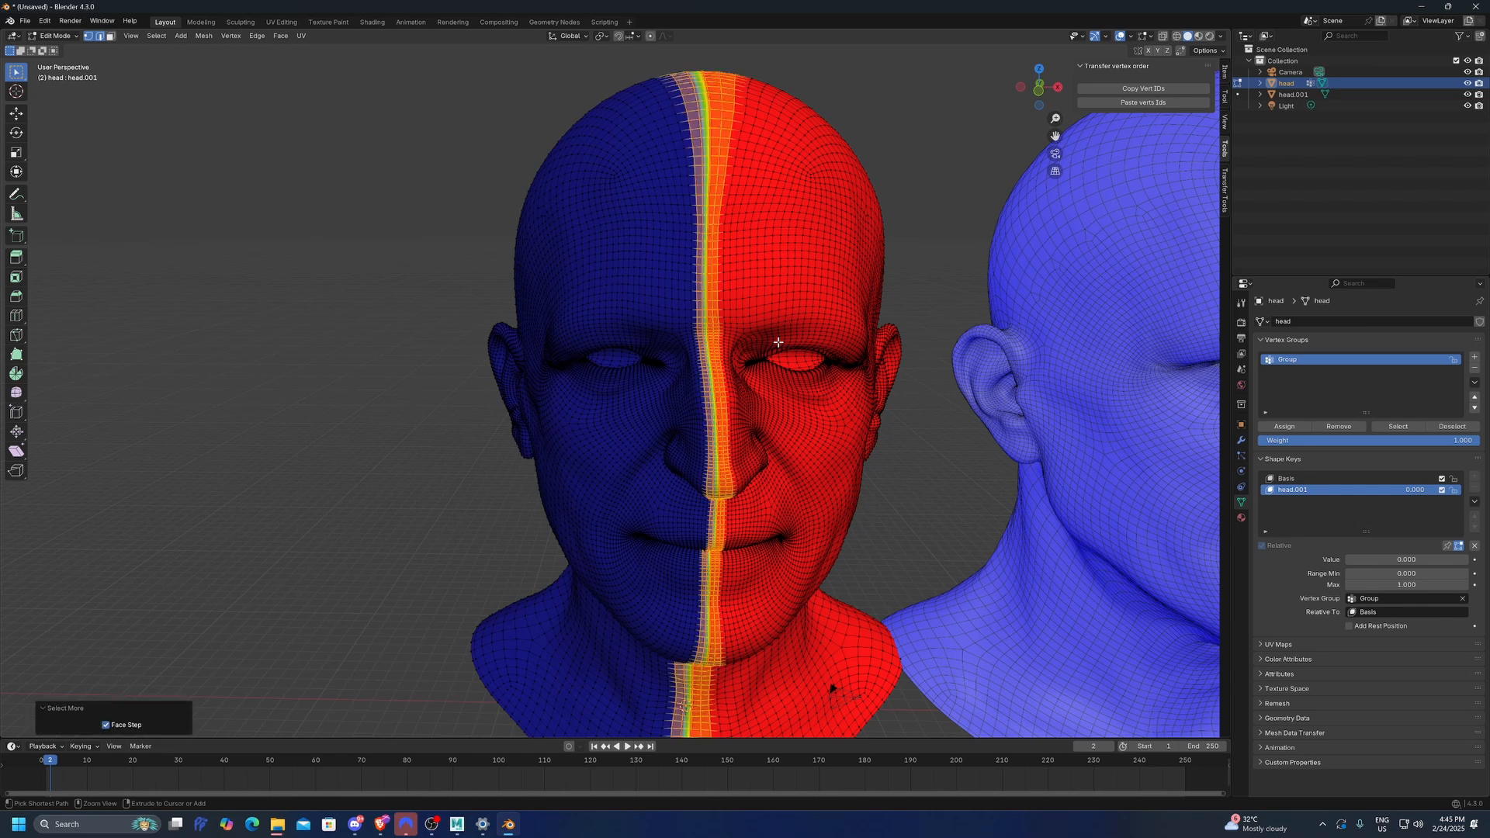
double_click(1365, 439)
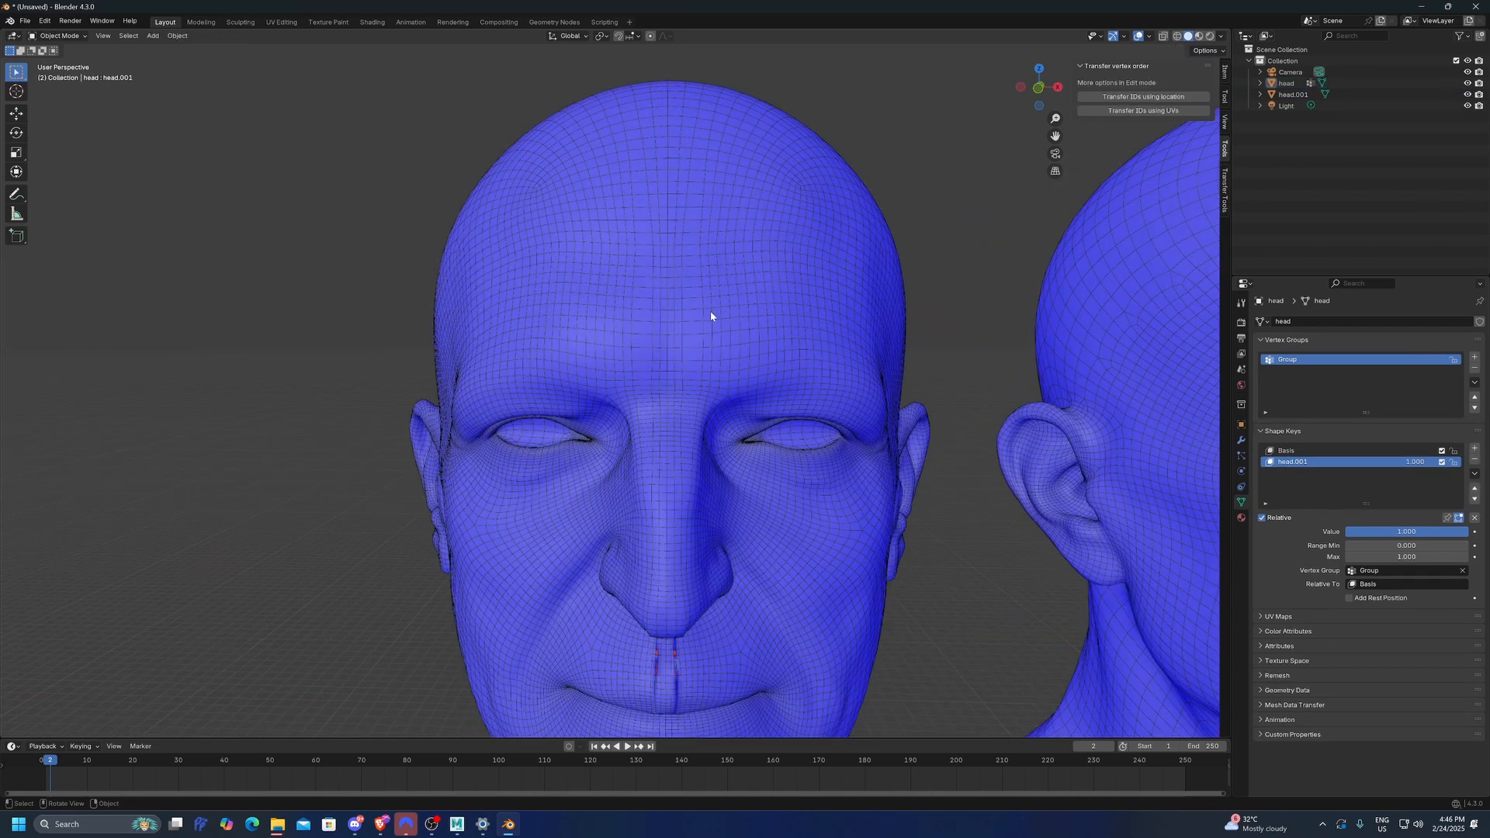
Step: In Weight Paint, smooth the Group weights with Factor 0.5, 20 iterations, Expand/Contract 0.000
left_click(726, 294)
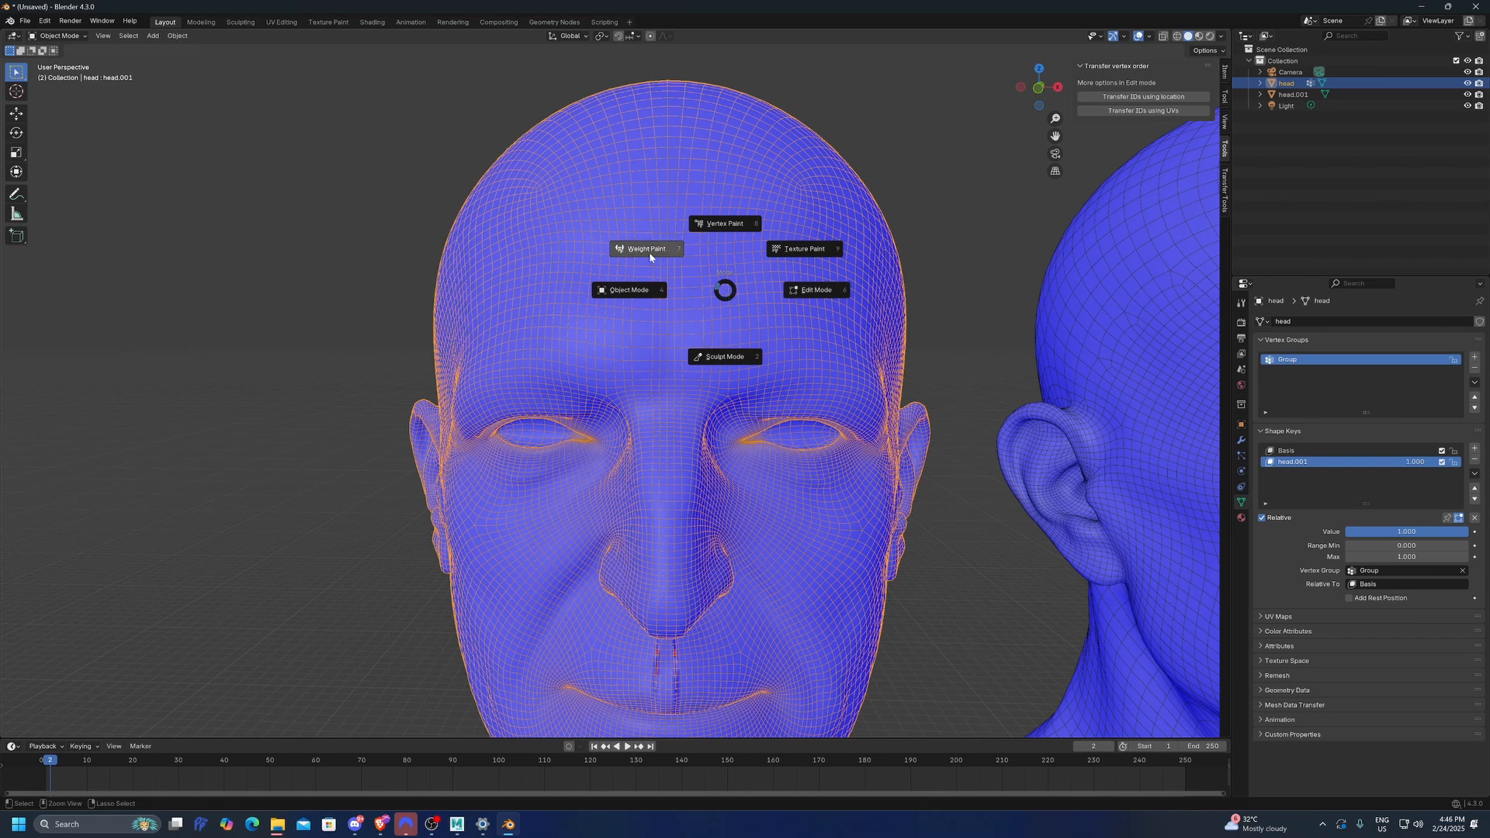
left_click(644, 248)
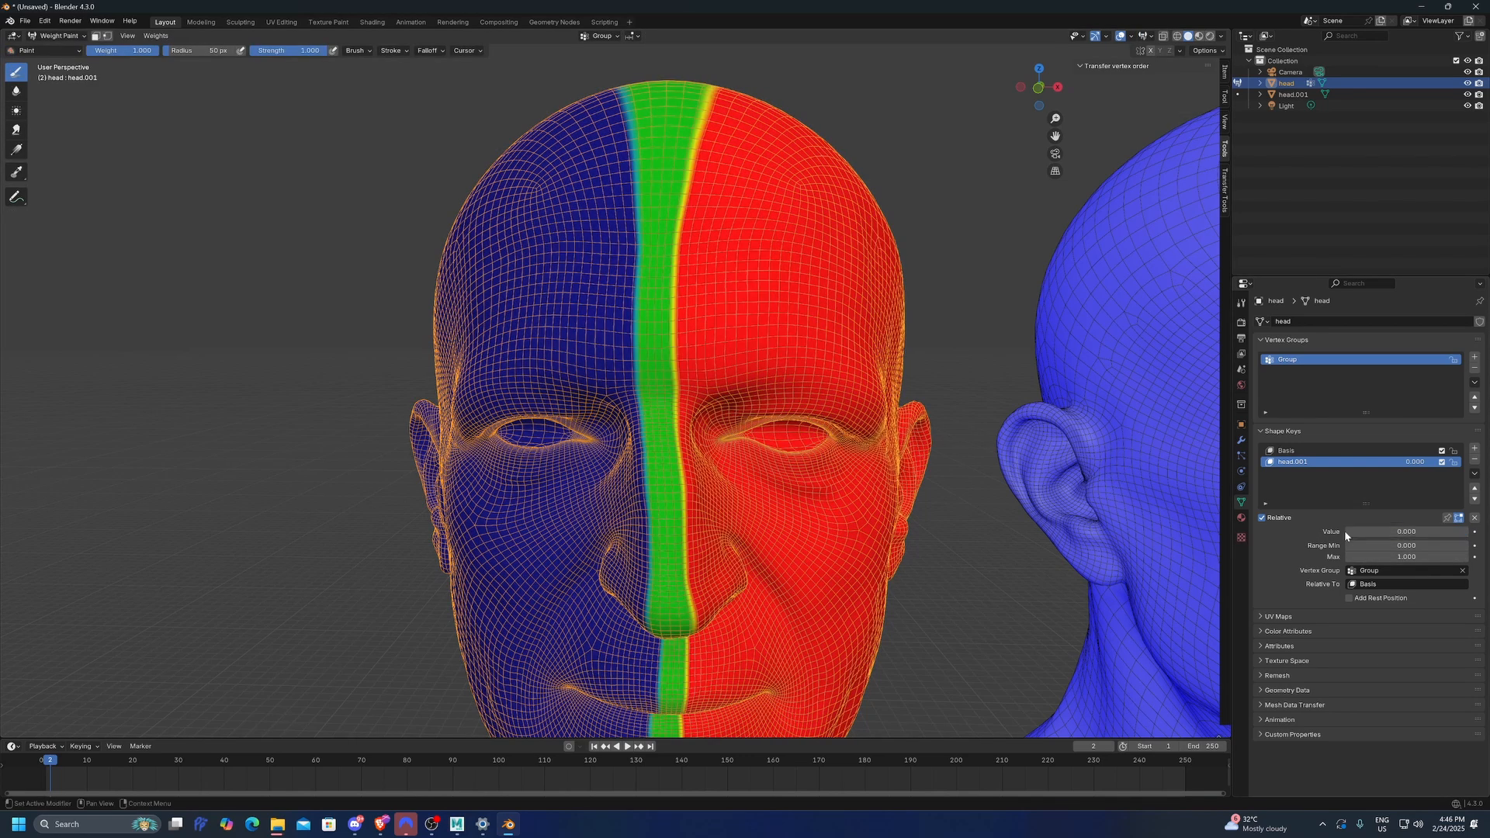
mouse_move(156, 35)
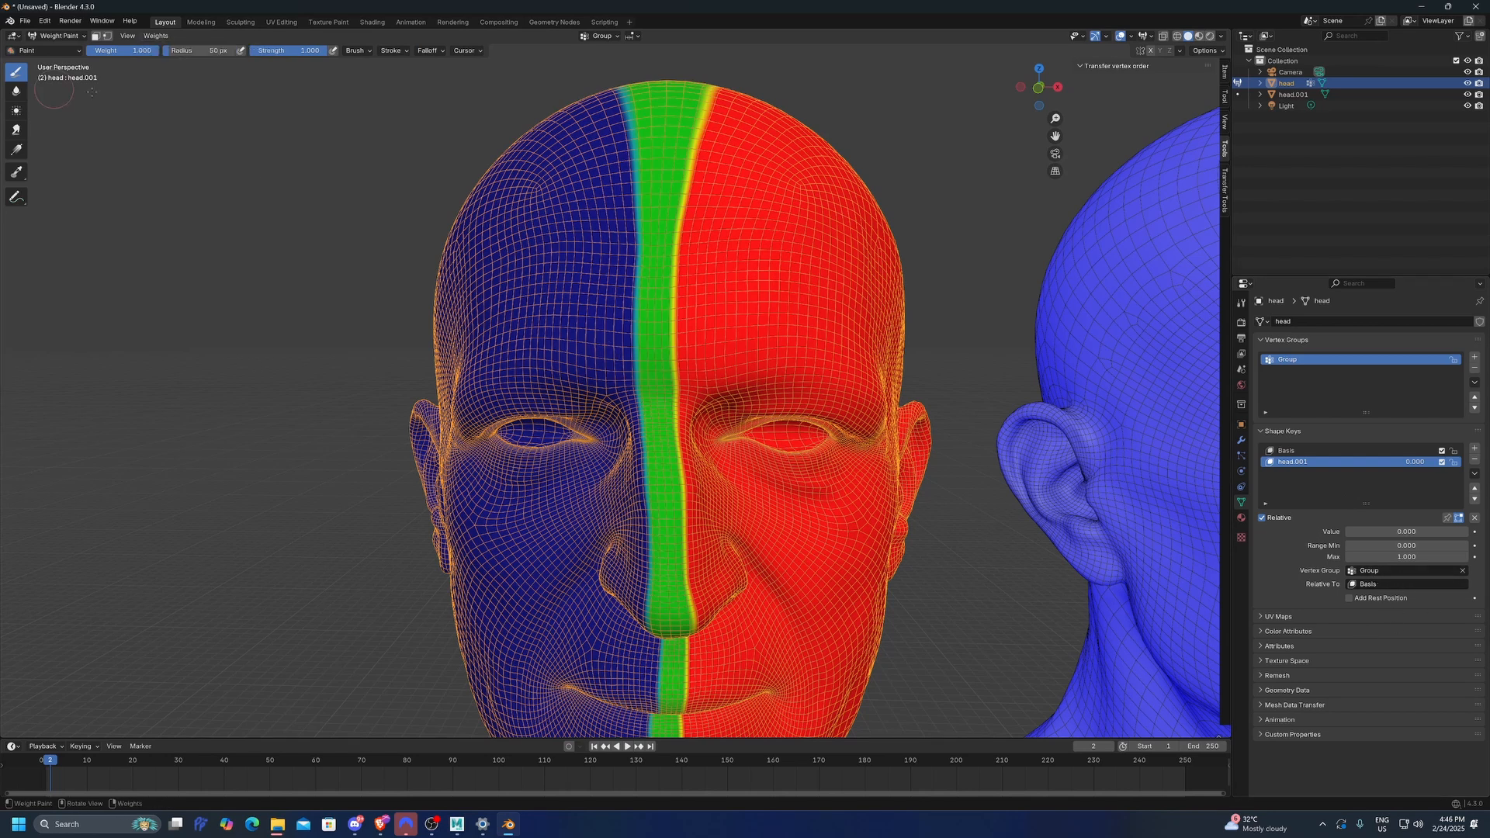
left_click(155, 36)
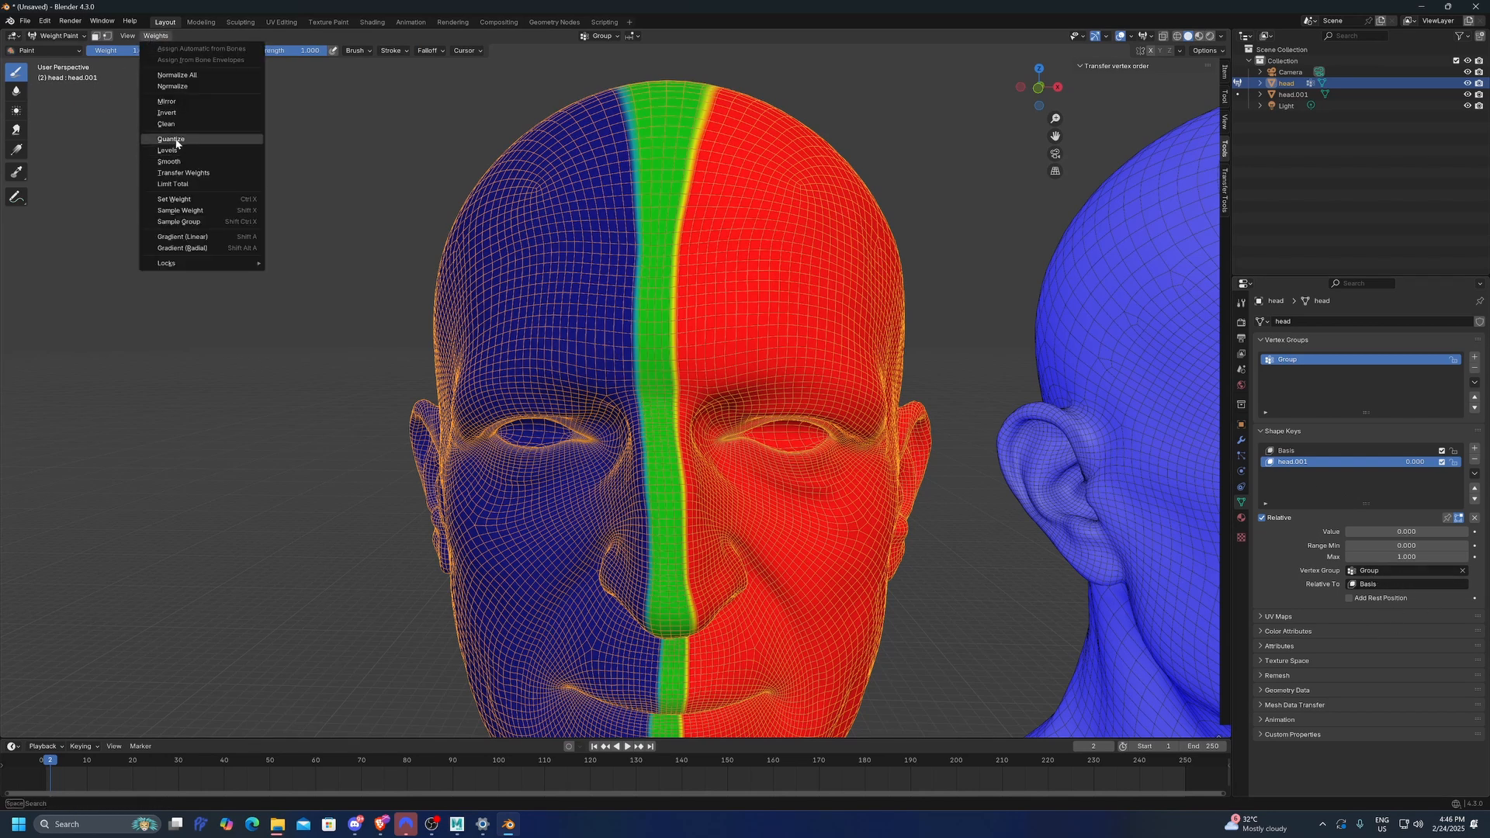
left_click(168, 161)
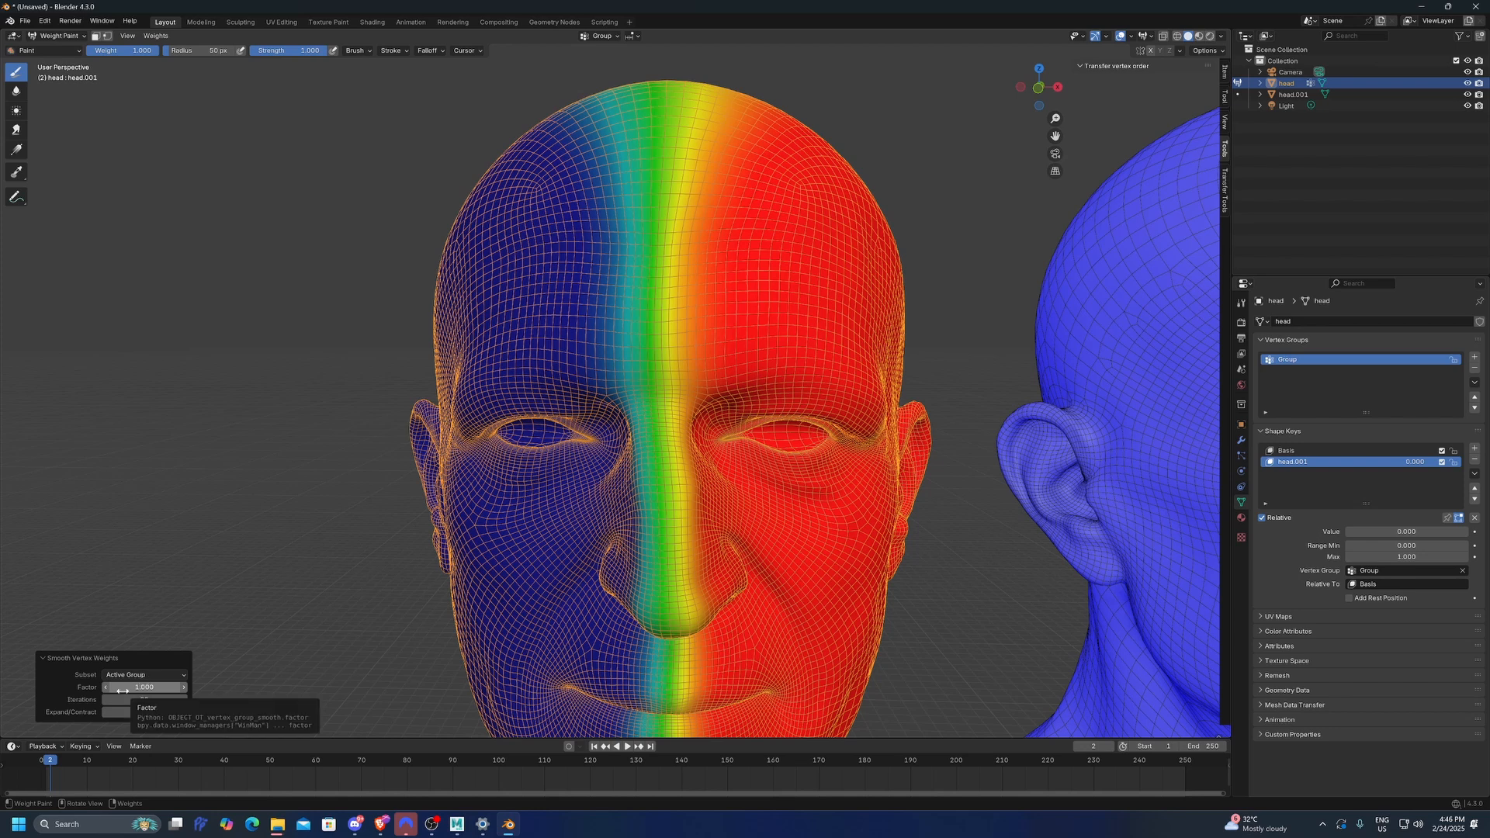
mouse_move(144, 700)
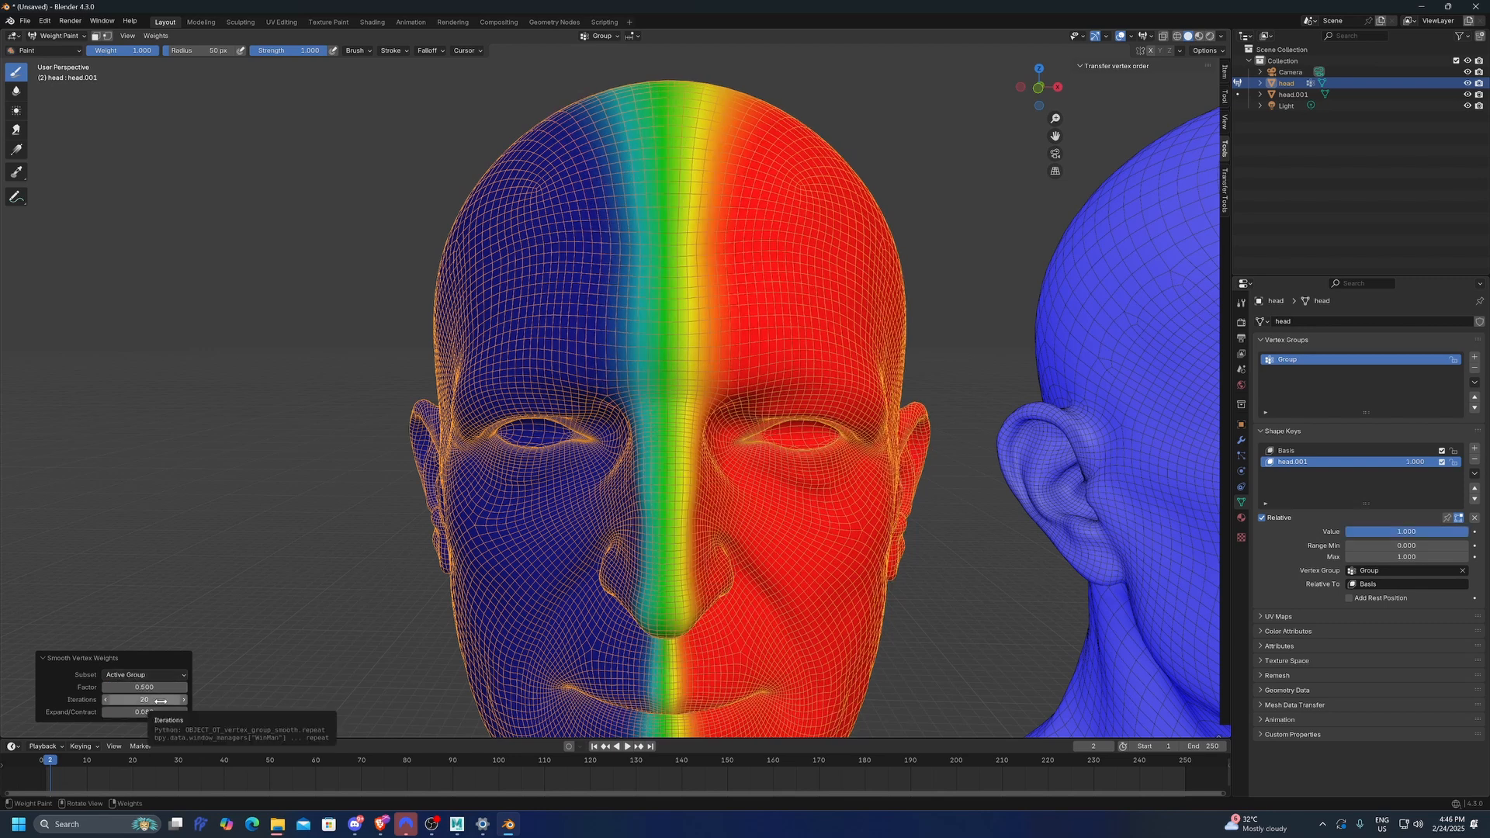
mouse_move(647, 341)
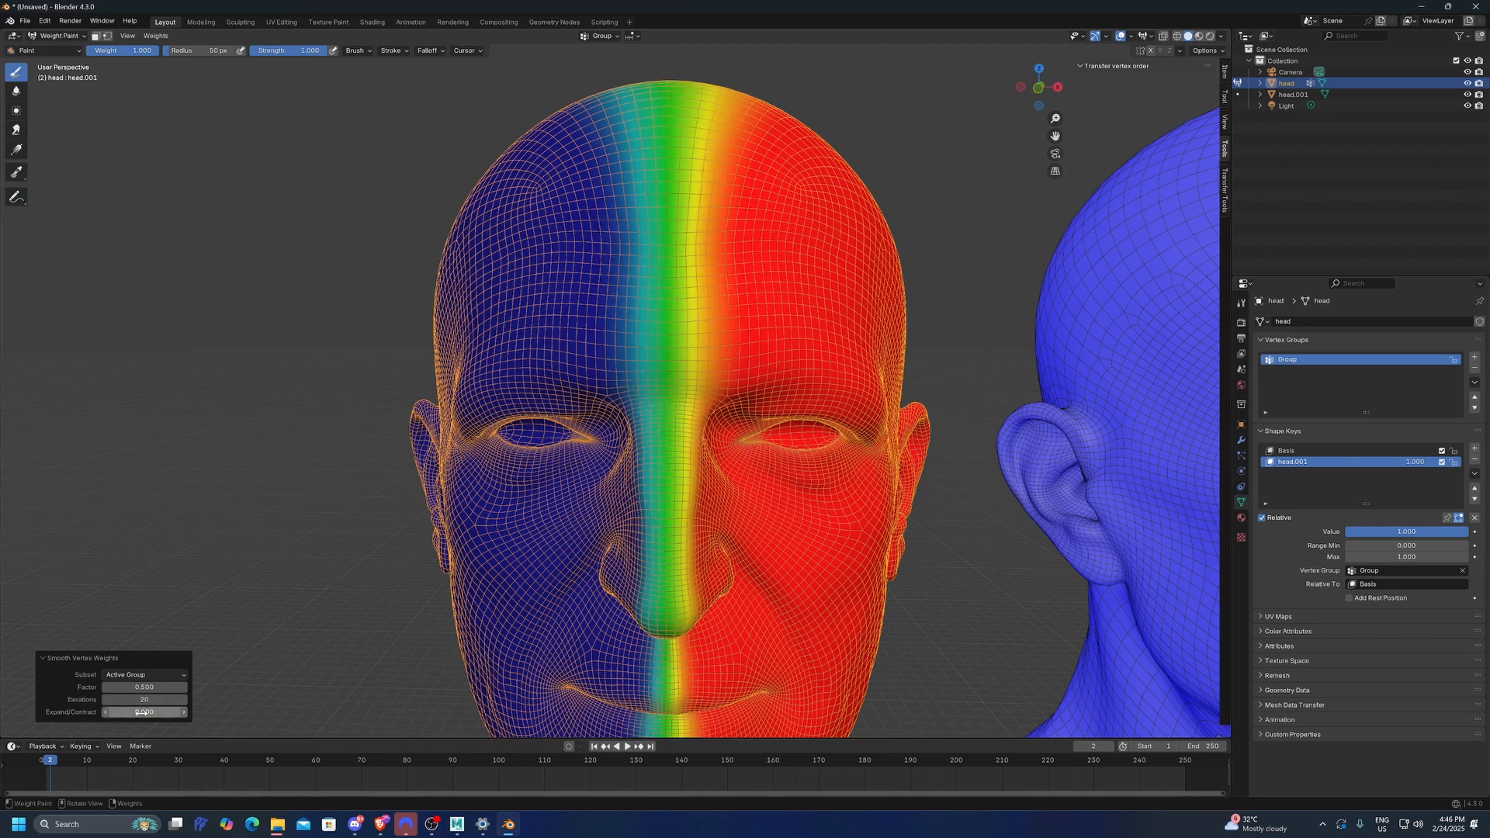
type("0.000")
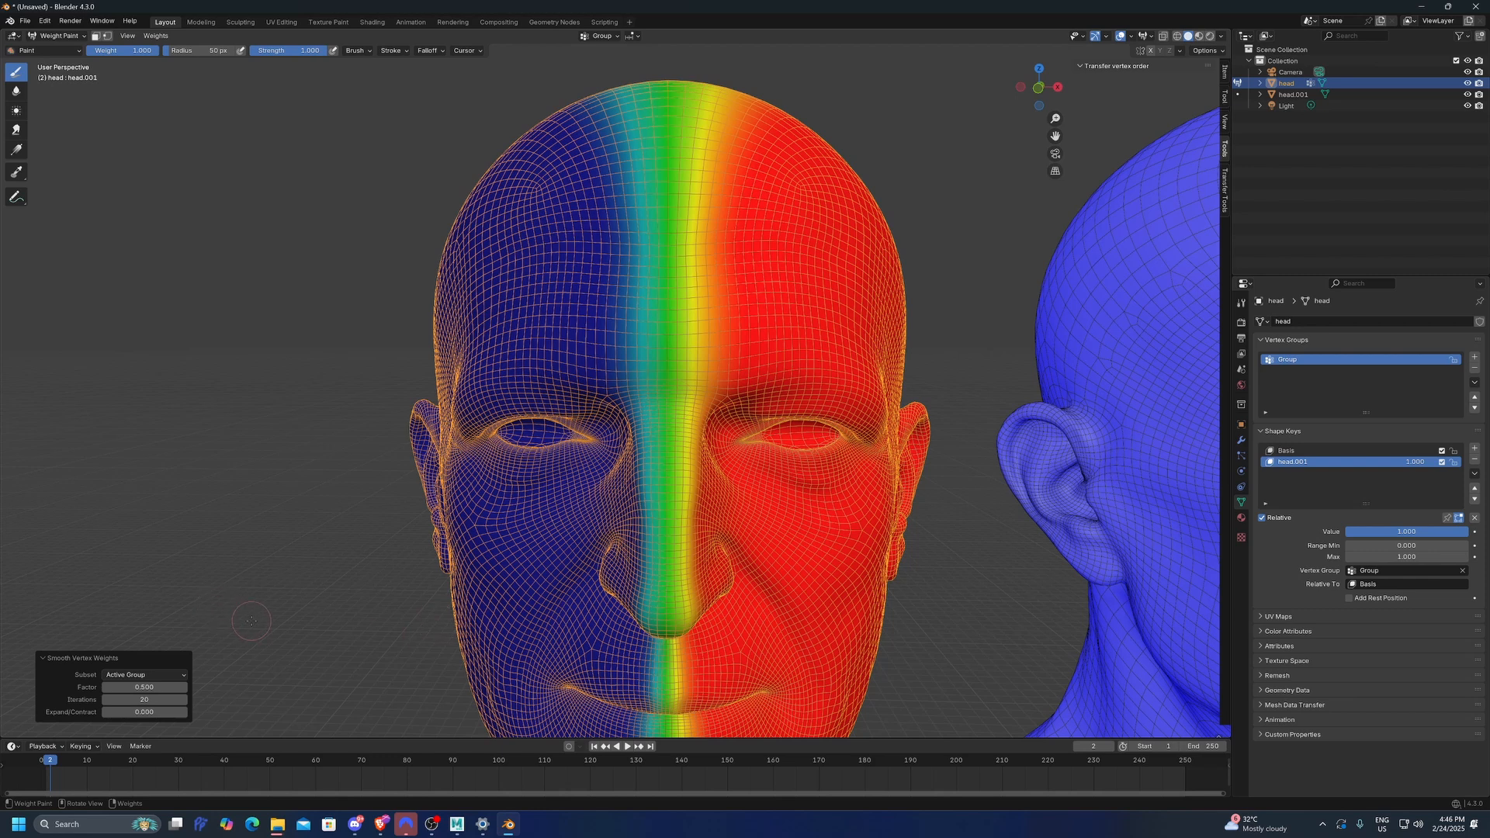
mouse_move(330, 560)
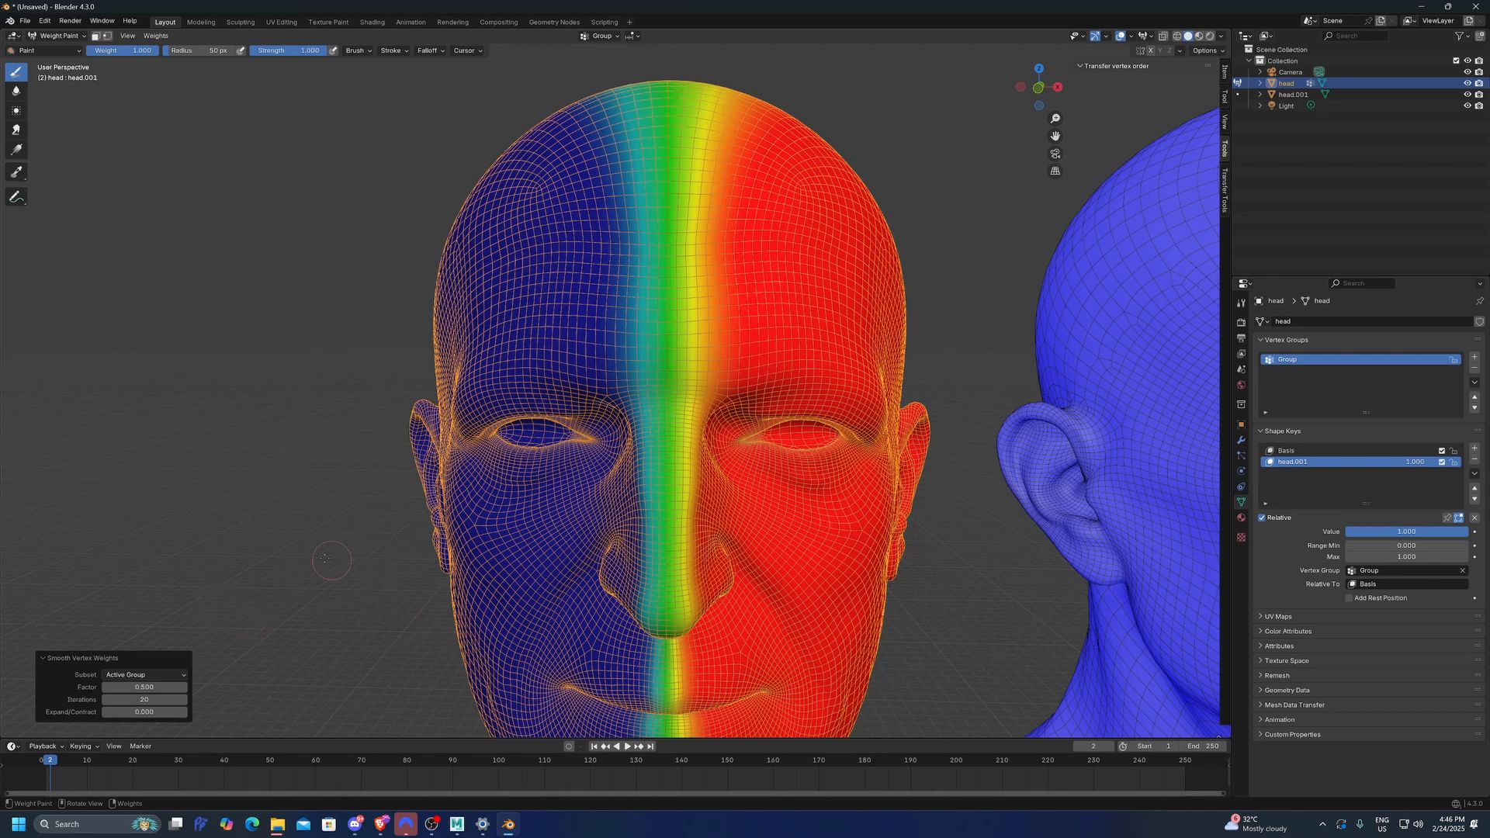
Step: Leave Weight Paint and return the head to mesh editing
left_click(56, 36)
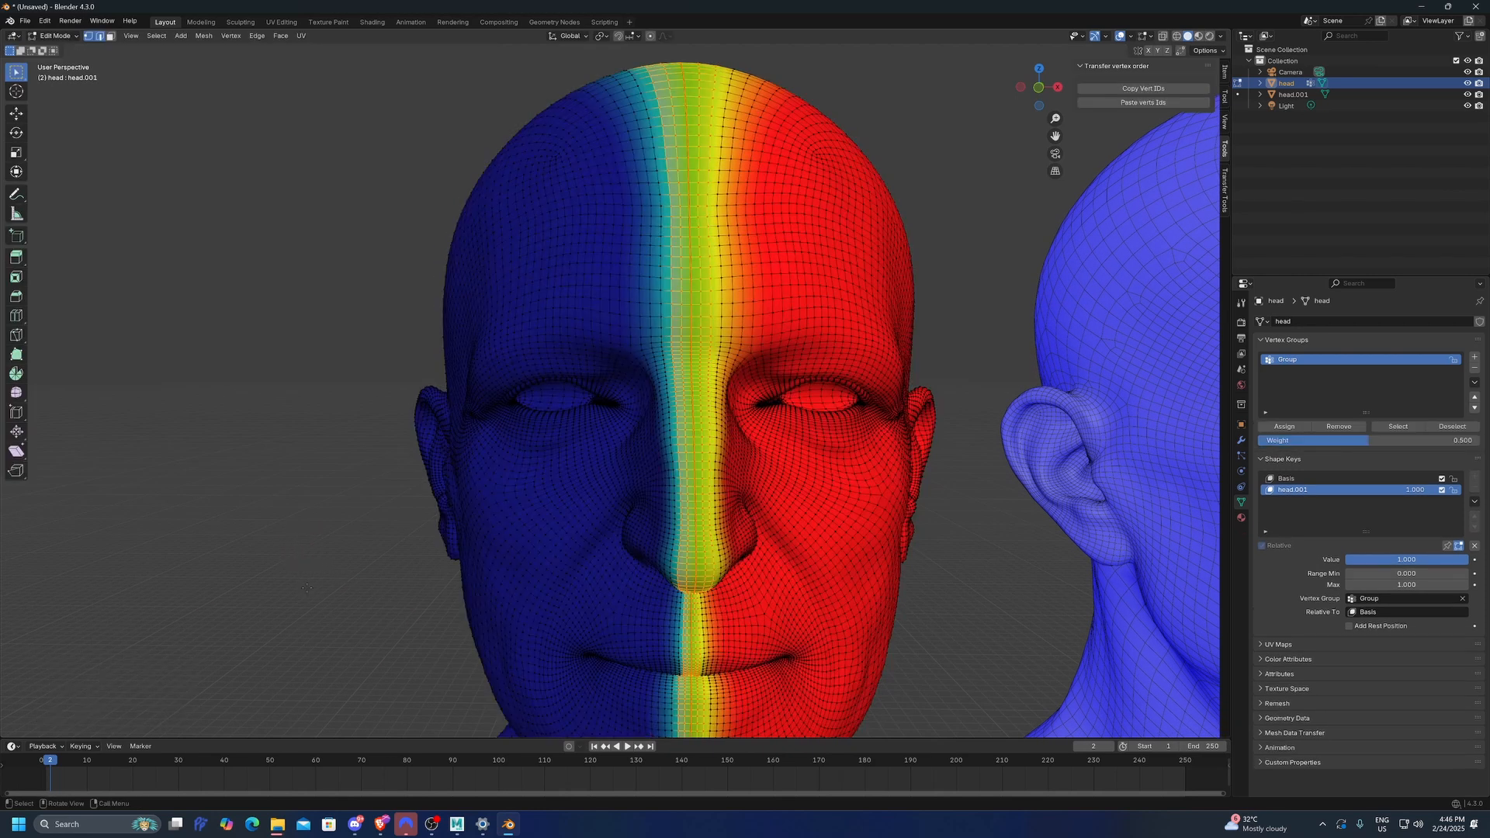
left_click(54, 36)
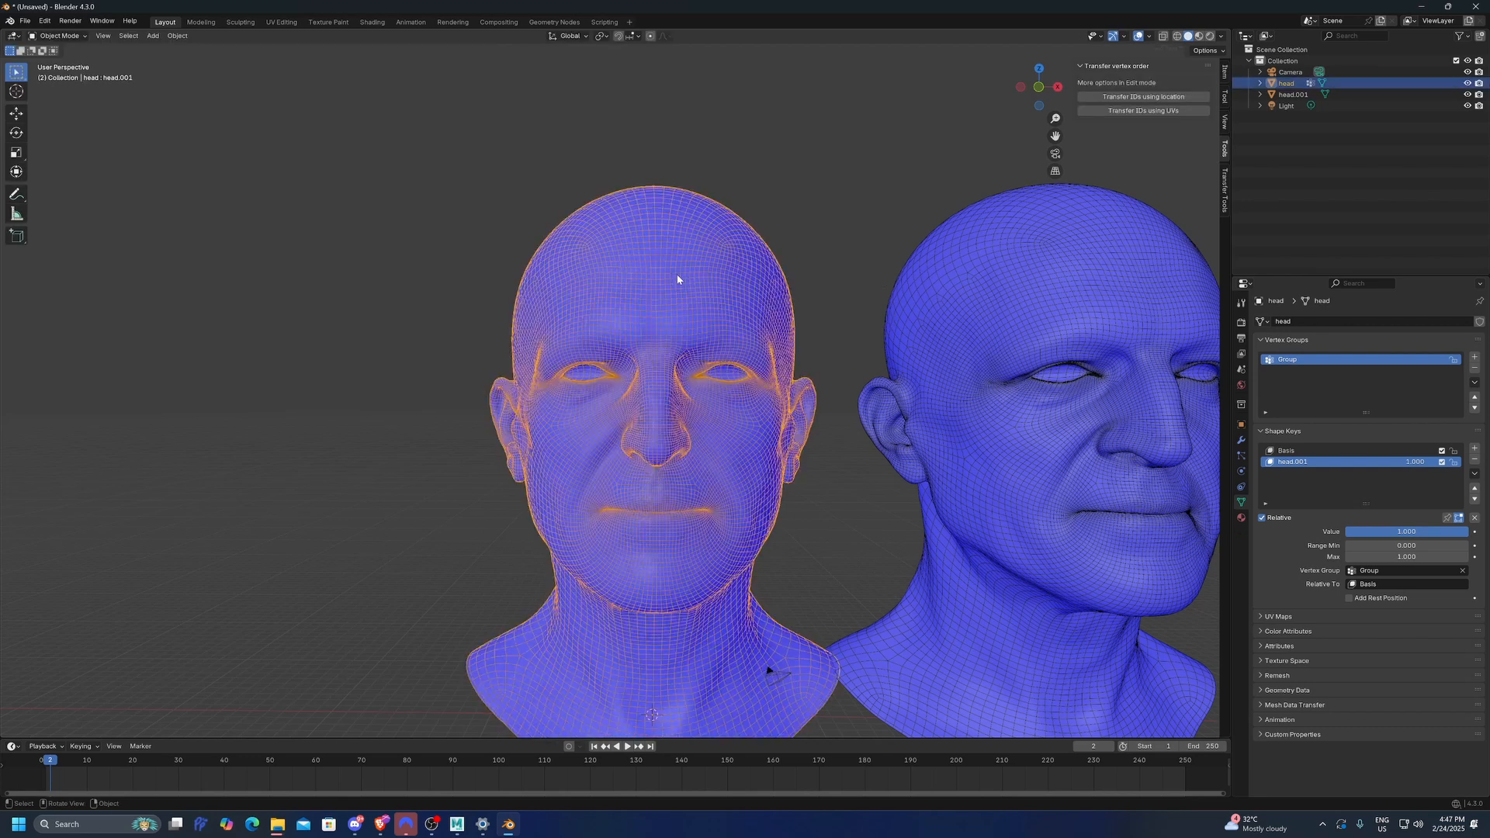
key("shift+d")
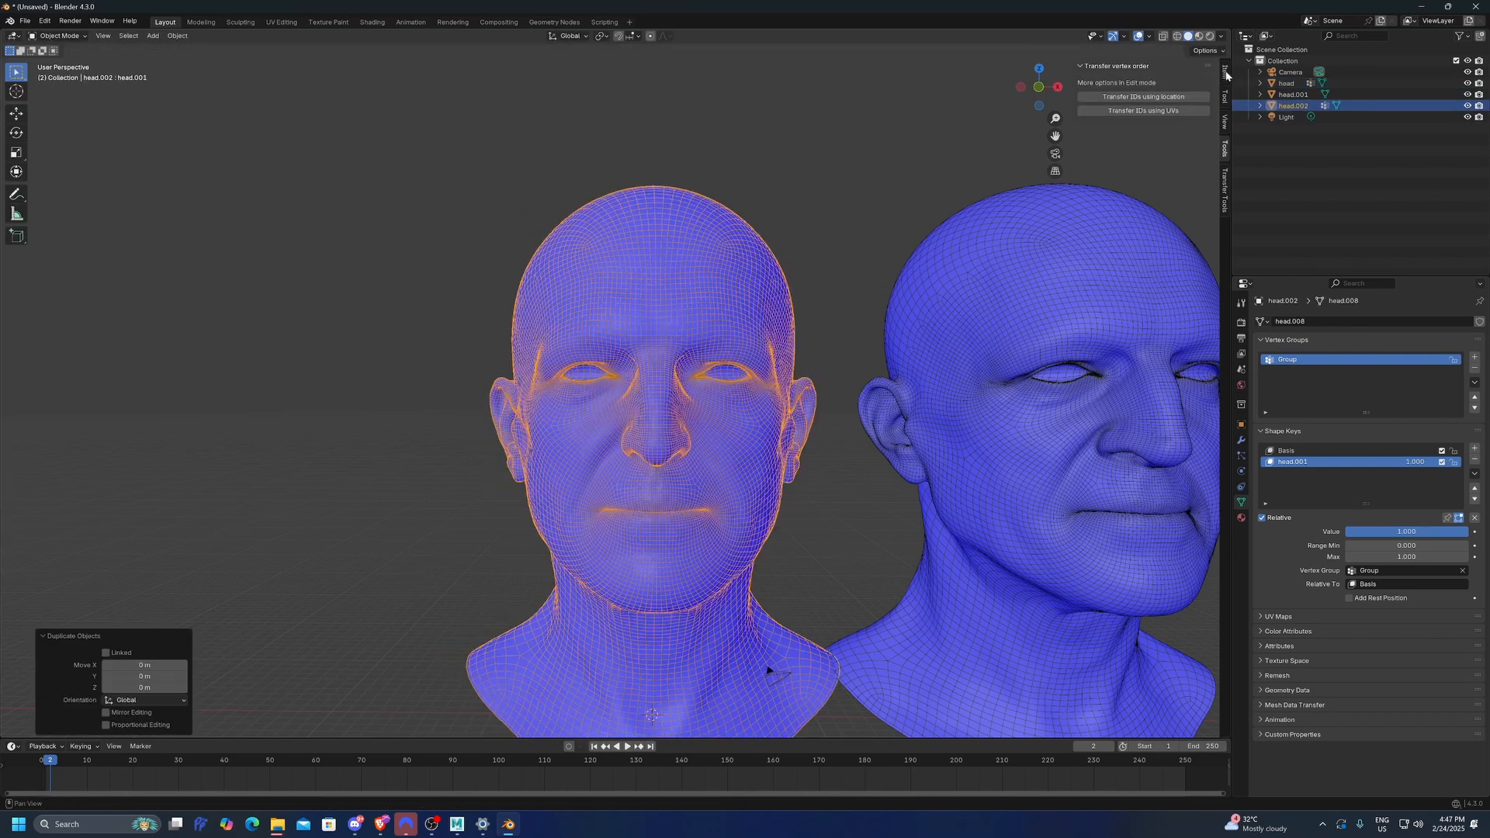
left_click(1226, 72)
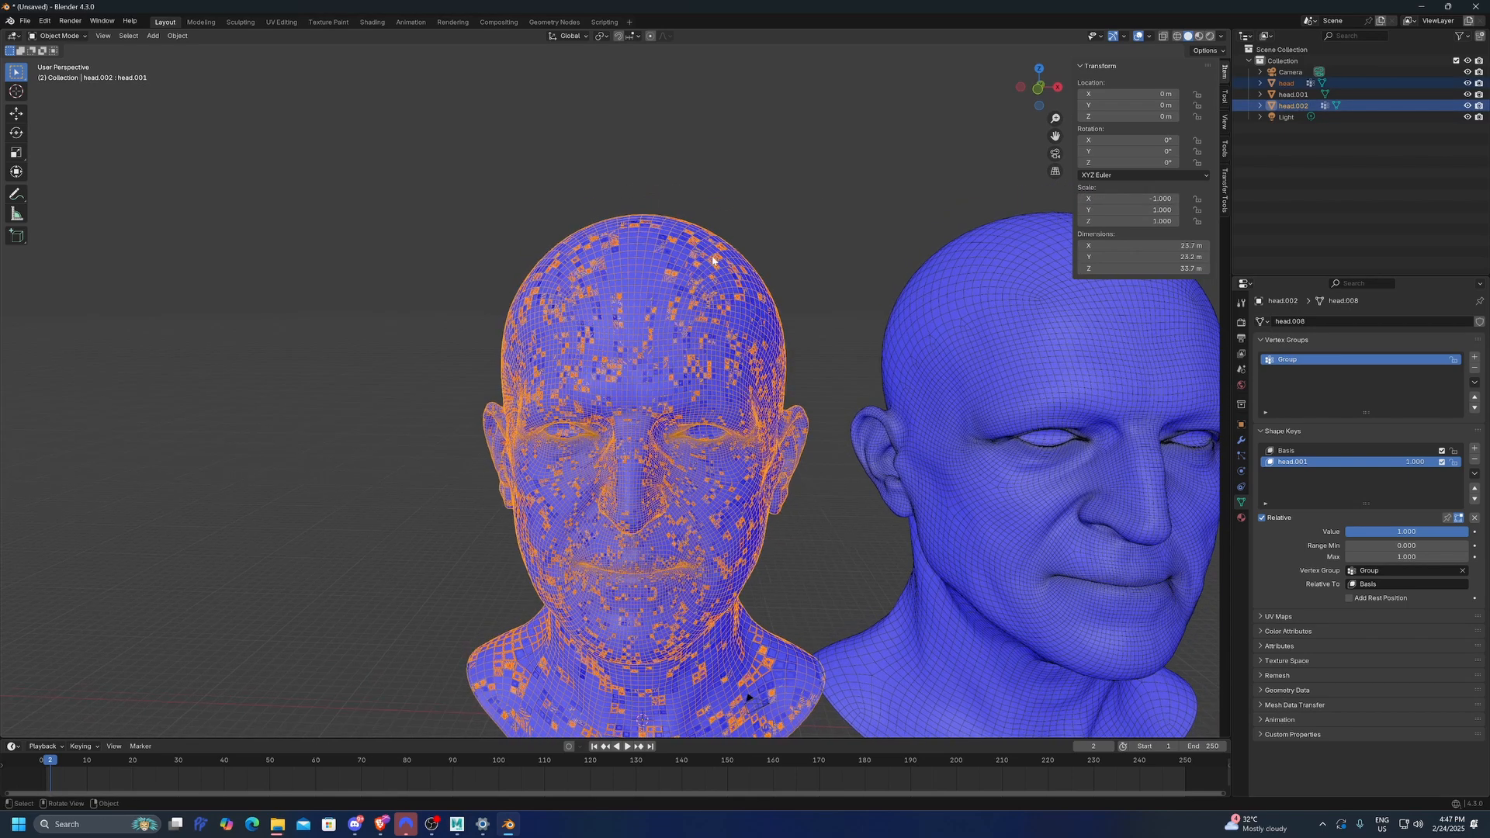
scroll("up", 3)
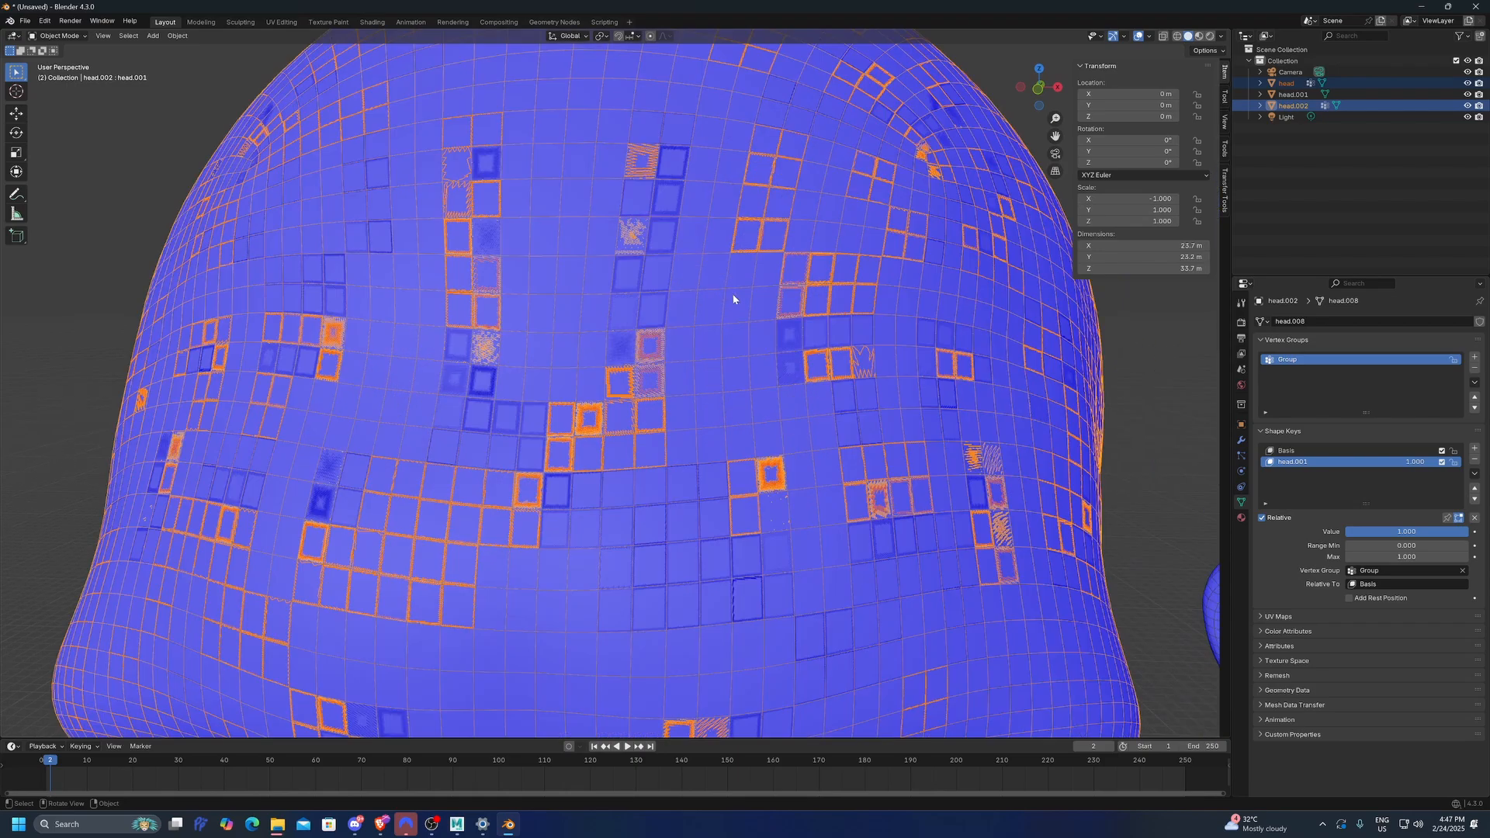
left_click(1158, 36)
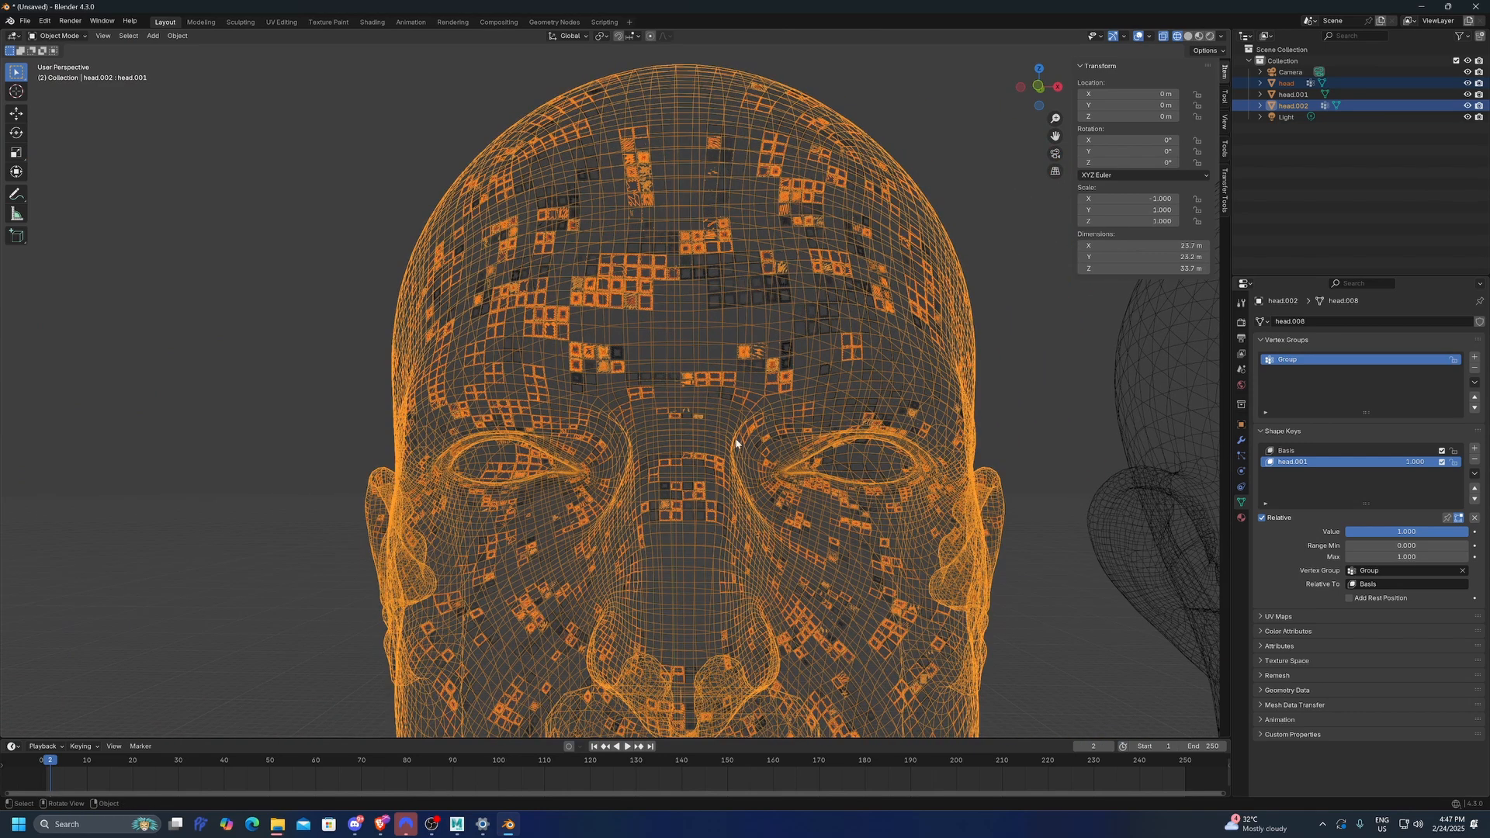
key("x")
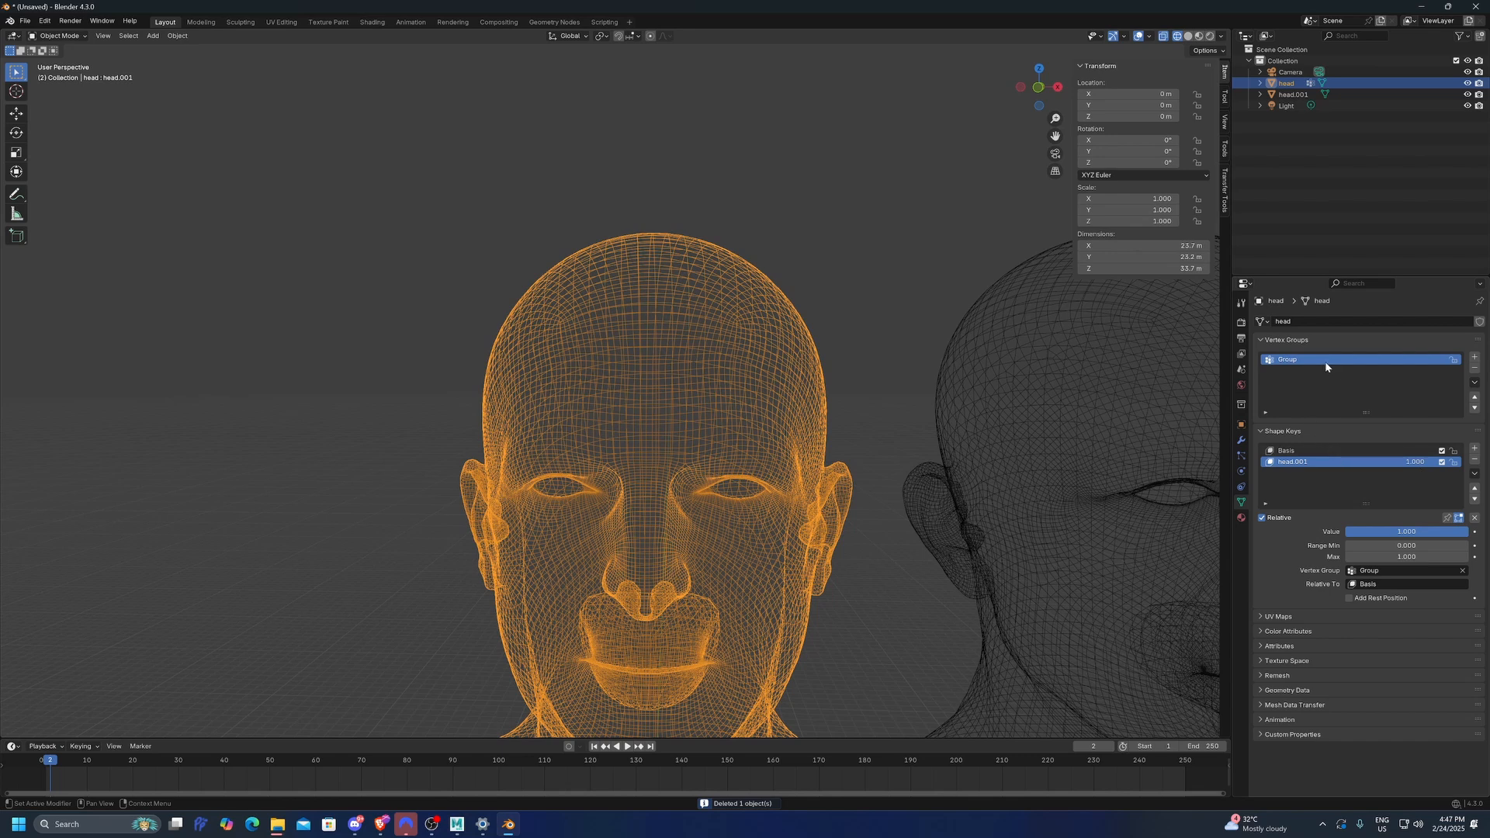
mouse_move(1383, 497)
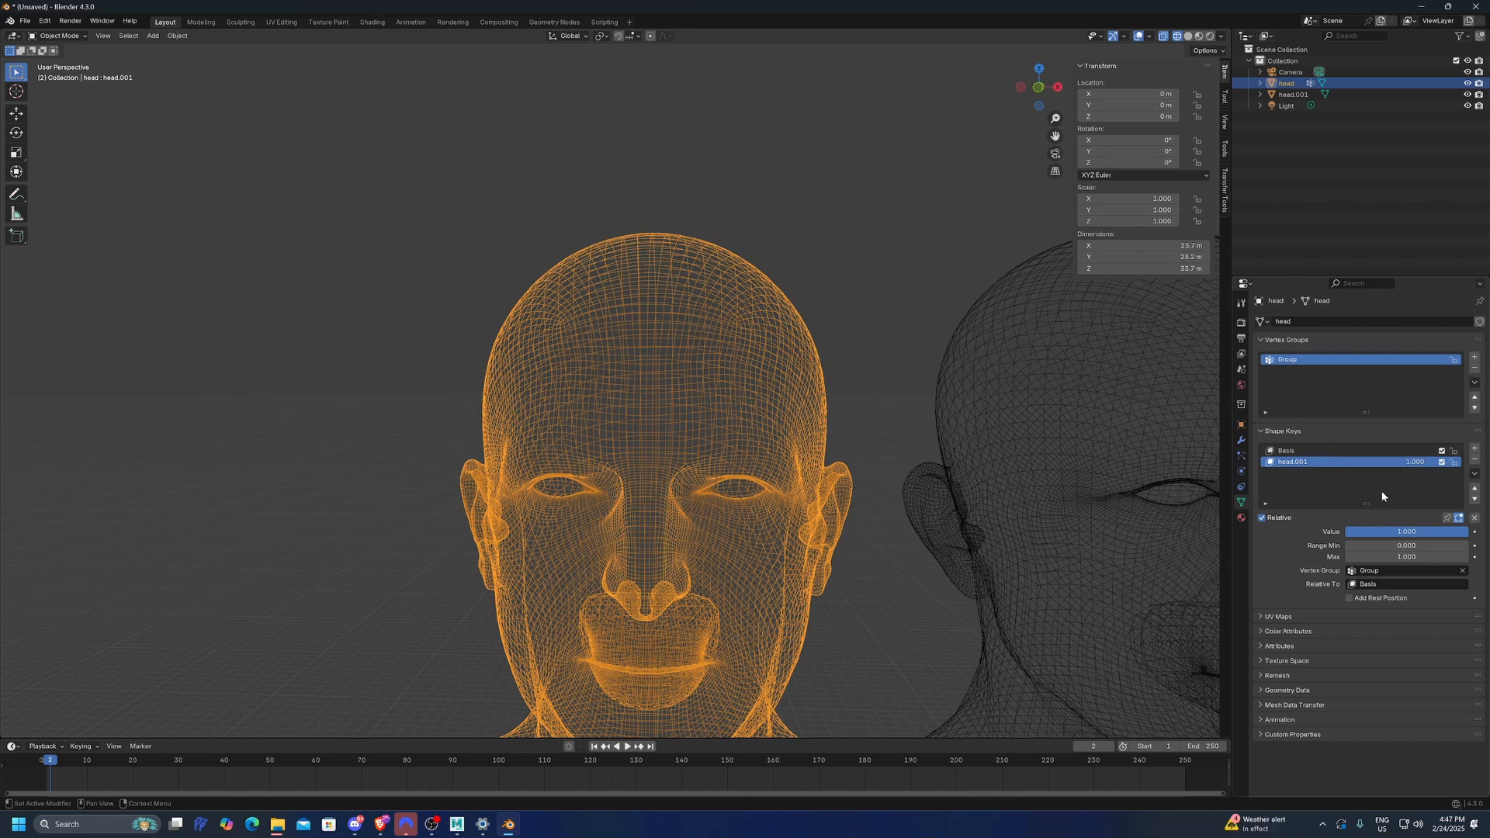
Step: Rename the group to Left, duplicate and mirror it as Right, and pick the shape key's limiting group
left_click(1406, 531)
type("Left")
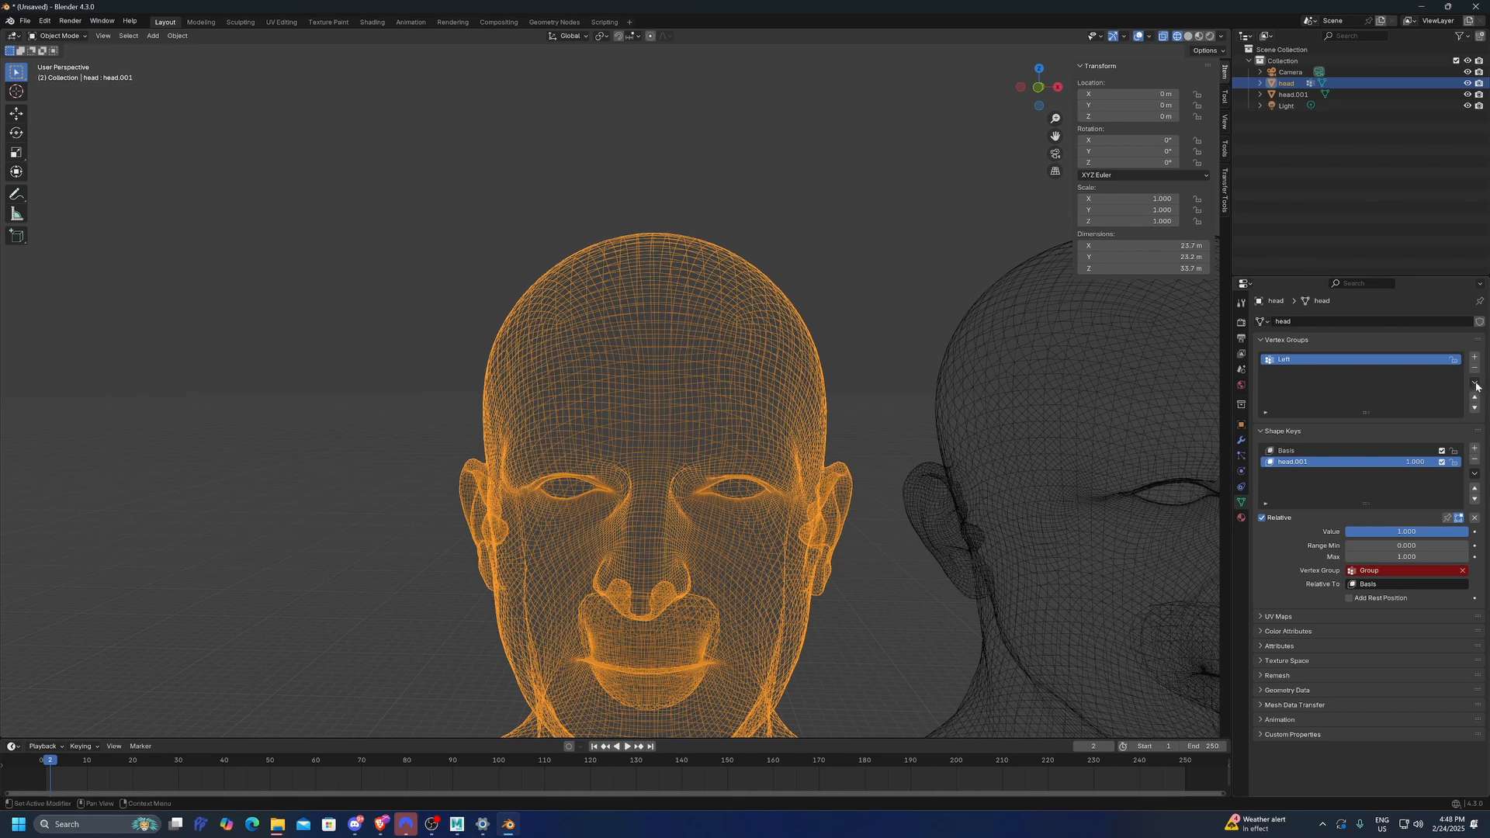
left_click(1476, 388)
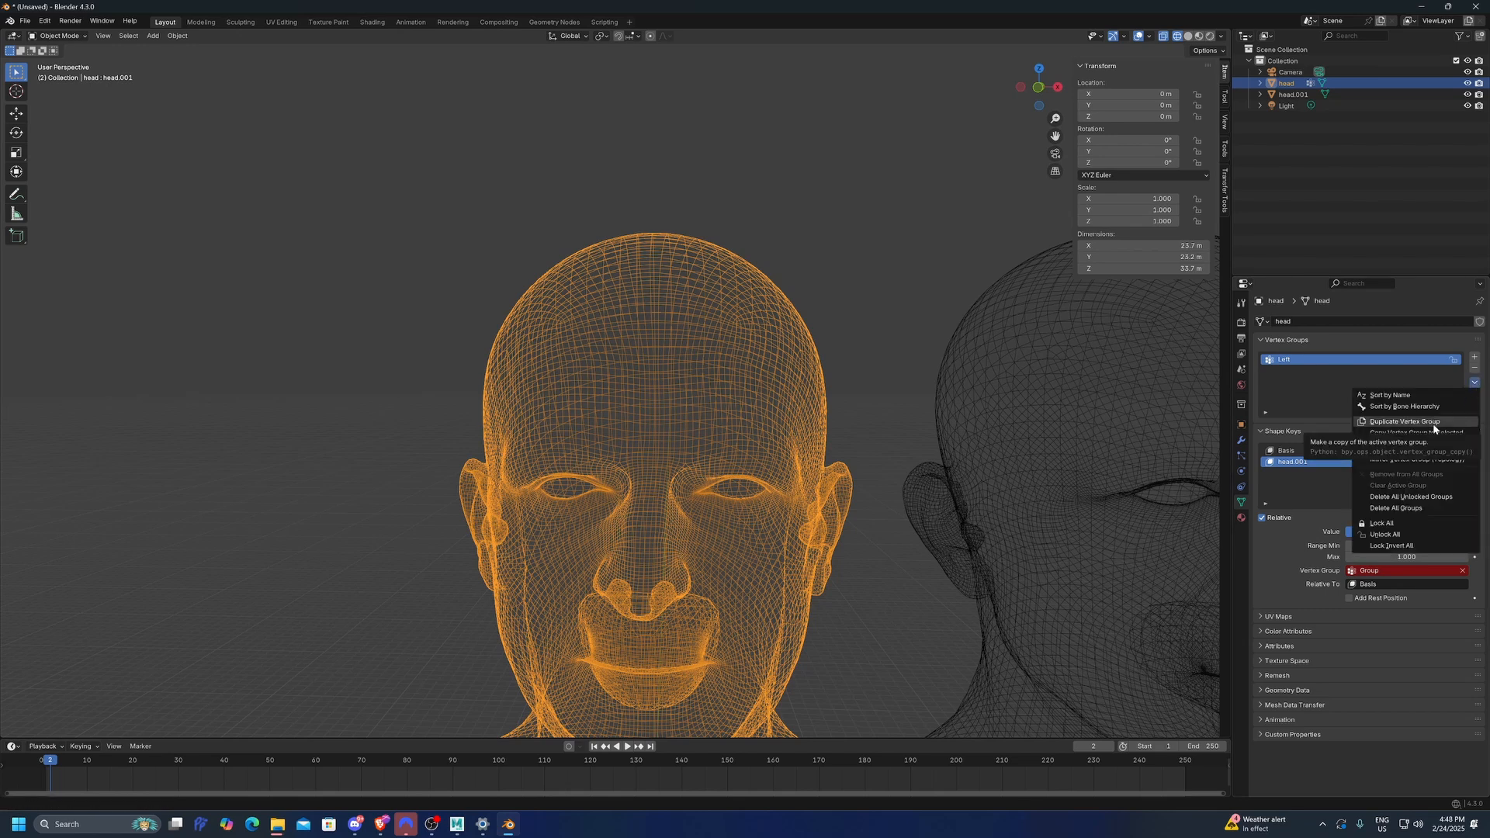
left_click(1404, 420)
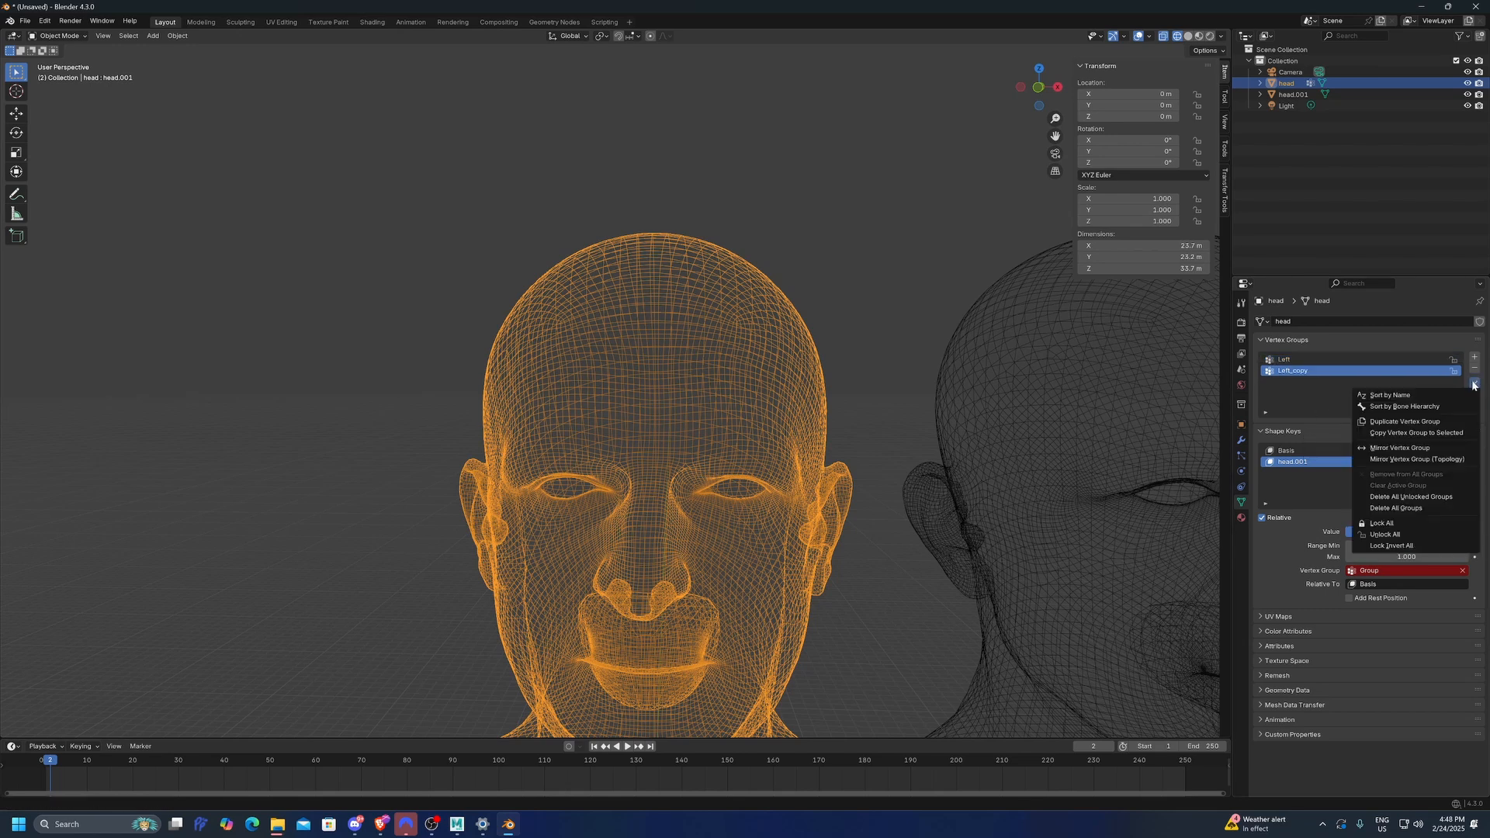
left_click(1416, 459)
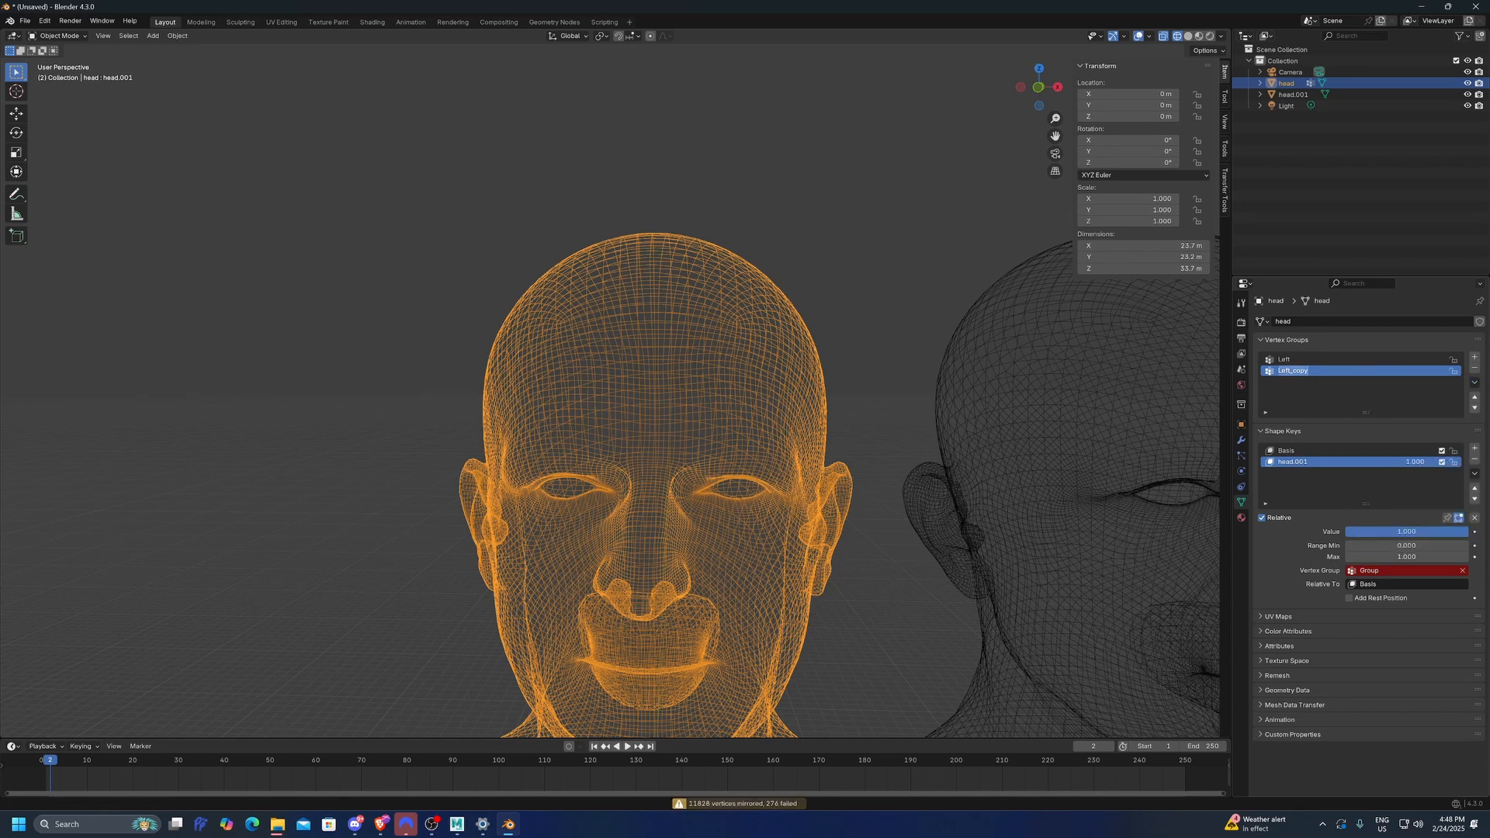
left_click(1320, 369)
type("Right")
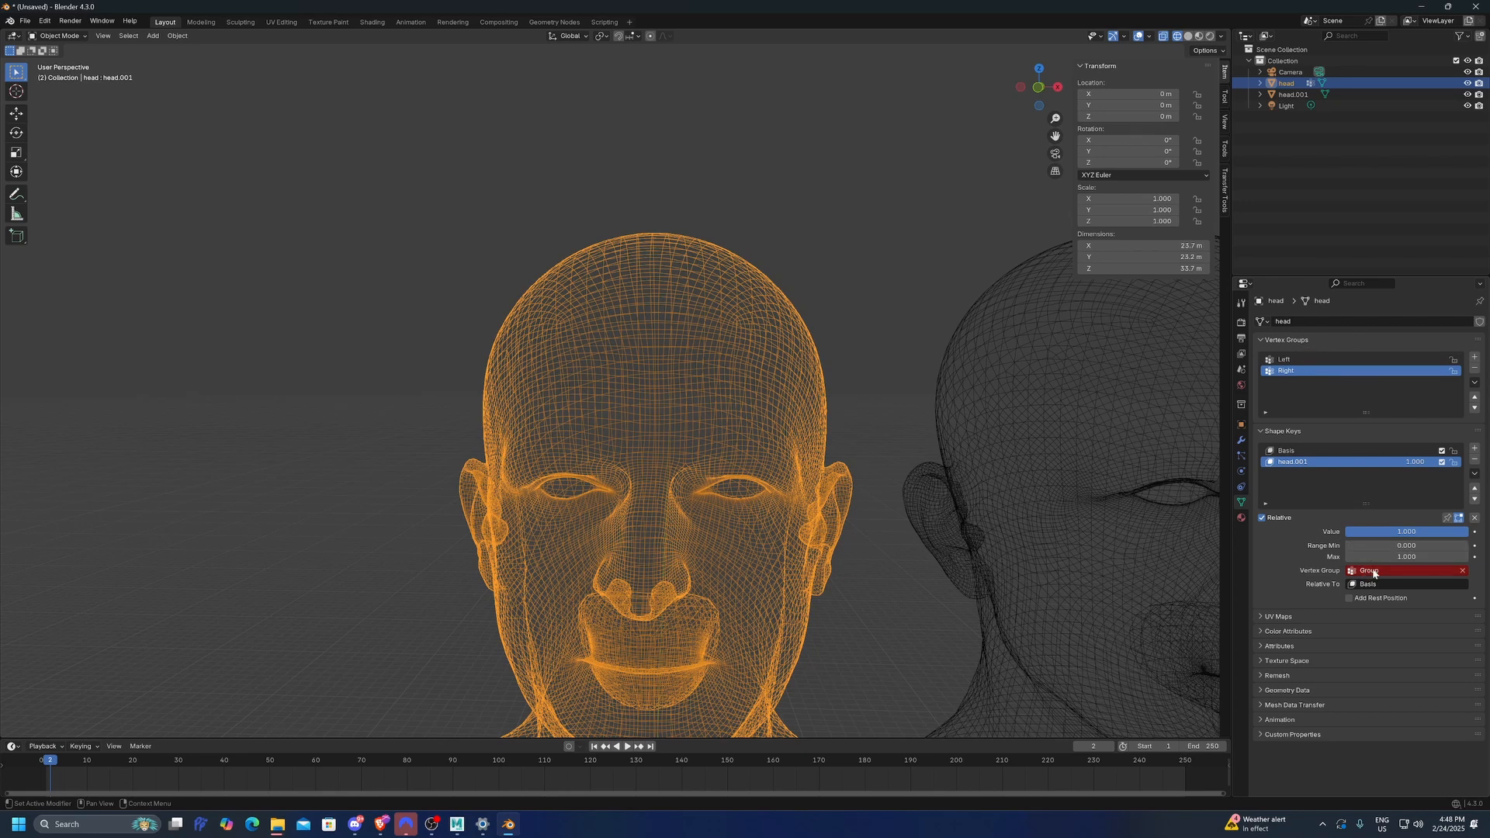
left_click(1397, 569)
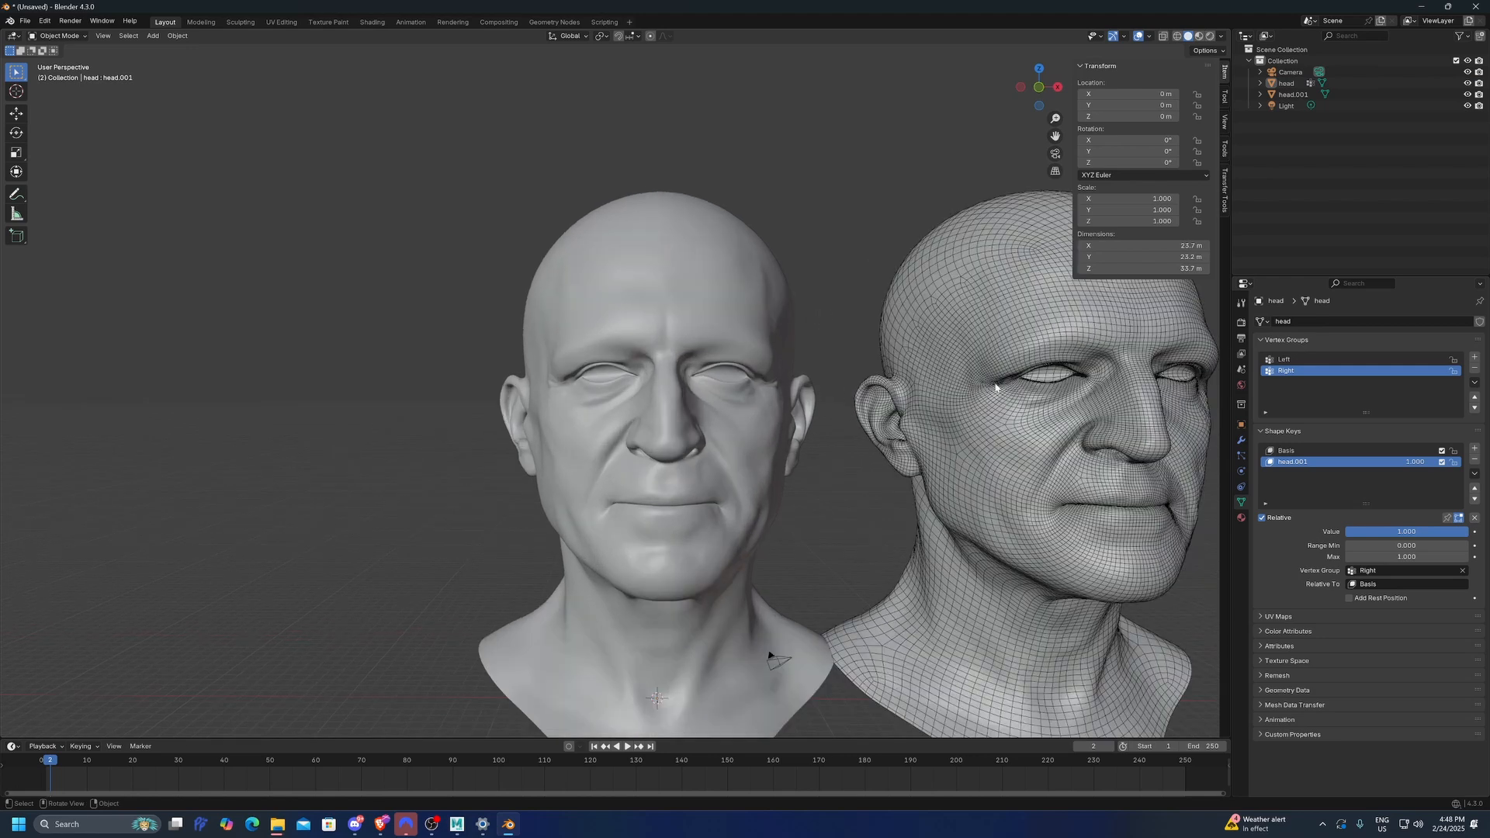
Step: Limit the head.001 shape key to the Left vertex group
left_click(1406, 570)
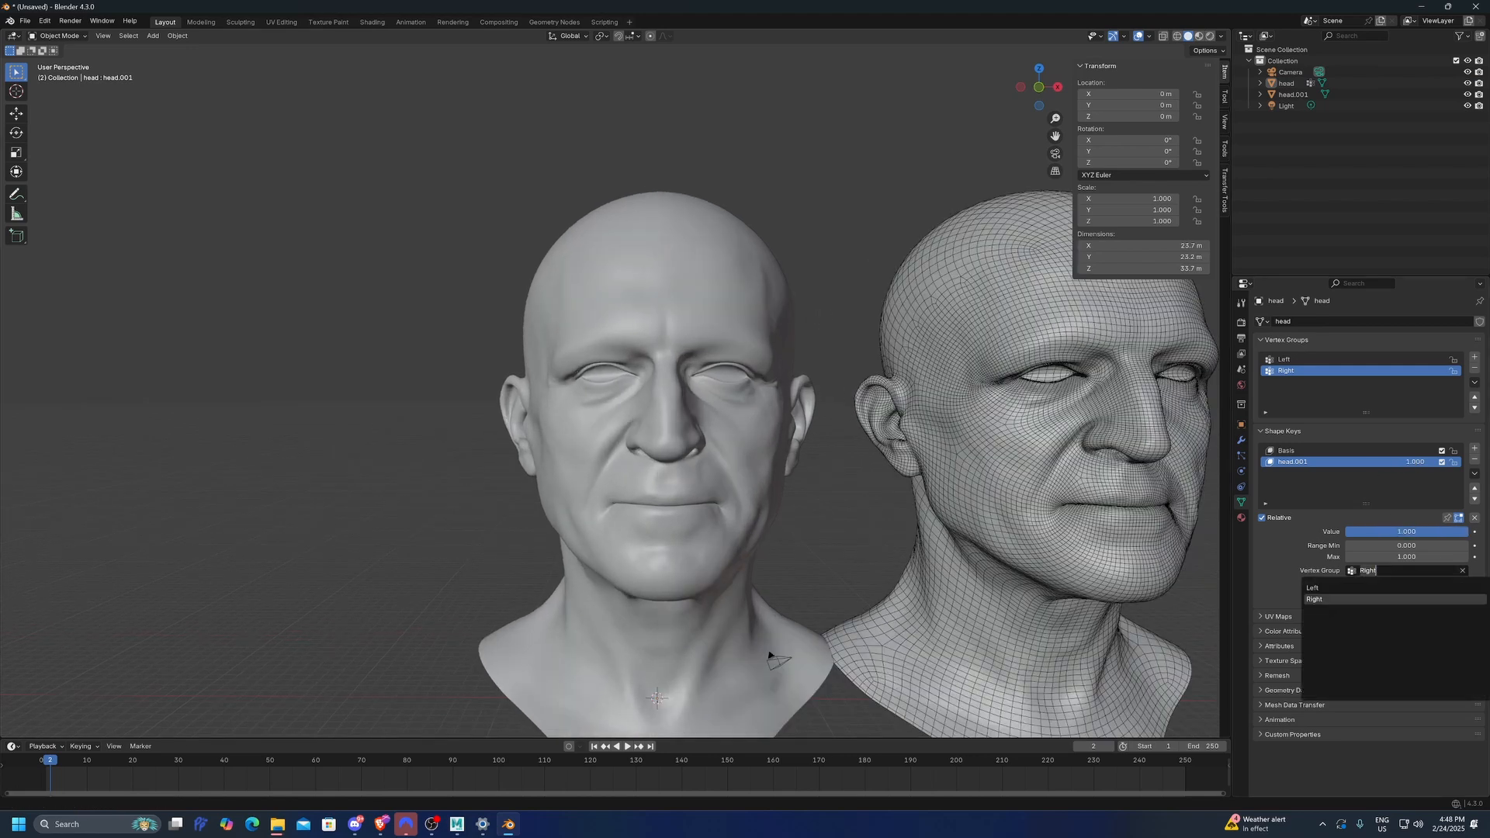
left_click(1314, 586)
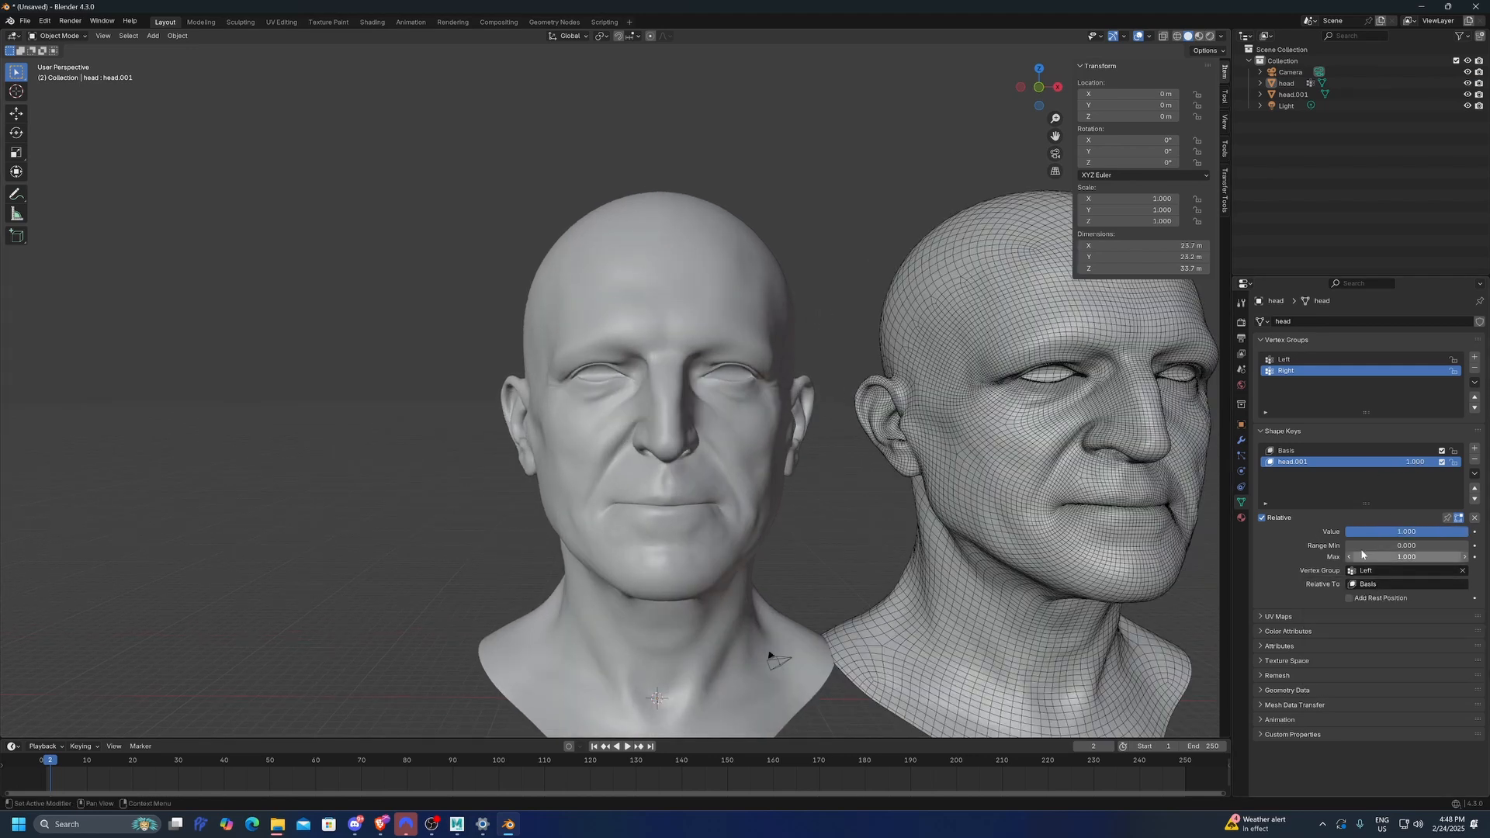